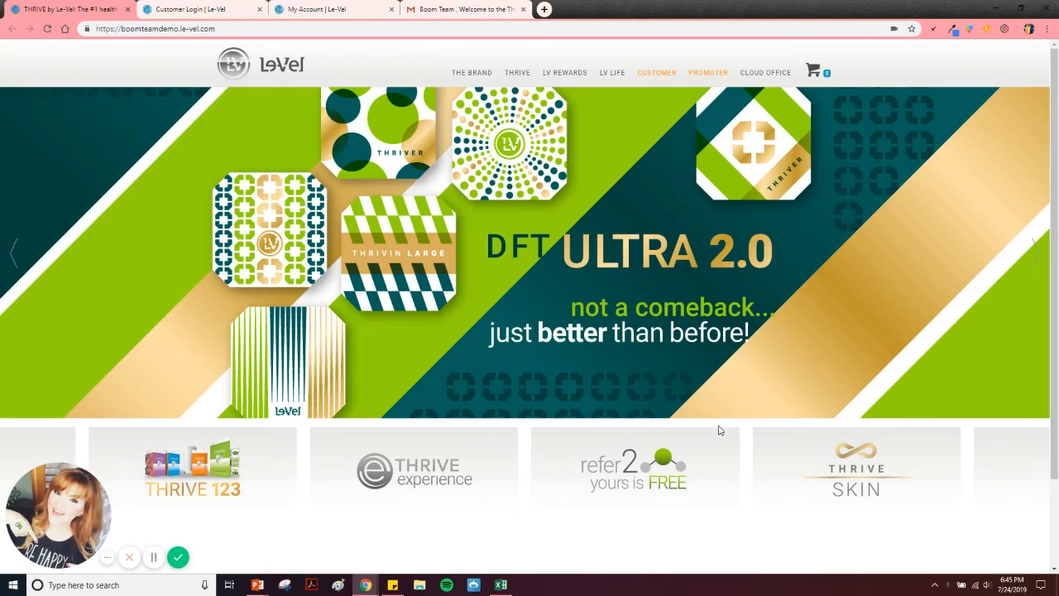
mouse_move(840, 397)
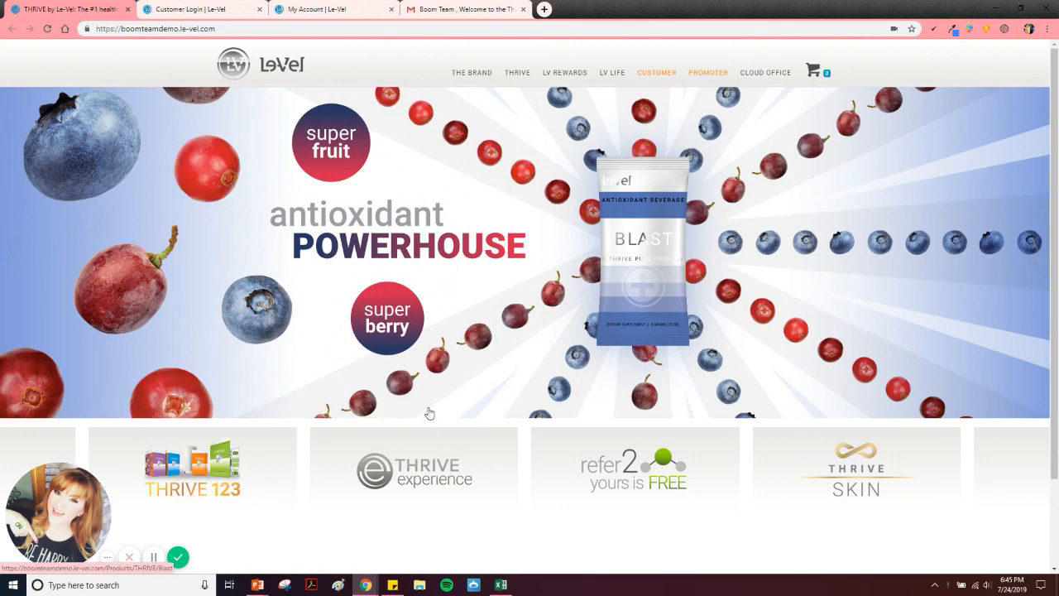
mouse_move(379, 551)
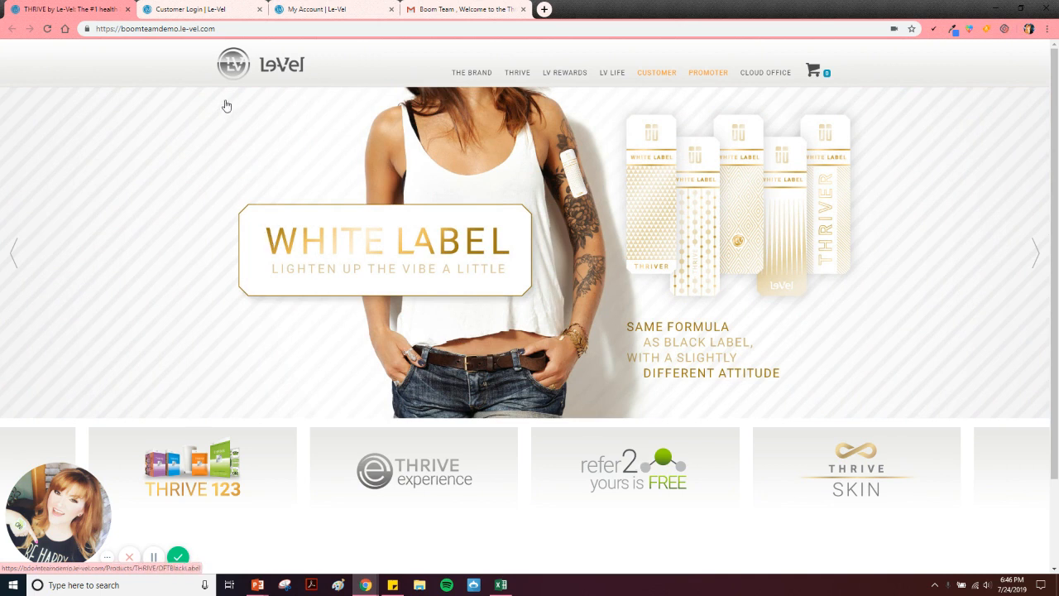
mouse_move(557, 421)
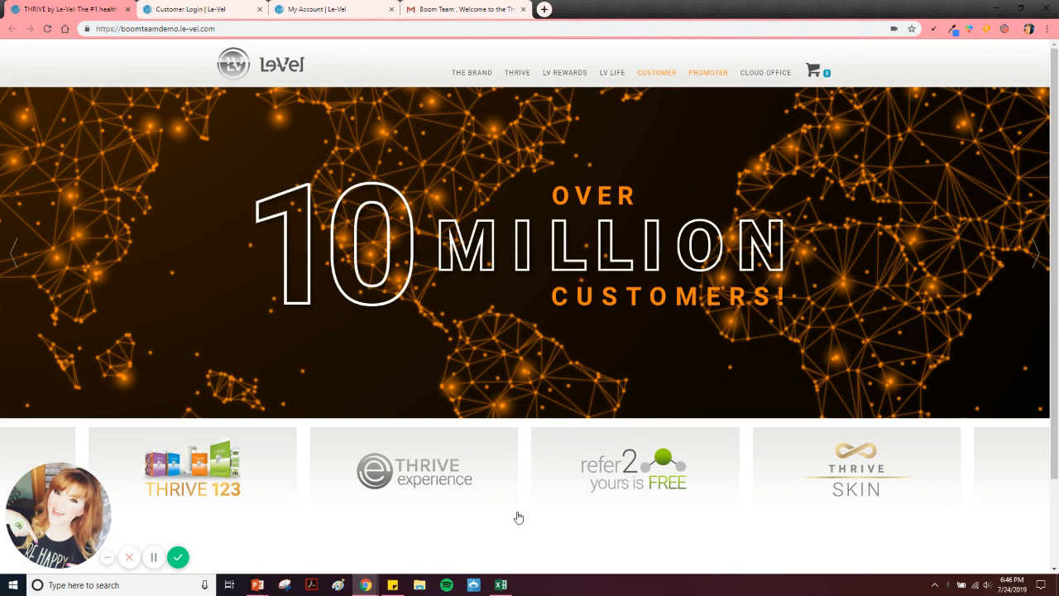
mouse_move(521, 532)
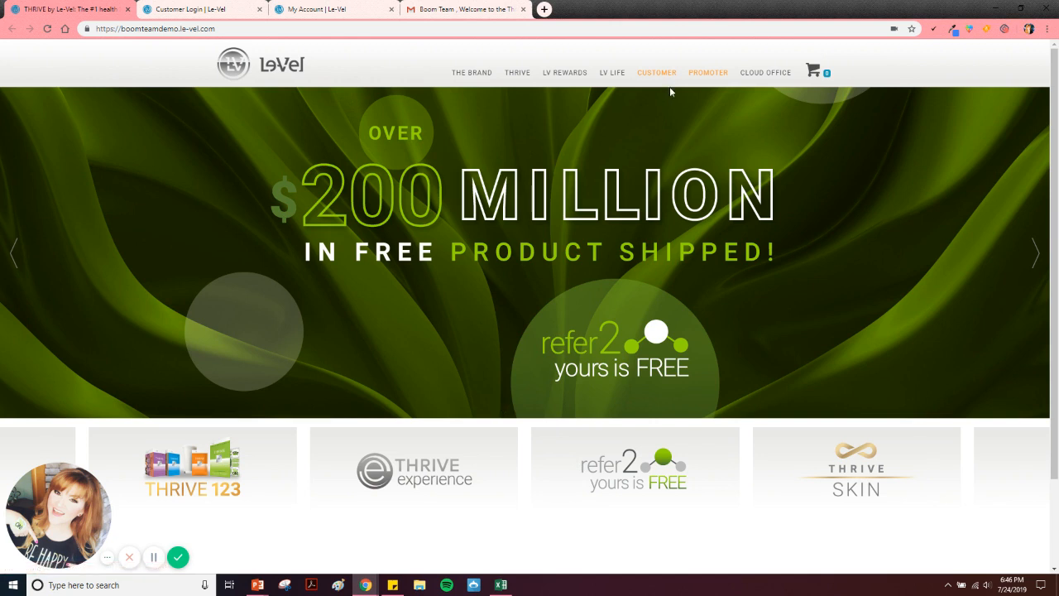
mouse_move(717, 102)
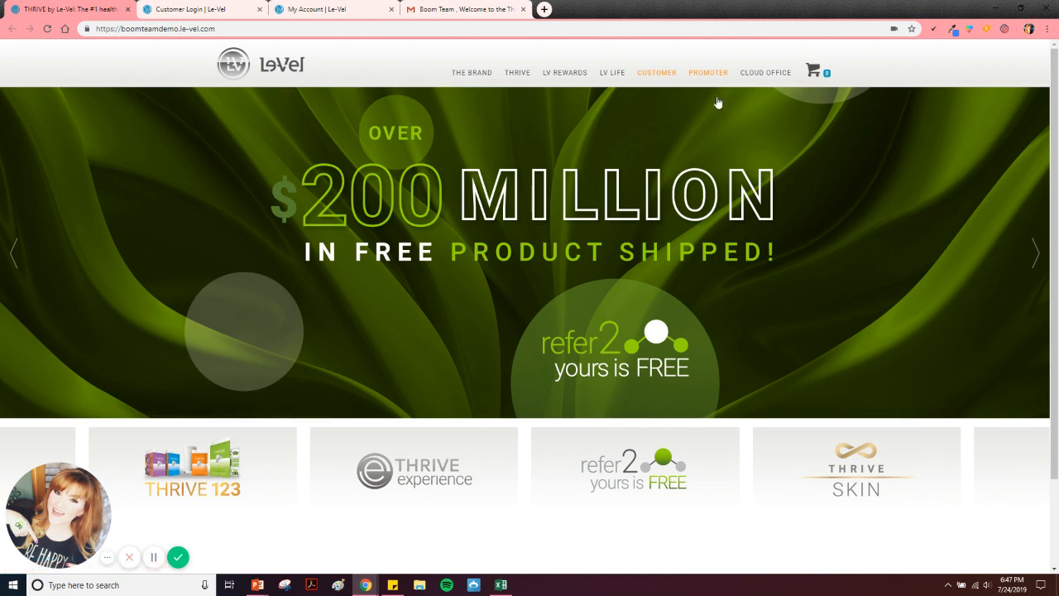
mouse_move(657, 78)
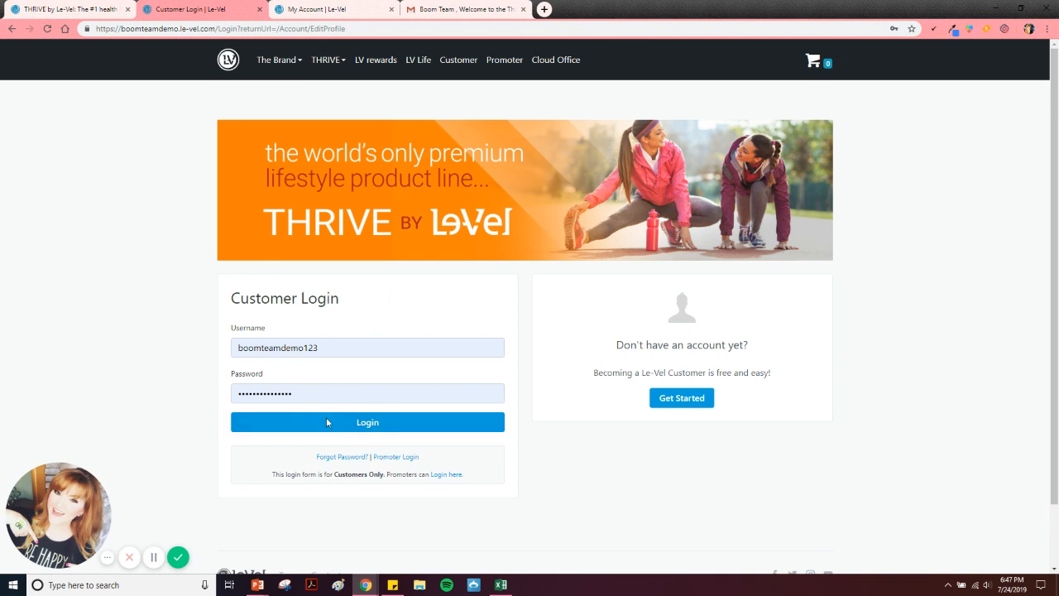
mouse_move(339, 339)
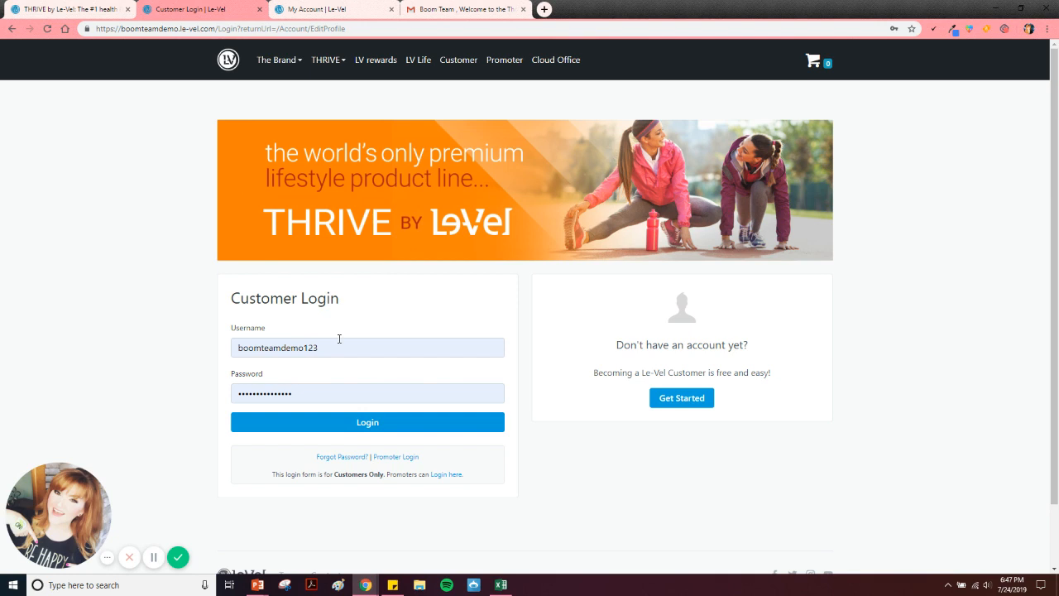
mouse_move(914, 430)
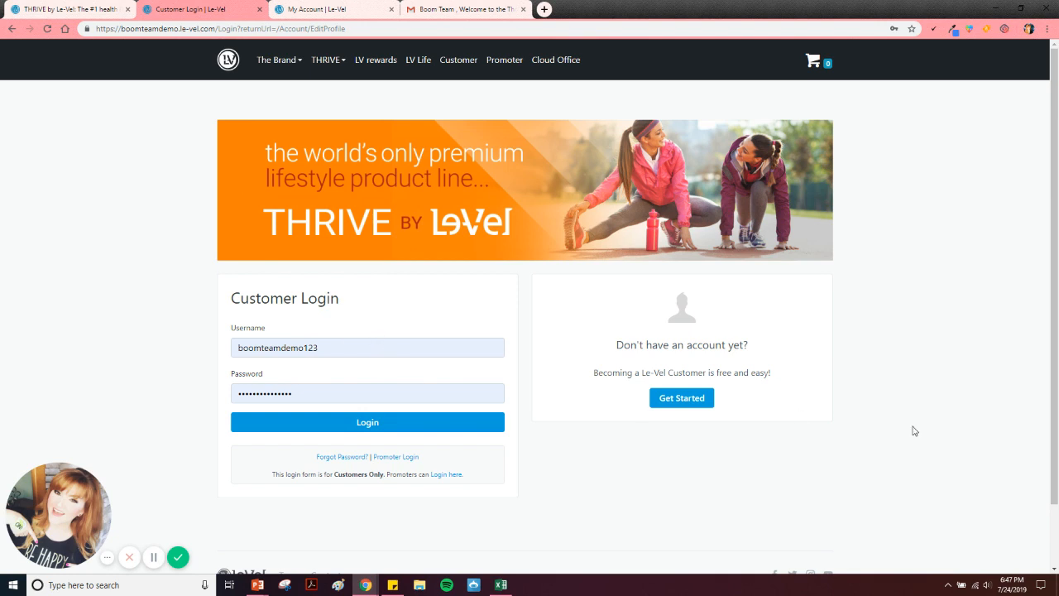
mouse_move(128, 171)
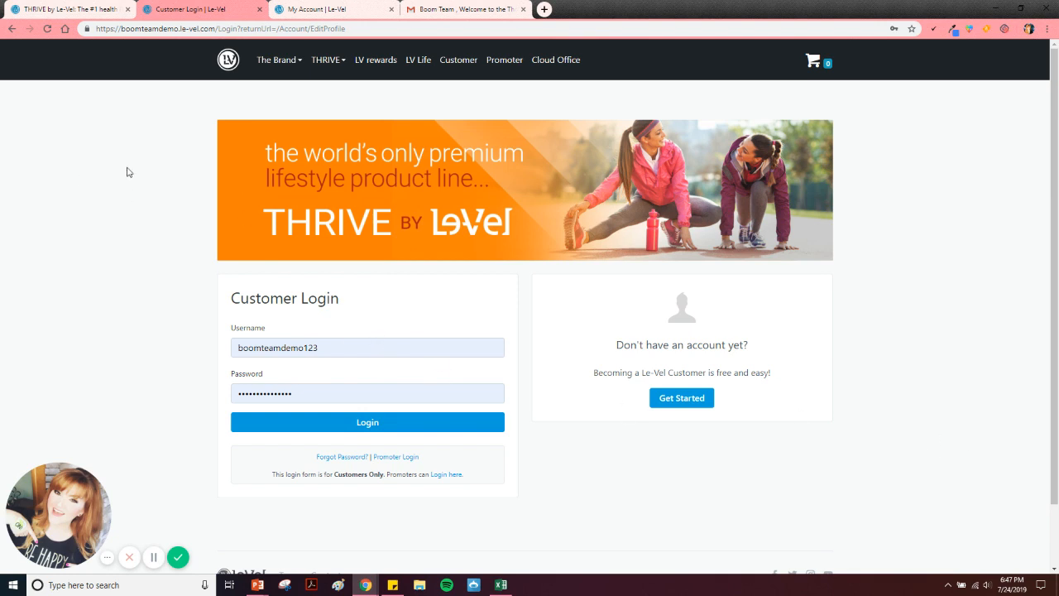
mouse_move(877, 398)
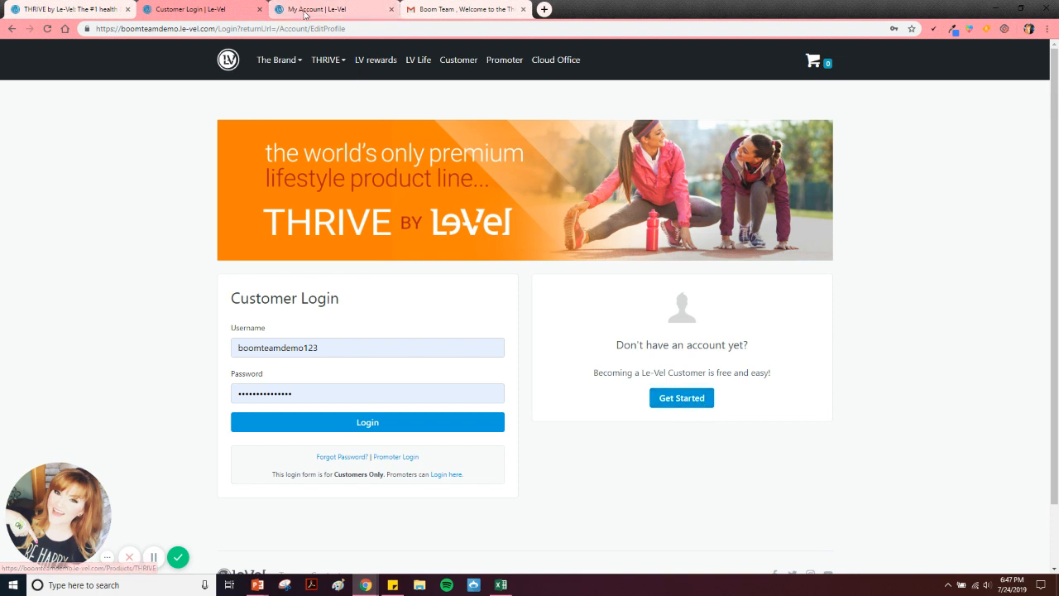
- Log in to the customer account and look over the welcome greeting on the overview
click(368, 422)
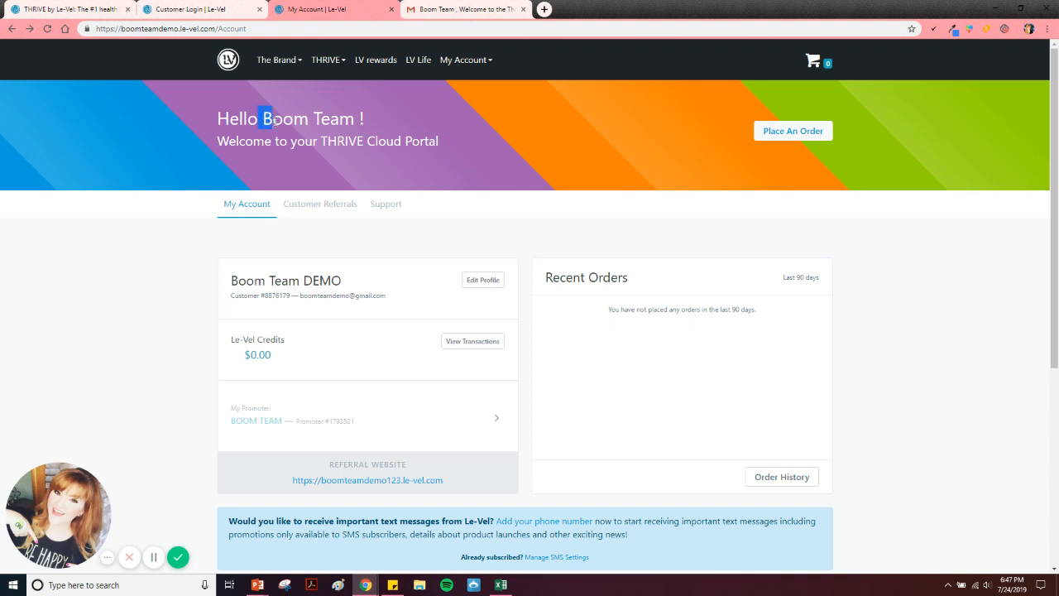
drag(275, 118, 345, 119)
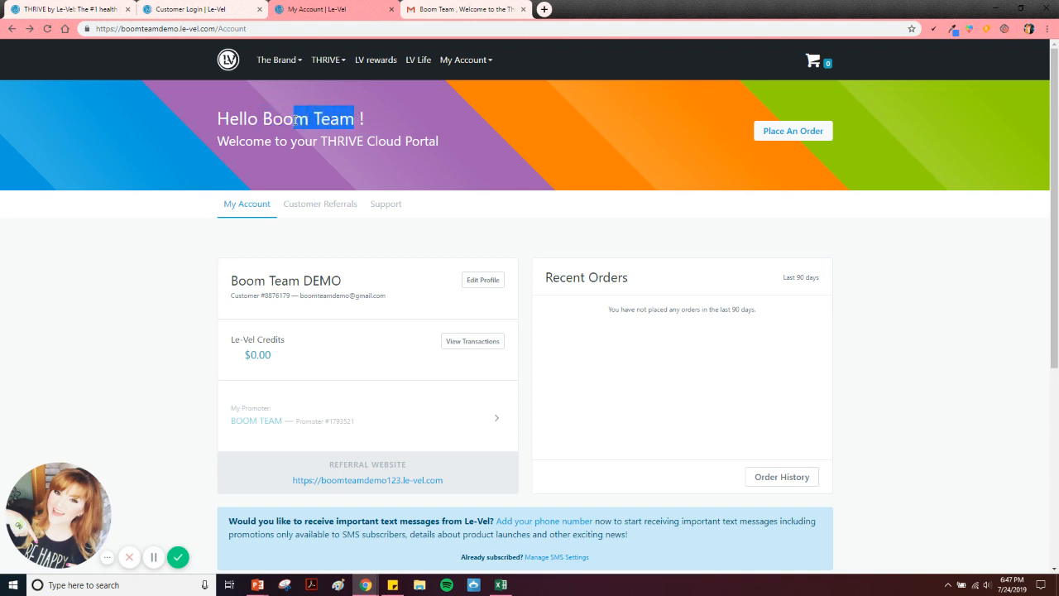
click(922, 346)
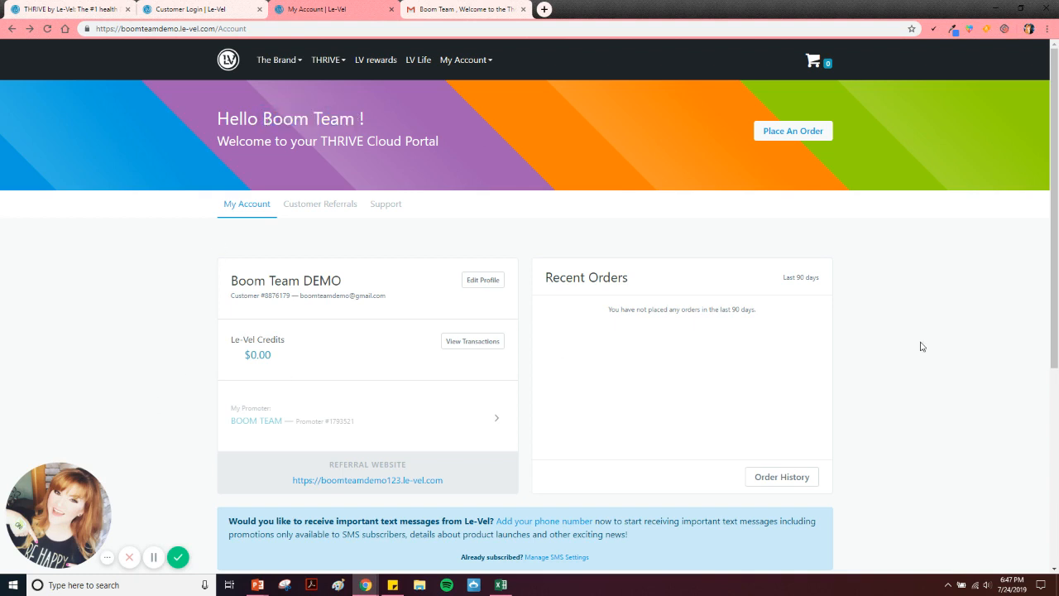
scroll(down, 3)
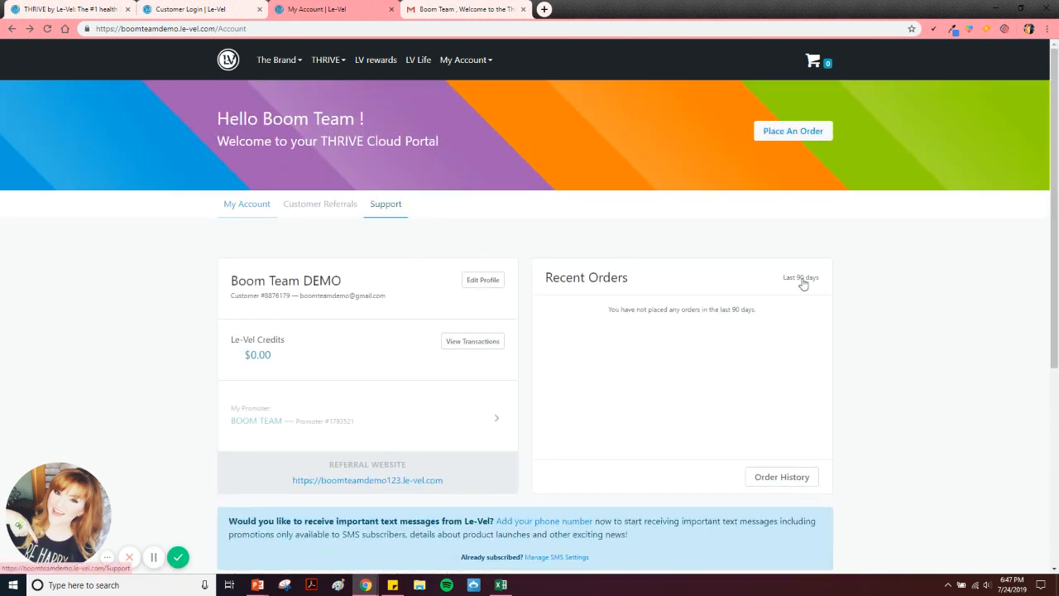
- Review the empty Support history and Customer Referrals sections, then return to My Account
click(386, 204)
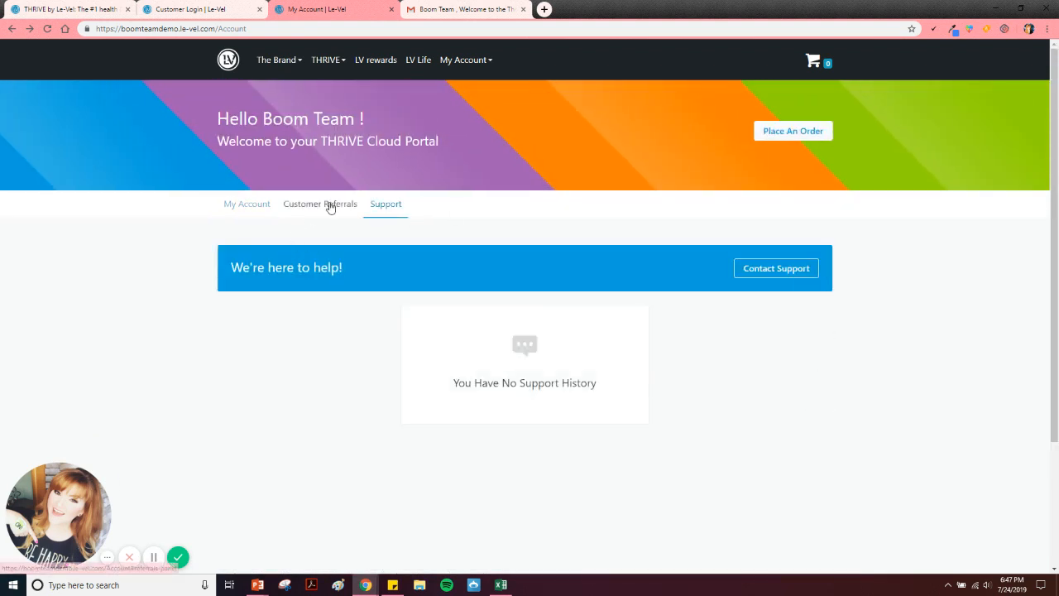
click(319, 203)
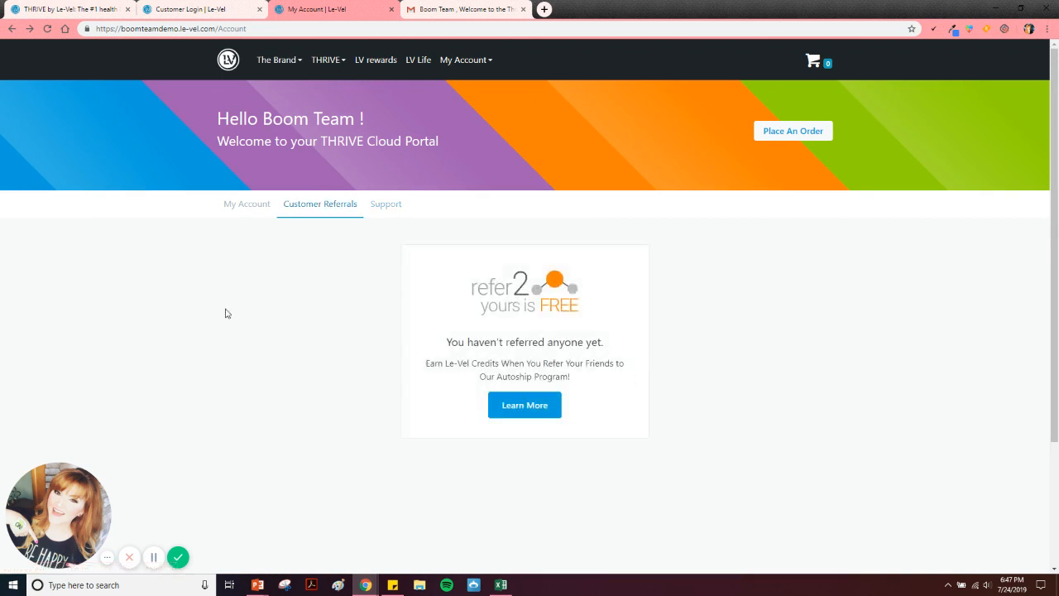
click(247, 204)
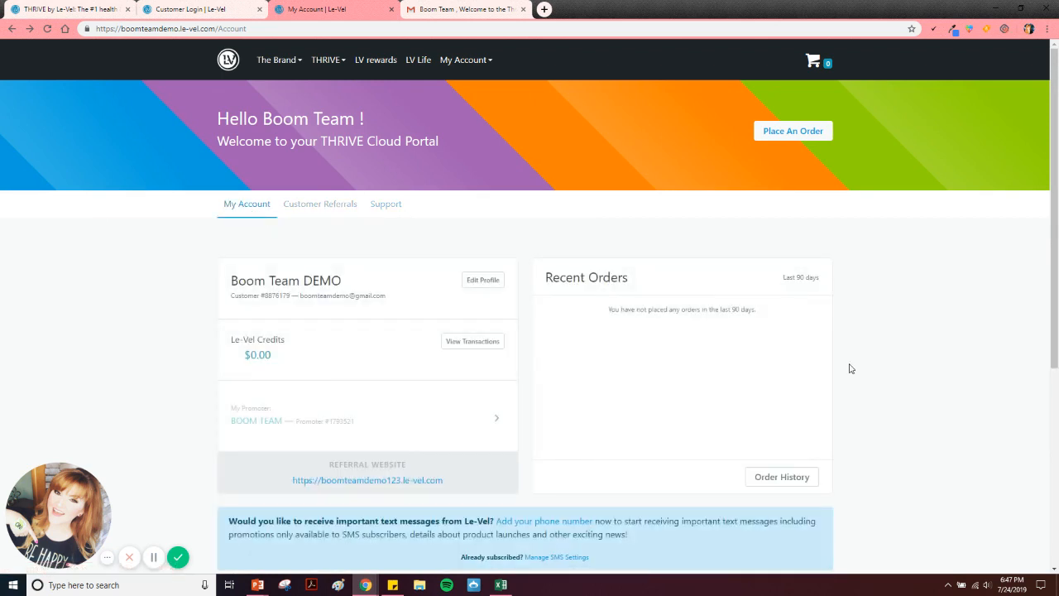
mouse_move(869, 388)
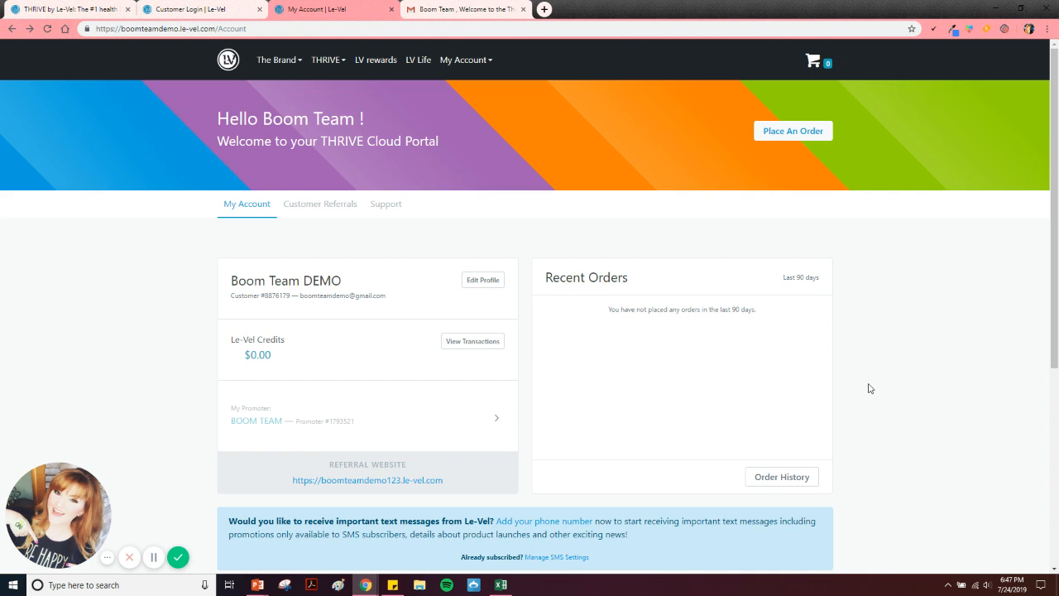
mouse_move(866, 394)
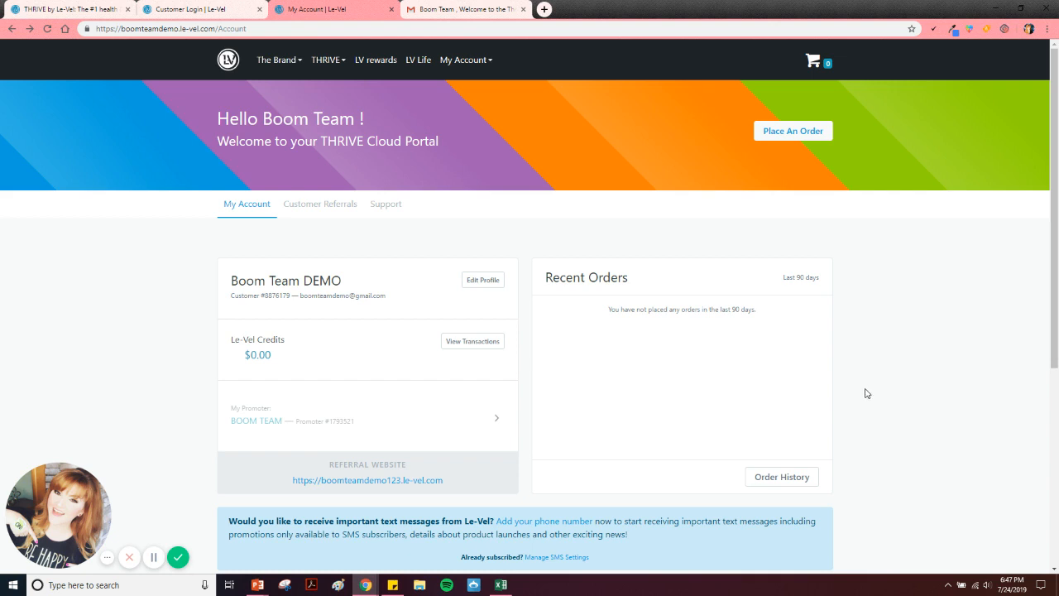
mouse_move(871, 402)
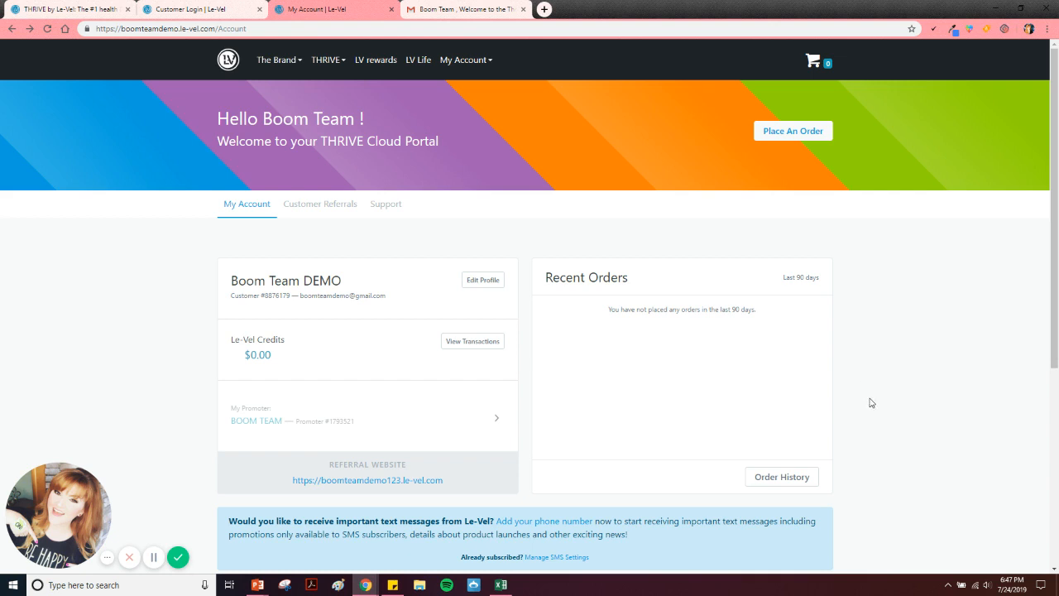
mouse_move(755, 138)
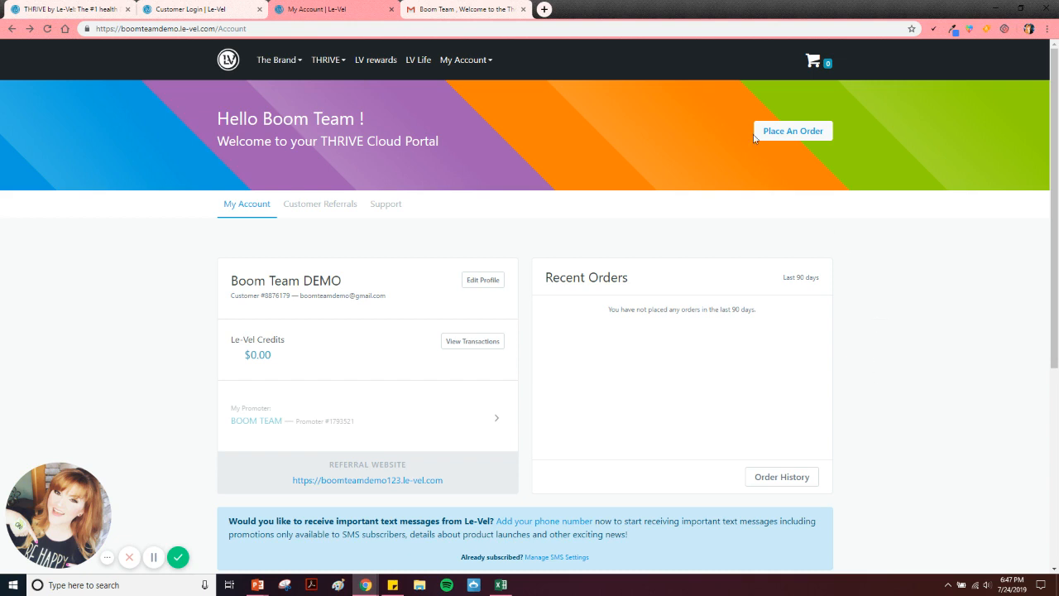
mouse_move(794, 143)
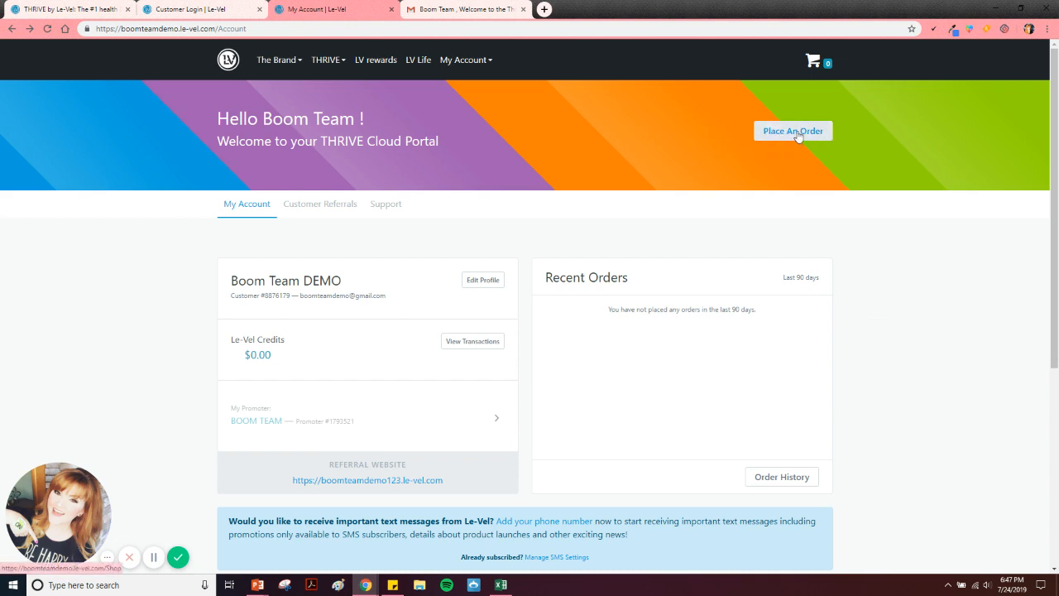
- Start a new order and scroll the Shop page to the THRIVE SKIN 3 Step System ($185)
click(794, 131)
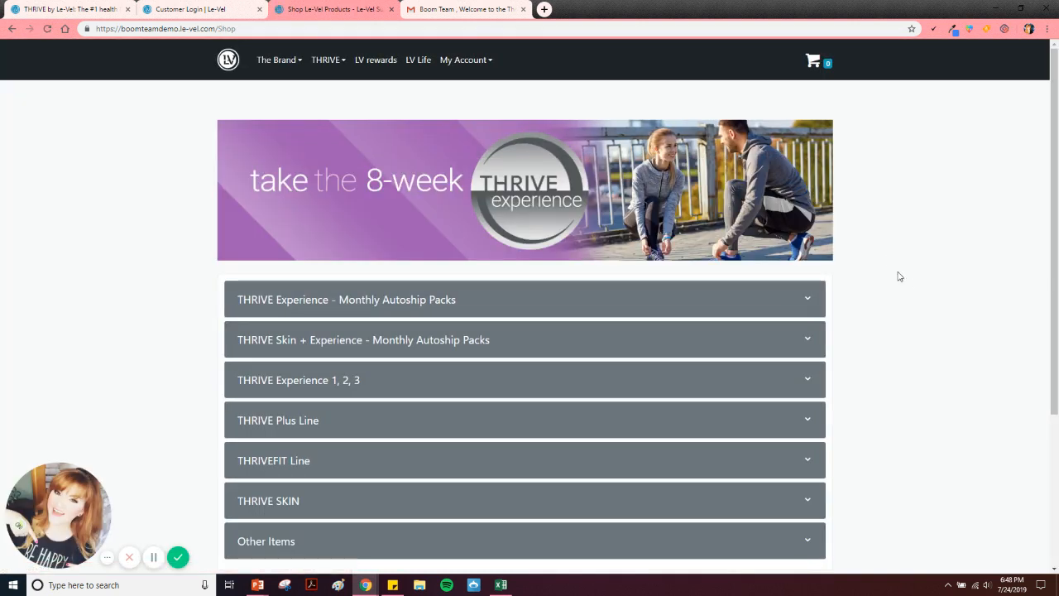
mouse_move(868, 321)
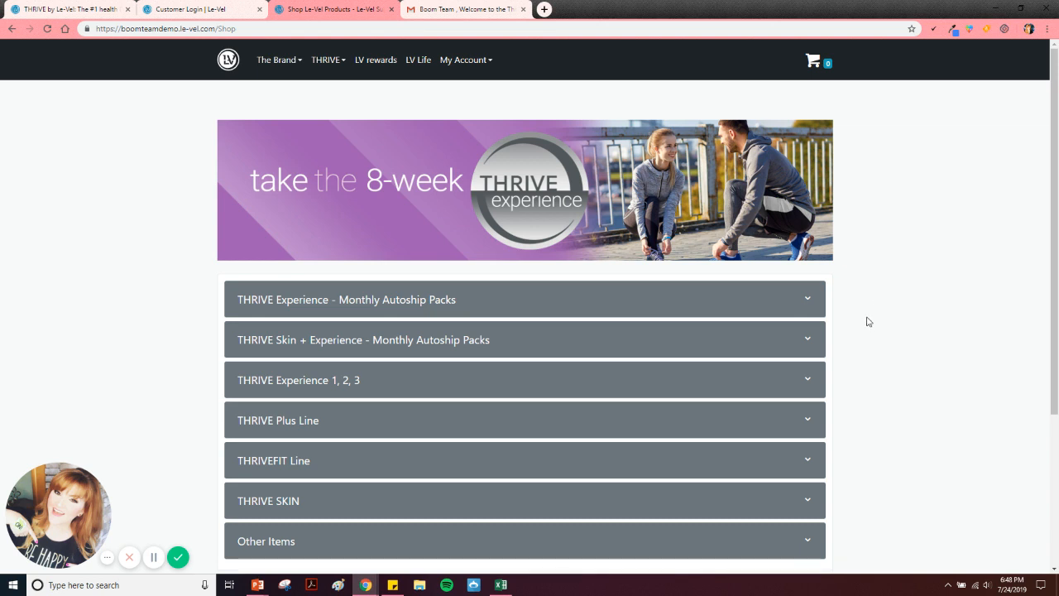
scroll(down, 3)
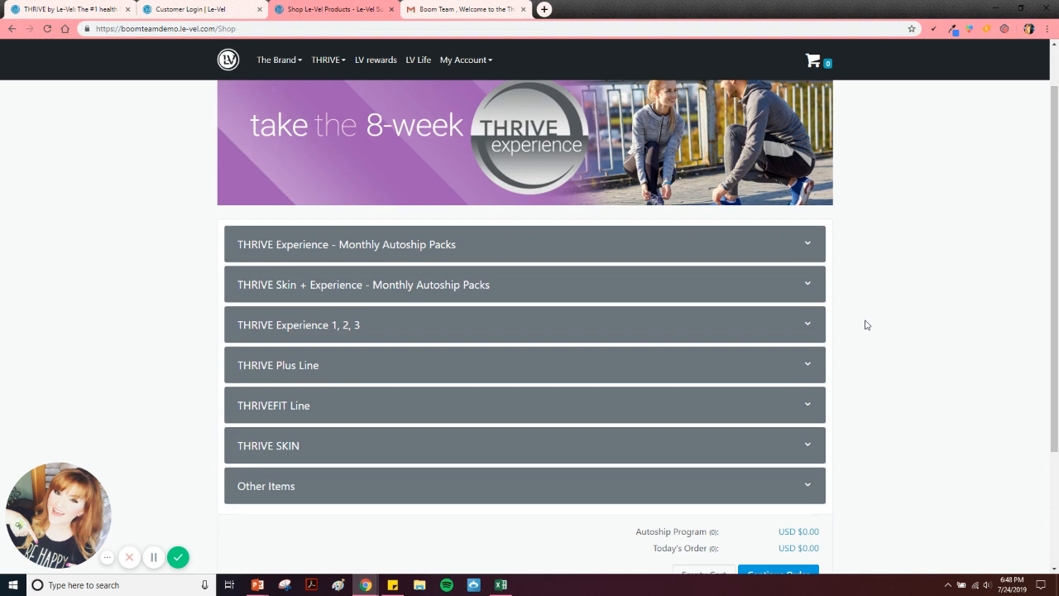
mouse_move(832, 444)
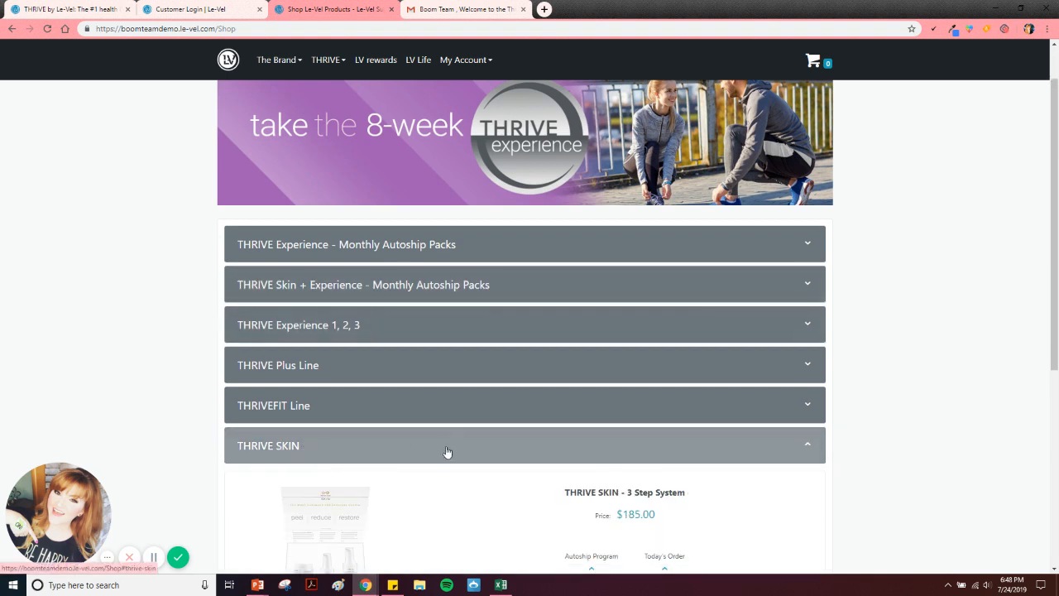
scroll(down, 3)
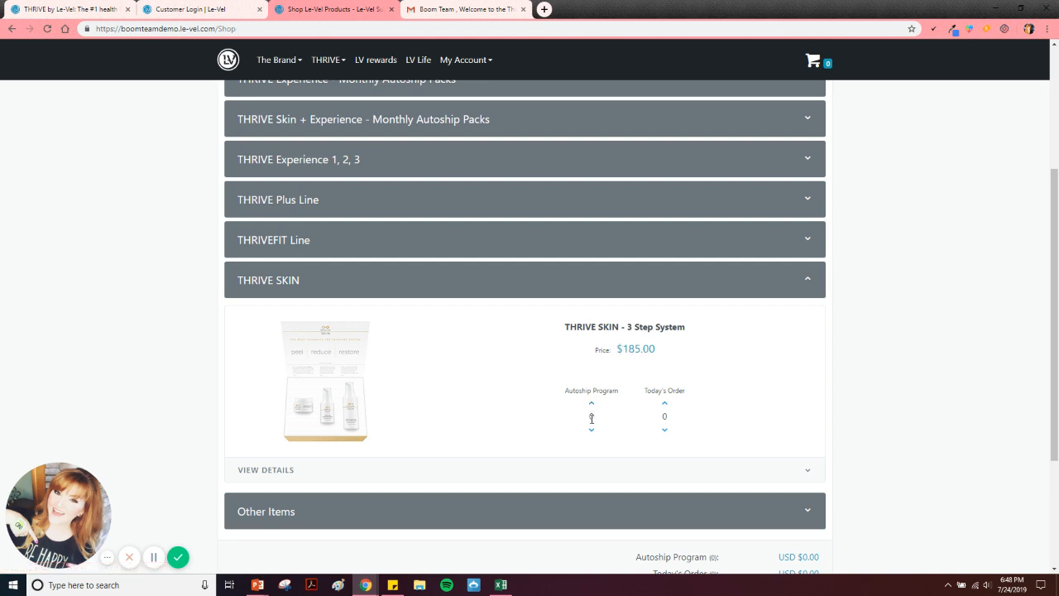
- Add one SKIN 3 Step System ($150) to both the monthly autoship and today's order
click(591, 400)
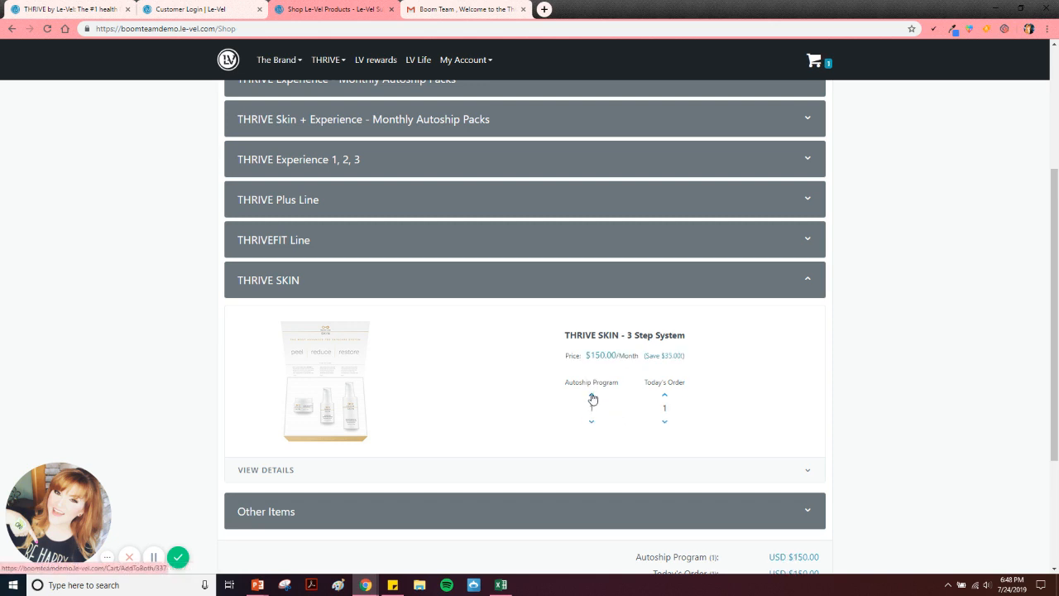
click(591, 394)
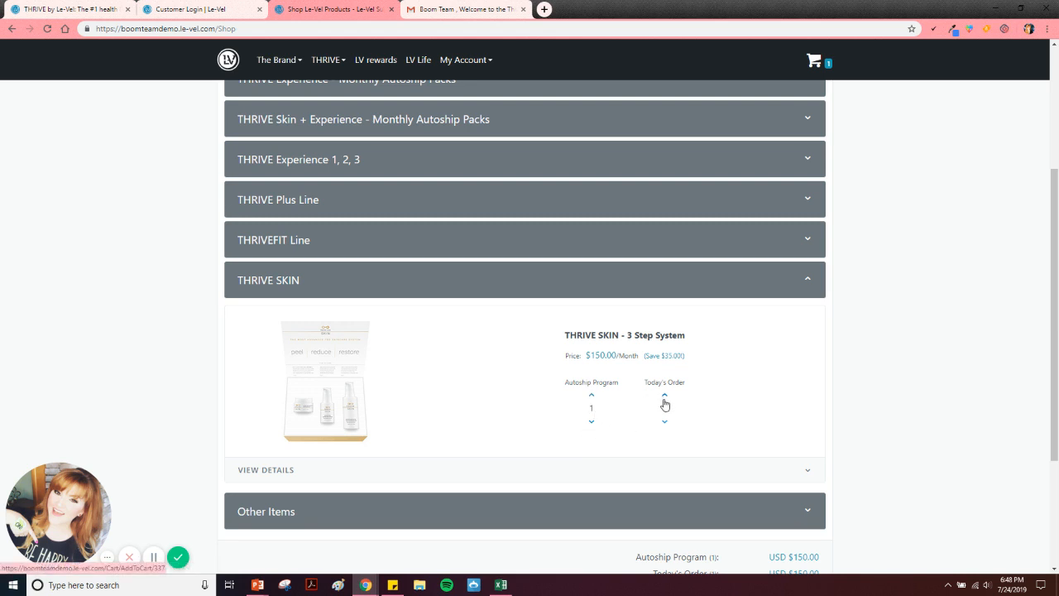
click(664, 394)
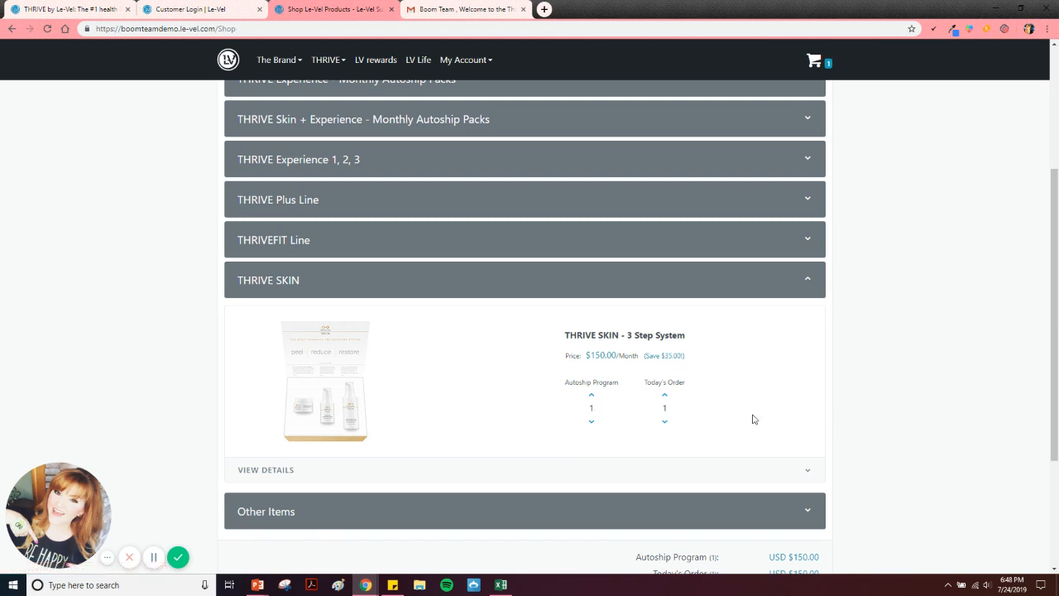
mouse_move(797, 363)
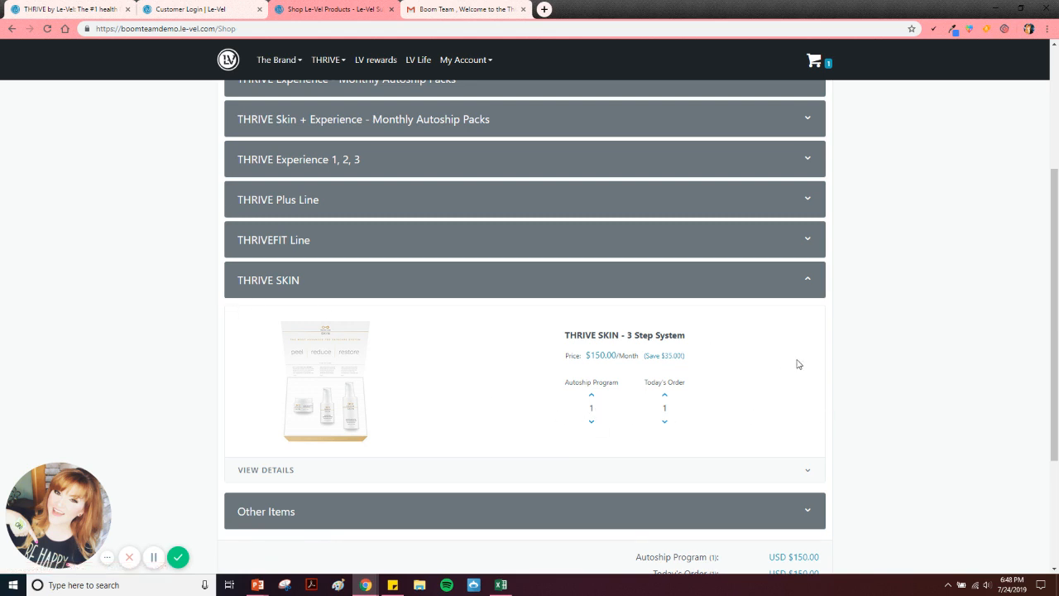
mouse_move(836, 327)
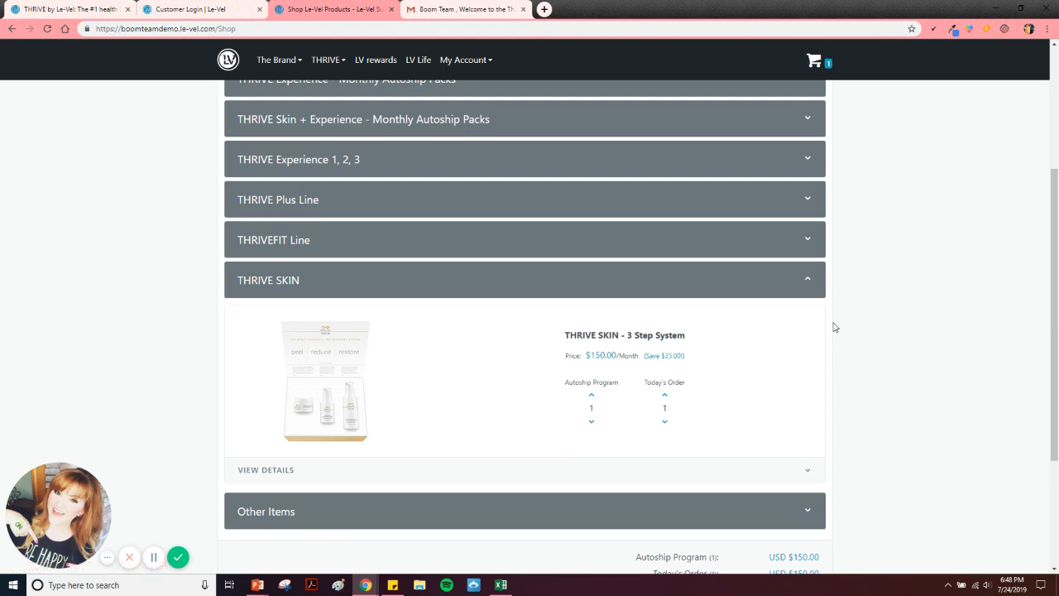
mouse_move(889, 317)
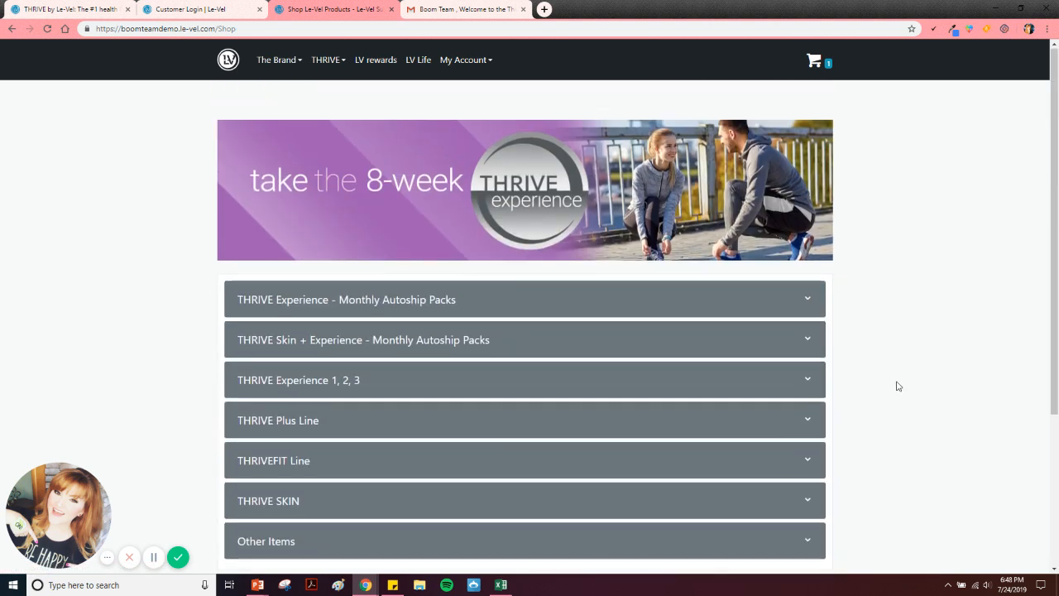
mouse_move(703, 392)
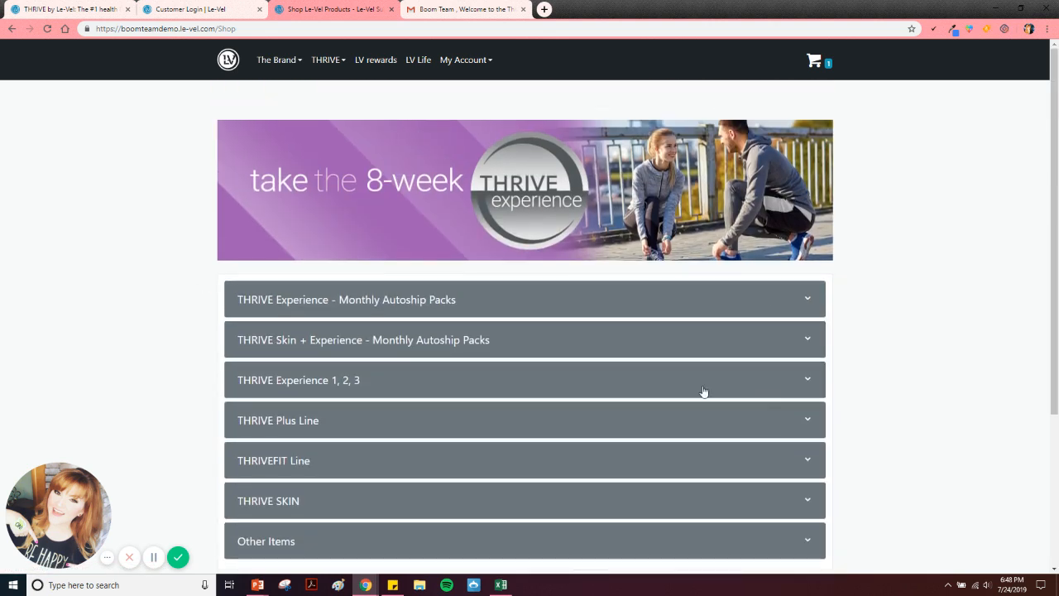
click(464, 60)
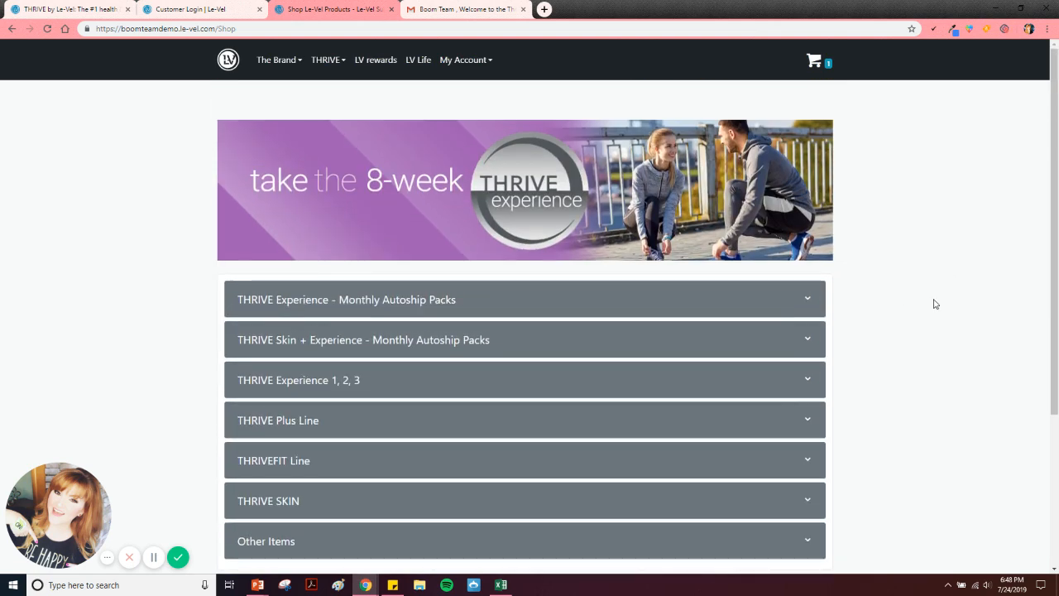
mouse_move(923, 308)
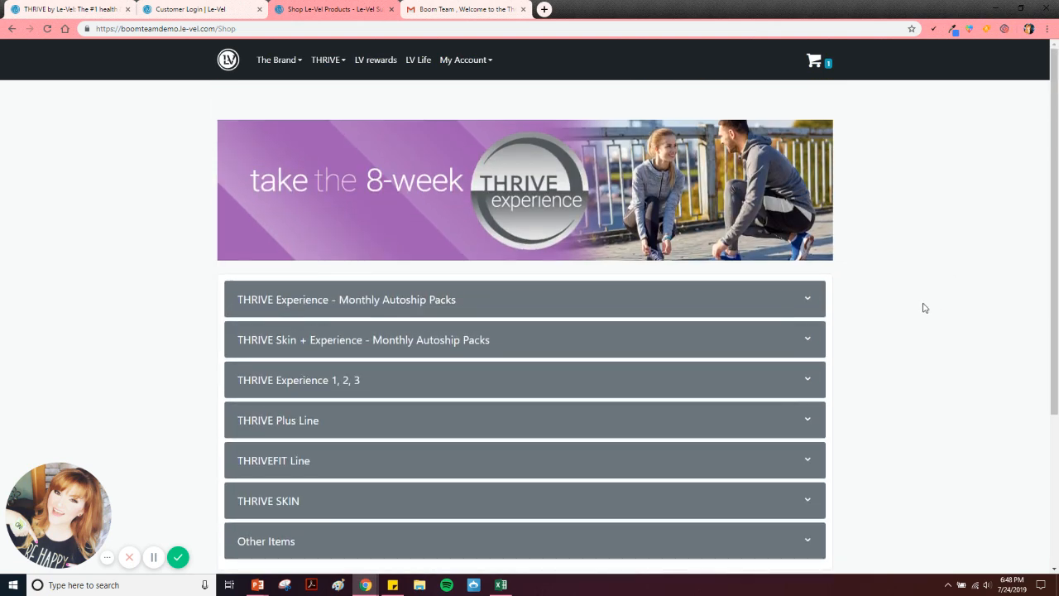
mouse_move(933, 302)
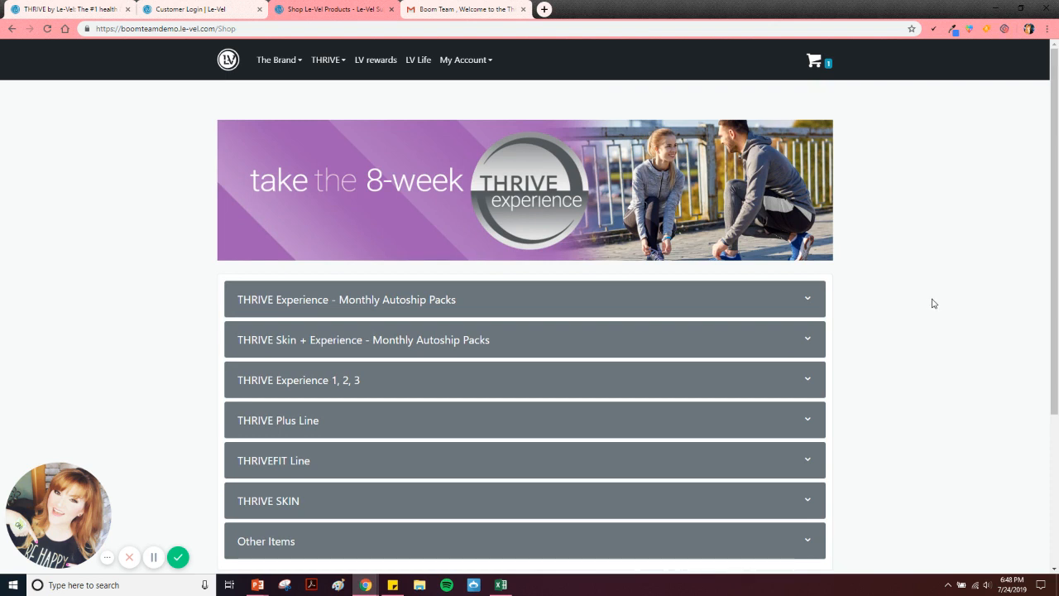
mouse_move(920, 347)
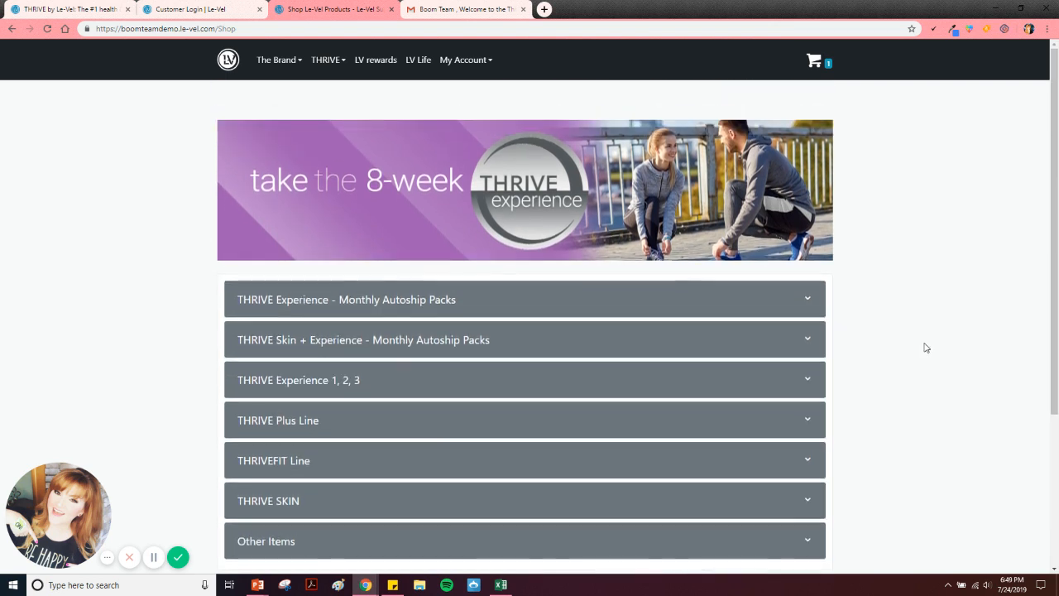
scroll(down, 3)
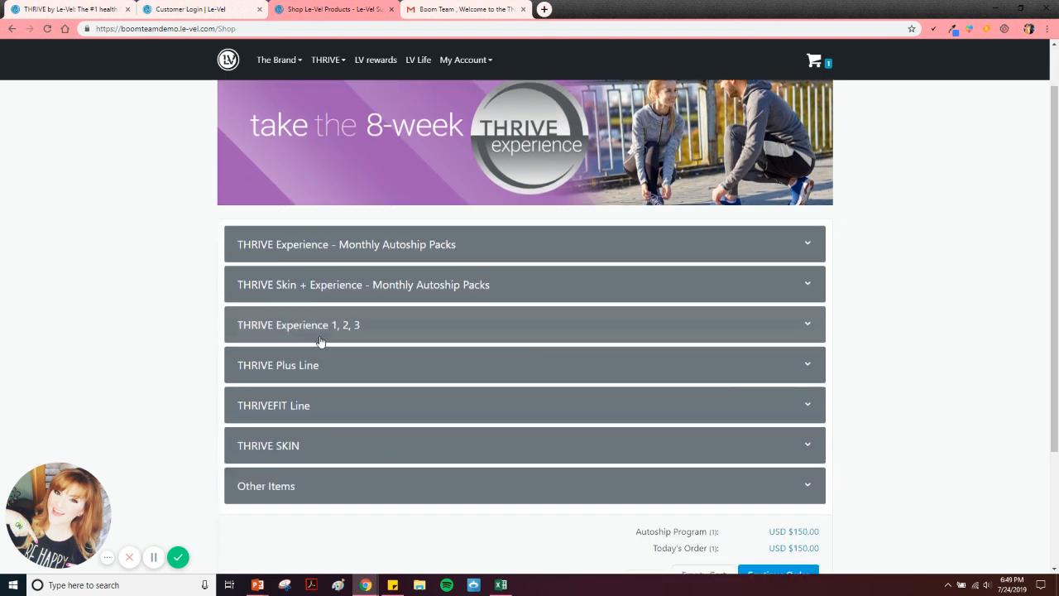
mouse_move(1013, 408)
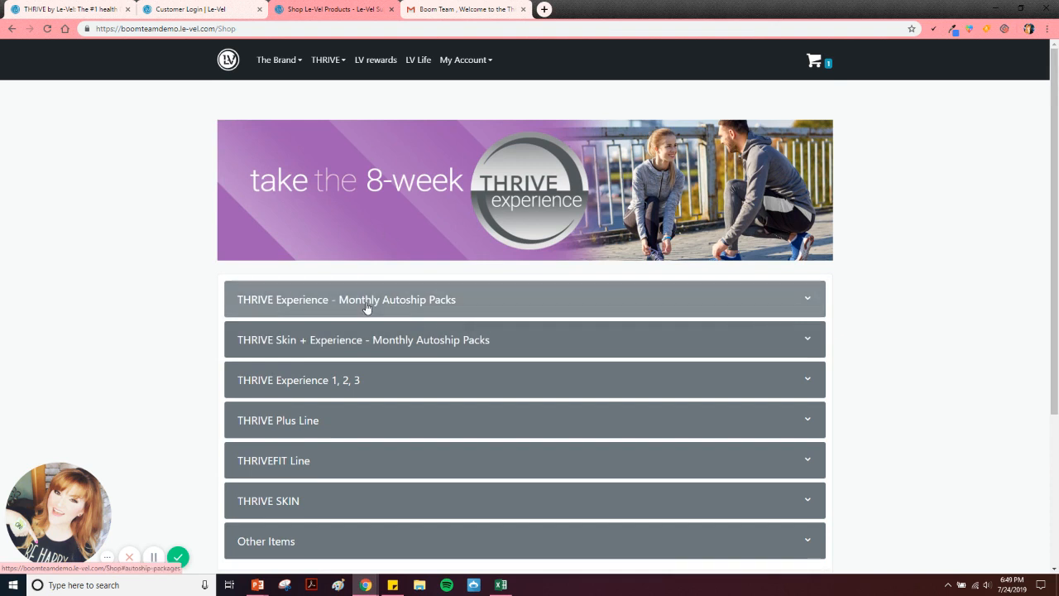
- Expand the THRIVE Experience - Monthly Autoship Packs category and scroll through its pack cards
click(367, 300)
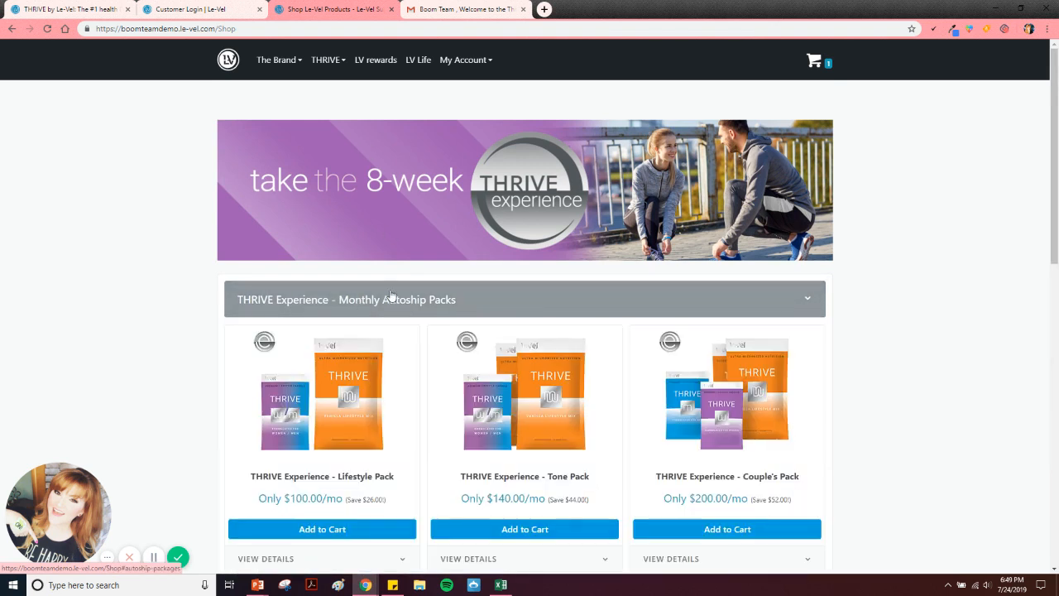
mouse_move(484, 320)
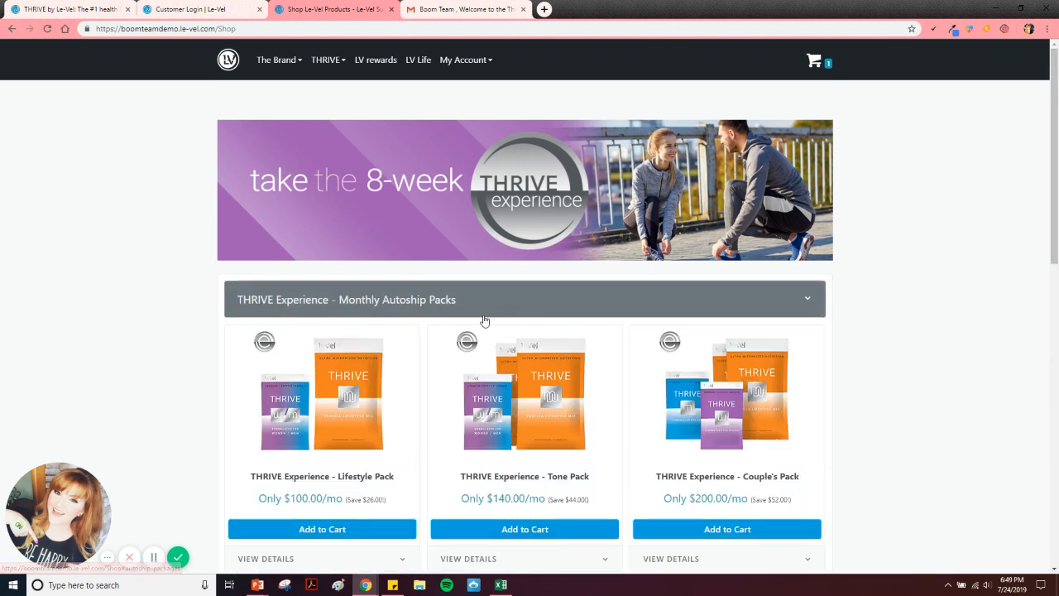
scroll(down, 3)
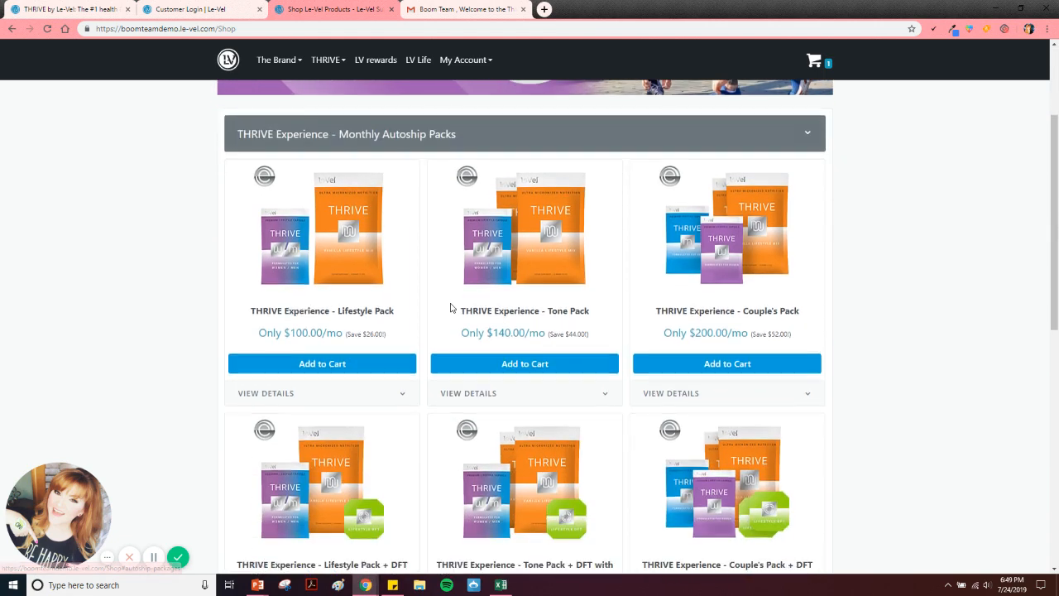
scroll(down, 3)
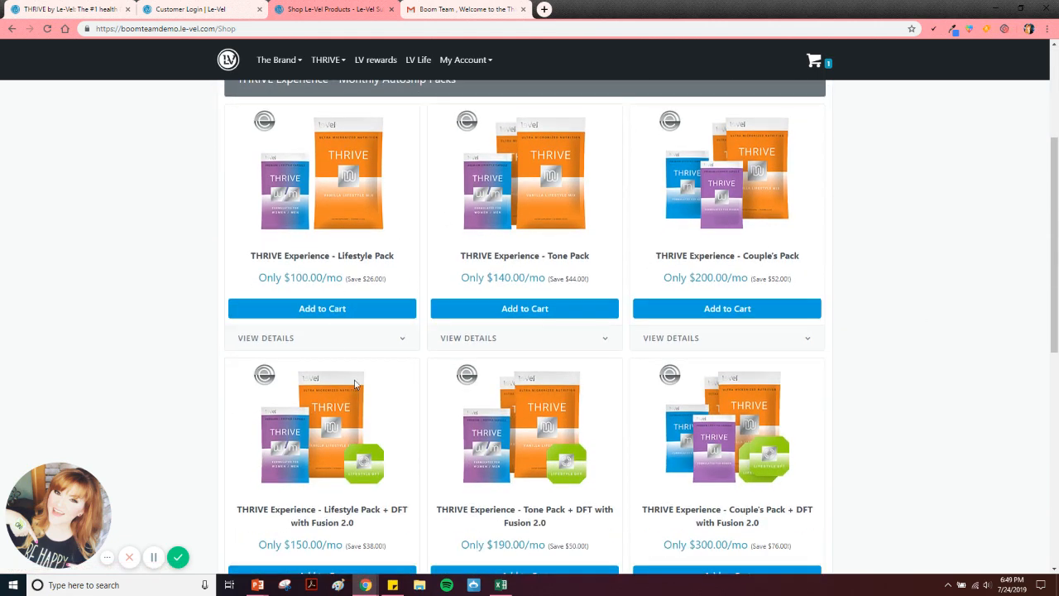
mouse_move(865, 370)
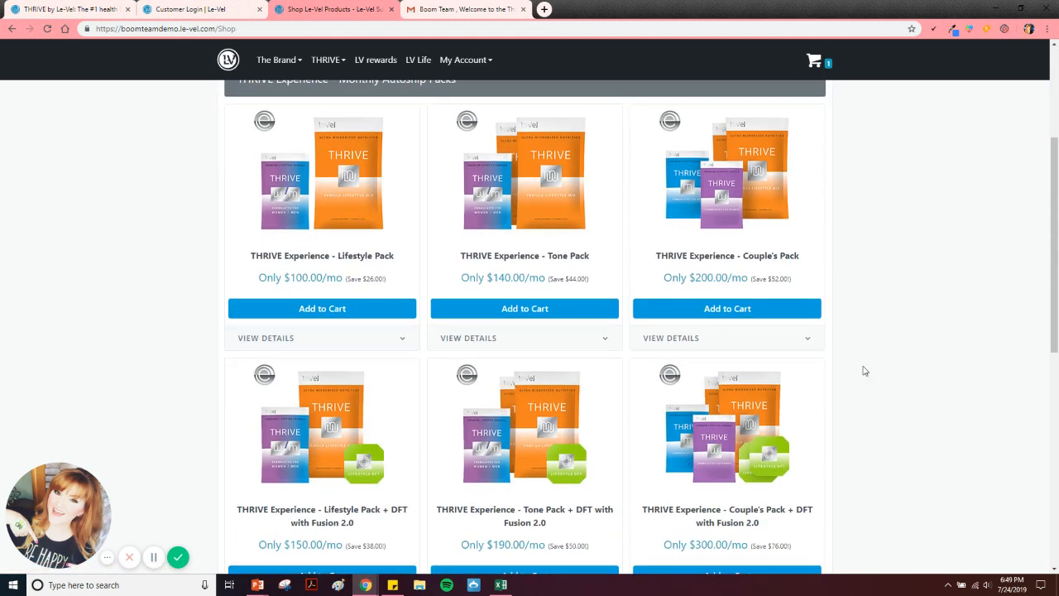
mouse_move(950, 364)
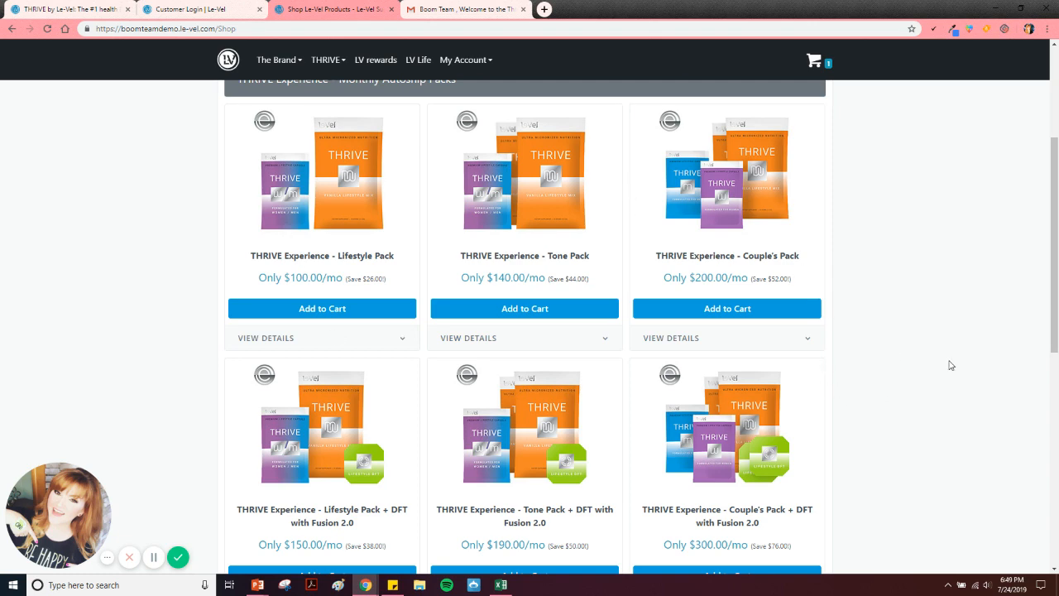
scroll(down, 3)
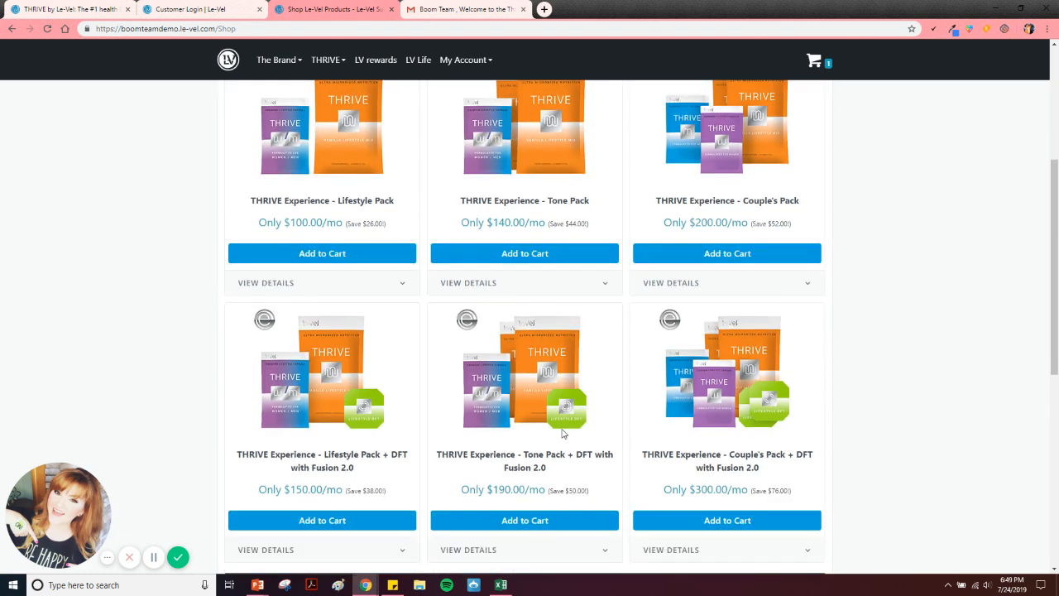
scroll(down, 3)
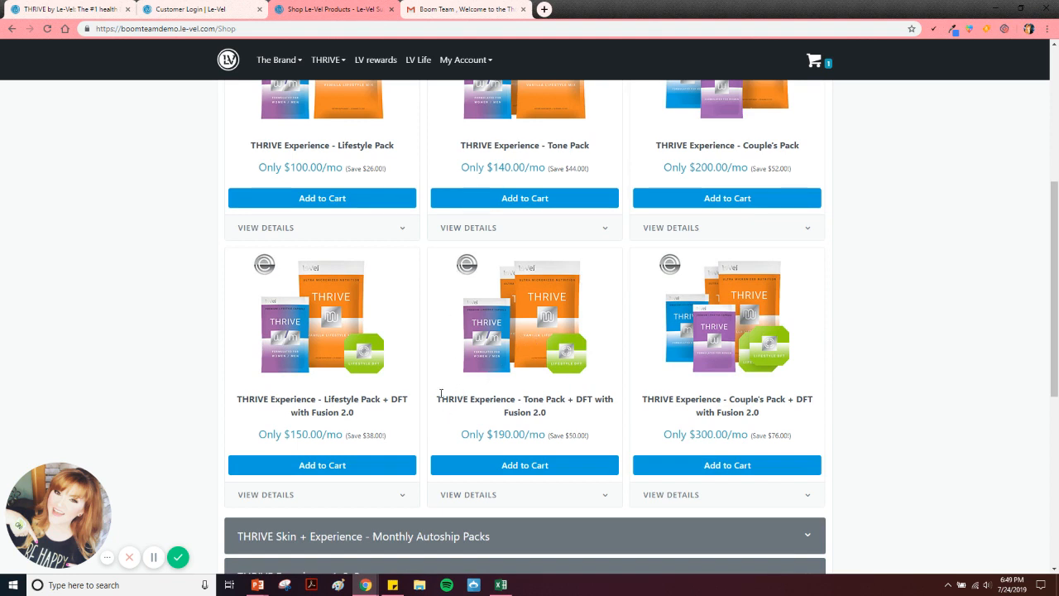
- Browse the Lifestyle, Tone and Couple's packs with their DFT versions further down the list
double_click(501, 399)
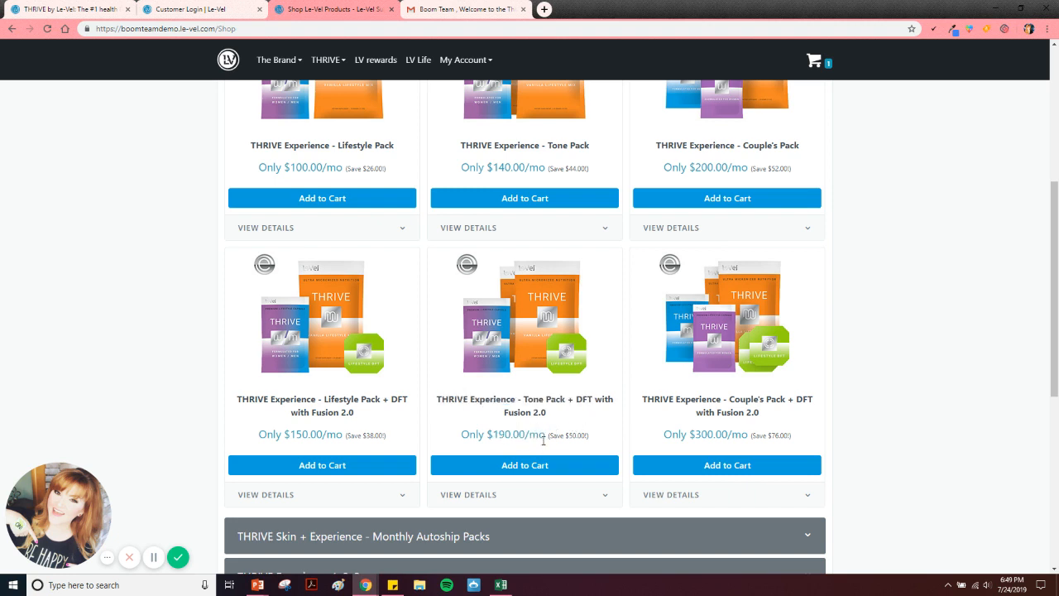
double_click(526, 434)
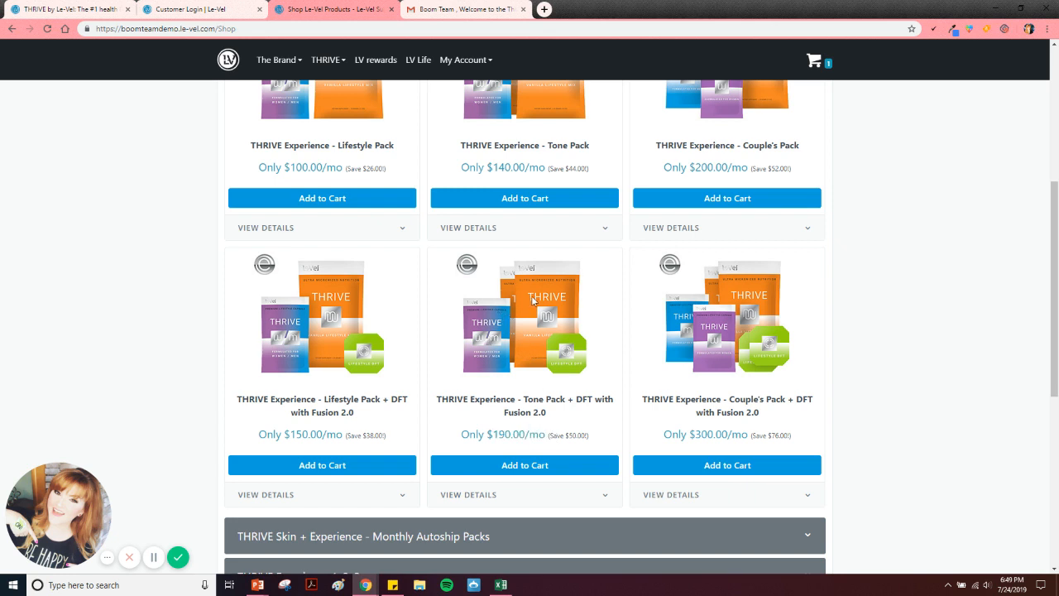
mouse_move(482, 330)
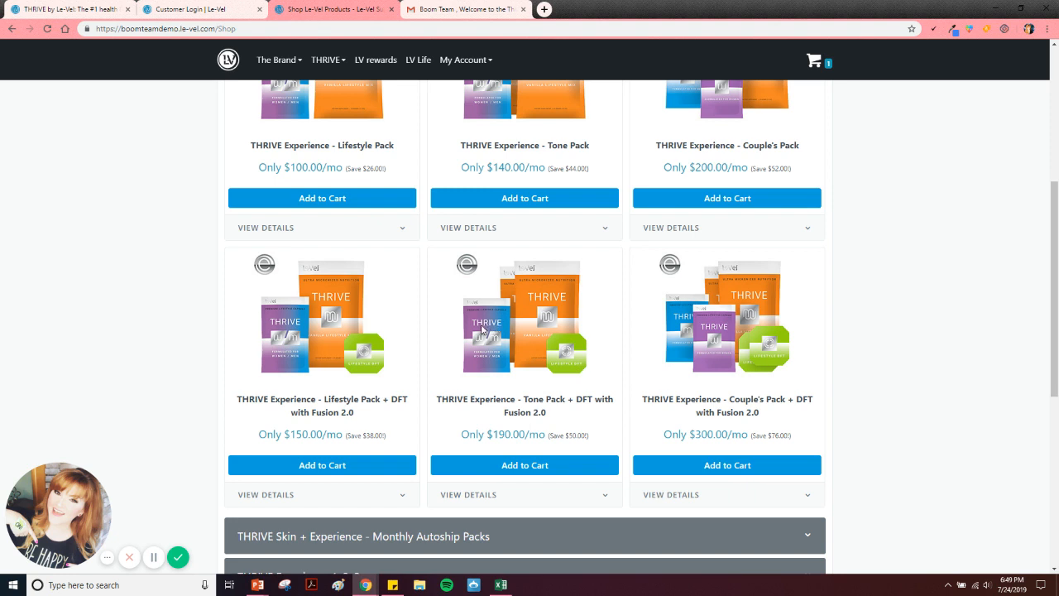
mouse_move(561, 361)
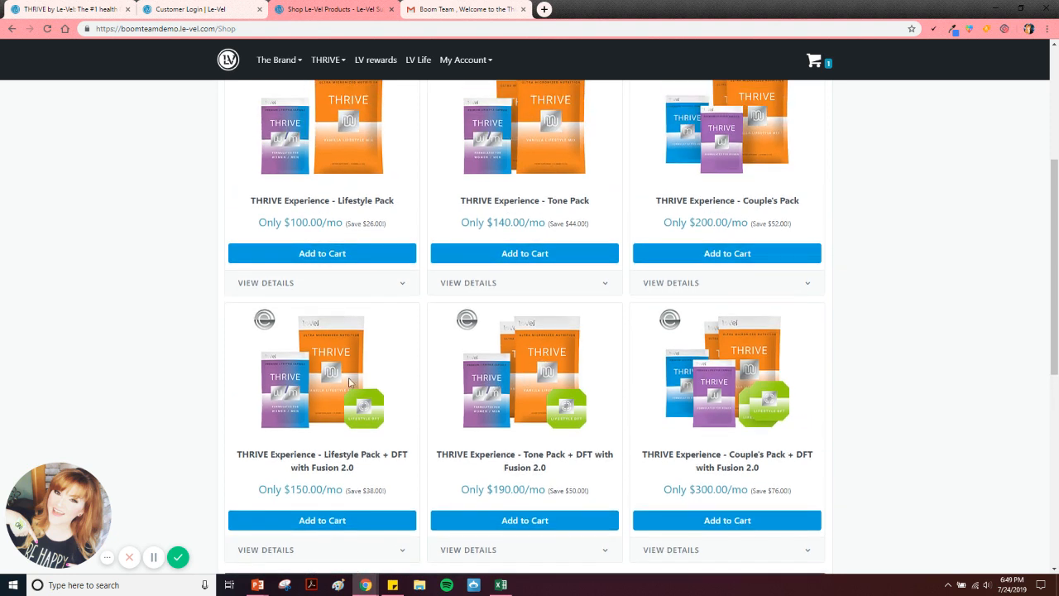
mouse_move(601, 50)
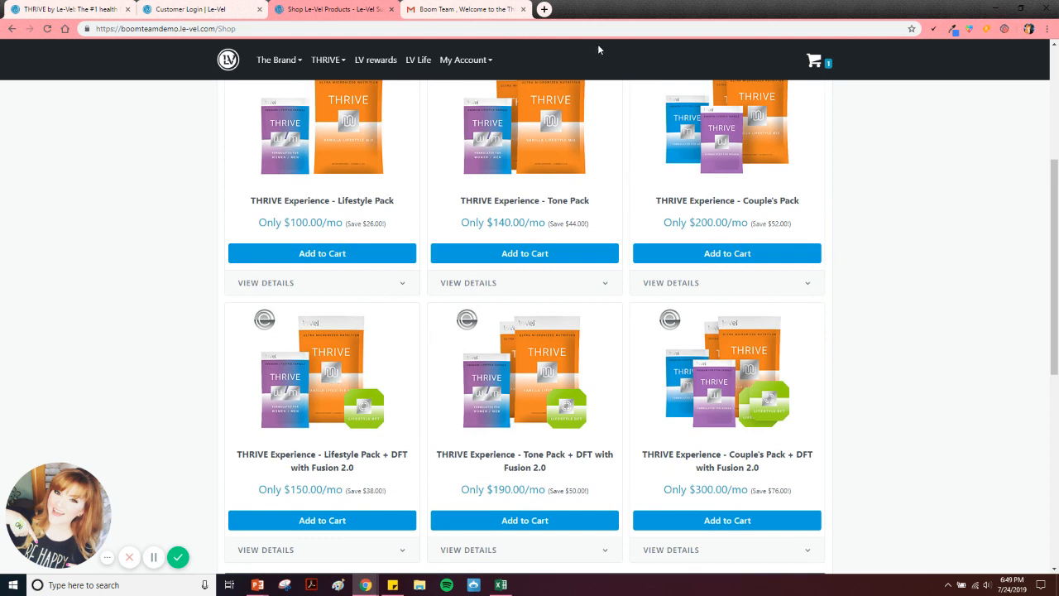
mouse_move(649, 186)
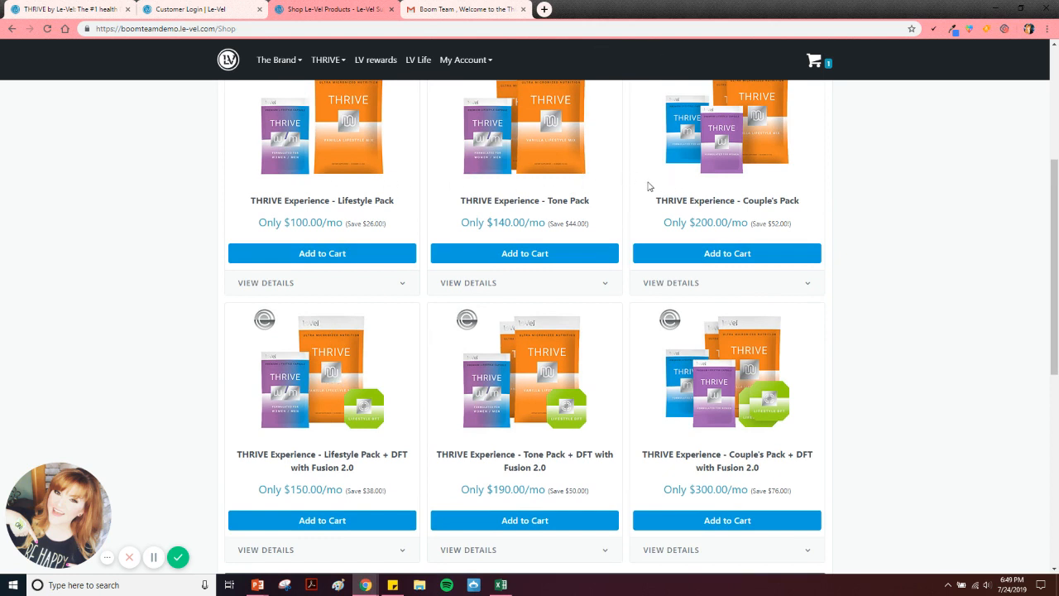
scroll(down, 3)
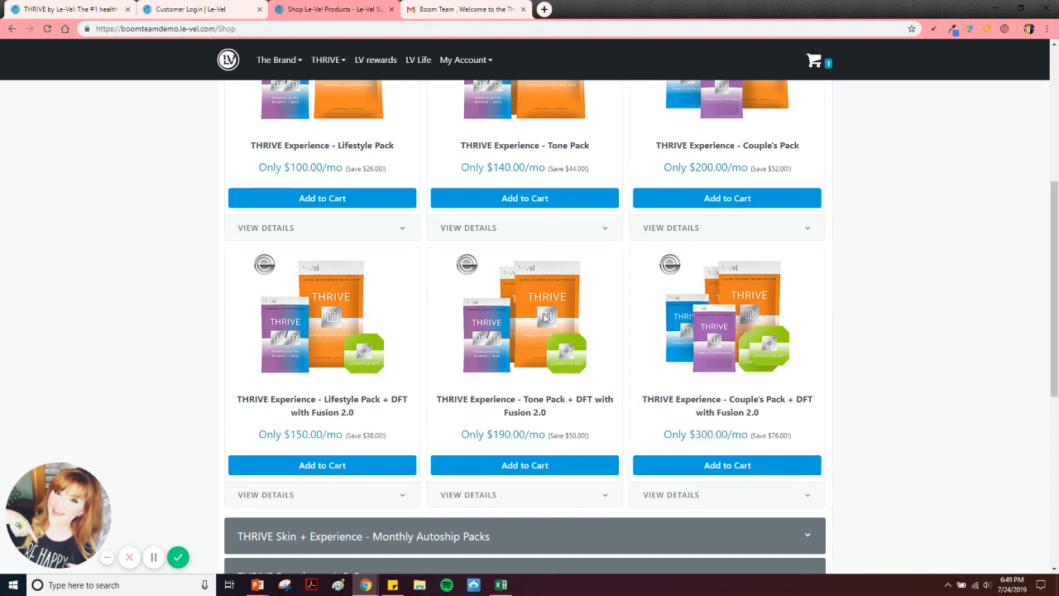
mouse_move(530, 334)
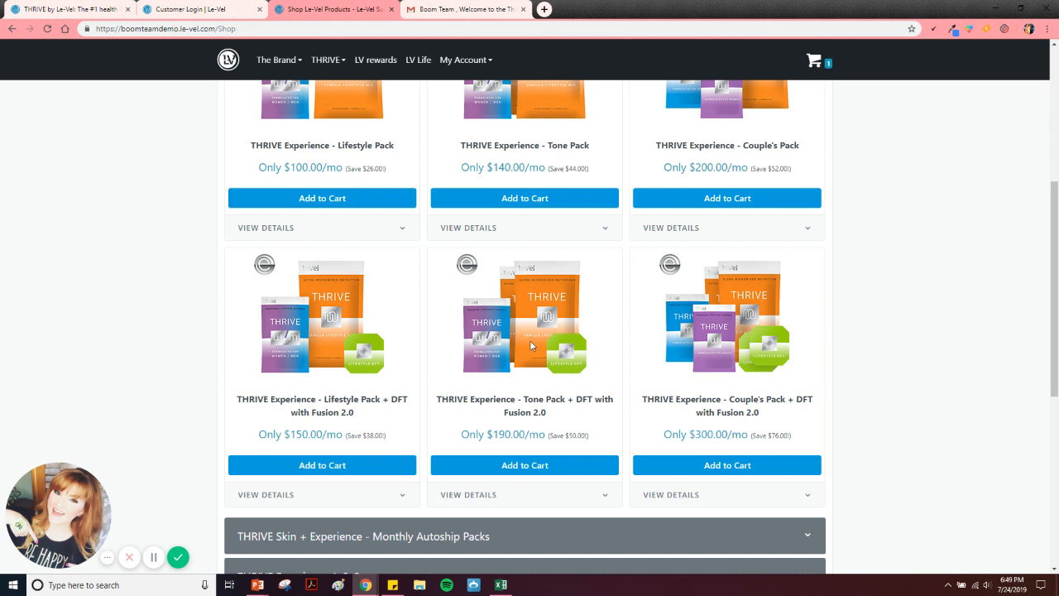
mouse_move(540, 364)
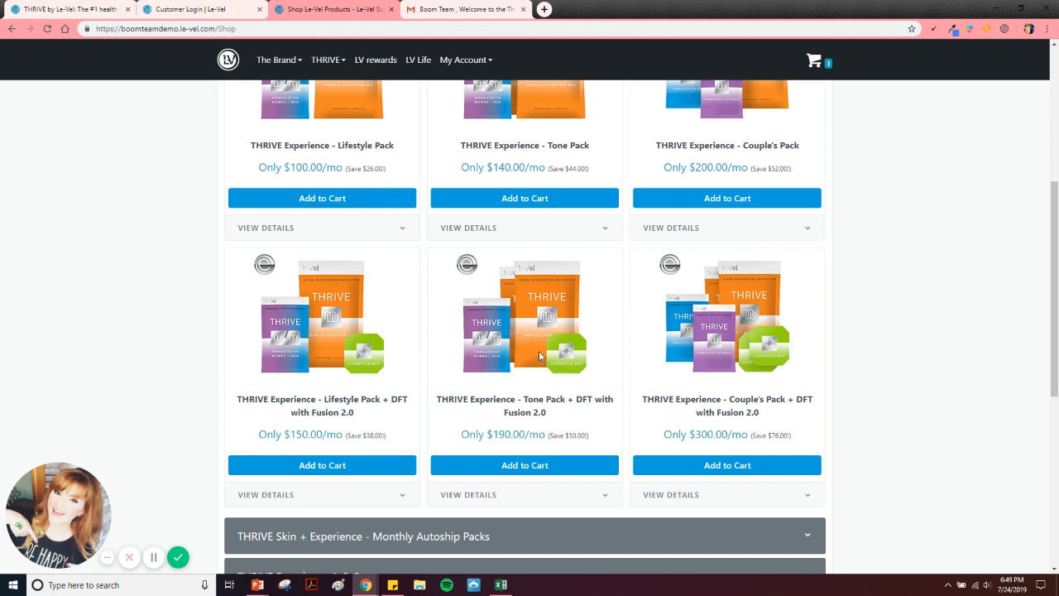
mouse_move(541, 339)
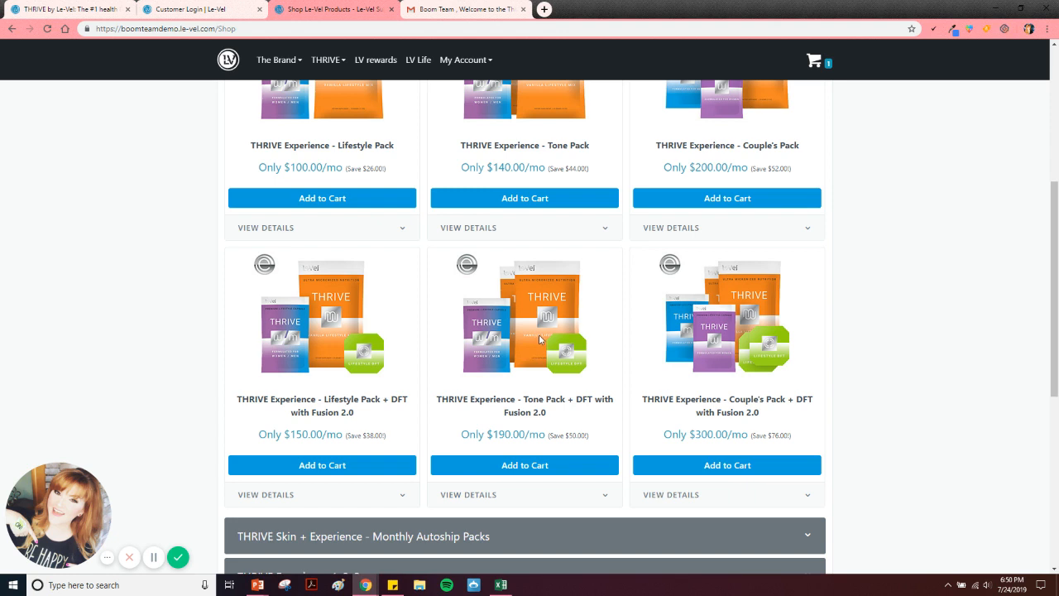
mouse_move(535, 323)
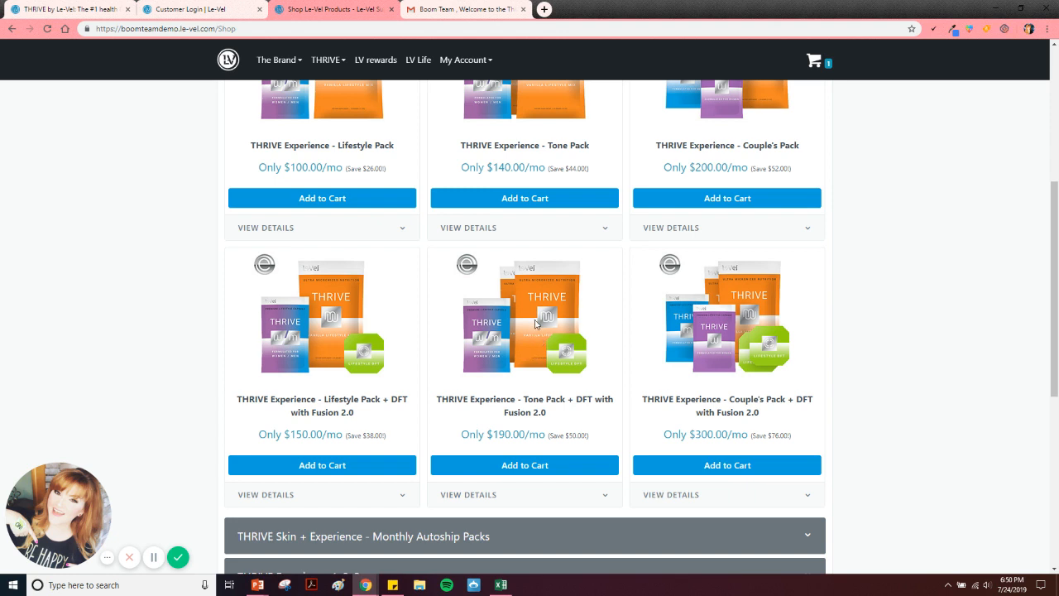
mouse_move(549, 358)
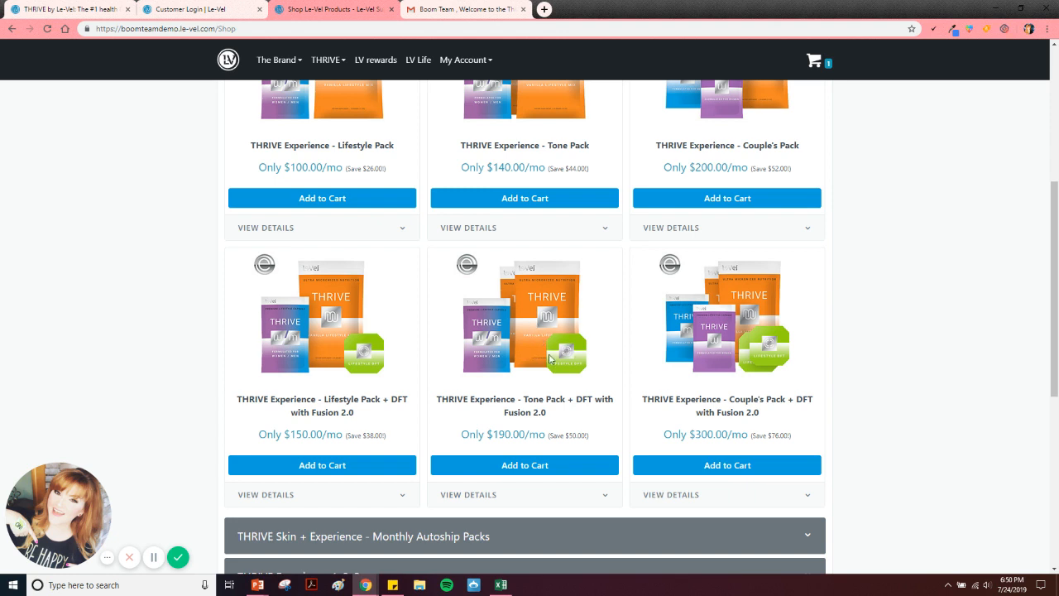
scroll(down, 3)
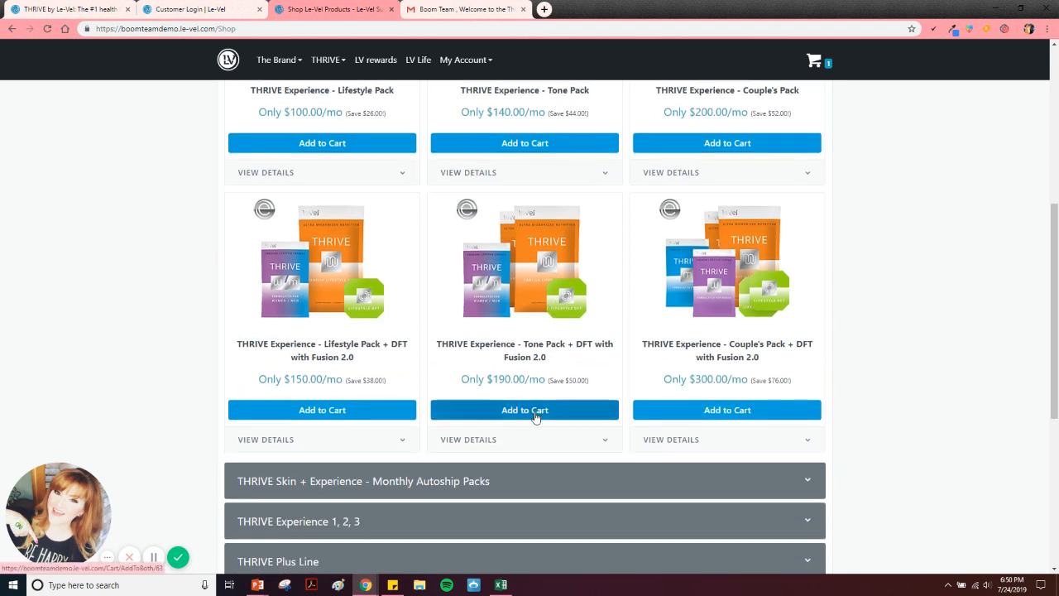
- Add the Tone Pack + DFT with Fusion 2.0 and choose 1 Women's capsules, continuing to shake flavor
click(525, 409)
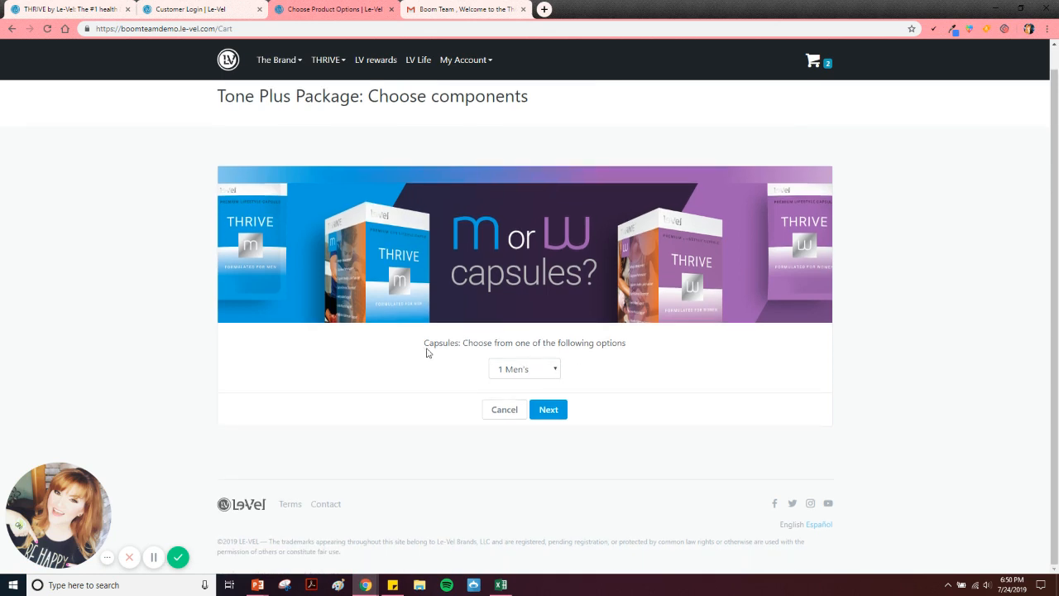
mouse_move(608, 312)
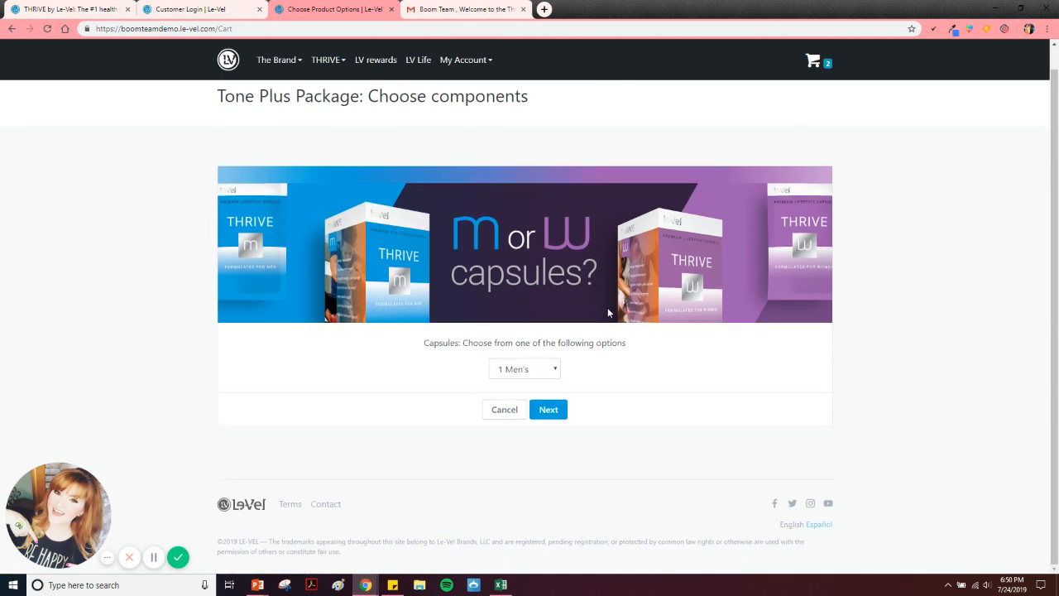
click(524, 368)
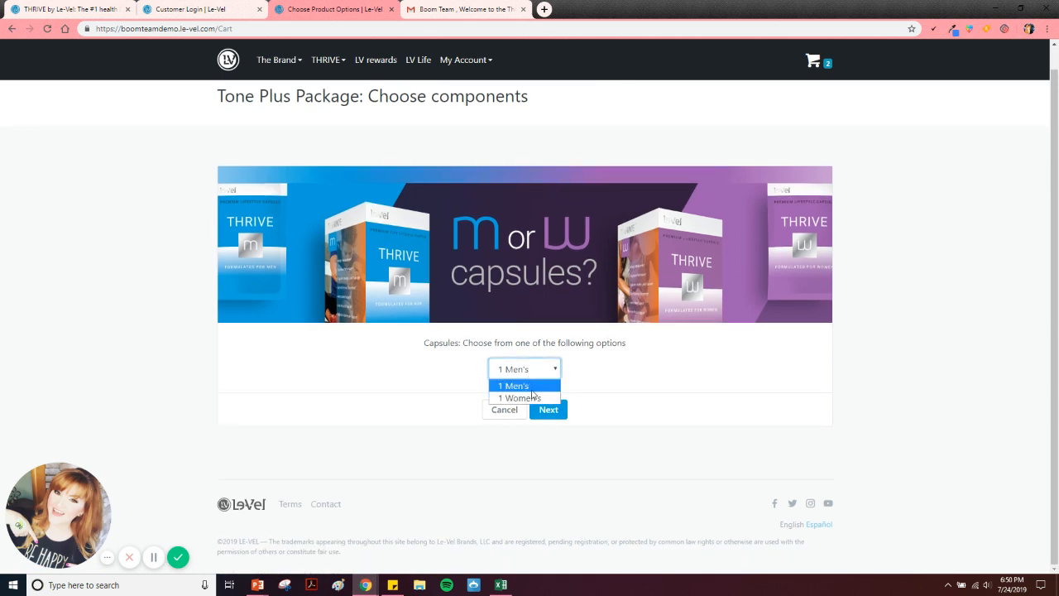
click(521, 398)
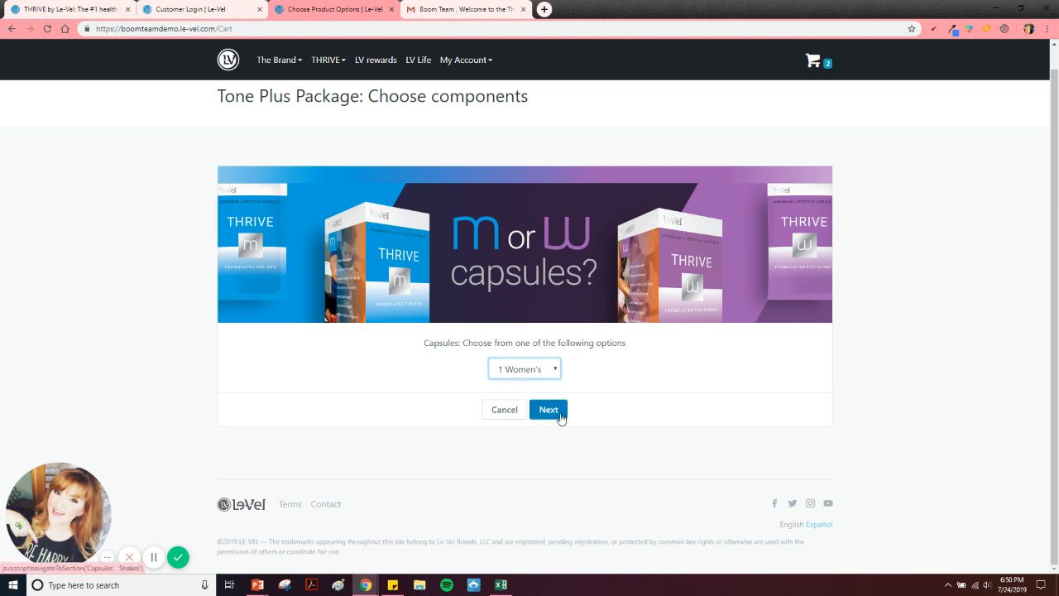
click(547, 409)
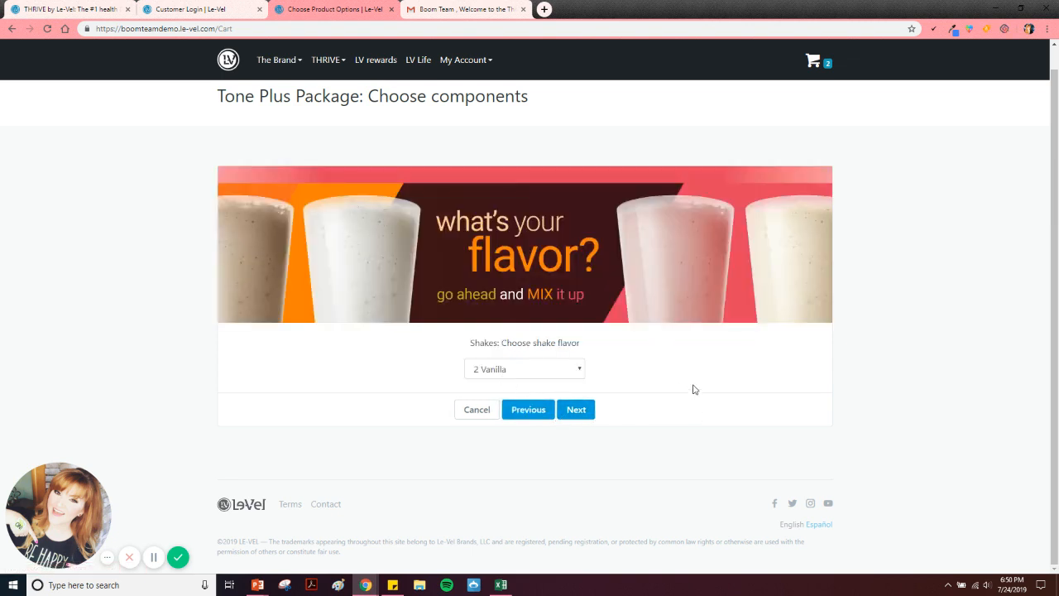
mouse_move(846, 376)
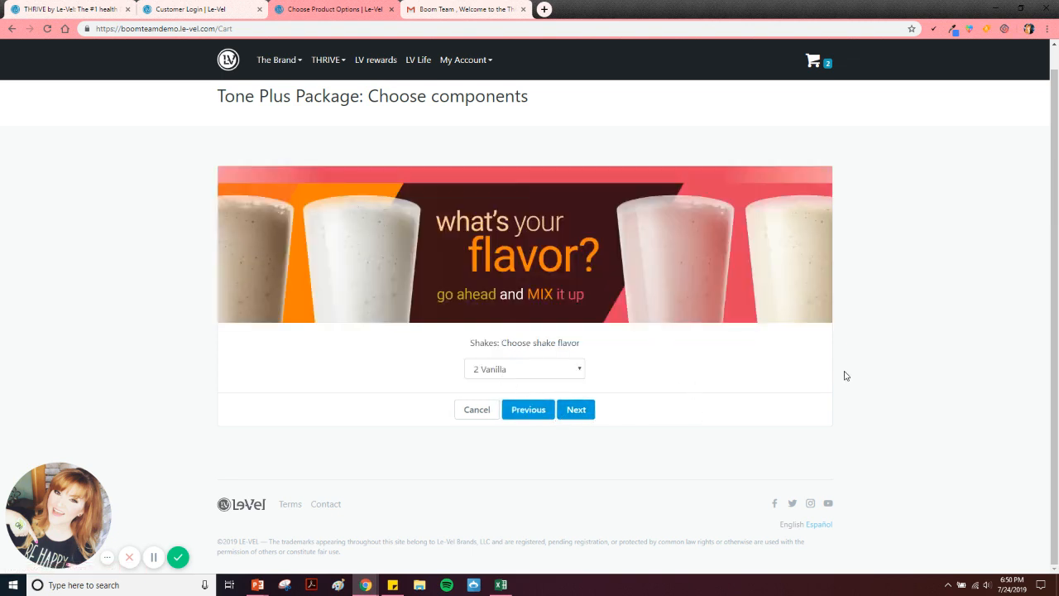
mouse_move(561, 311)
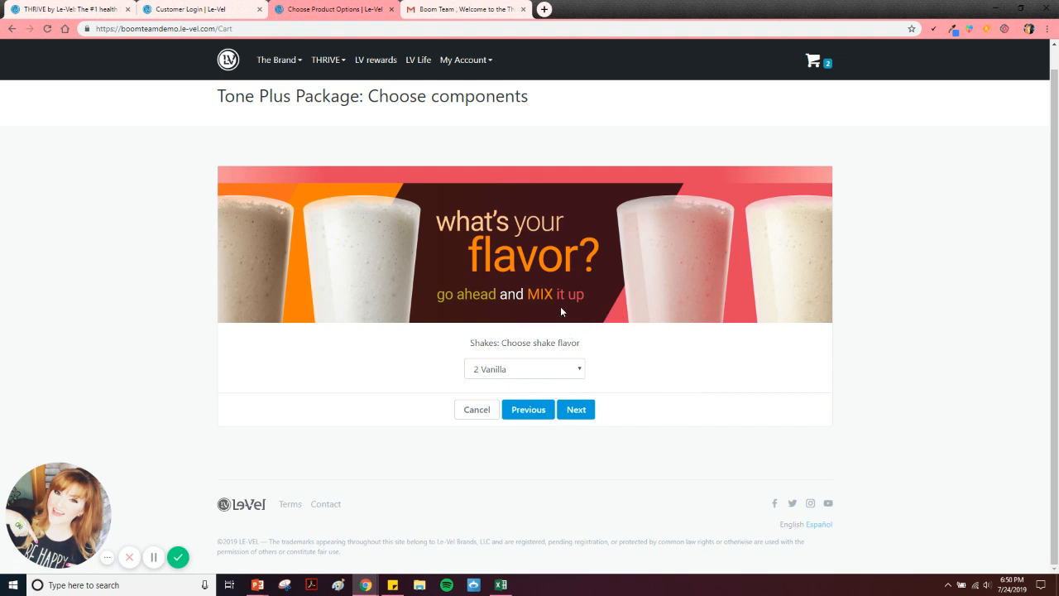
mouse_move(616, 327)
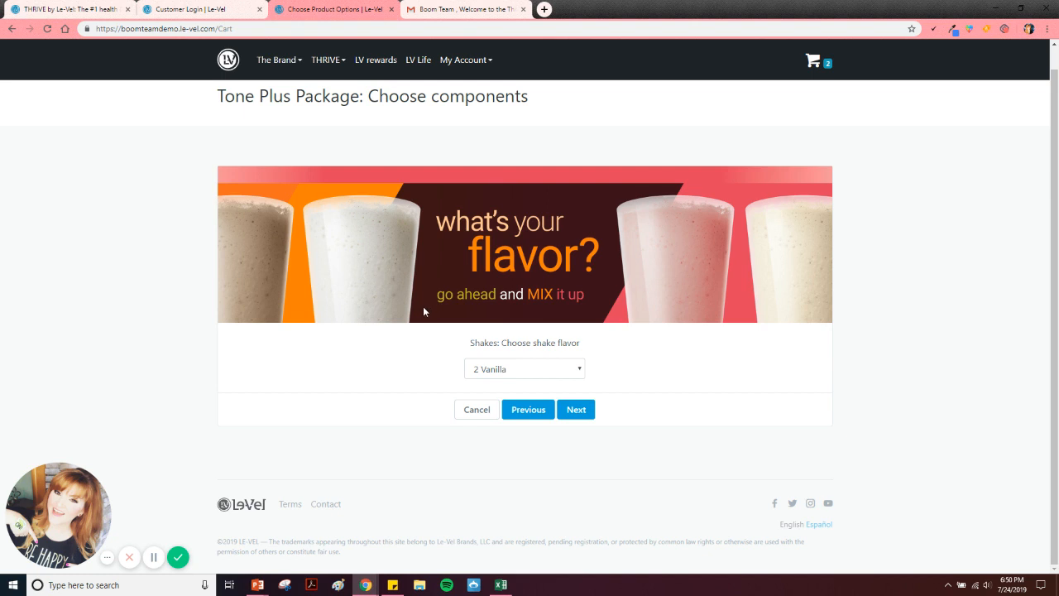
mouse_move(416, 311)
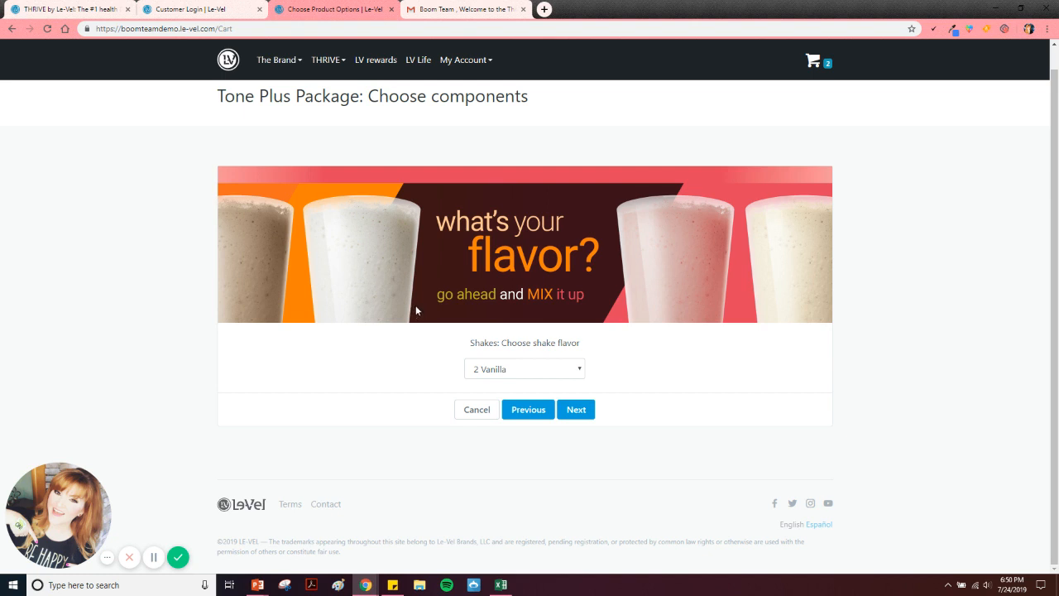
mouse_move(425, 290)
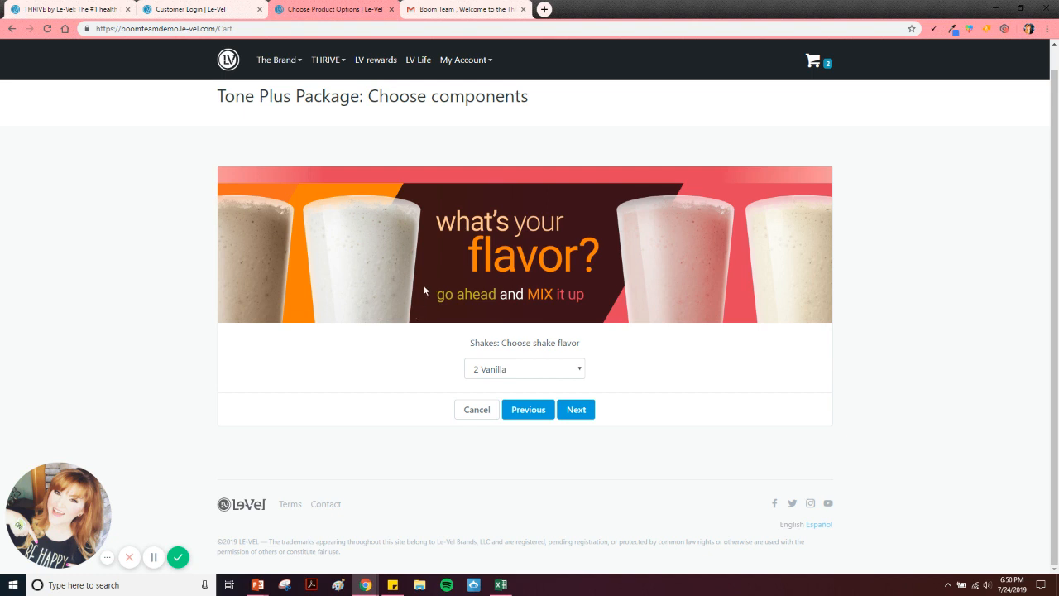
mouse_move(690, 299)
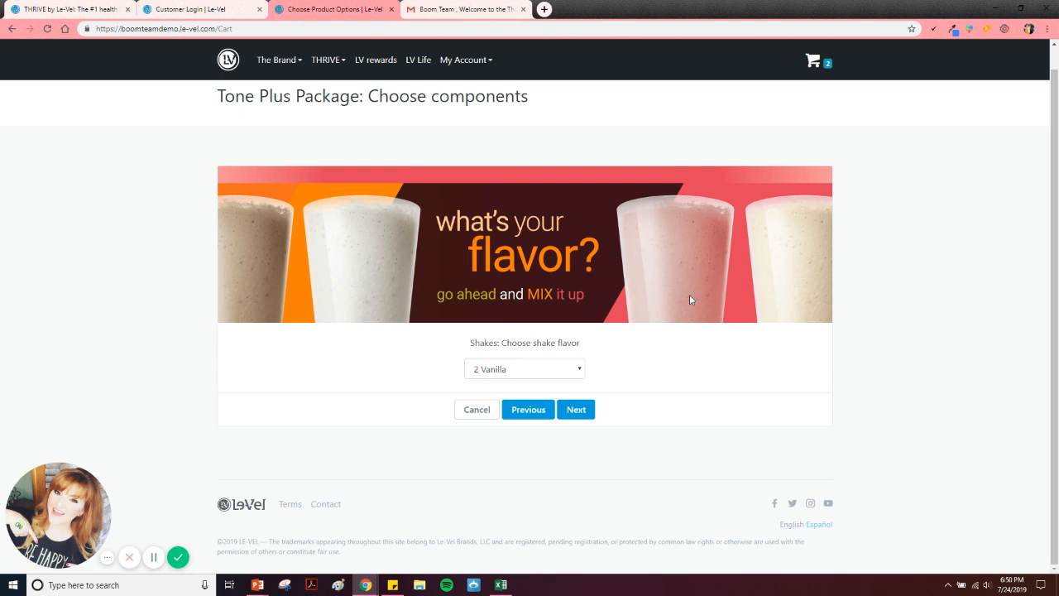
mouse_move(531, 294)
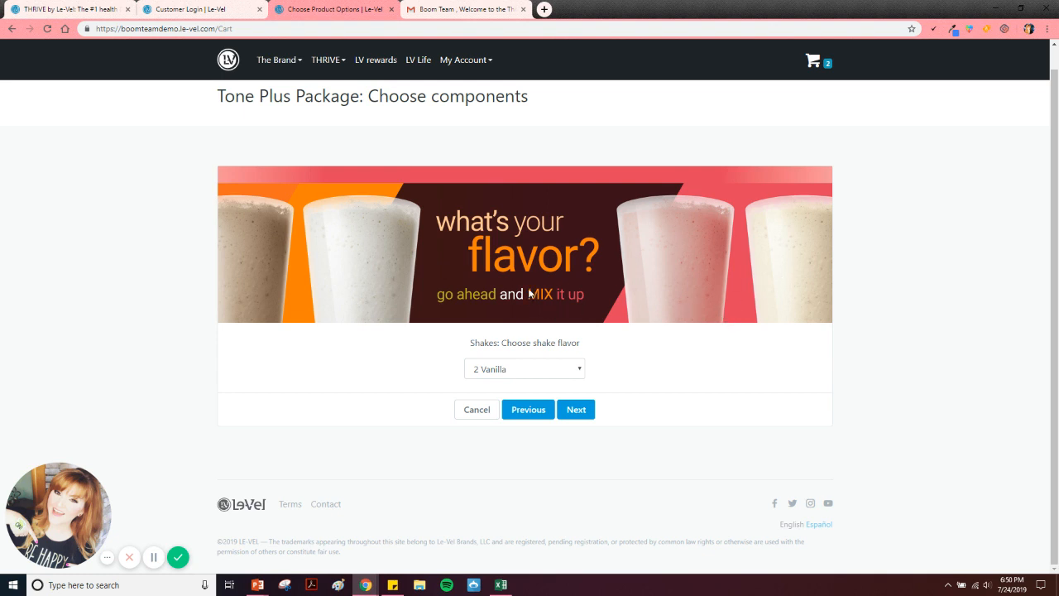
- Show the shake flavor choices for the Tone Plus package, currently 2 Vanilla
click(523, 368)
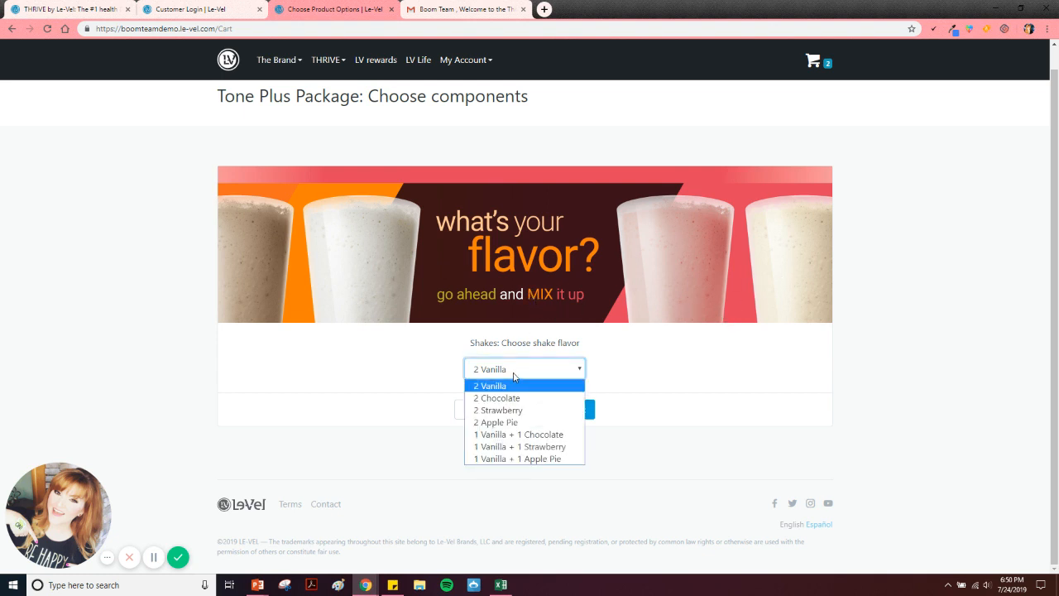
mouse_move(514, 437)
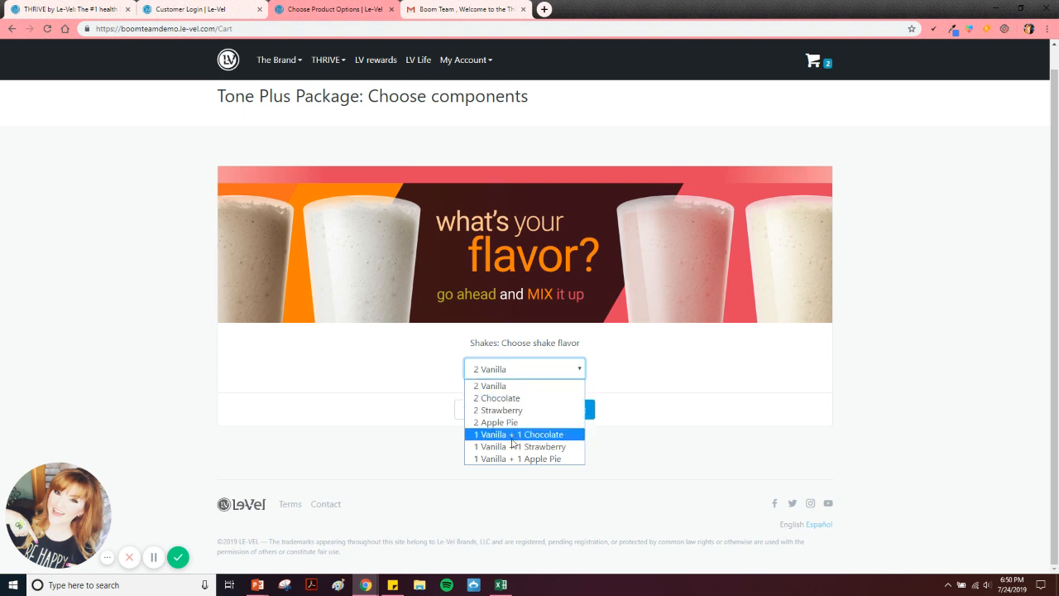
mouse_move(517, 446)
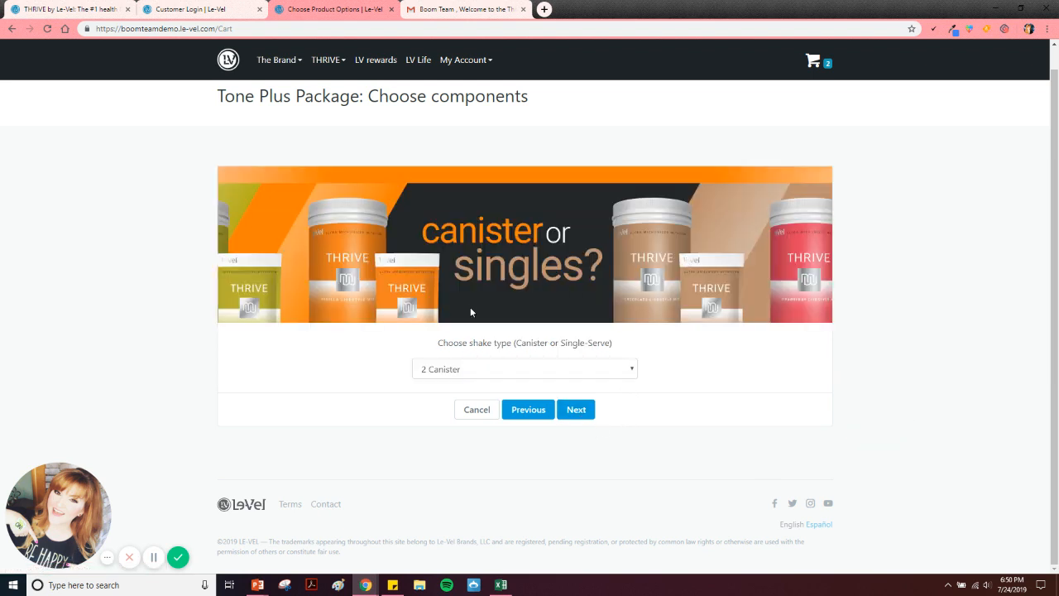
mouse_move(539, 288)
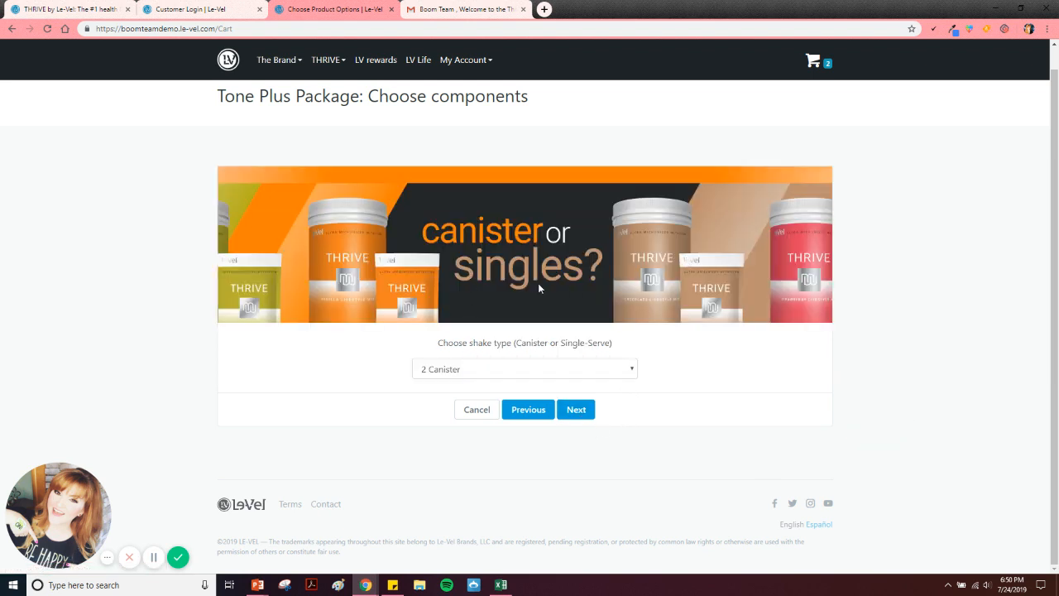
mouse_move(499, 284)
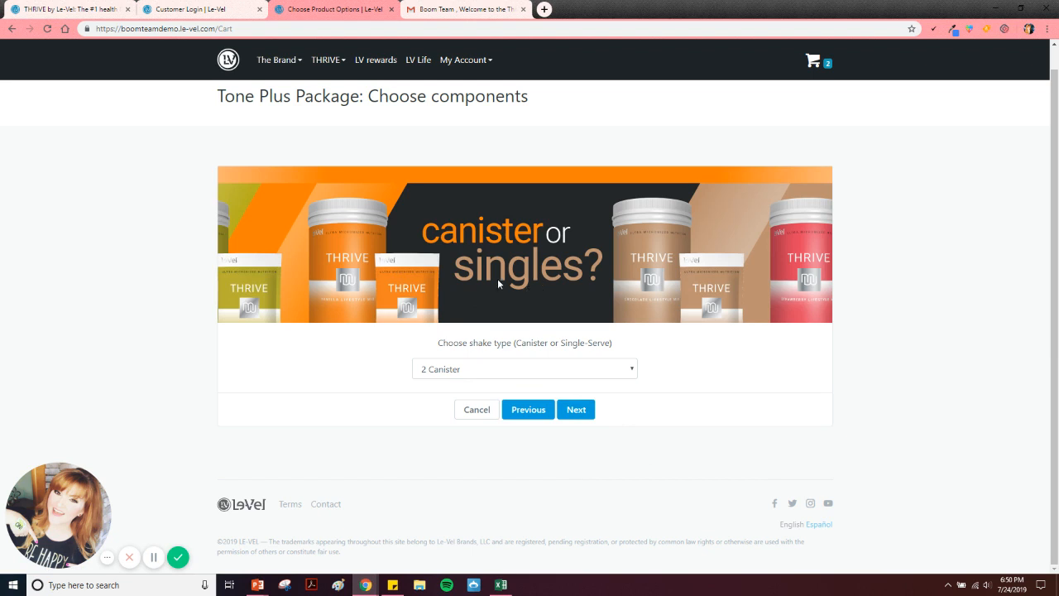
mouse_move(546, 279)
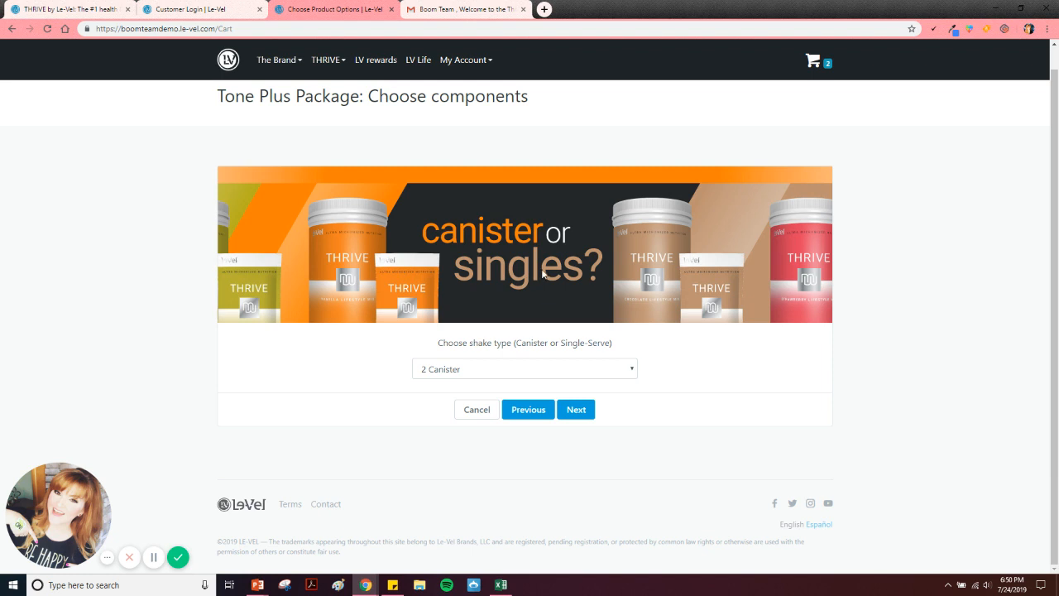
mouse_move(511, 262)
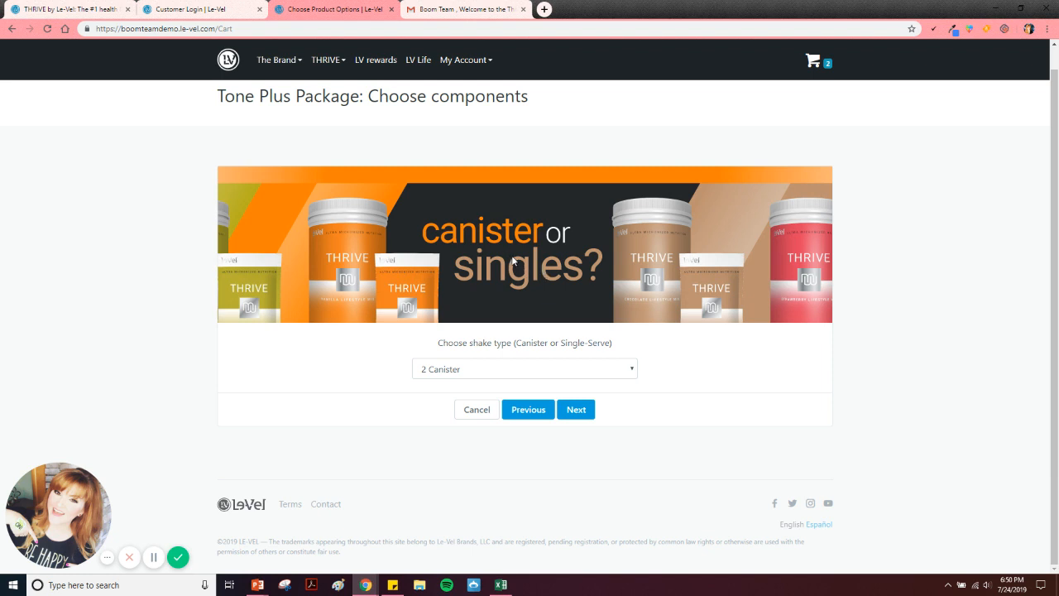
mouse_move(459, 243)
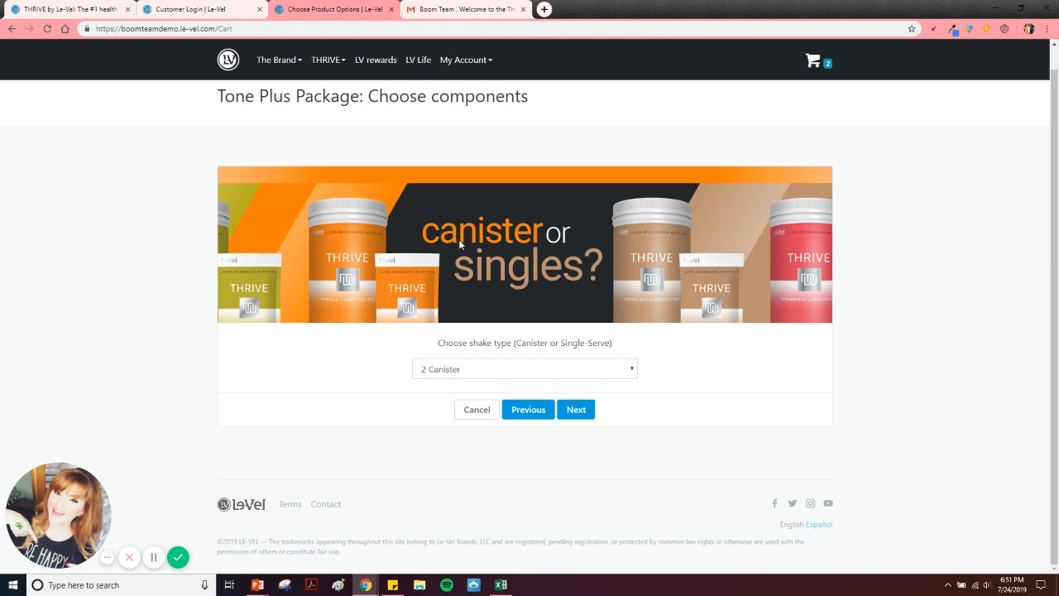
mouse_move(478, 252)
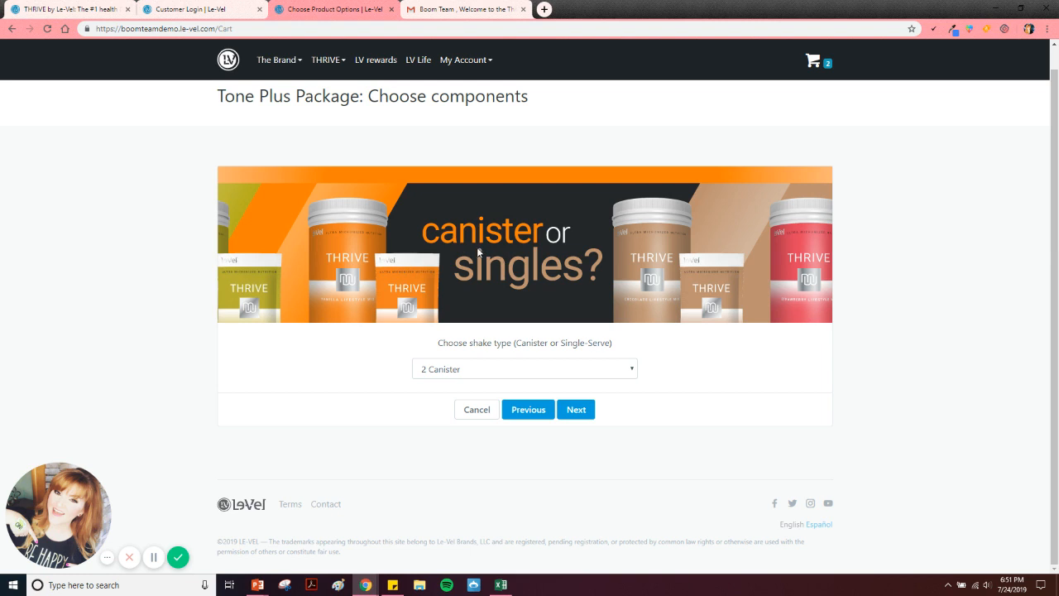
mouse_move(474, 260)
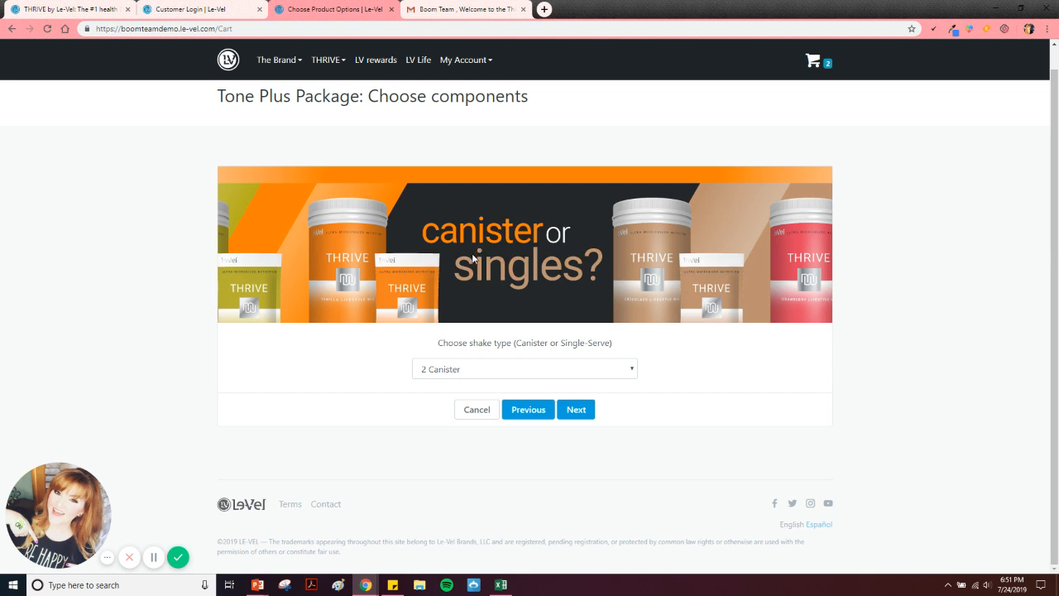
mouse_move(453, 297)
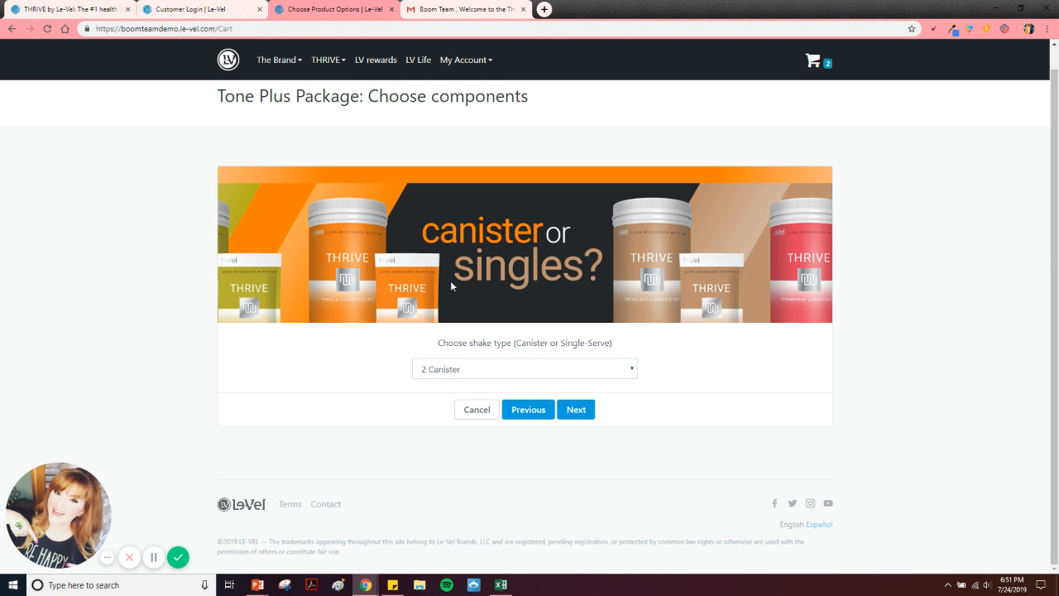
mouse_move(422, 291)
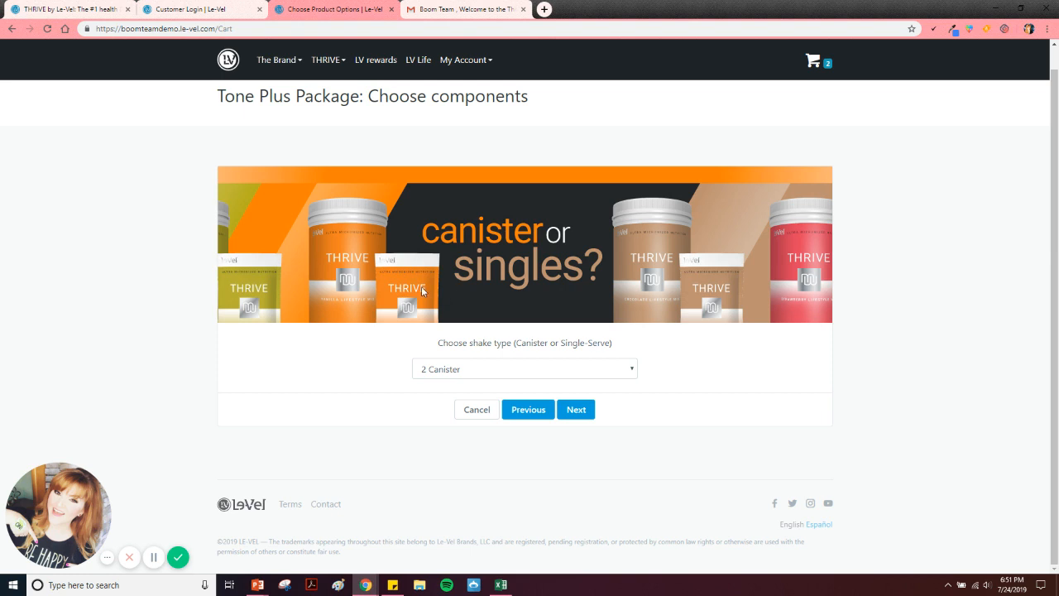
- Choose 2 Single Serve shakes instead of 2 Canister and continue to the DFT choice
click(523, 368)
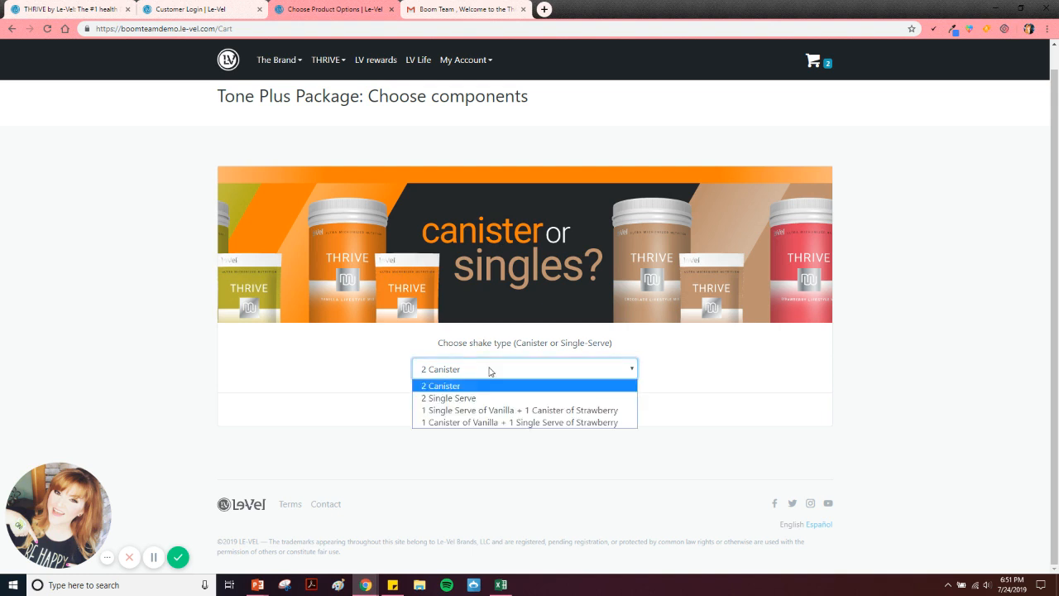
click(447, 397)
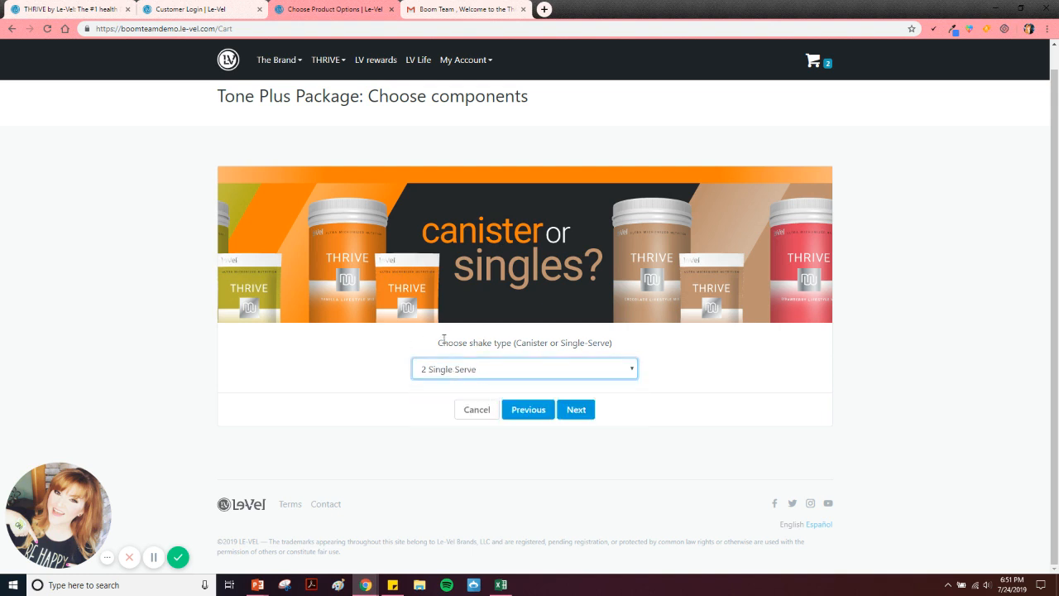
click(576, 409)
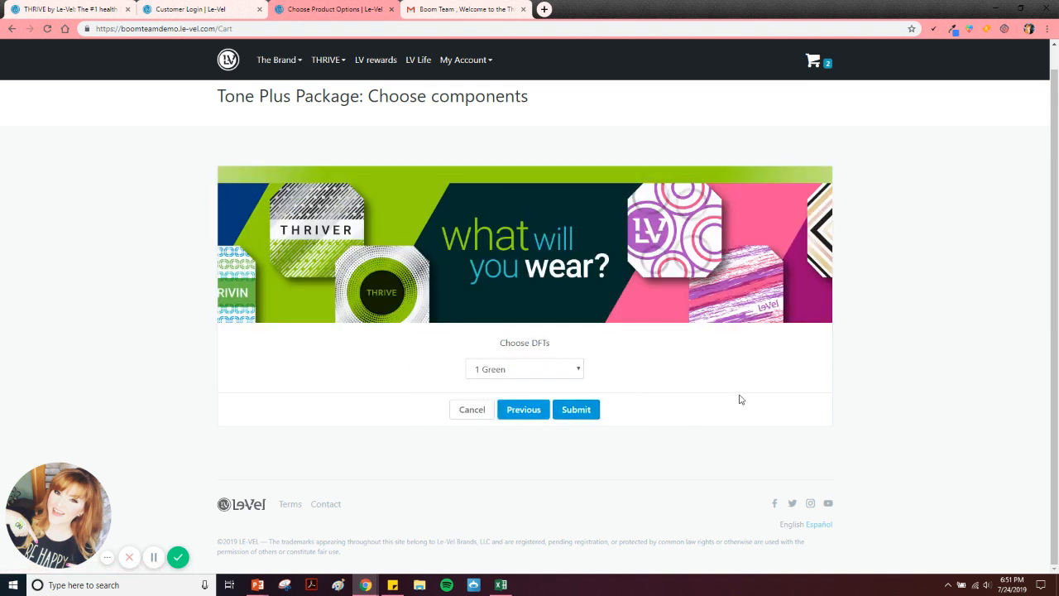
click(524, 368)
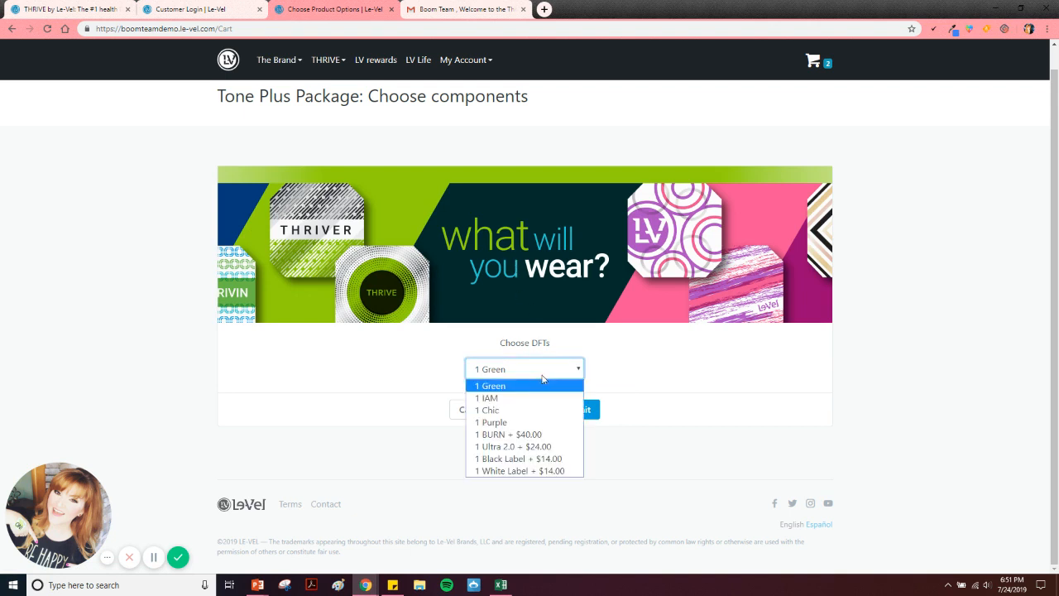
mouse_move(548, 382)
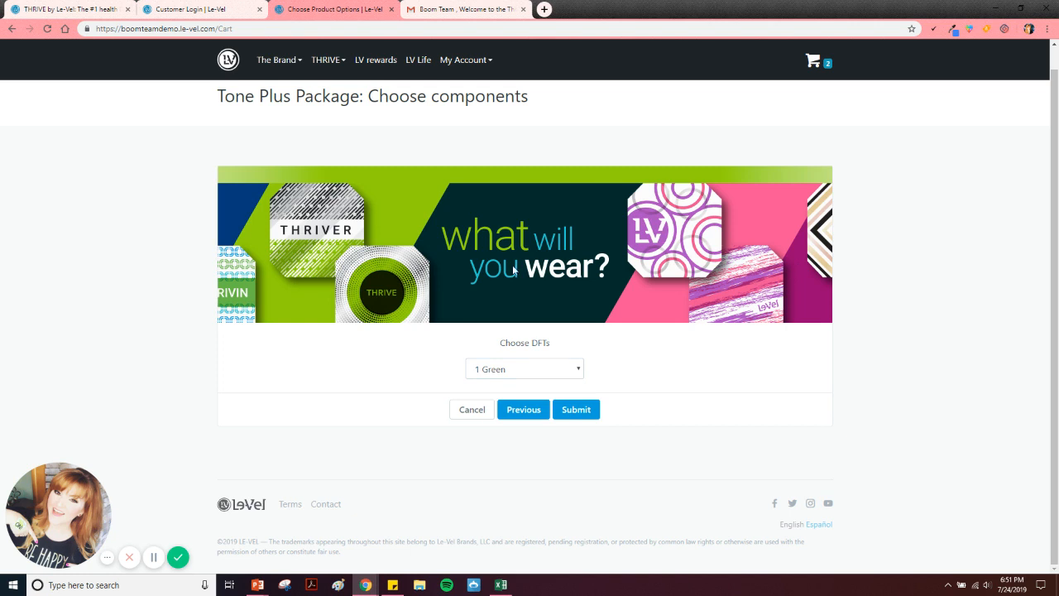
mouse_move(463, 291)
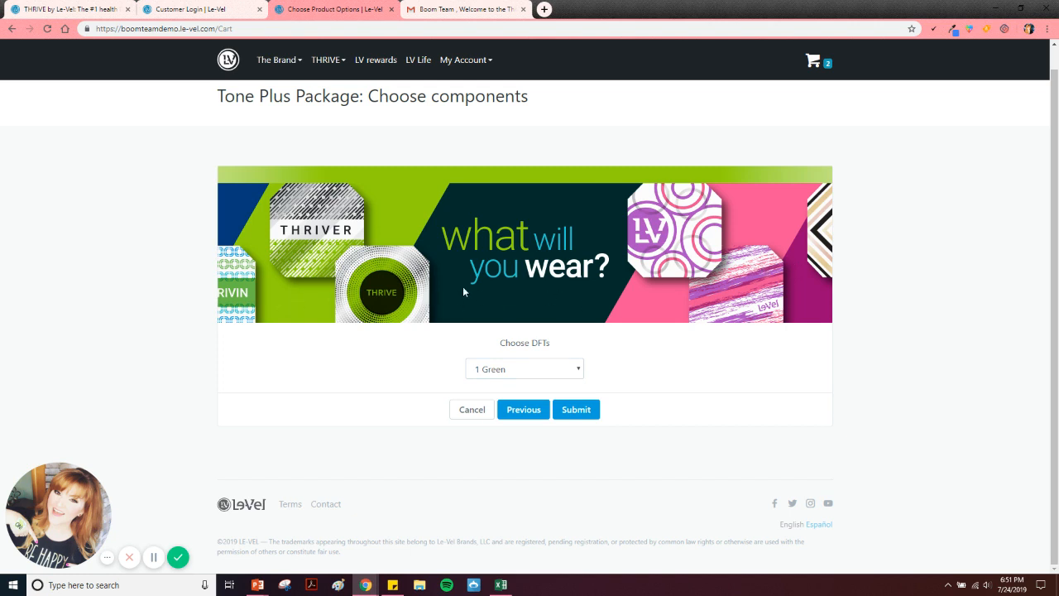
mouse_move(289, 333)
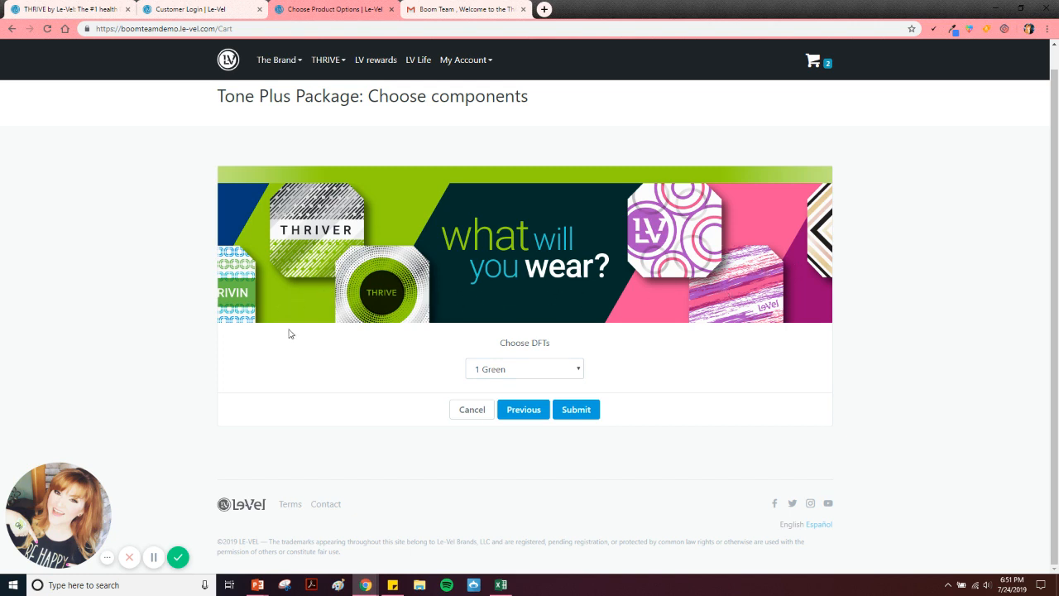
click(523, 369)
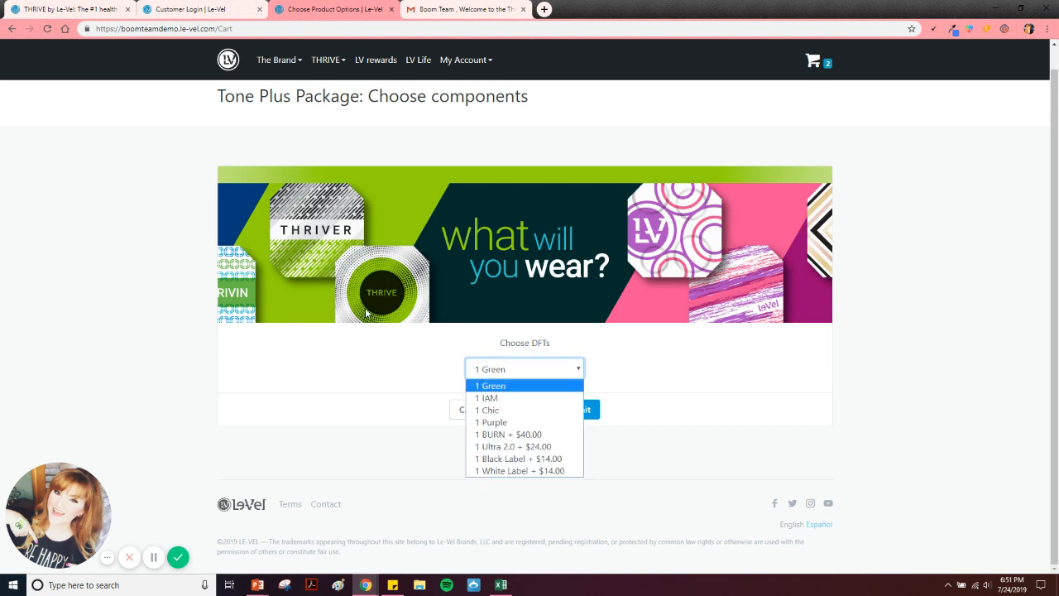
mouse_move(372, 280)
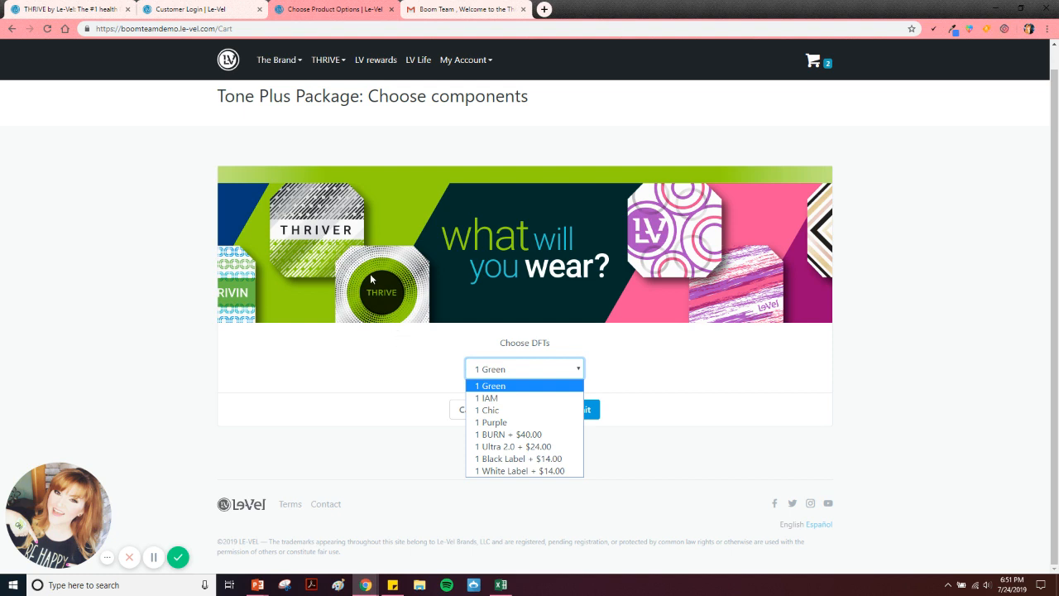
mouse_move(494, 397)
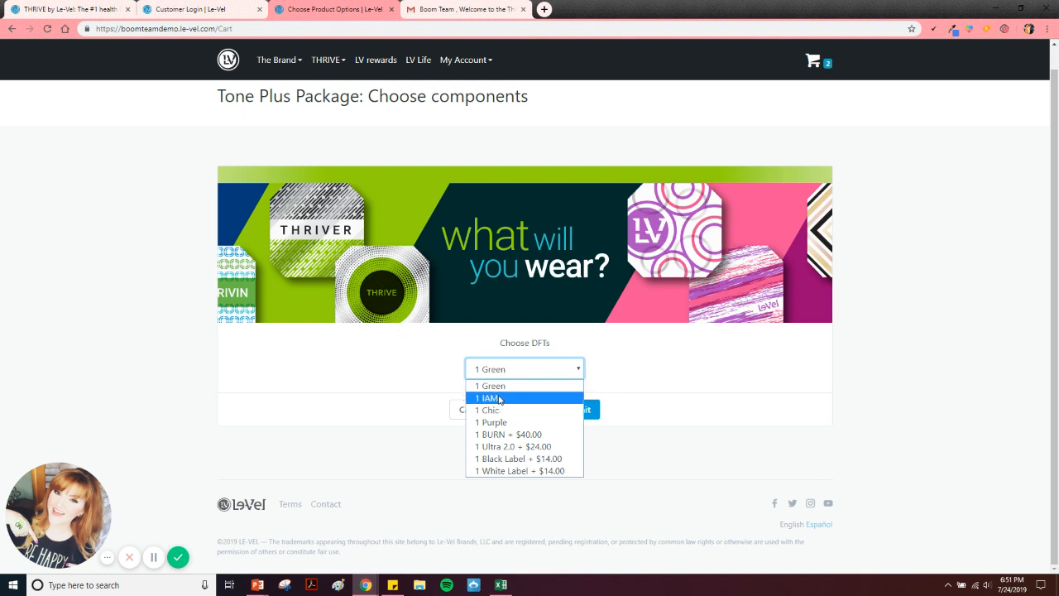
mouse_move(490, 385)
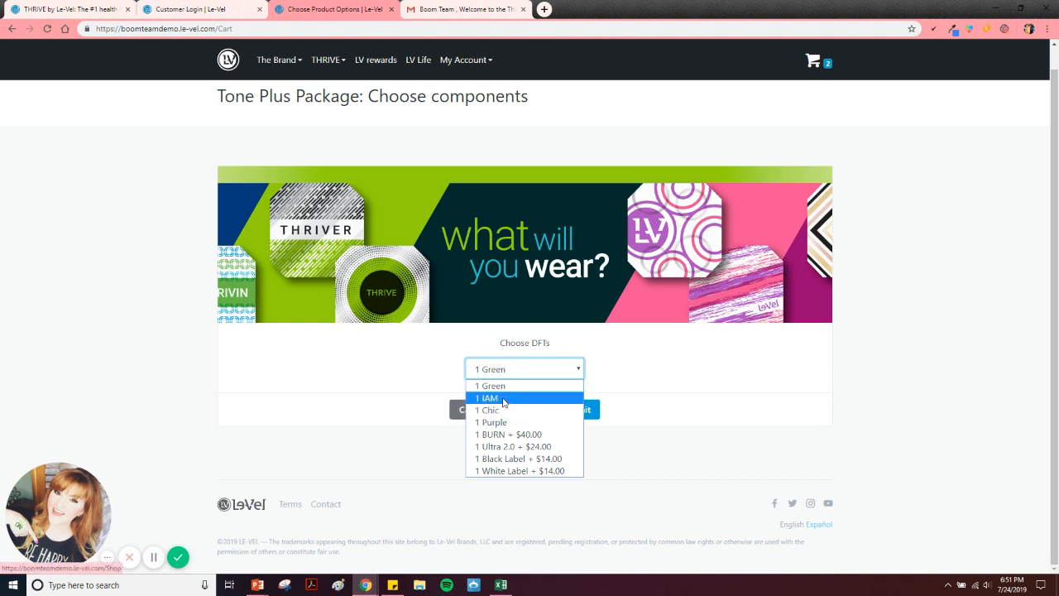
mouse_move(493, 385)
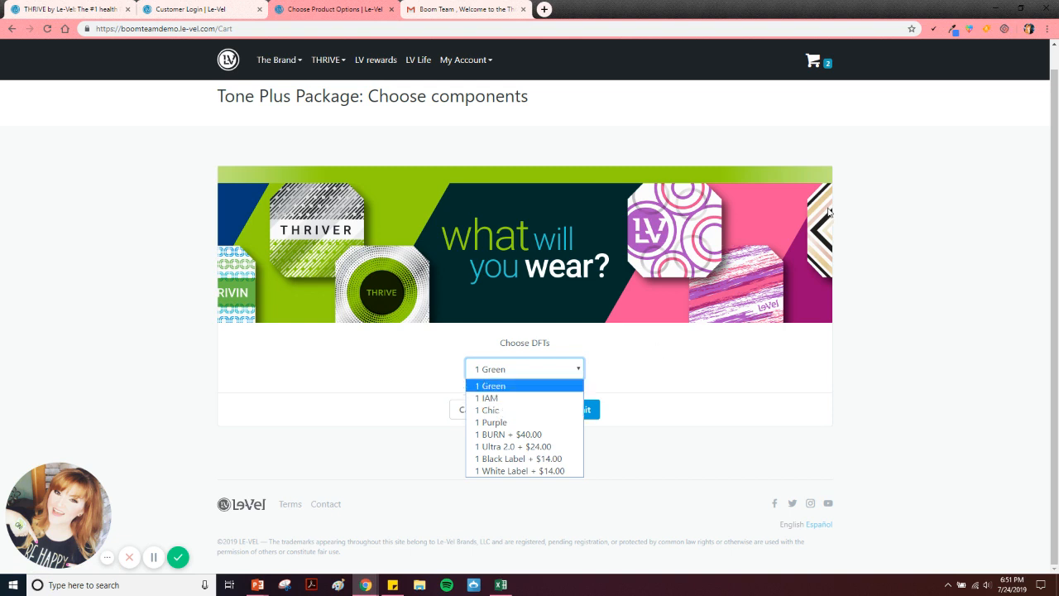
mouse_move(819, 216)
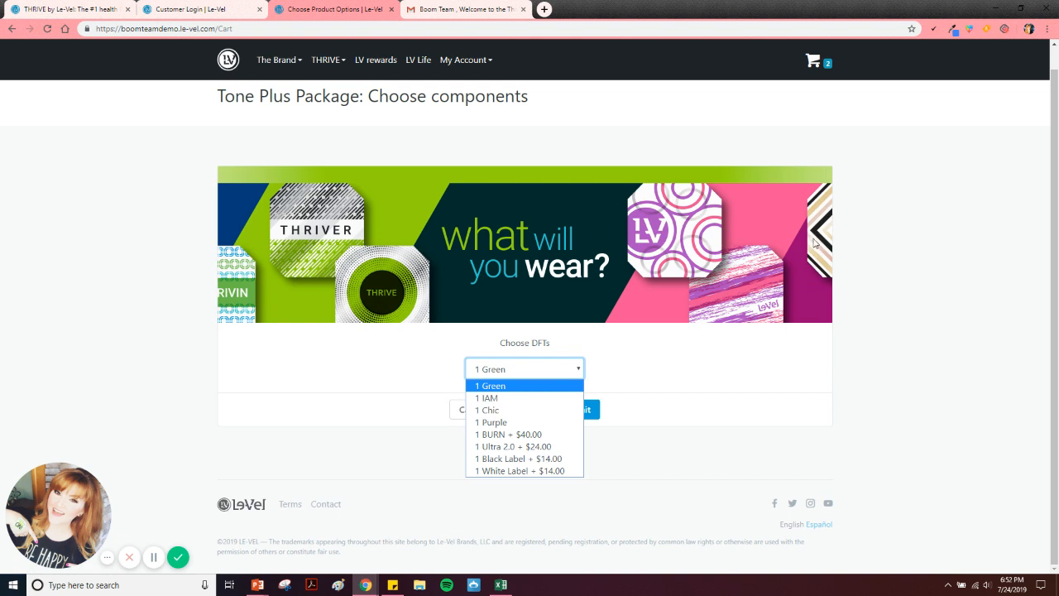
mouse_move(817, 272)
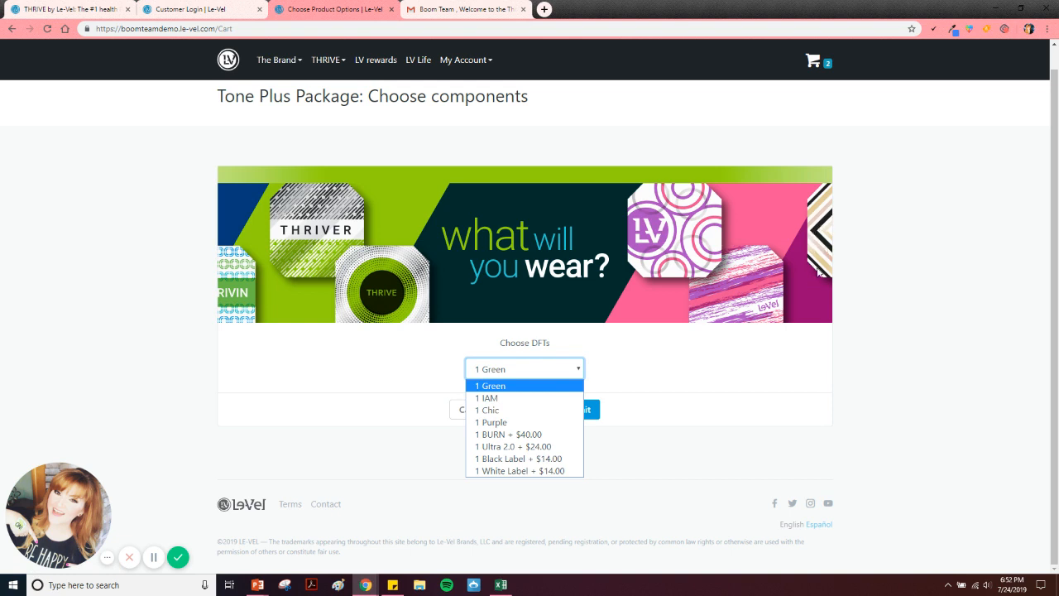
mouse_move(667, 232)
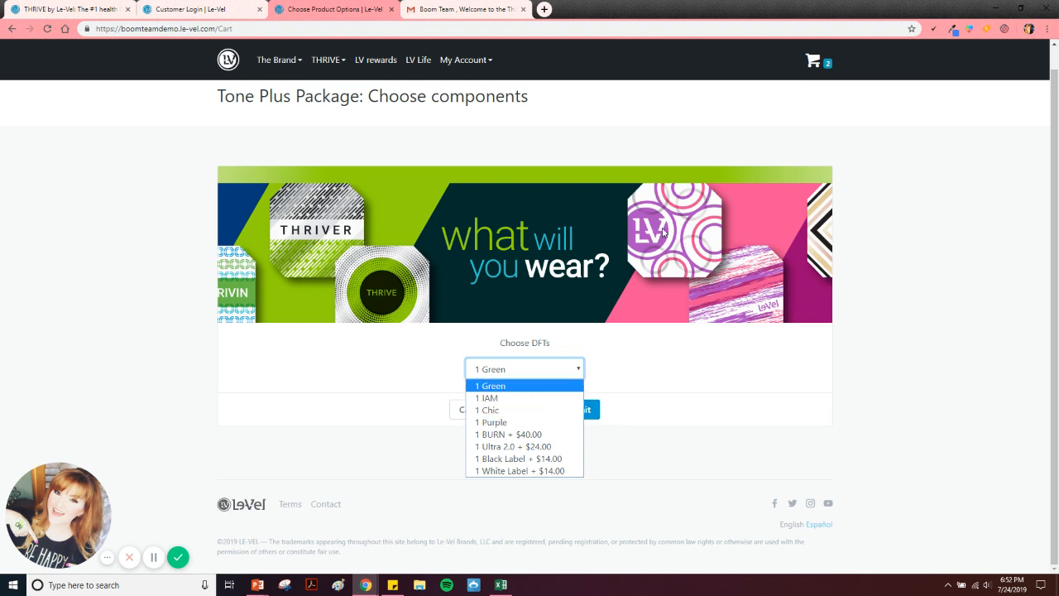
mouse_move(676, 277)
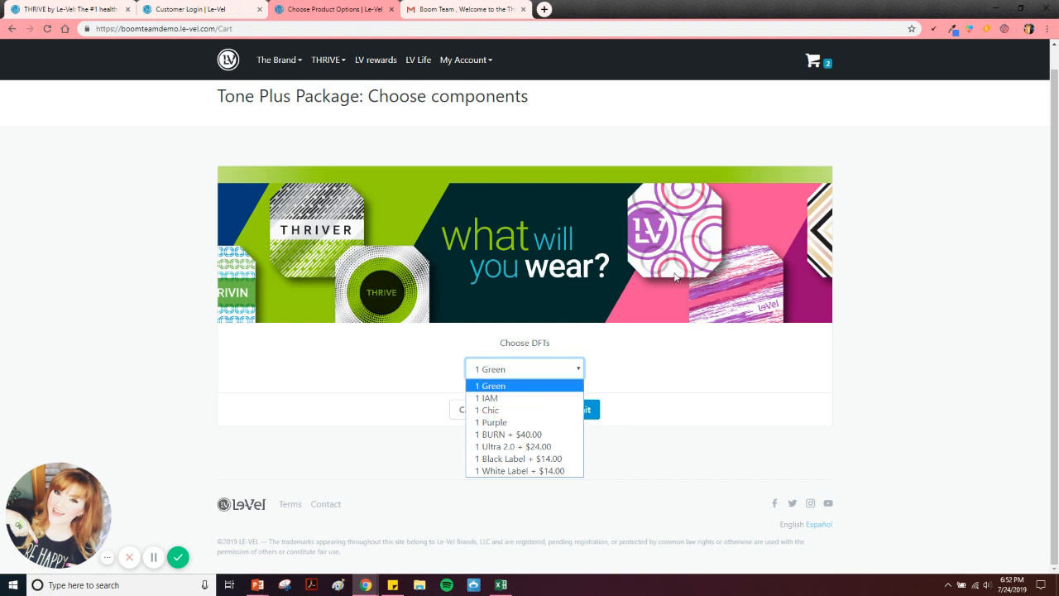
mouse_move(499, 397)
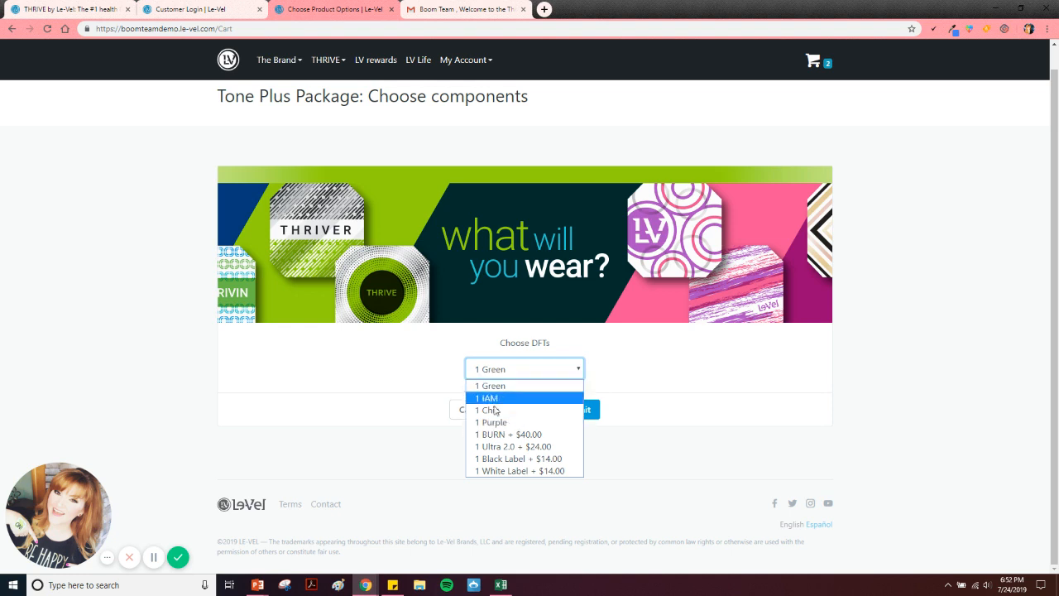
mouse_move(495, 410)
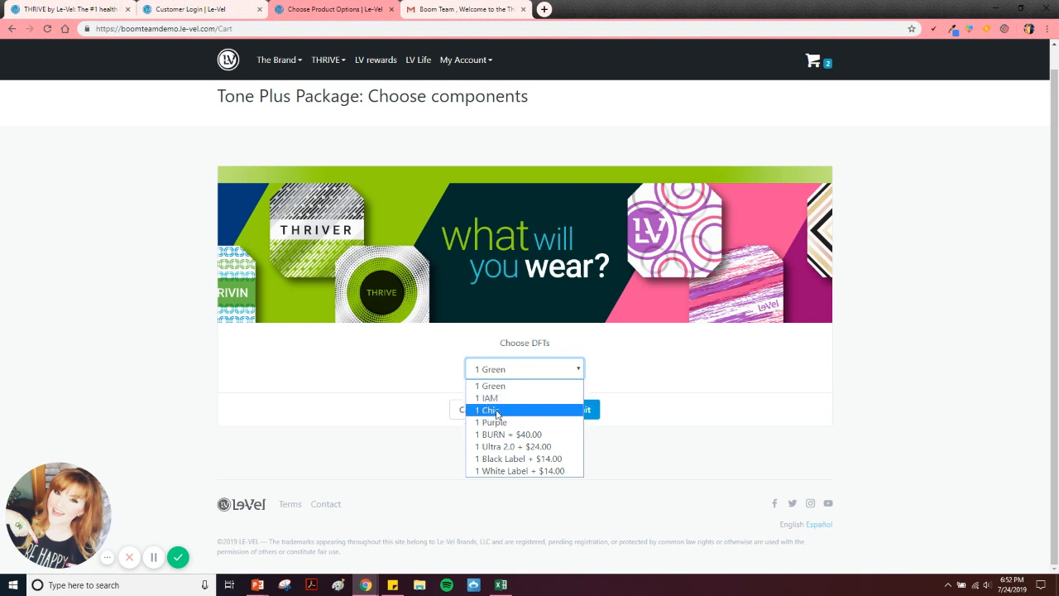
mouse_move(499, 422)
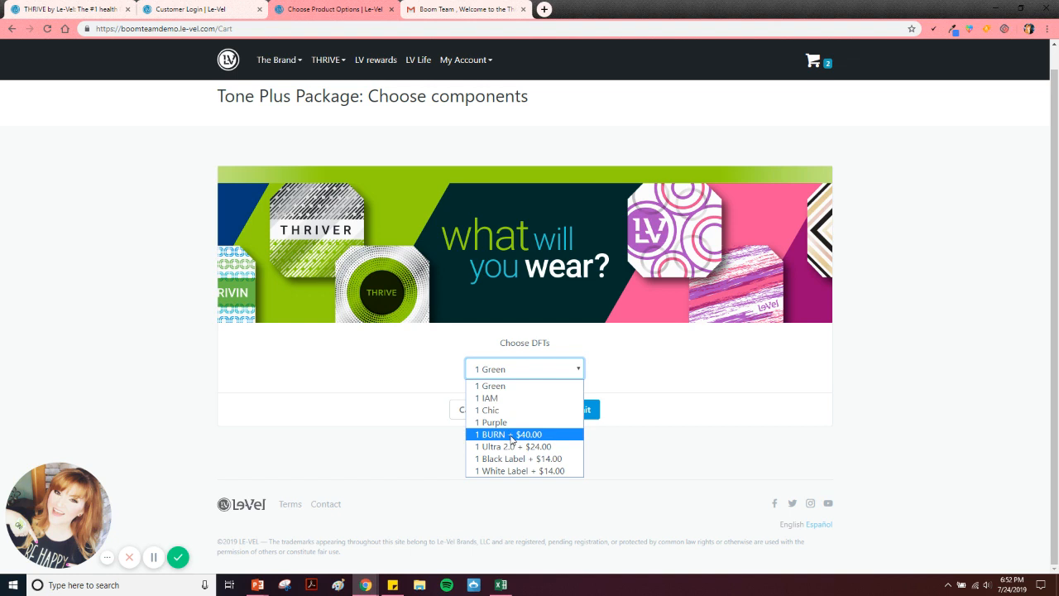
mouse_move(512, 434)
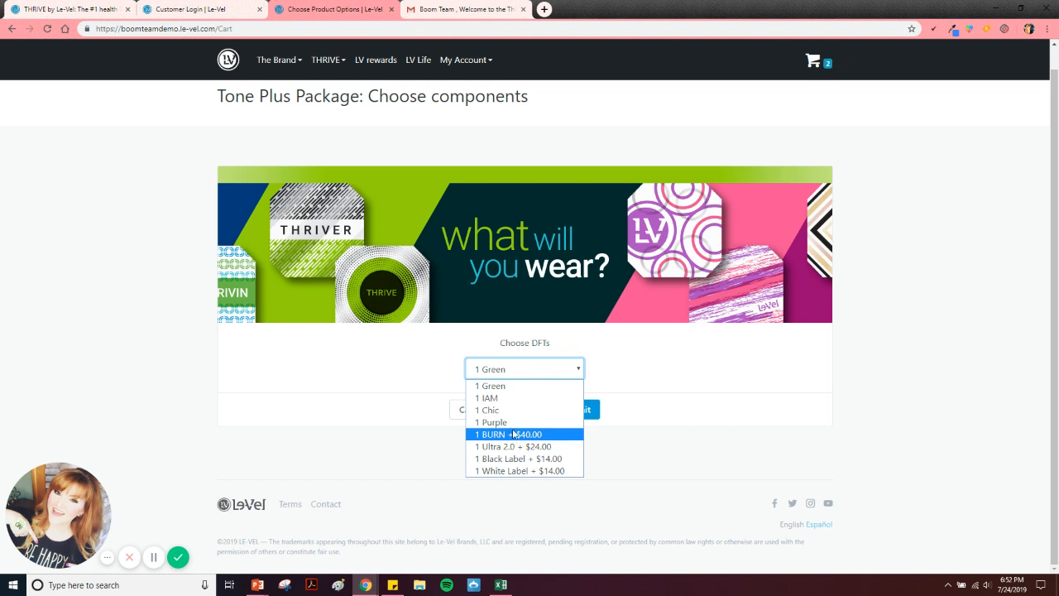
mouse_move(513, 439)
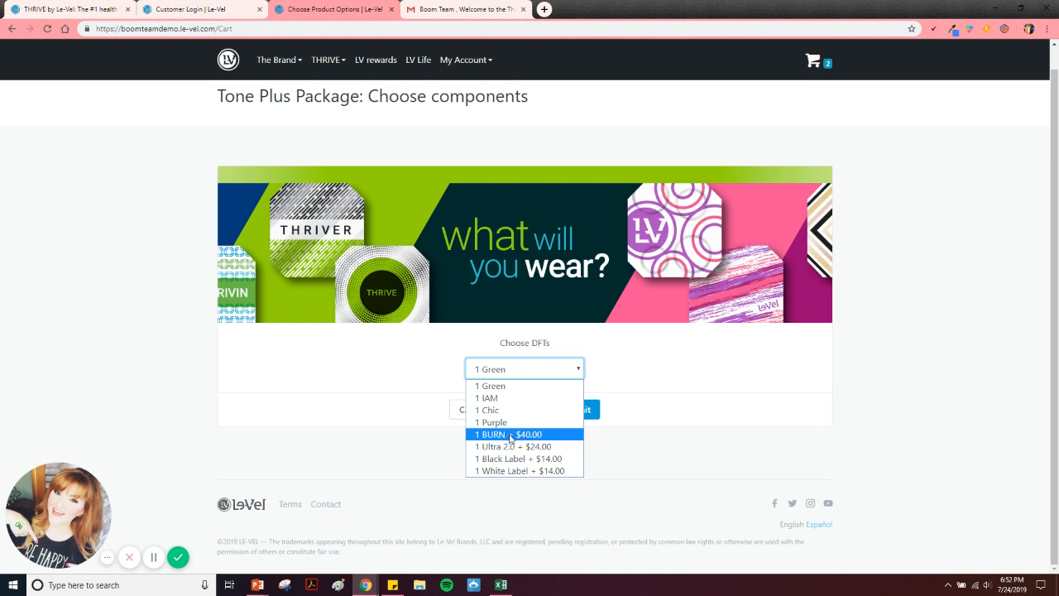
mouse_move(520, 444)
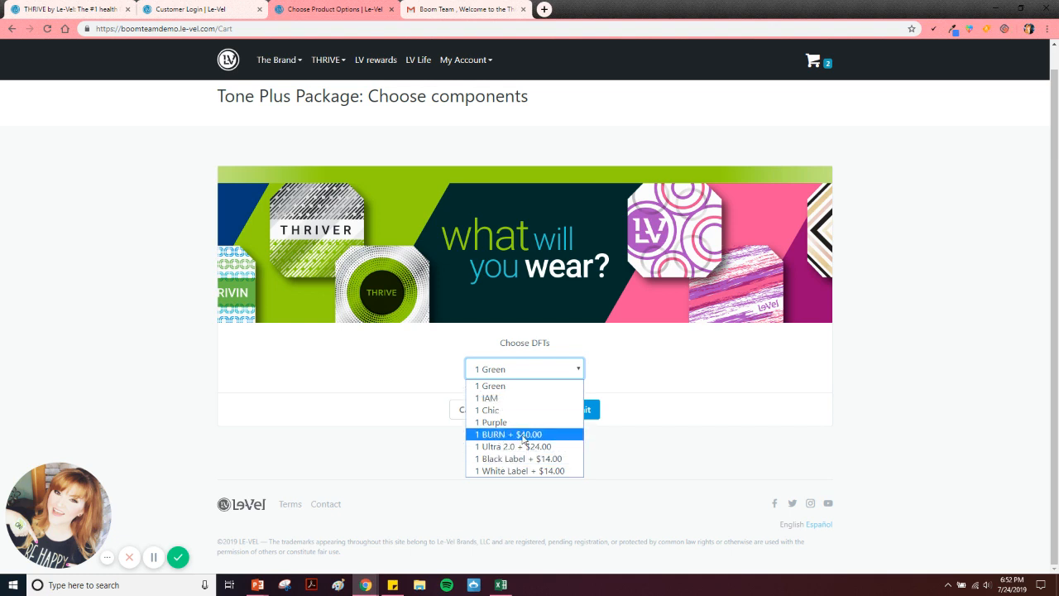
mouse_move(523, 439)
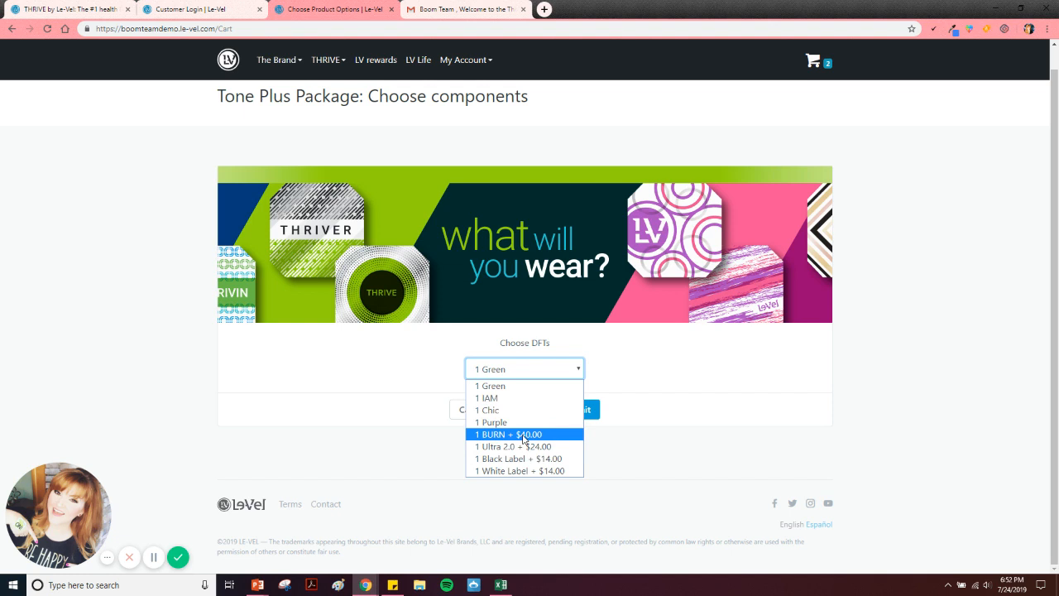
mouse_move(529, 439)
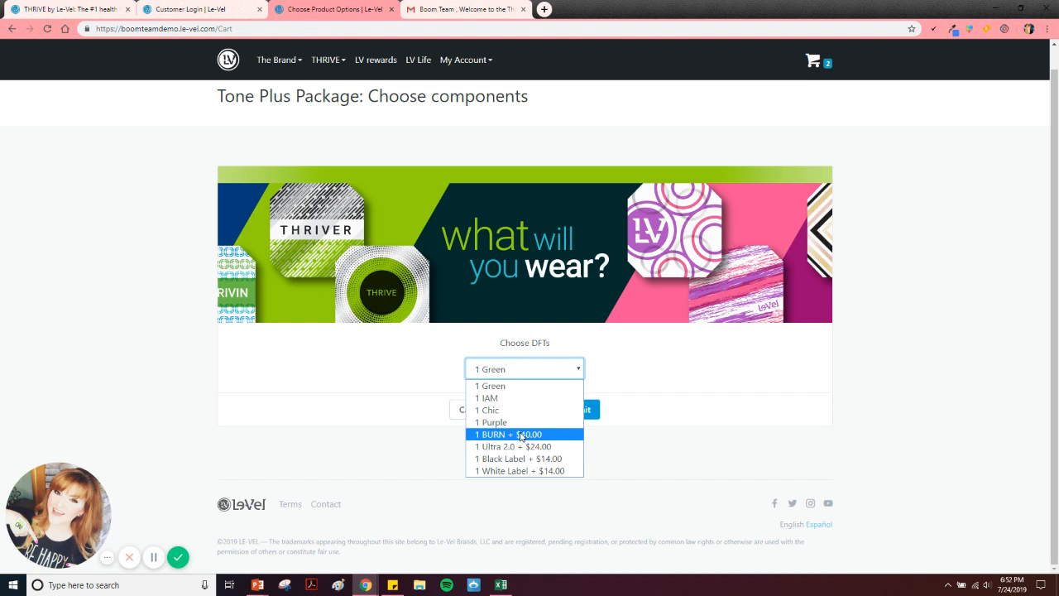
mouse_move(520, 436)
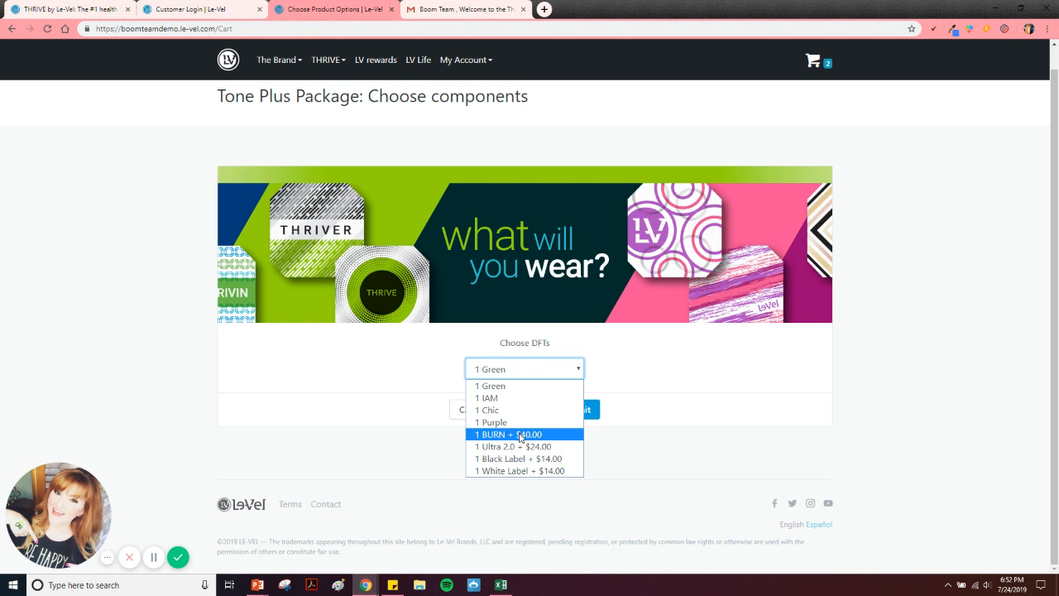
mouse_move(507, 446)
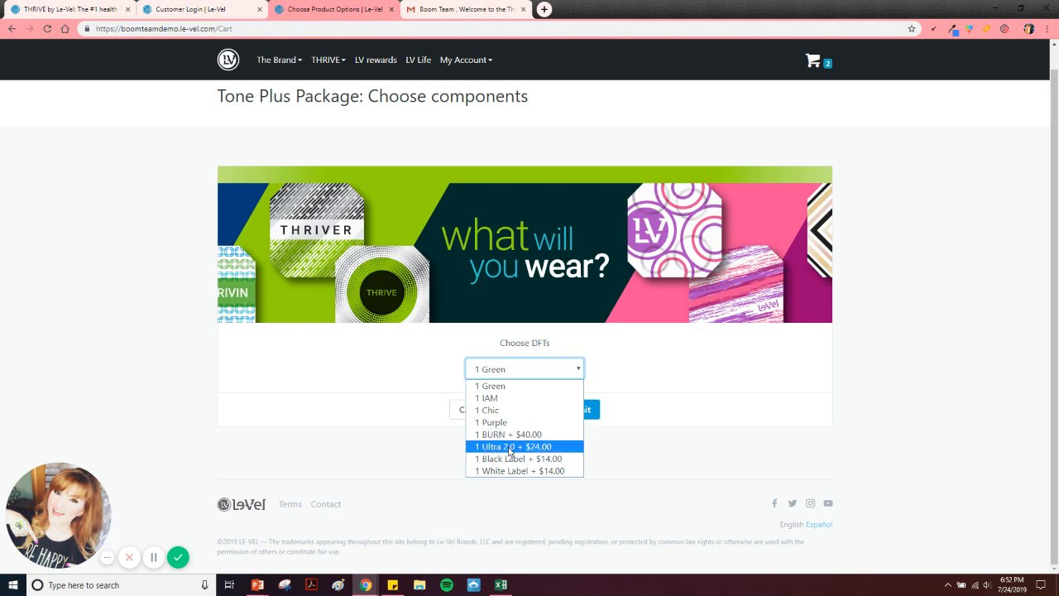
mouse_move(513, 450)
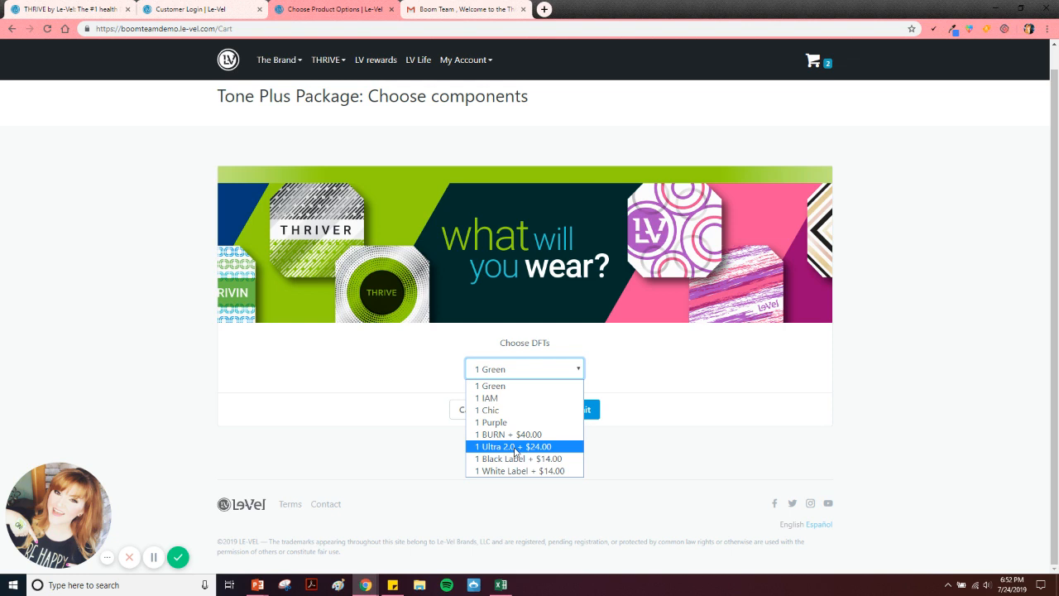
mouse_move(488, 451)
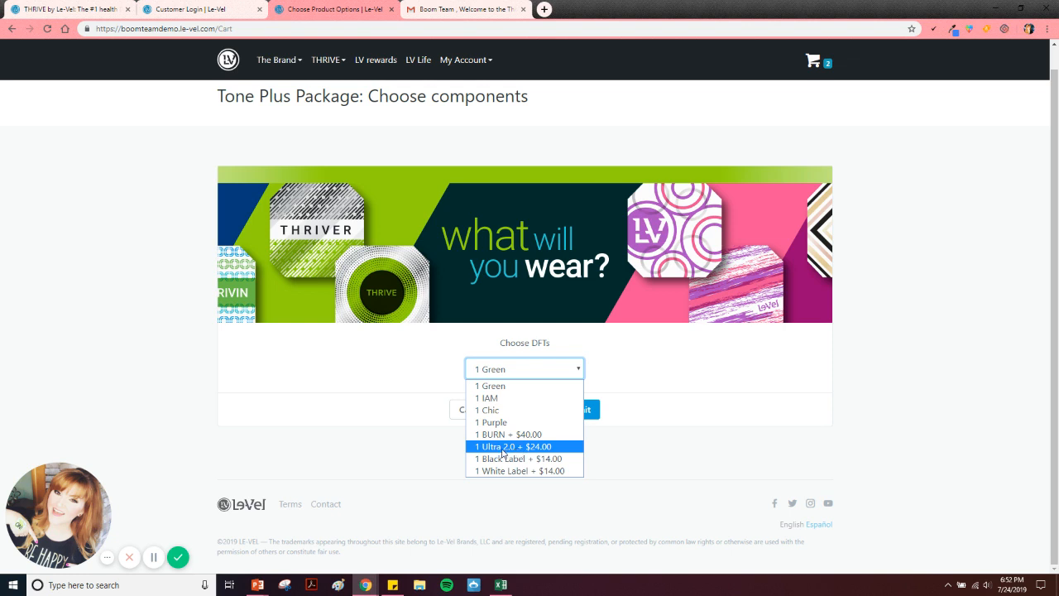
mouse_move(504, 456)
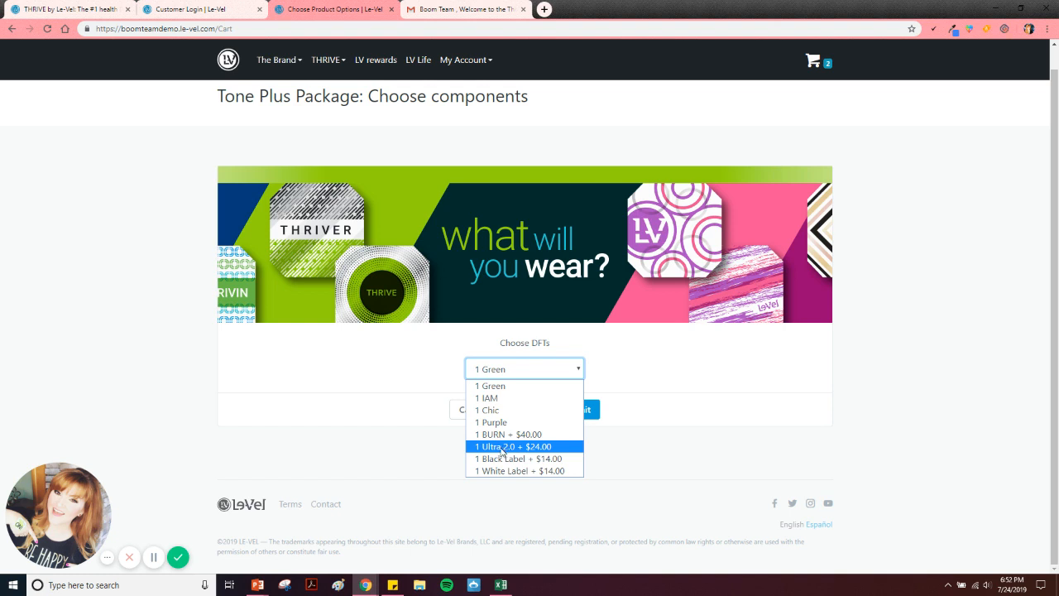
mouse_move(505, 451)
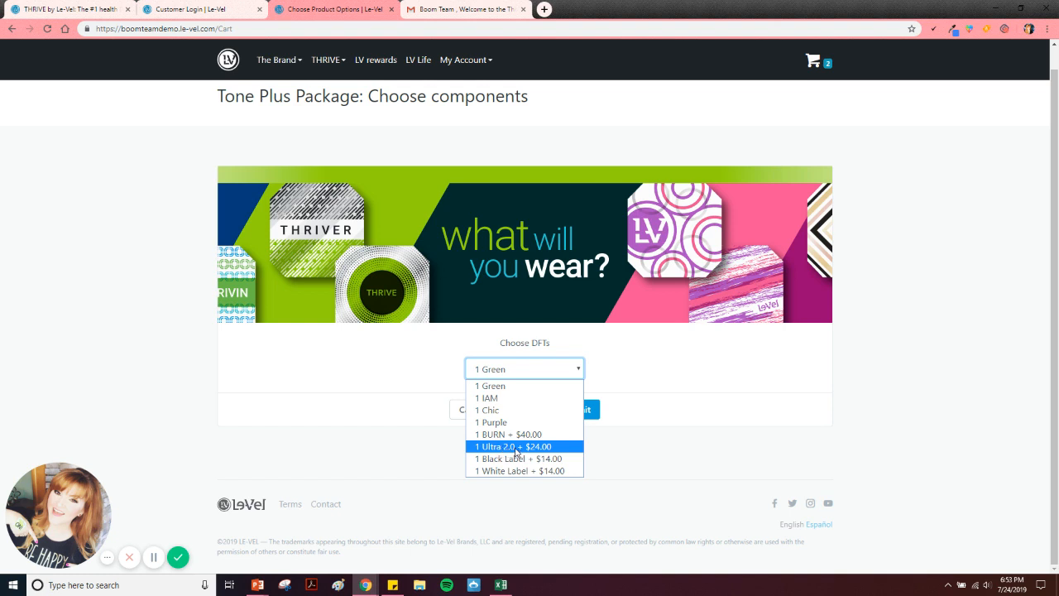
mouse_move(504, 453)
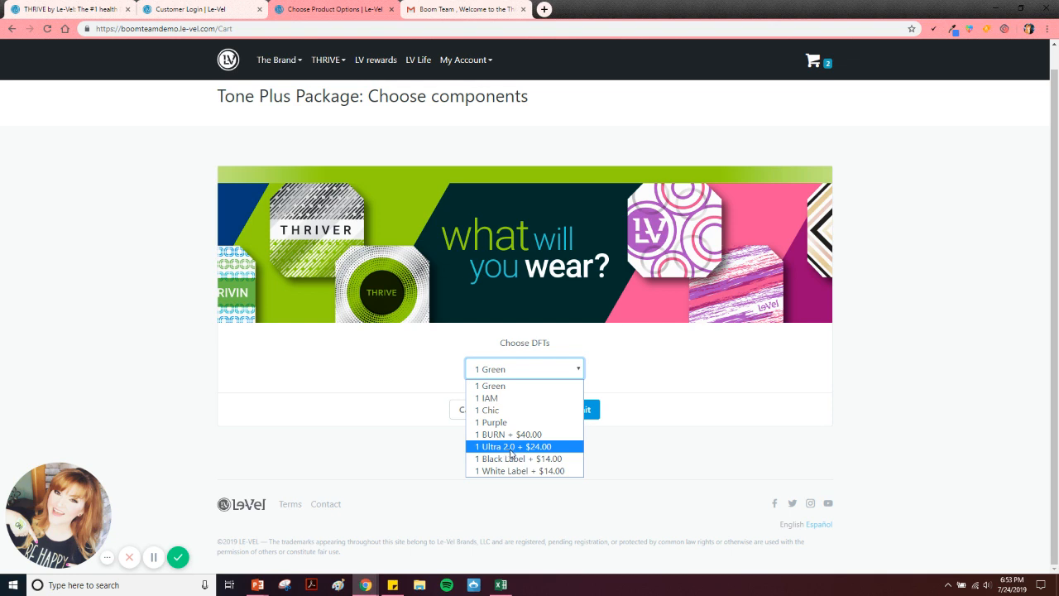
mouse_move(499, 453)
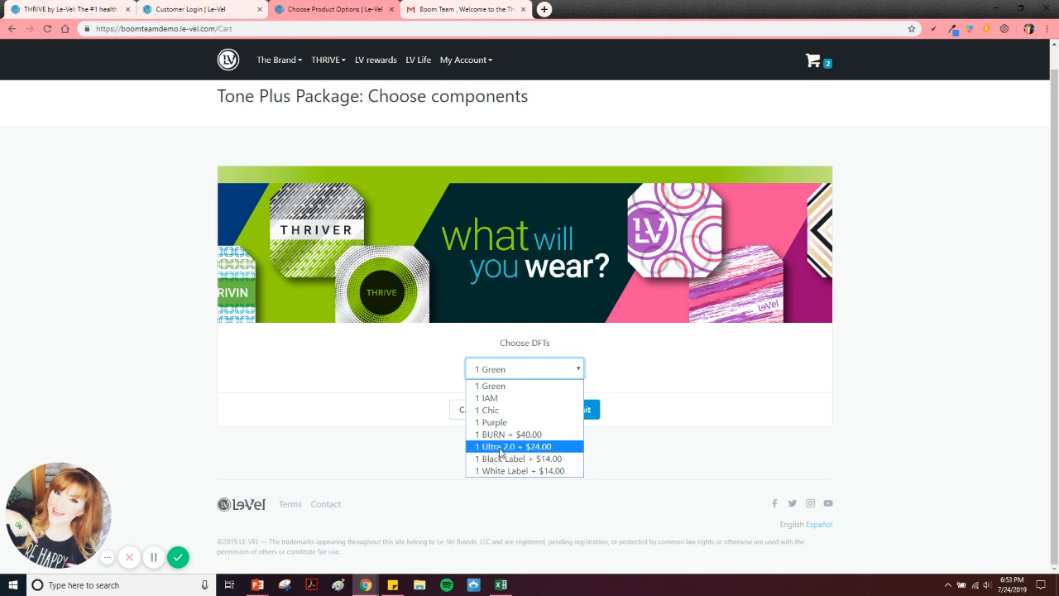
mouse_move(496, 451)
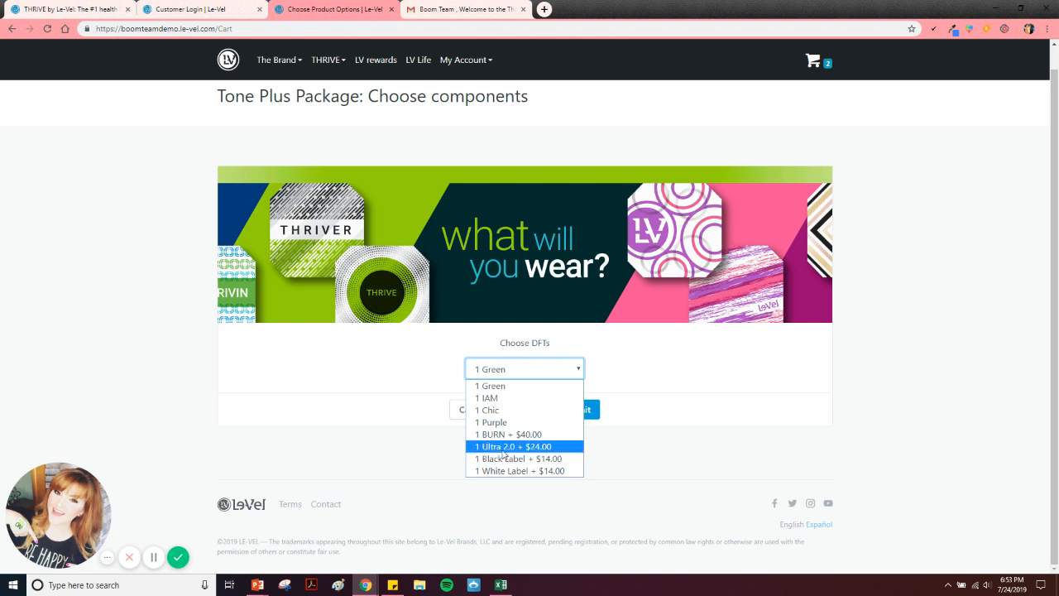
mouse_move(511, 471)
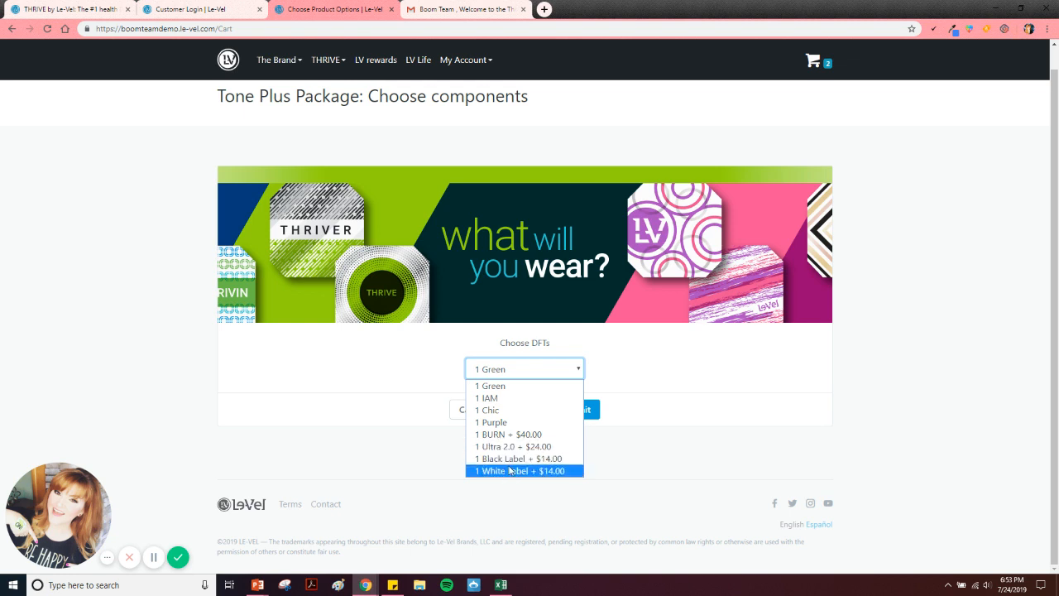
mouse_move(508, 474)
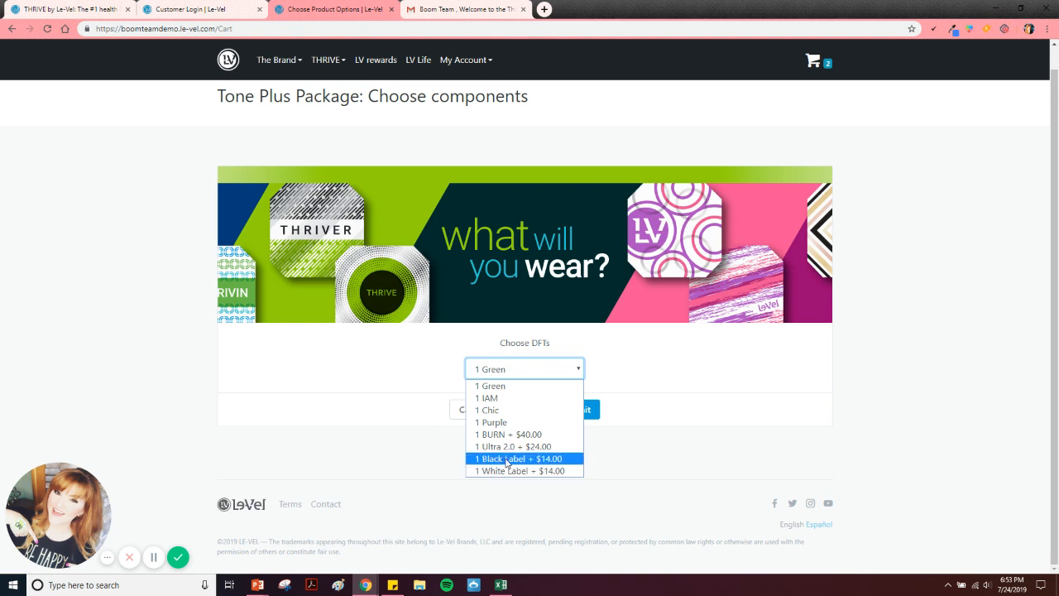
mouse_move(504, 477)
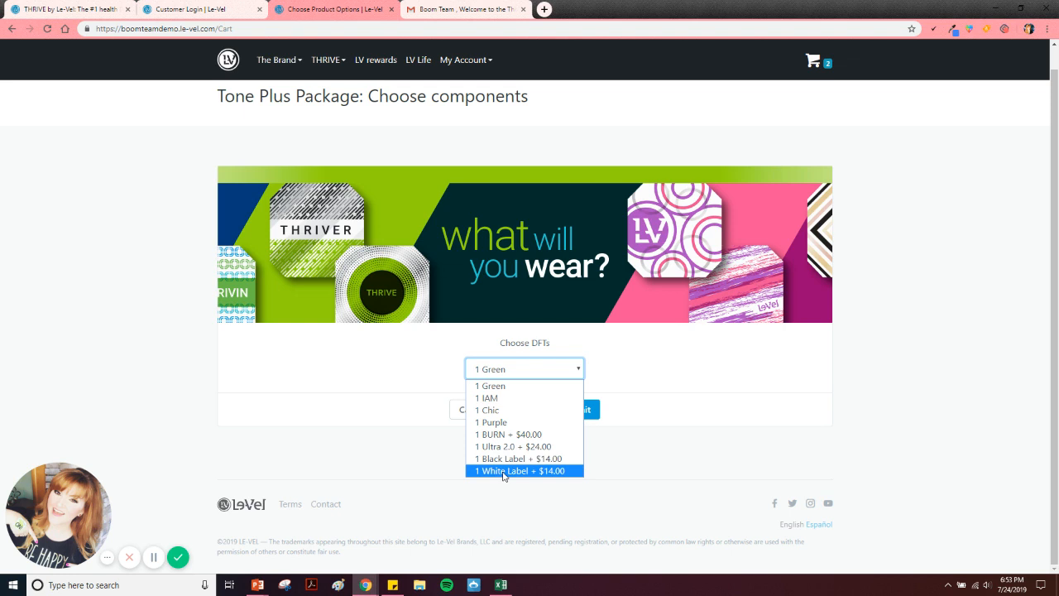
mouse_move(503, 459)
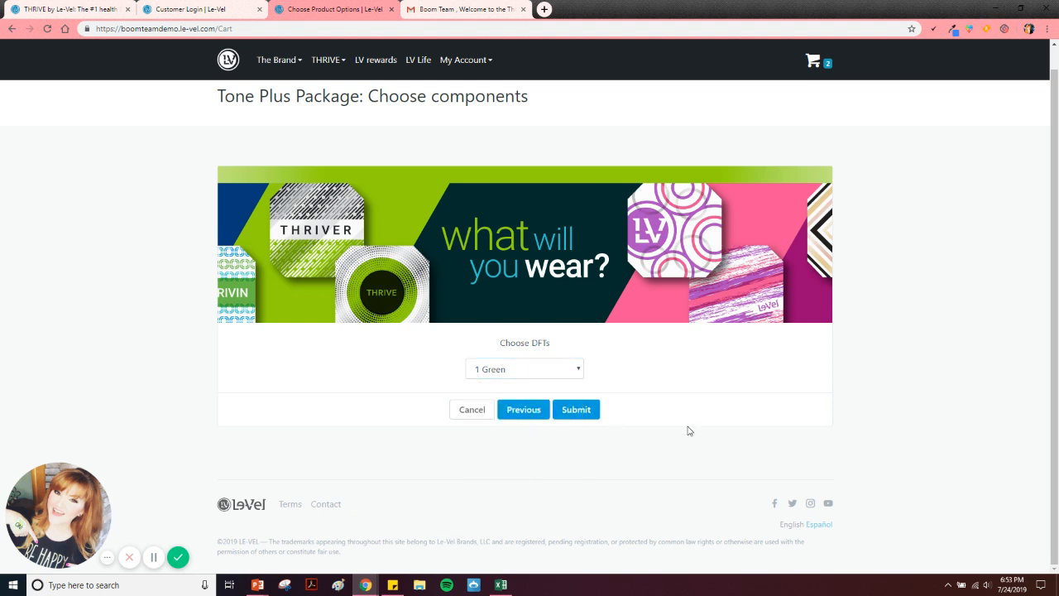
mouse_move(547, 369)
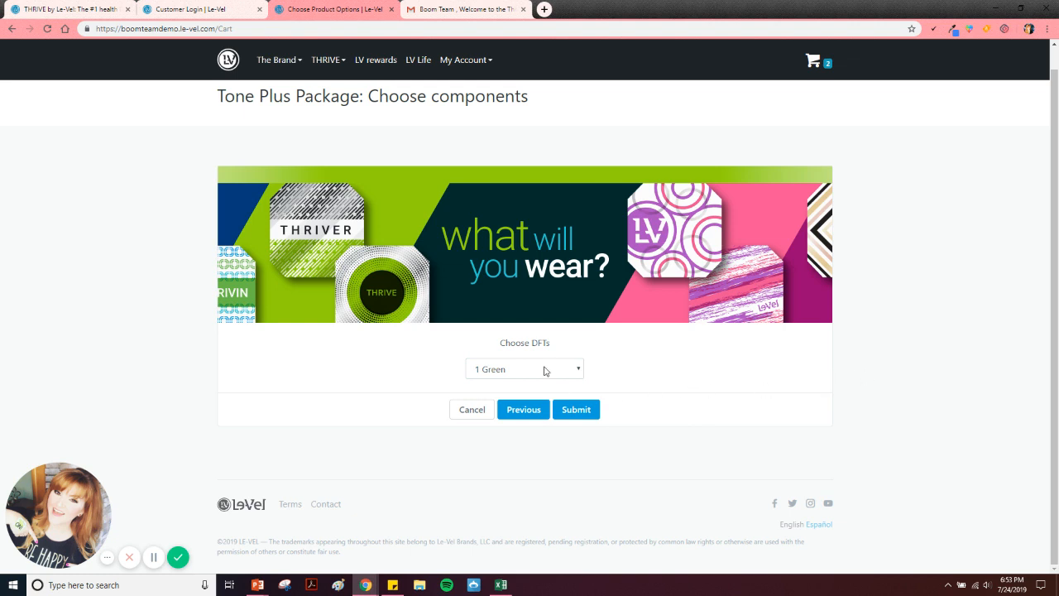
mouse_move(567, 375)
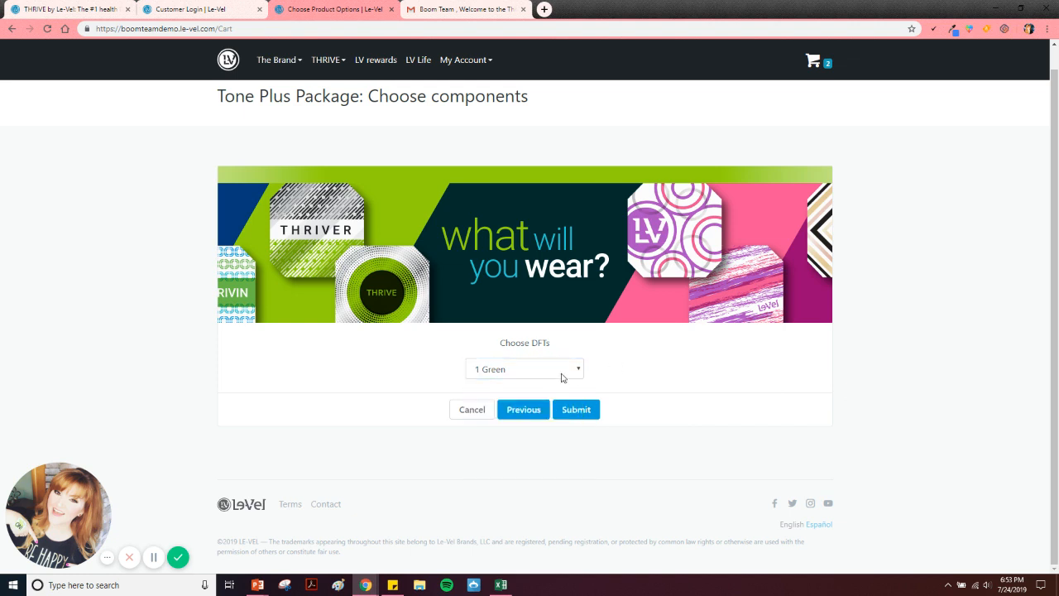
- Keep 1 Green as the DFT and submit the Tone Plus package component choices
click(523, 368)
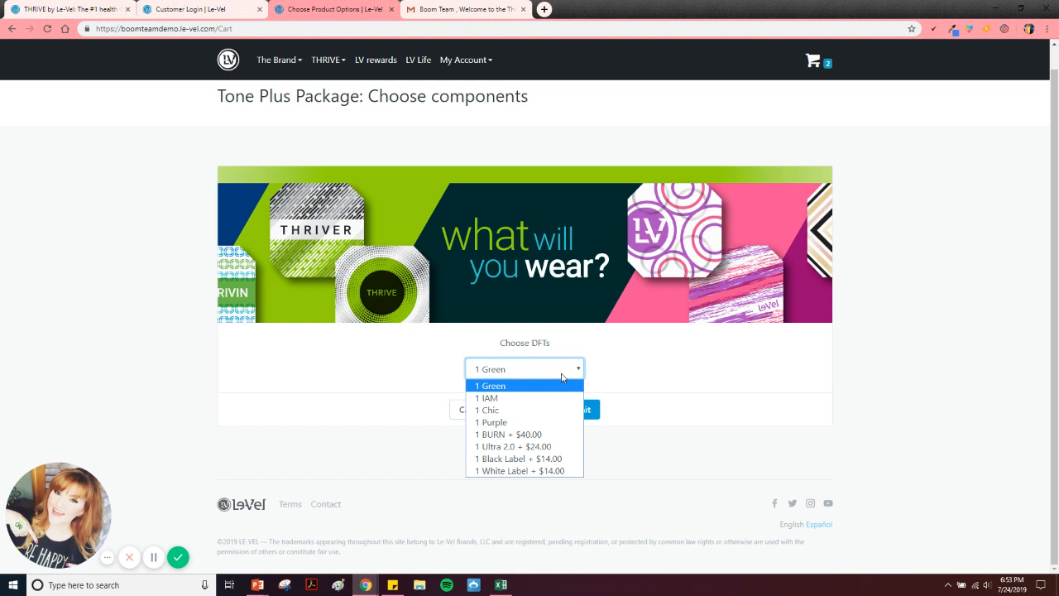
mouse_move(524, 458)
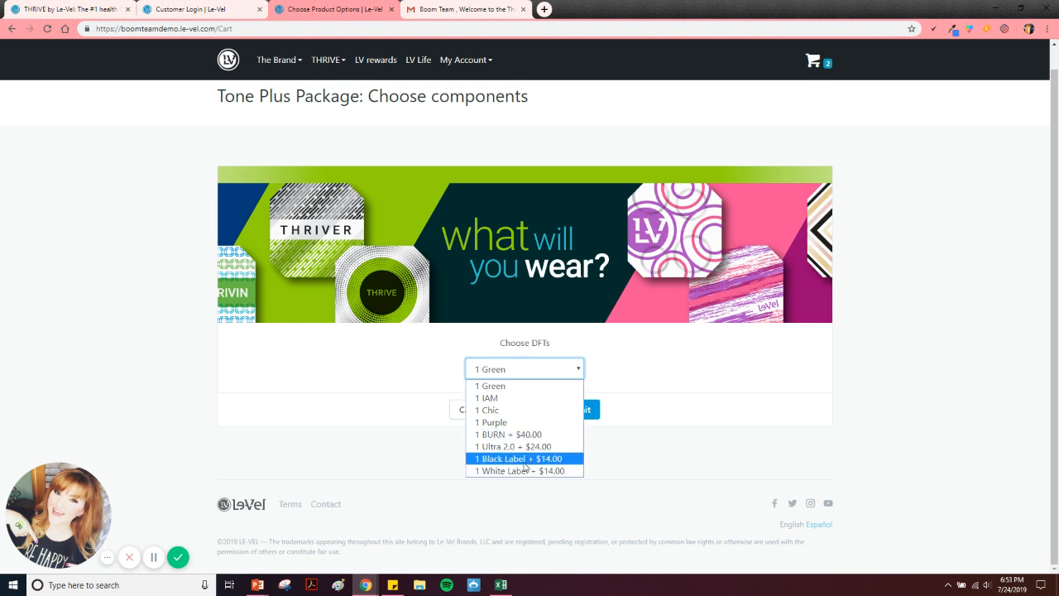
mouse_move(514, 470)
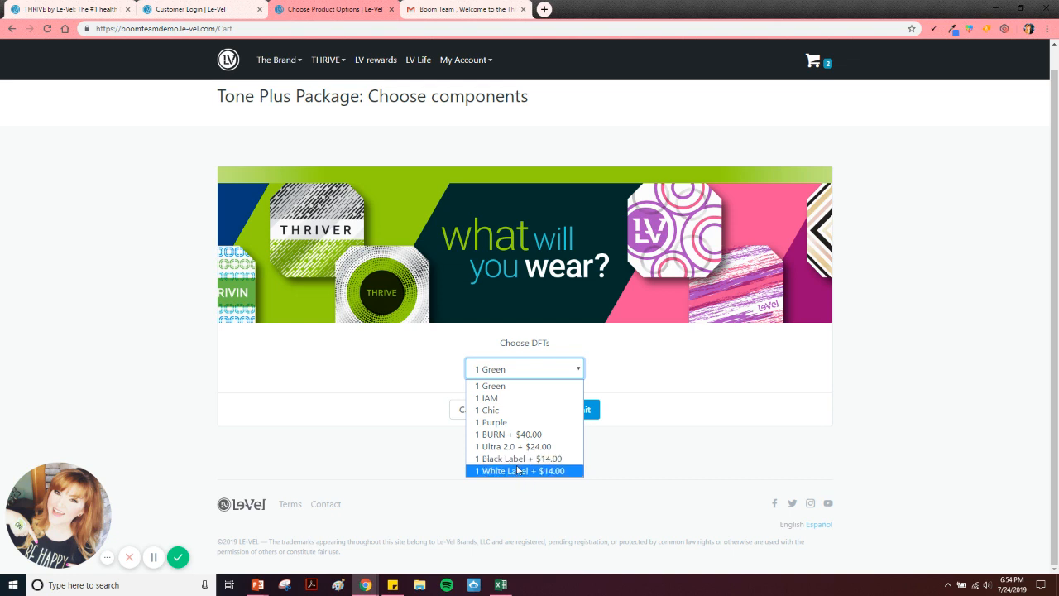
mouse_move(509, 446)
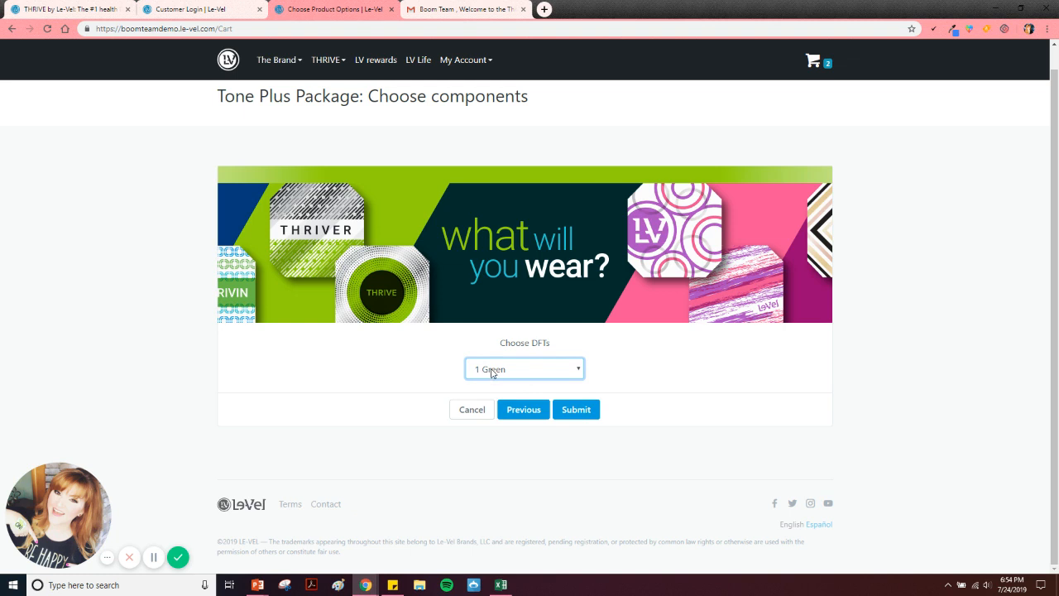
click(576, 408)
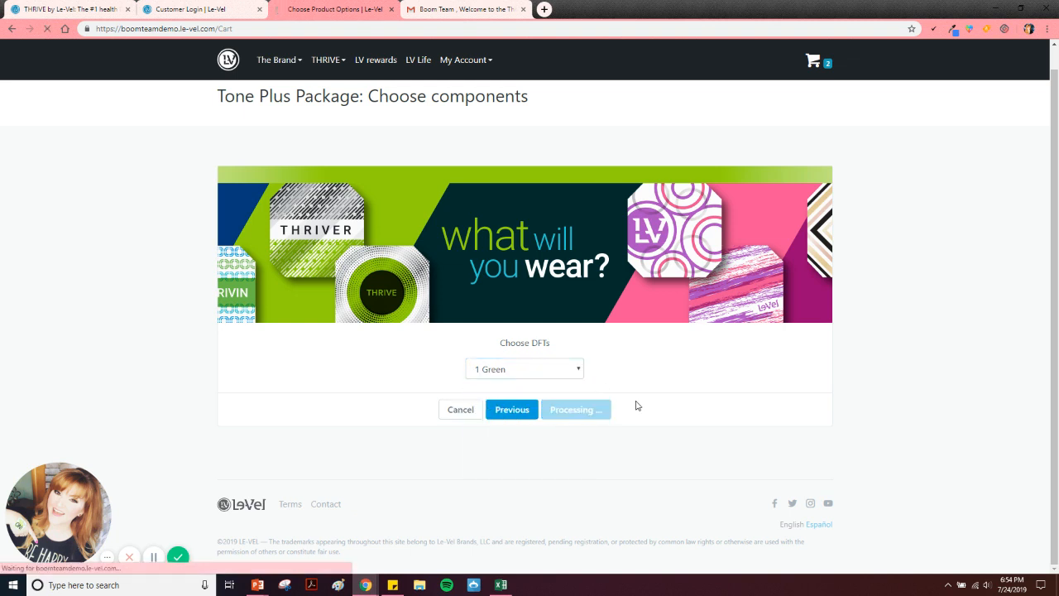
- Review the cart's today's order and monthly autoship ($340 each) and continue to shipping details
click(575, 409)
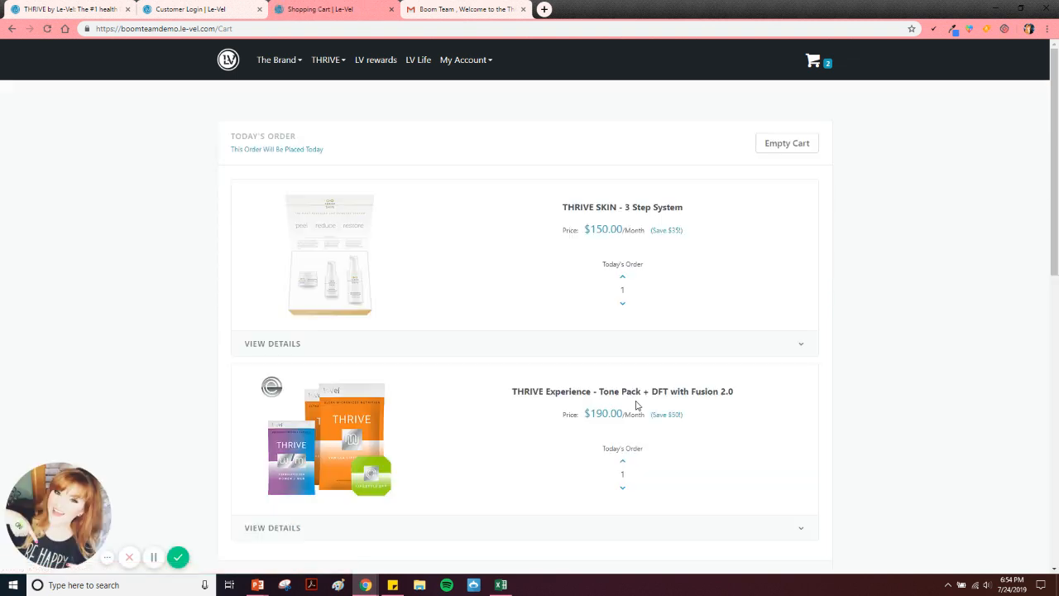
mouse_move(712, 348)
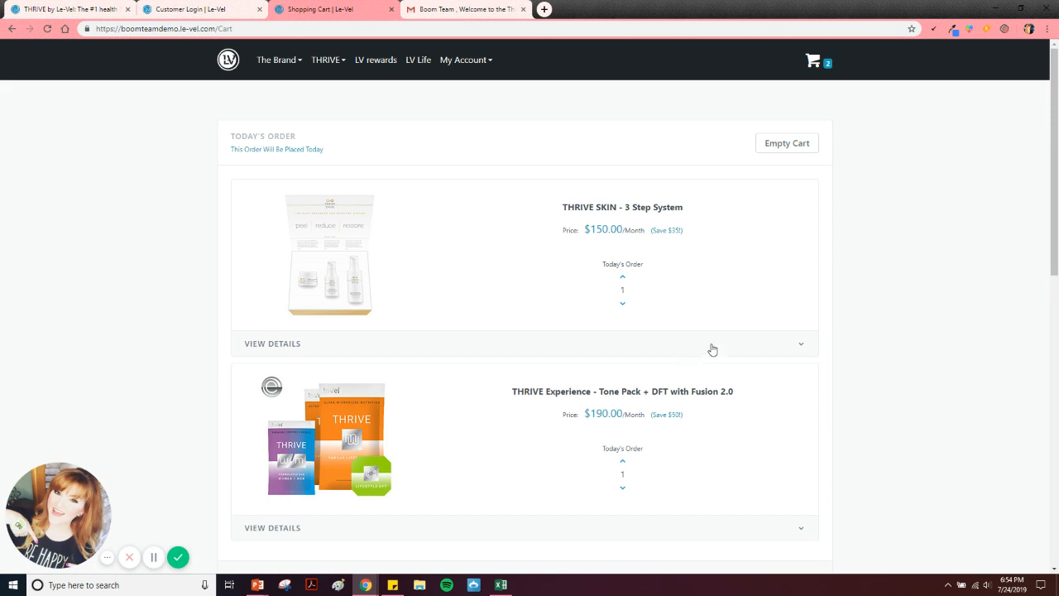
mouse_move(867, 316)
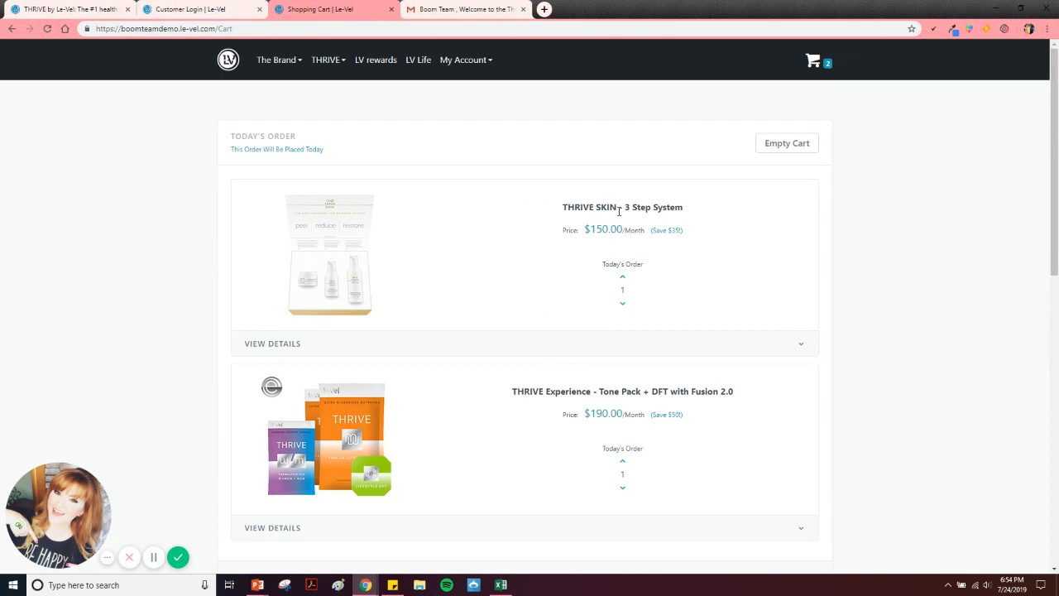
mouse_move(881, 300)
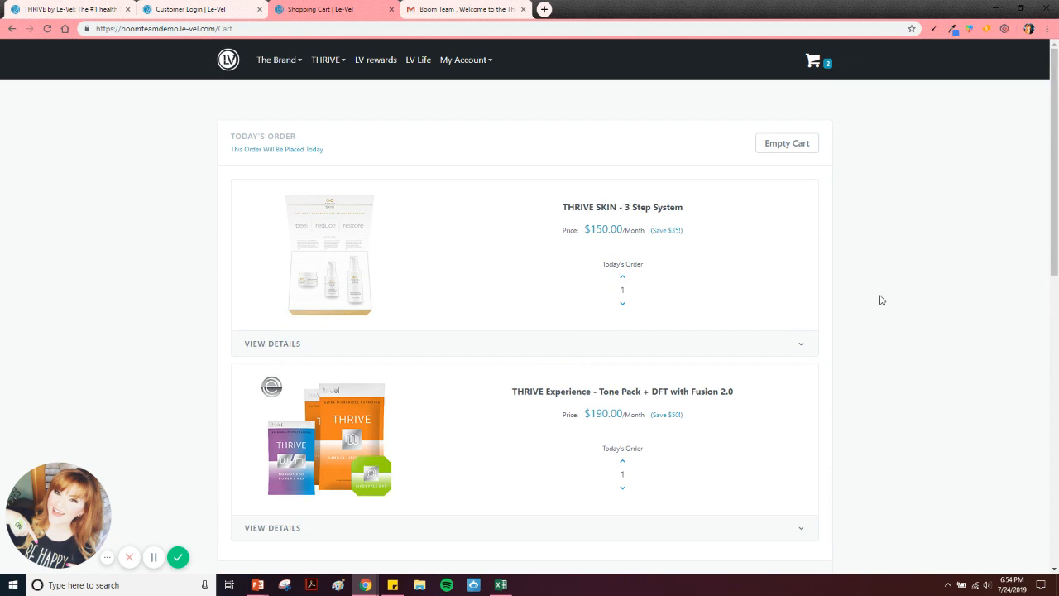
scroll(down, 3)
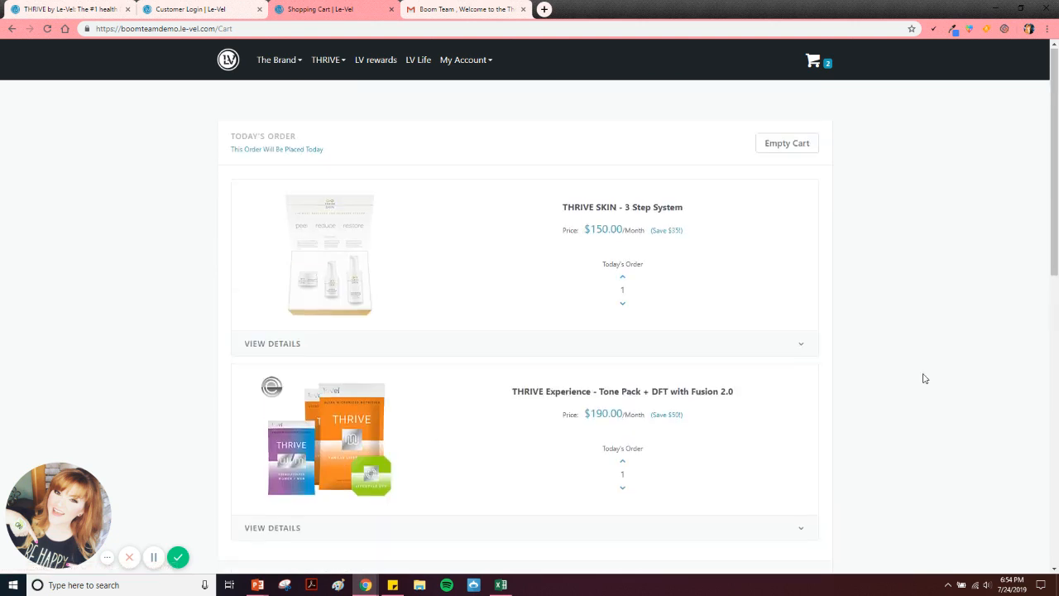
scroll(down, 3)
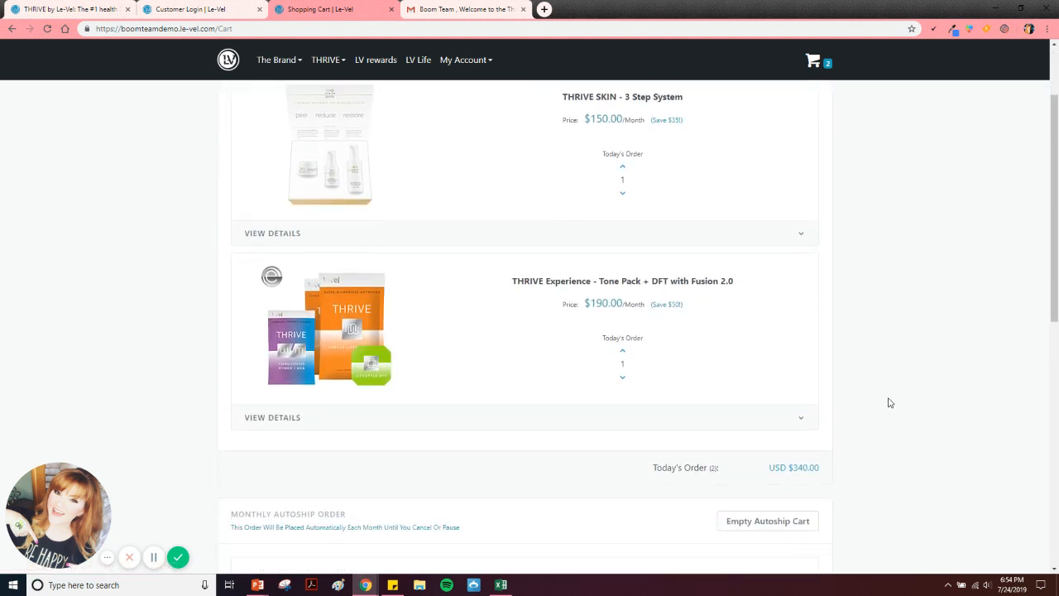
scroll(down, 3)
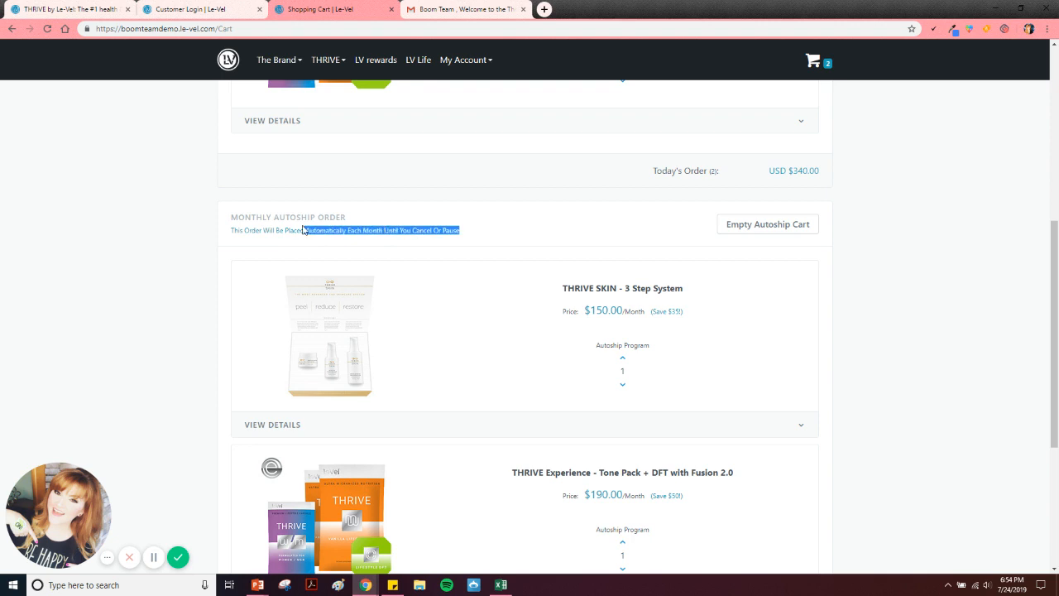
scroll(down, 3)
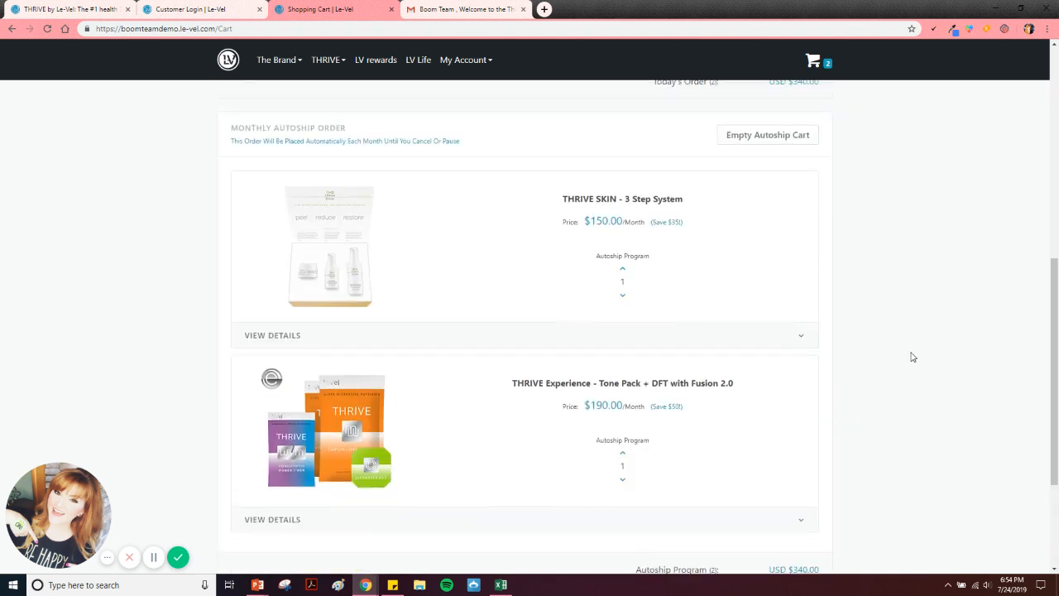
scroll(up, 3)
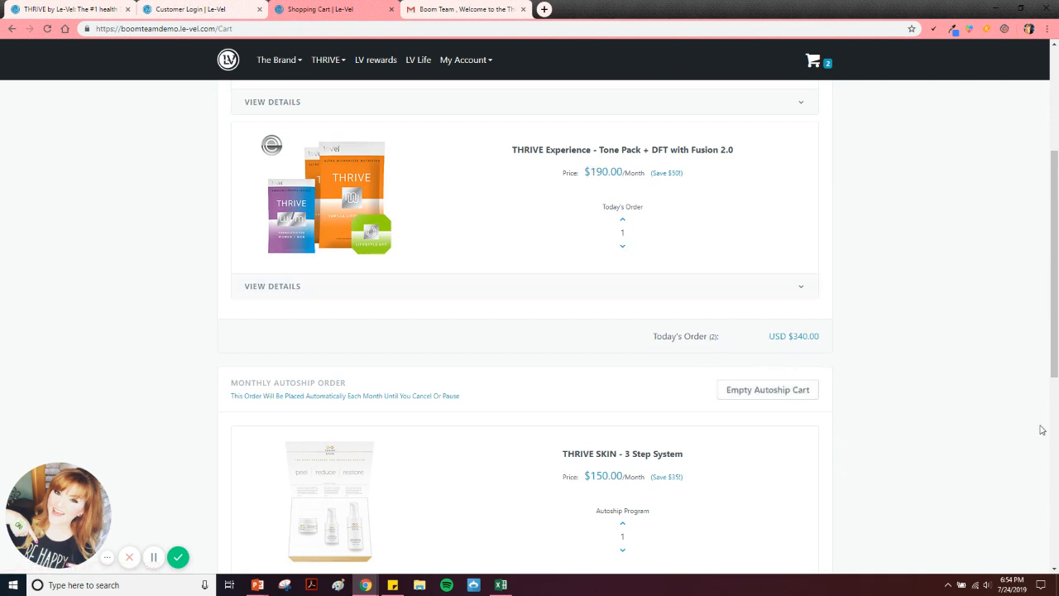
scroll(down, 3)
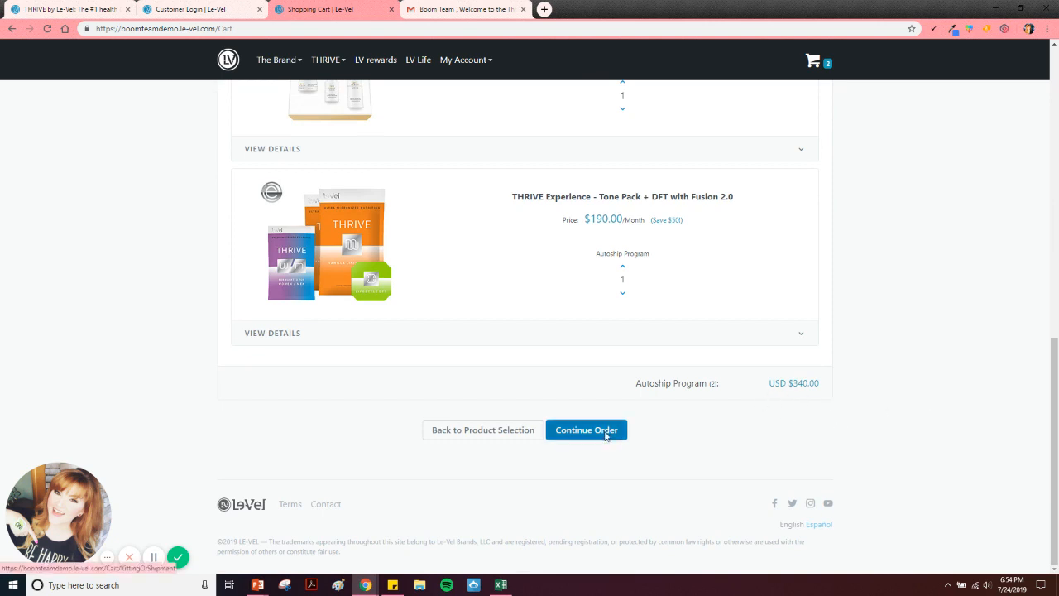
click(586, 430)
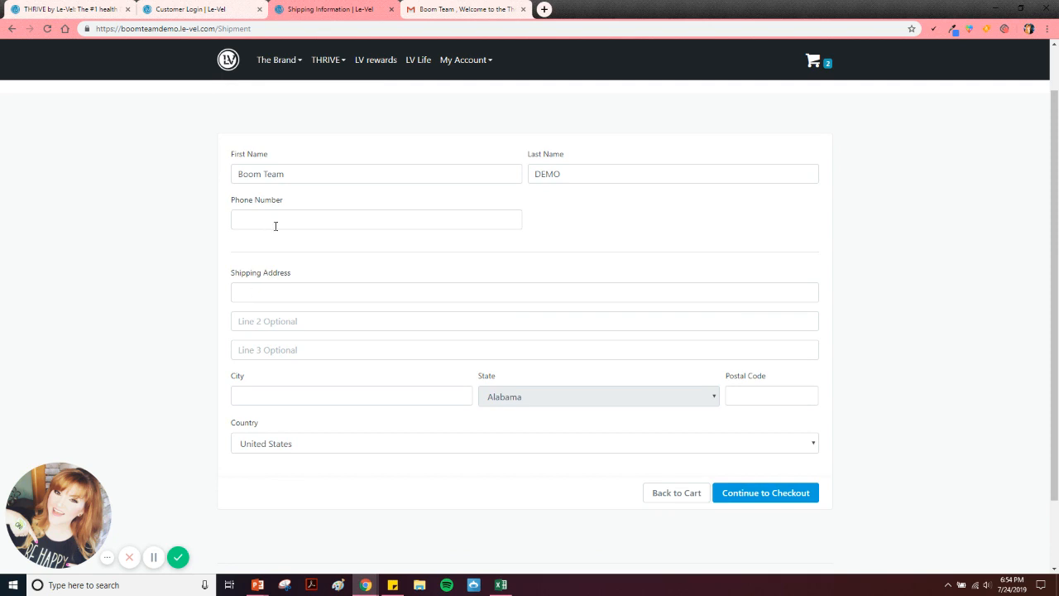
mouse_move(271, 221)
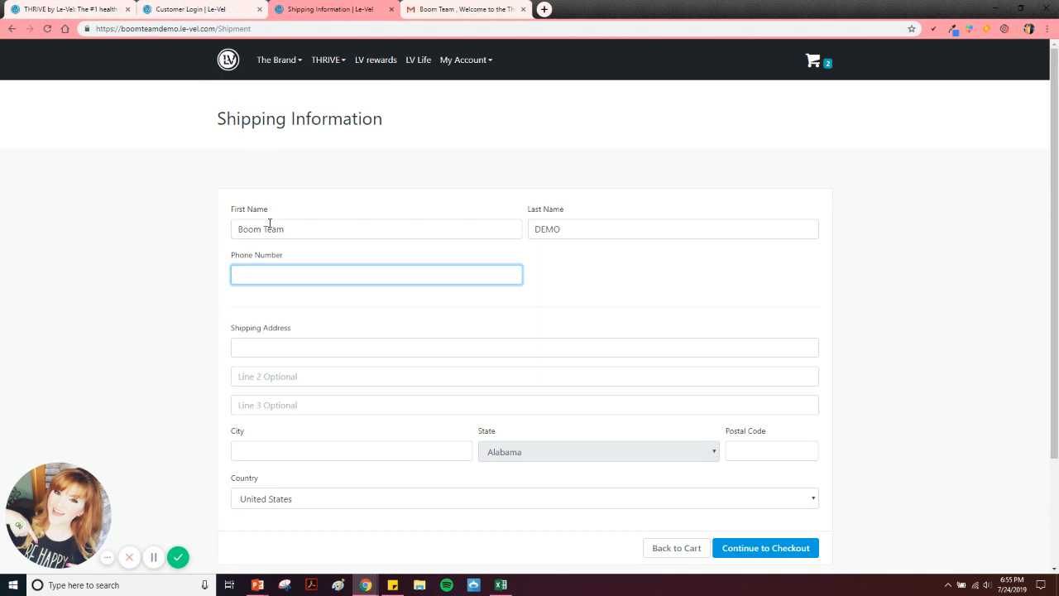
text(4699)
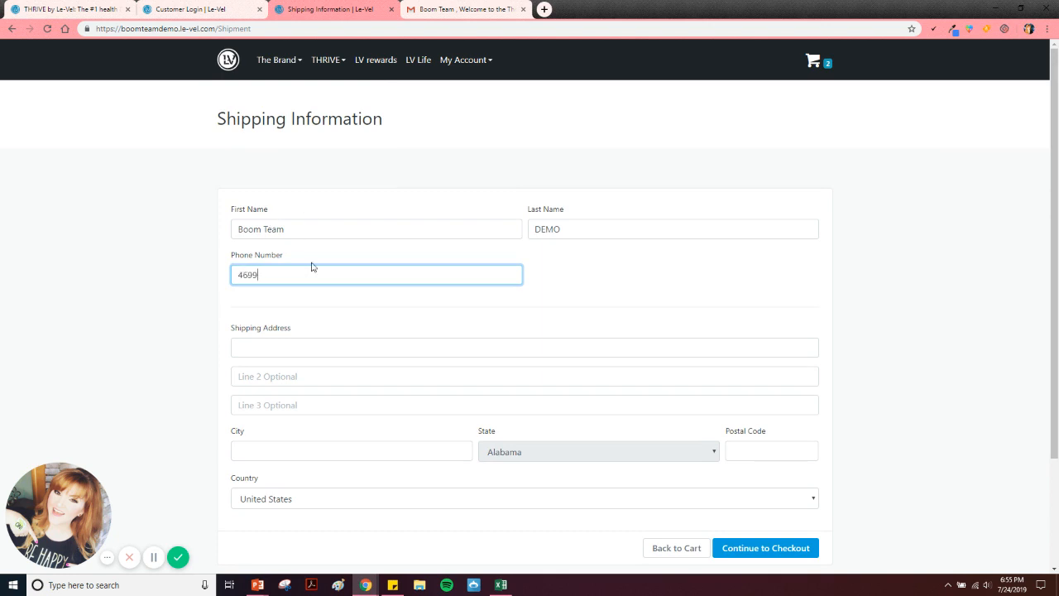
key(Backspace)
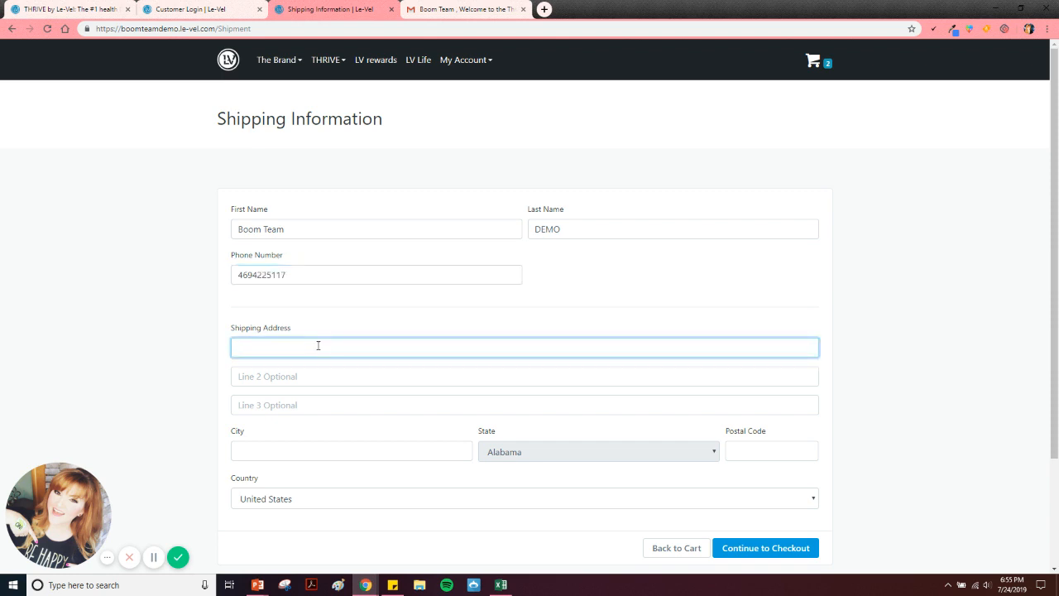
click(319, 347)
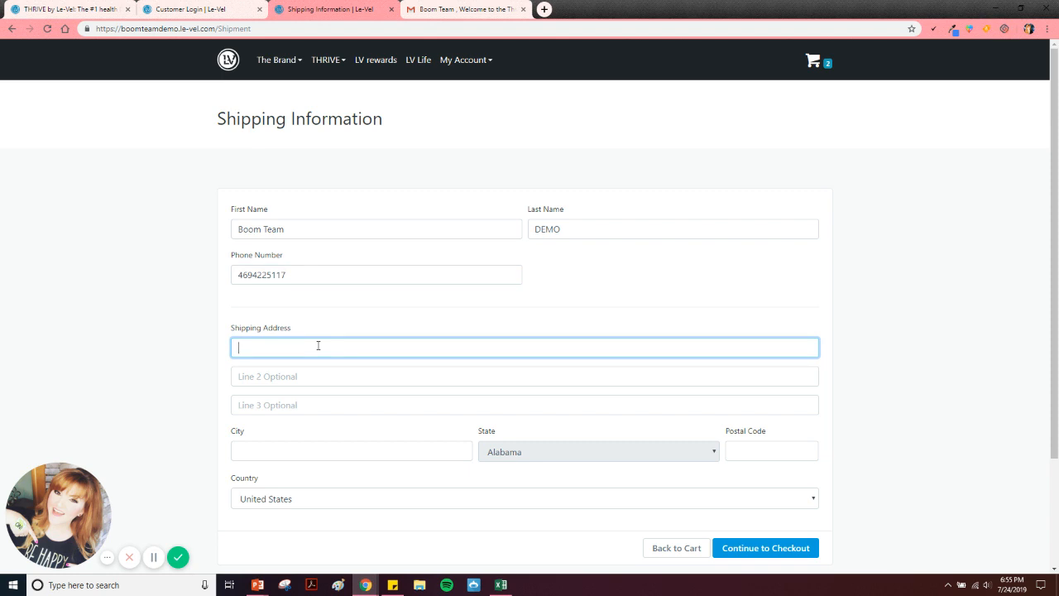
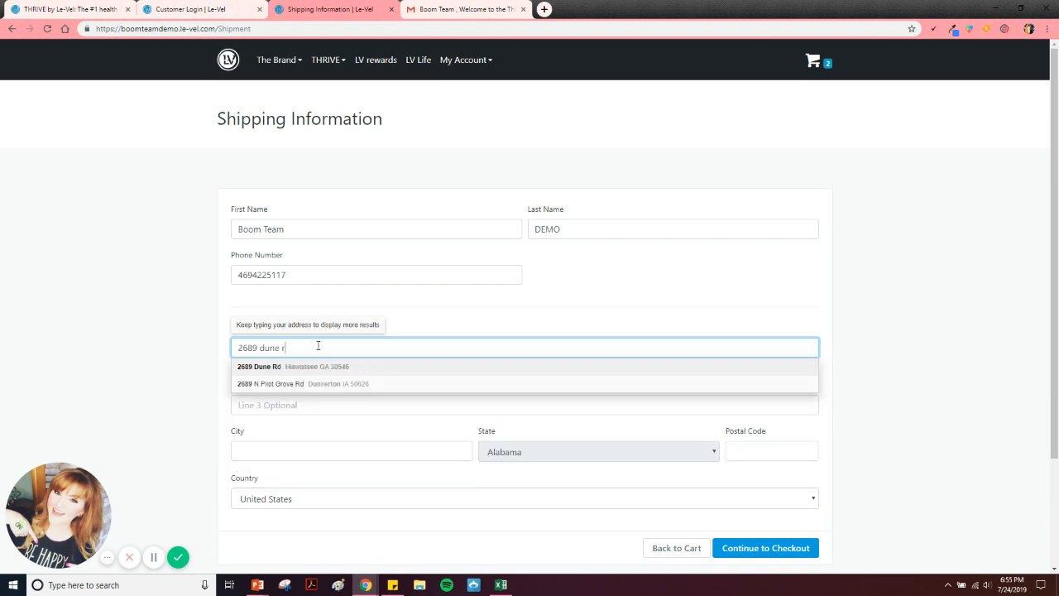
mouse_move(278, 375)
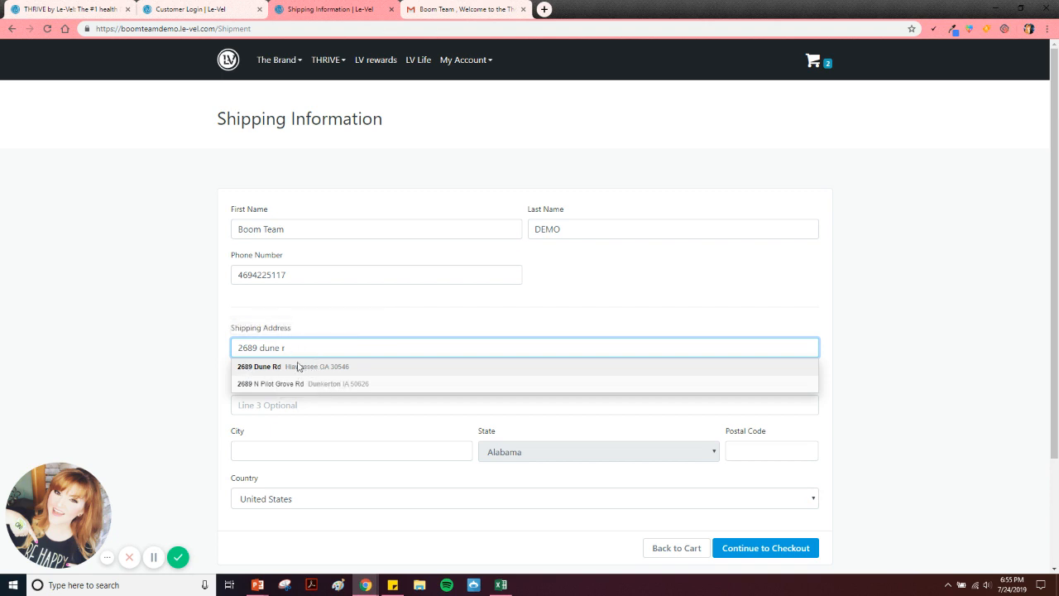
mouse_move(293, 348)
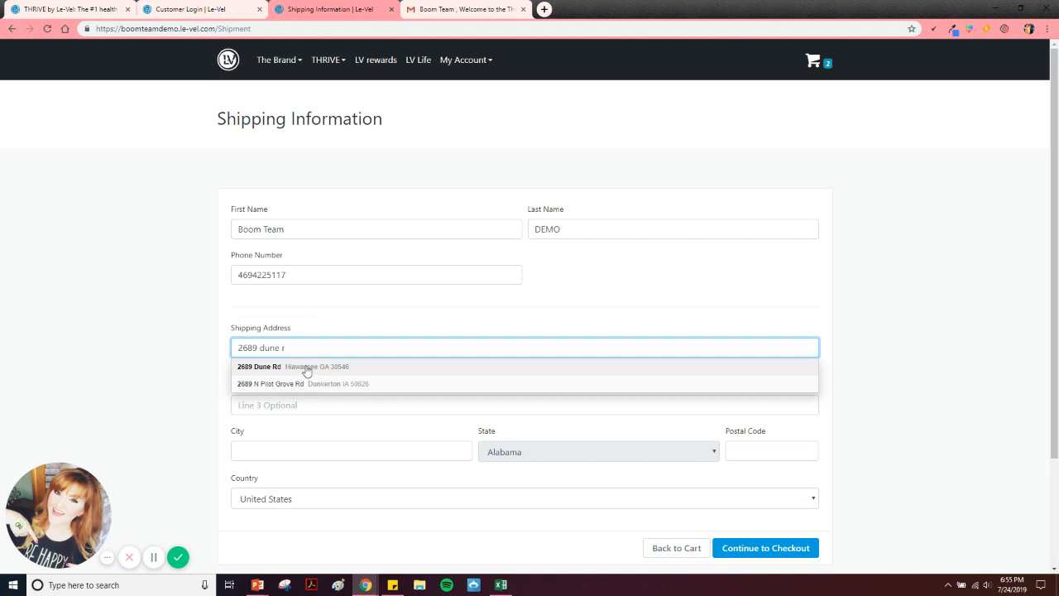
mouse_move(298, 359)
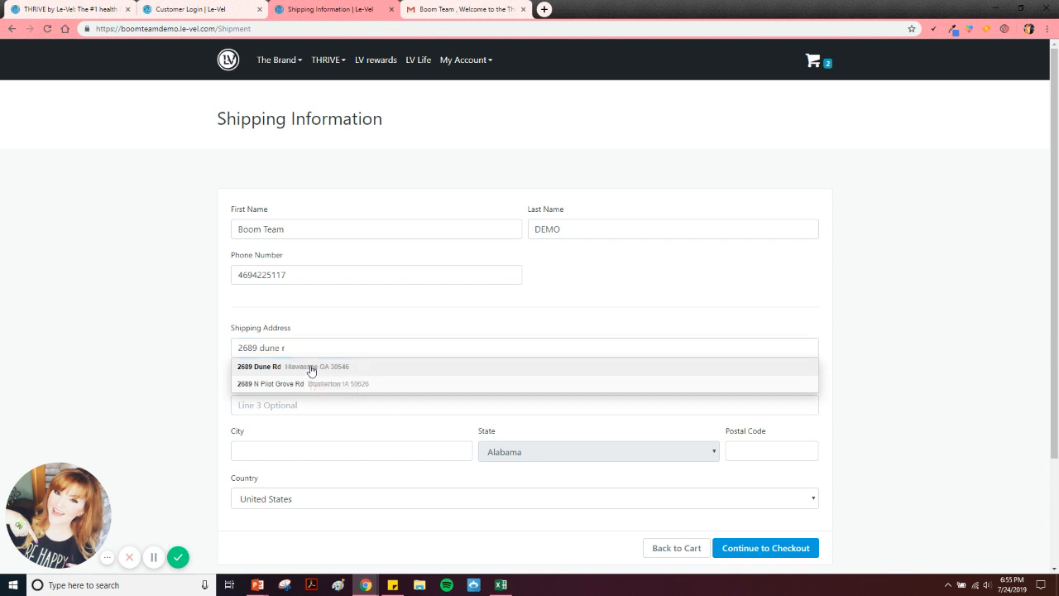
click(281, 367)
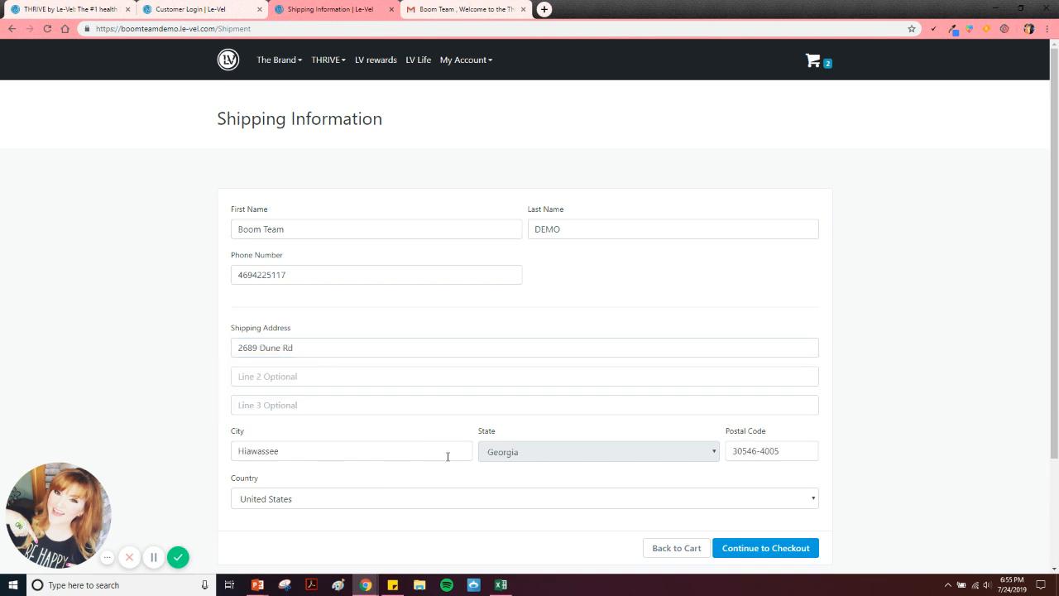
mouse_move(838, 551)
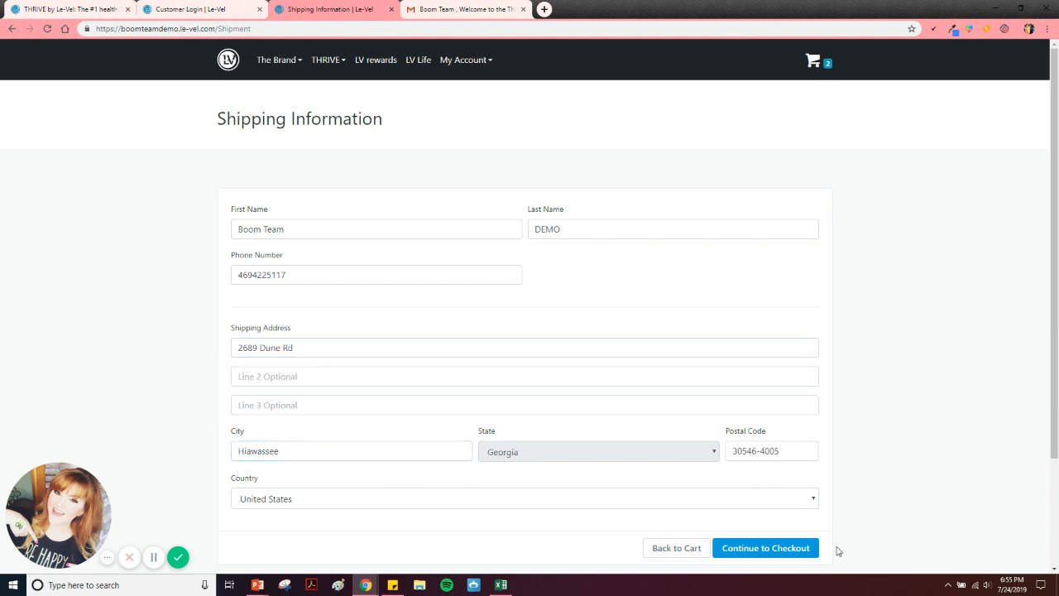
click(765, 546)
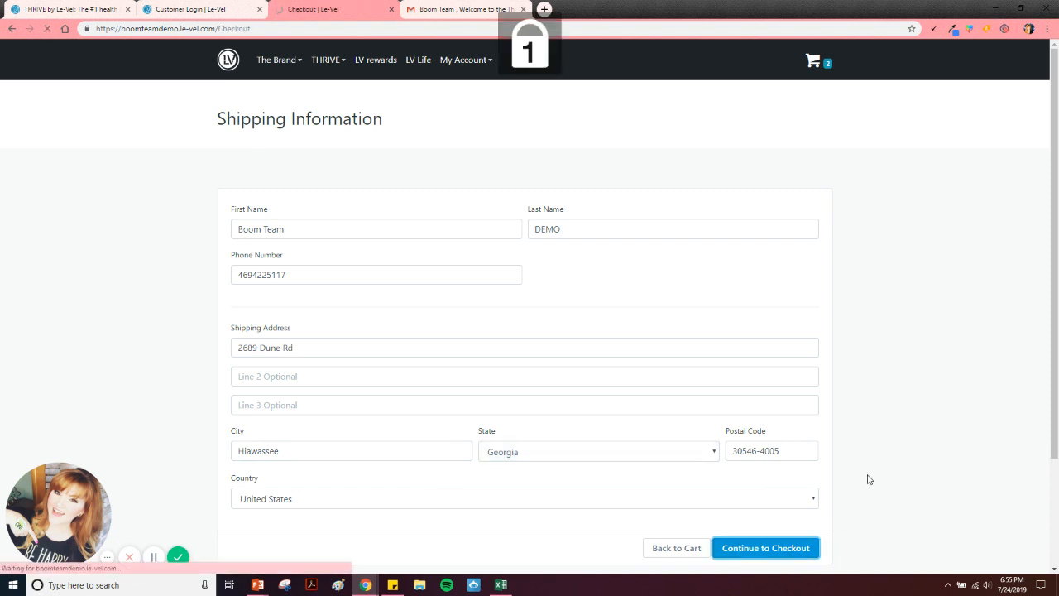
- Review today's order summary totaling USD $380.92 on the Checkout page
click(765, 547)
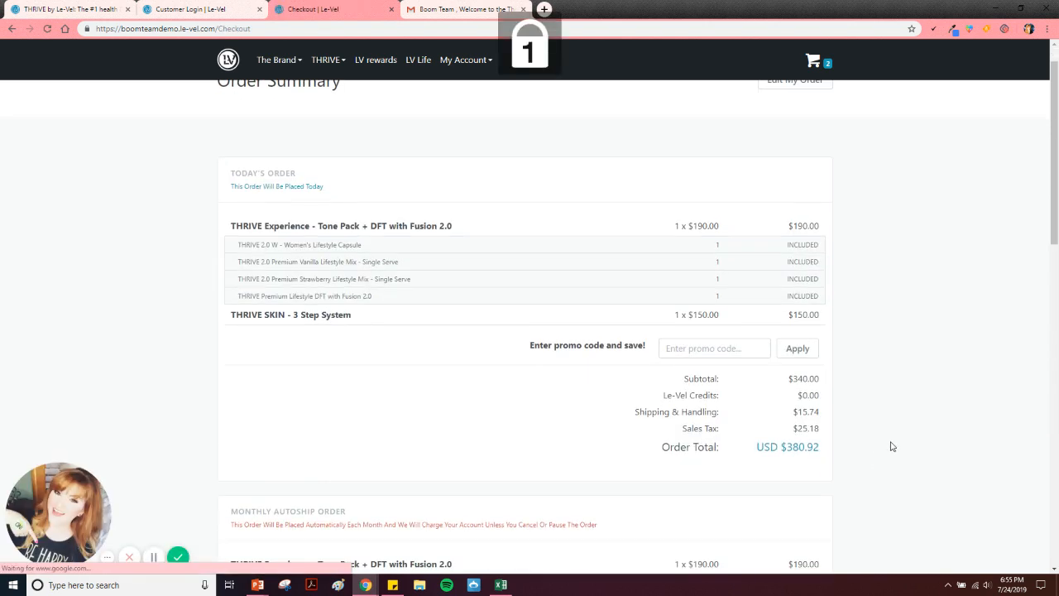
scroll(down, 3)
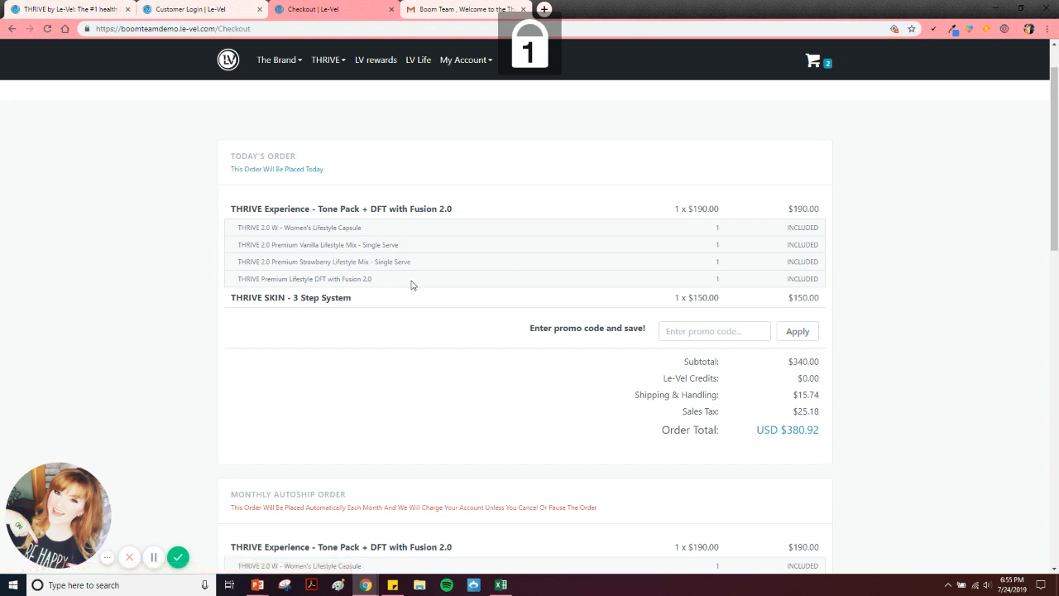
mouse_move(325, 209)
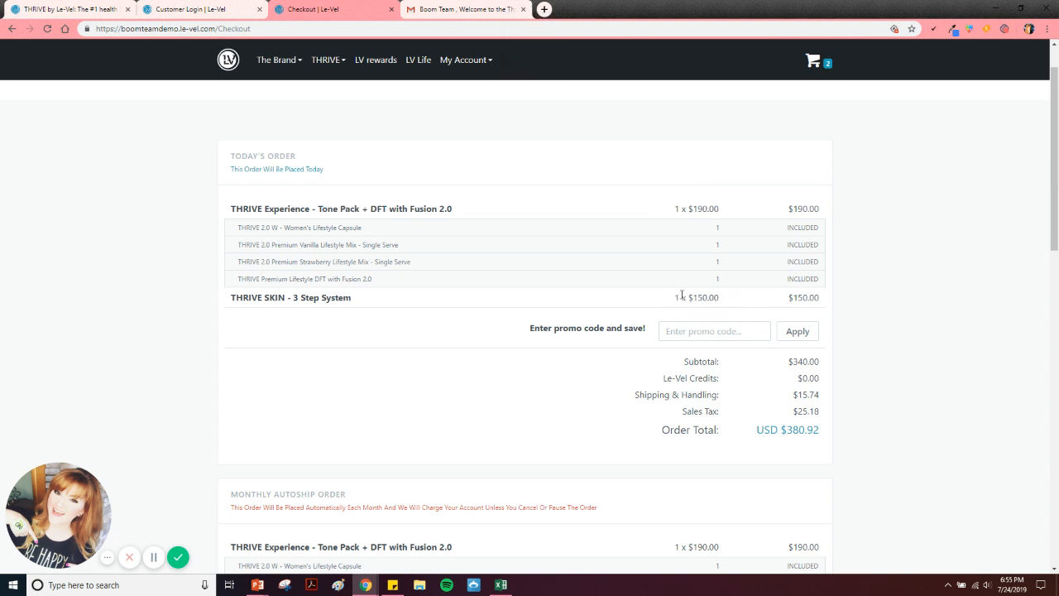
scroll(down, 3)
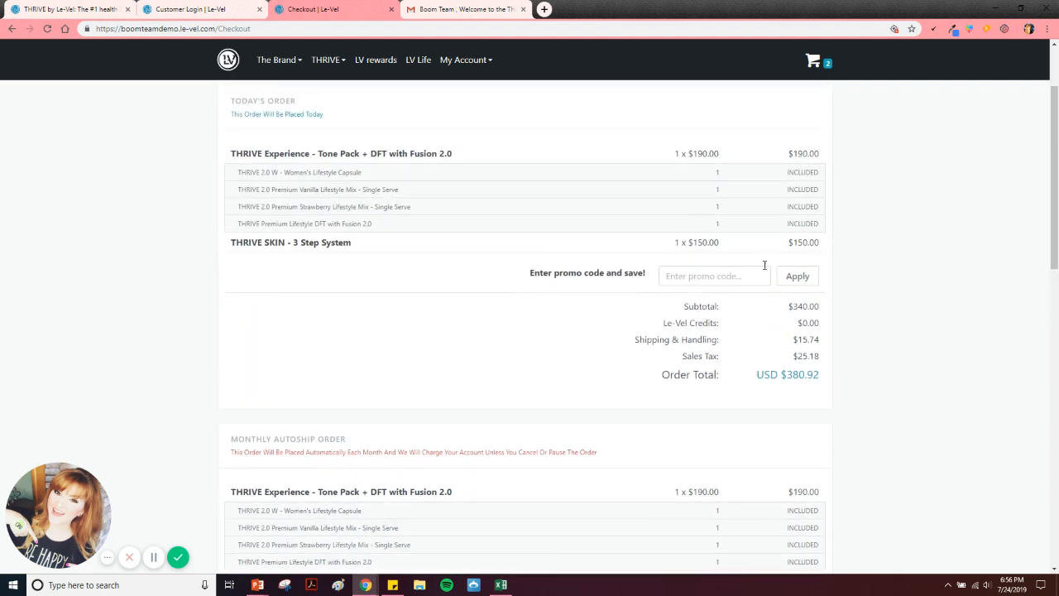
scroll(down, 3)
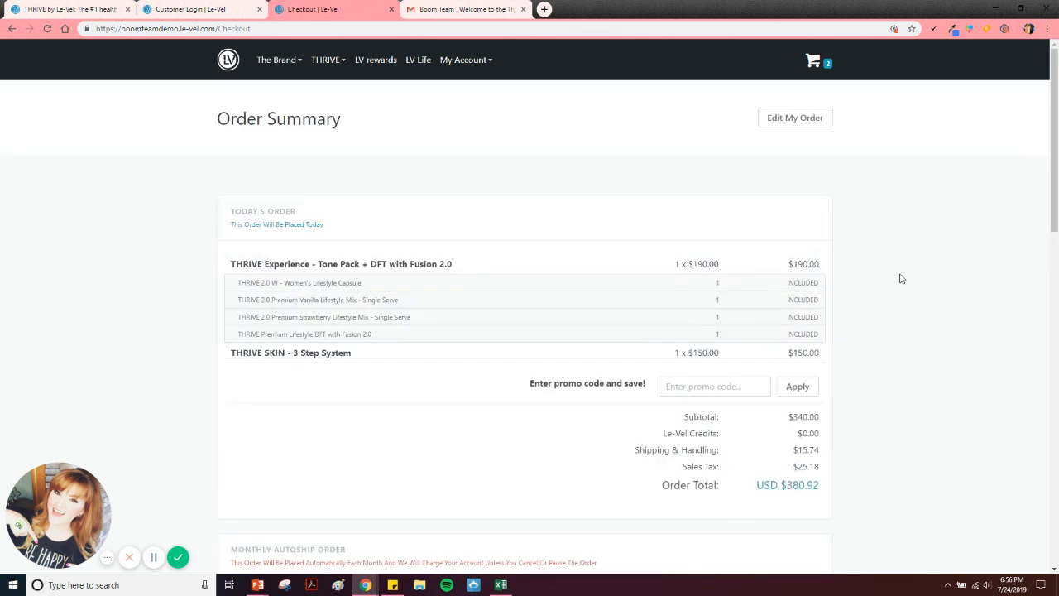
mouse_move(959, 316)
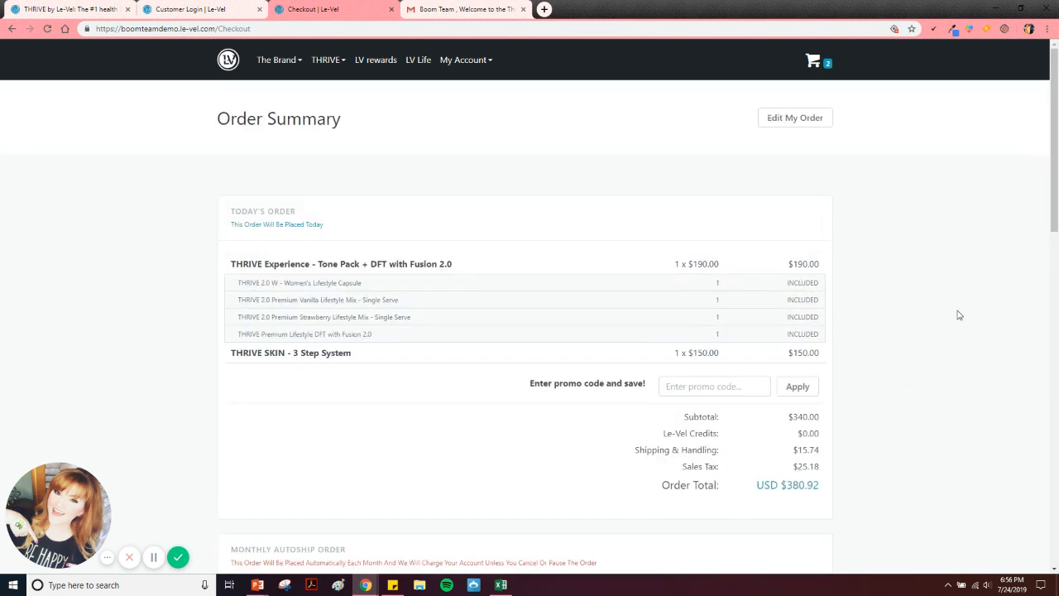
mouse_move(518, 402)
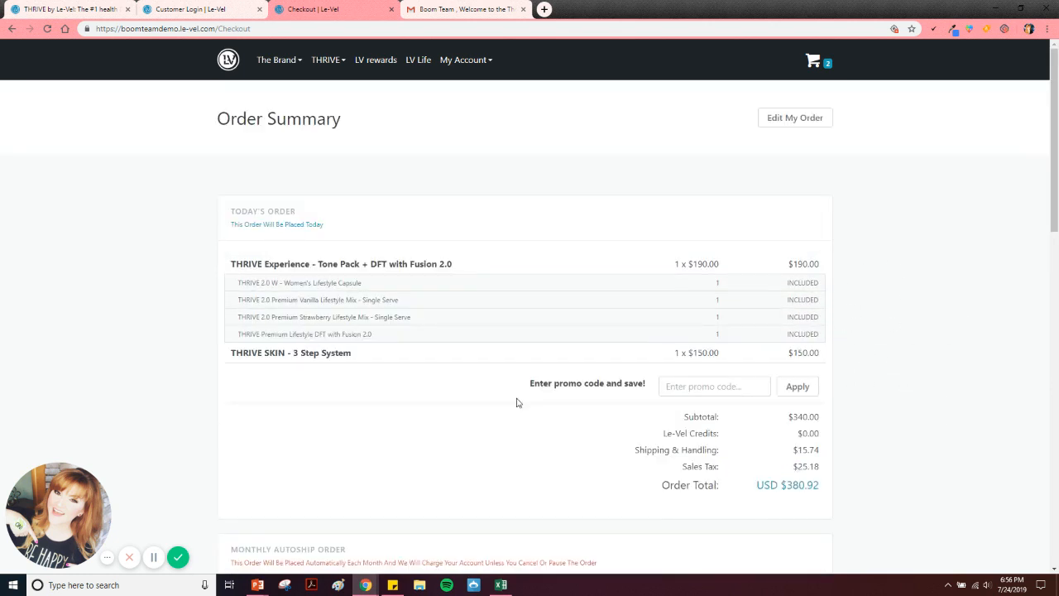
mouse_move(923, 444)
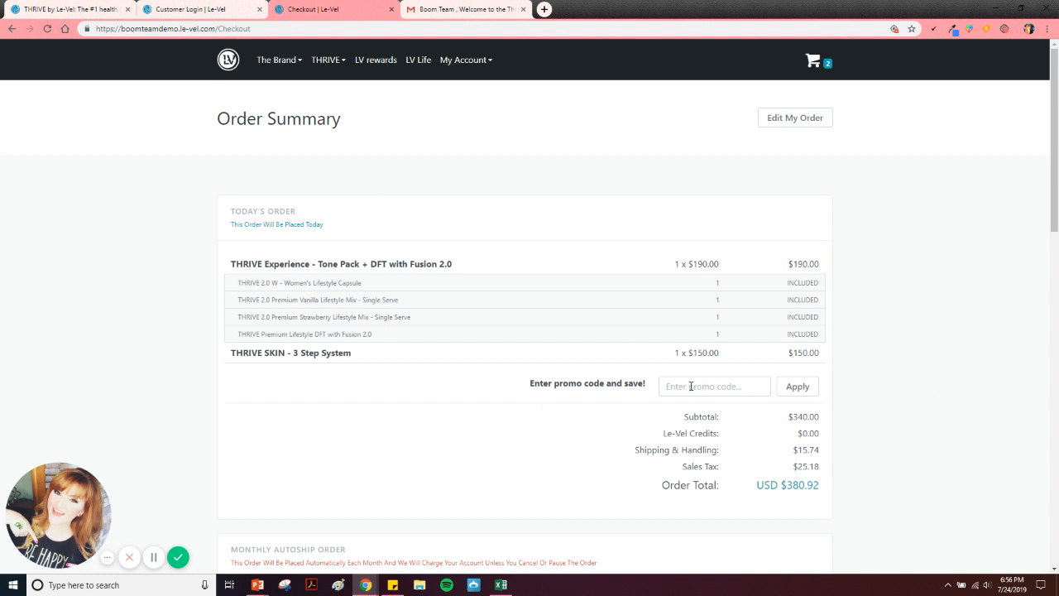
- Check the promo code field and move down toward the Monthly Autoship Order section
click(714, 386)
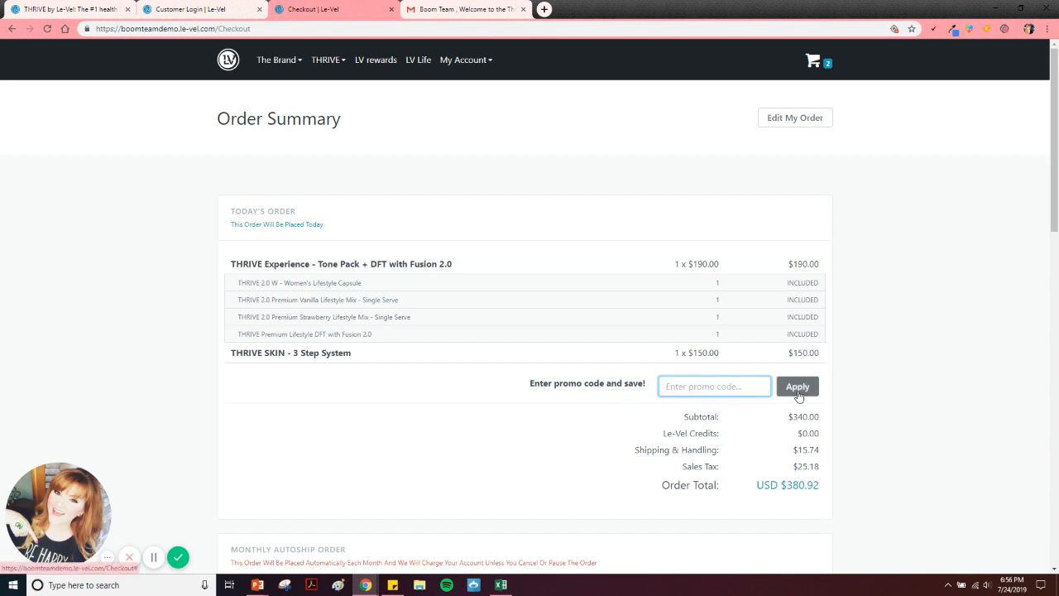
mouse_move(810, 401)
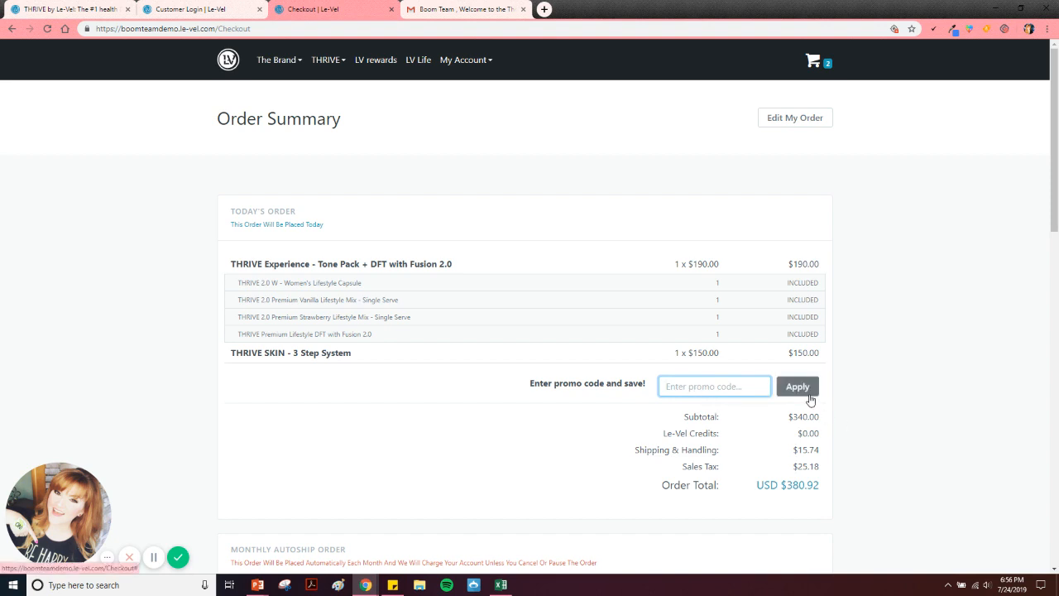
scroll(down, 3)
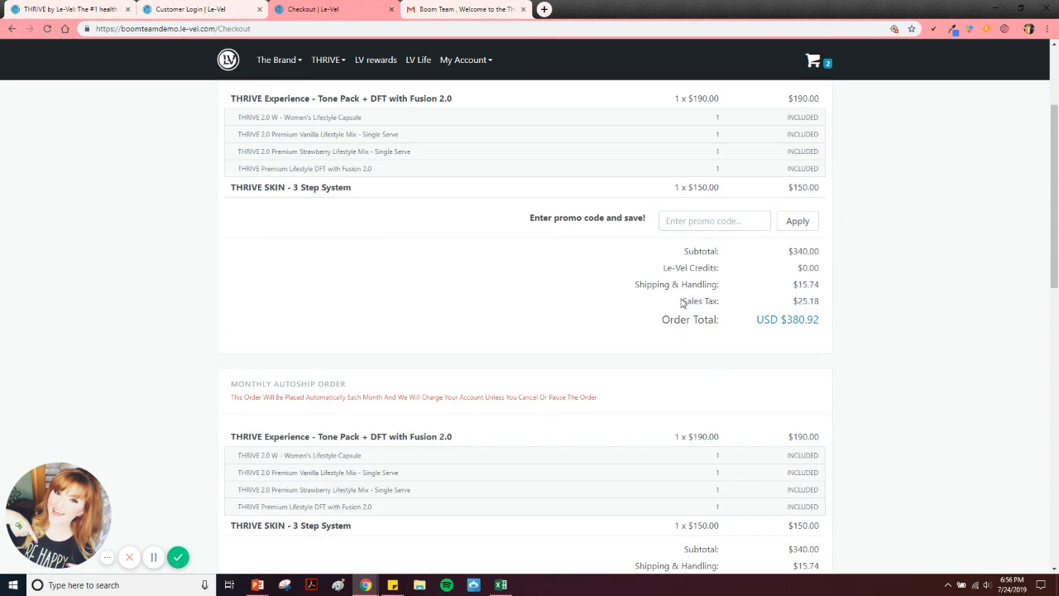
mouse_move(823, 301)
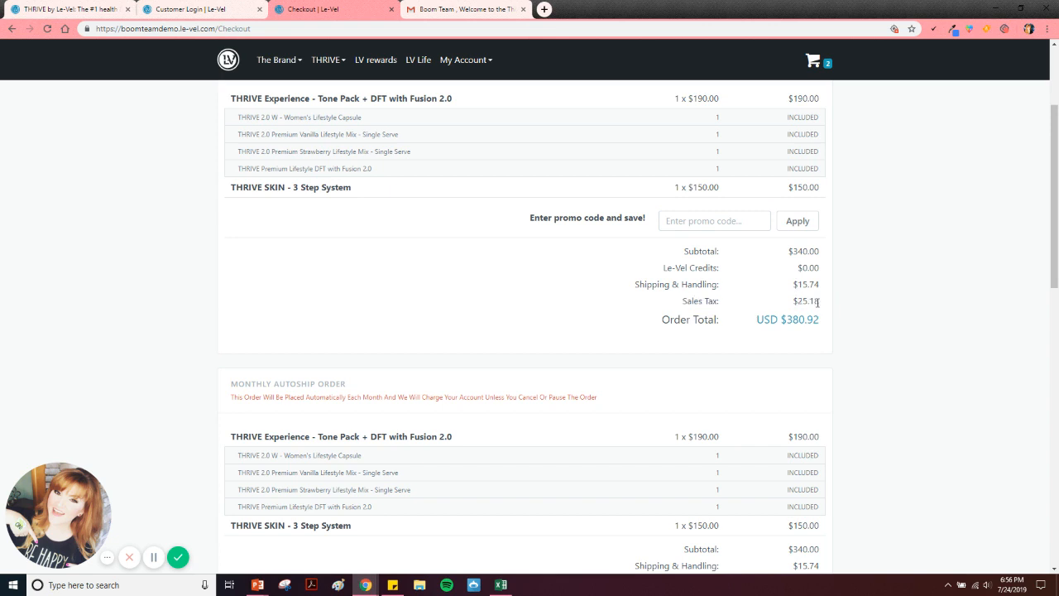
double_click(700, 301)
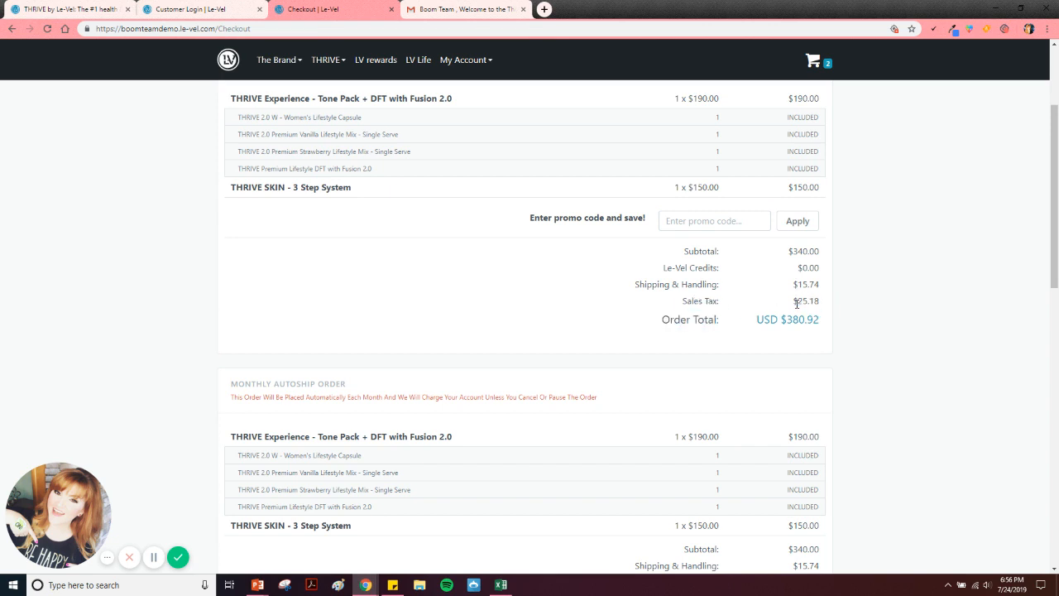
mouse_move(822, 306)
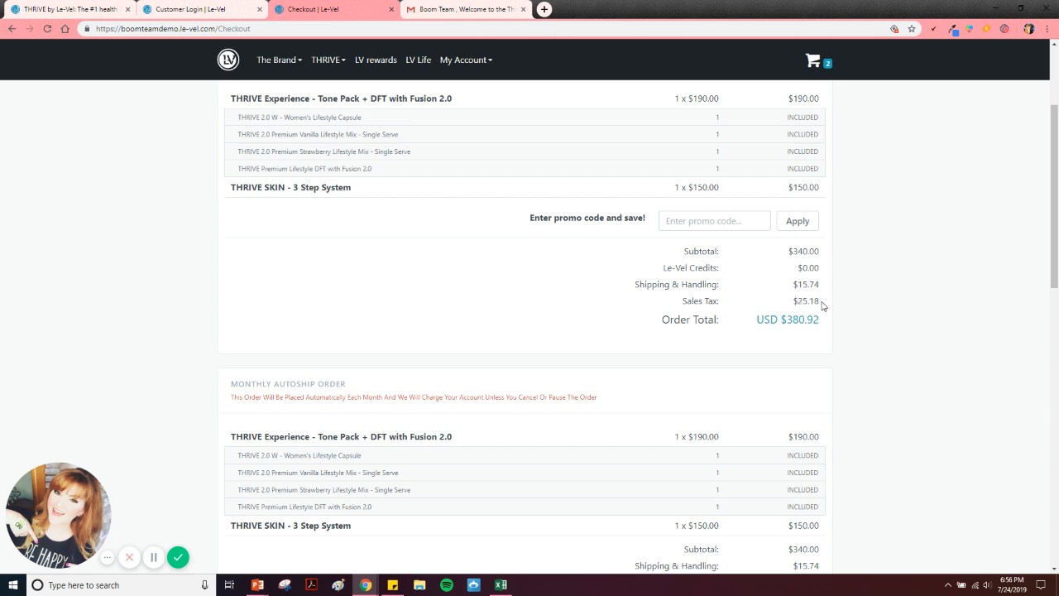
double_click(804, 284)
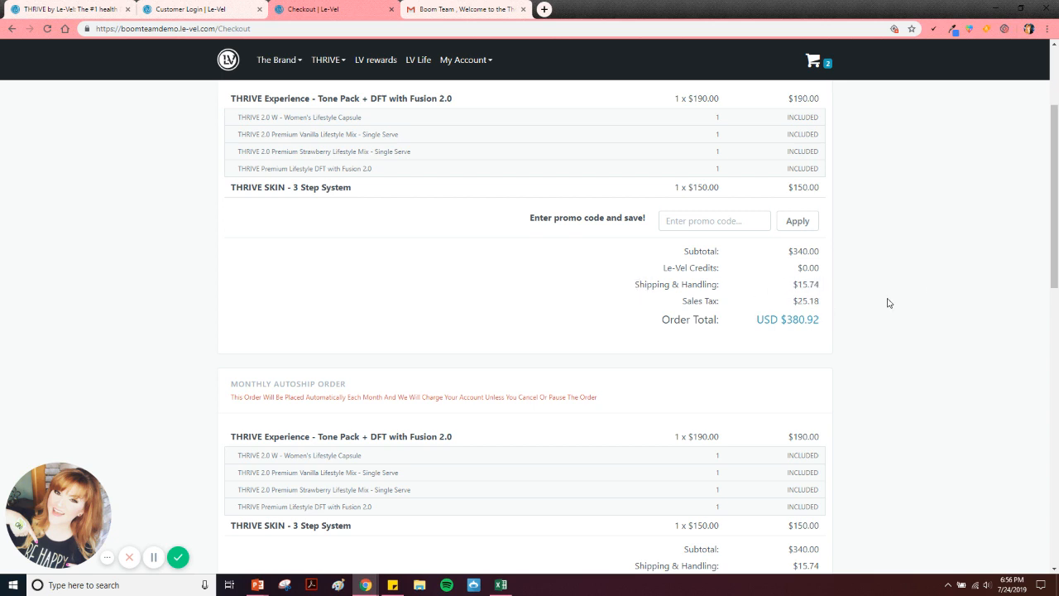
scroll(down, 3)
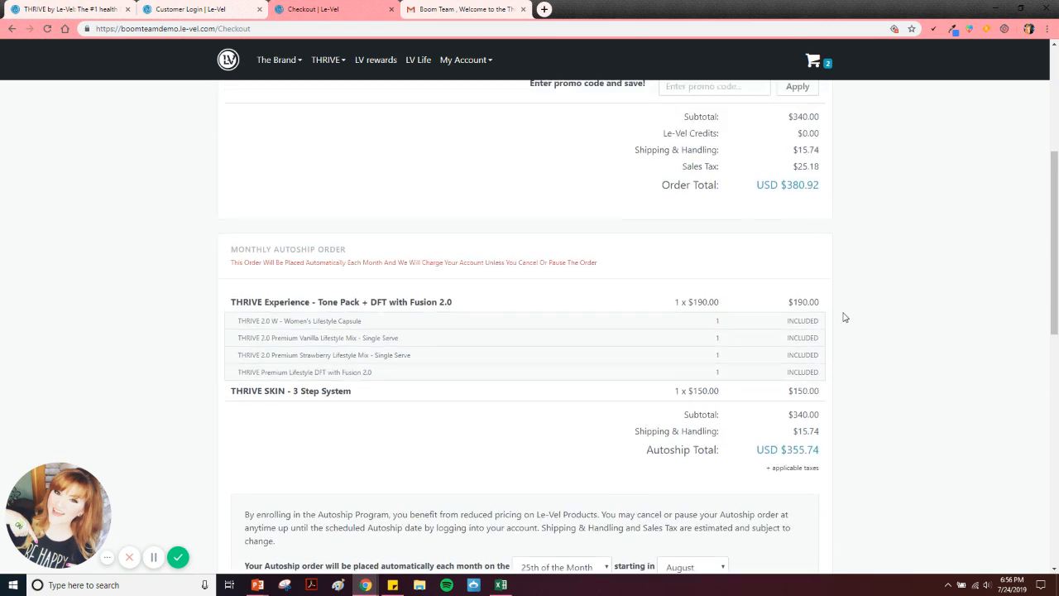
- Review the USD $355.74 autoship order scheduled for the 25th, down to the shipping and credit card panels
scroll(down, 3)
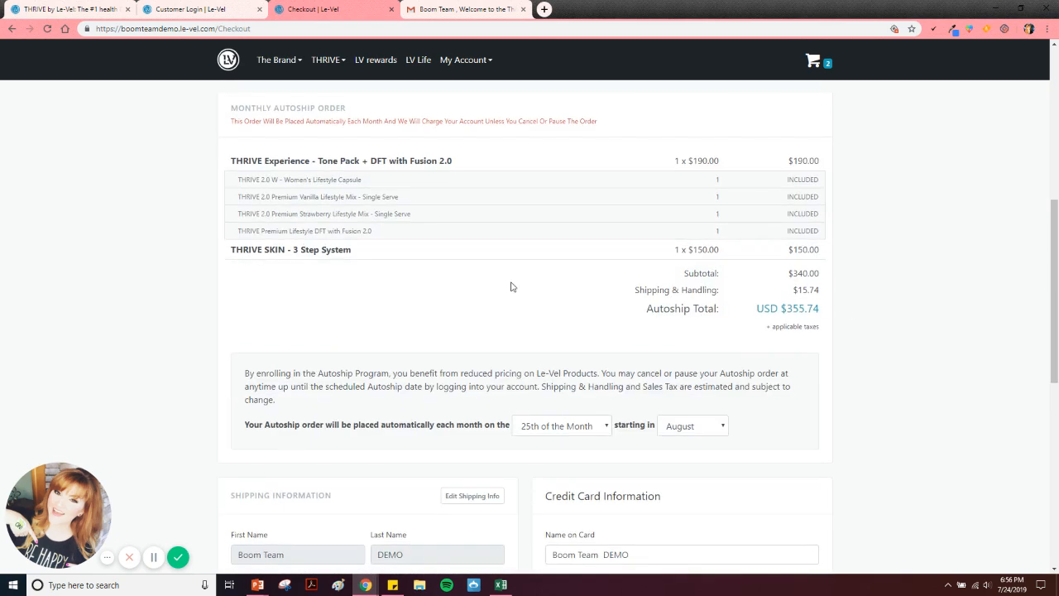
mouse_move(714, 325)
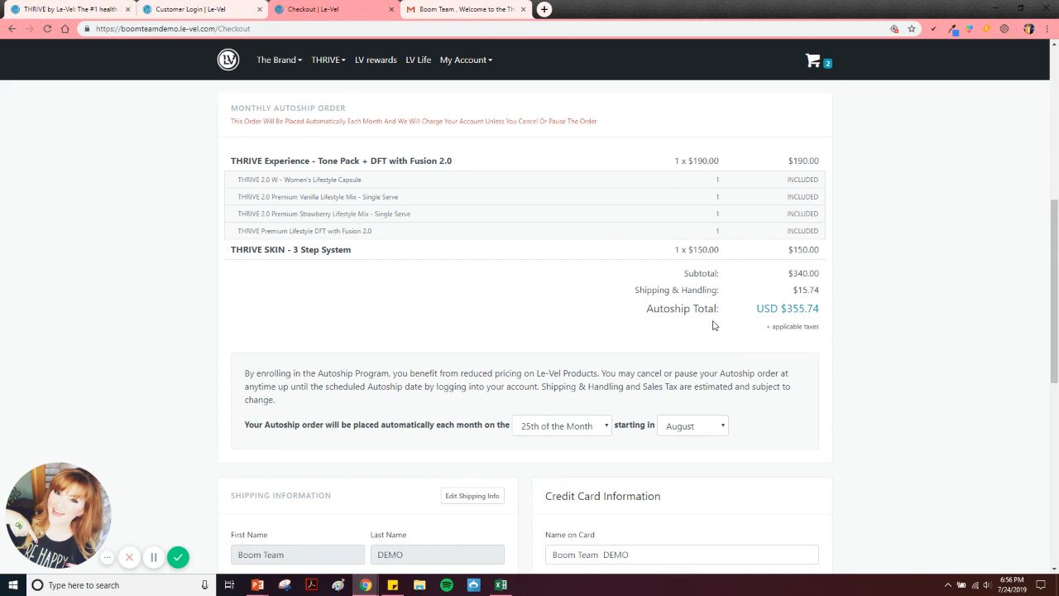
mouse_move(824, 308)
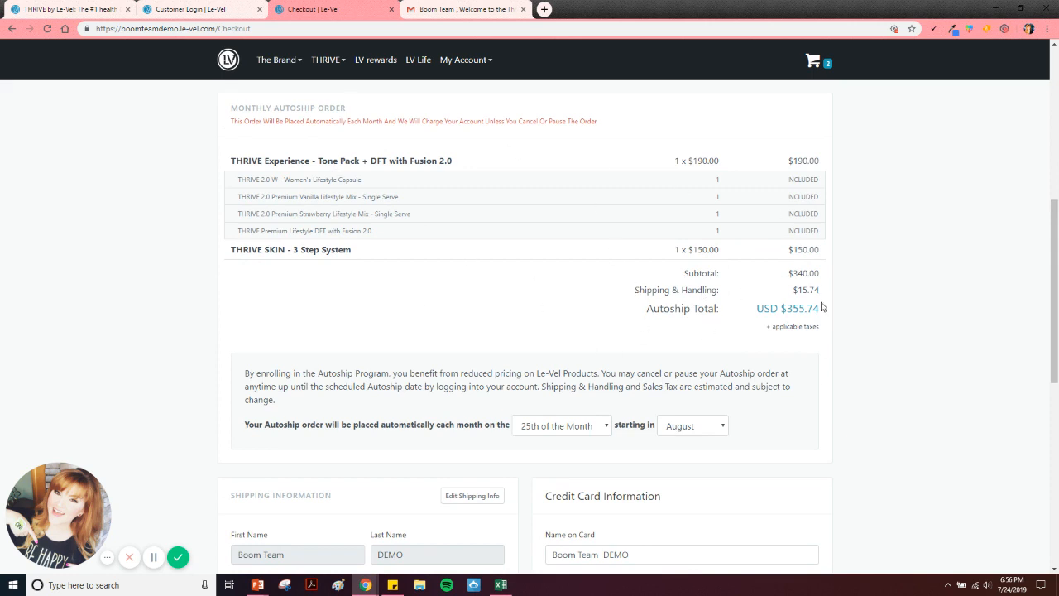
mouse_move(516, 290)
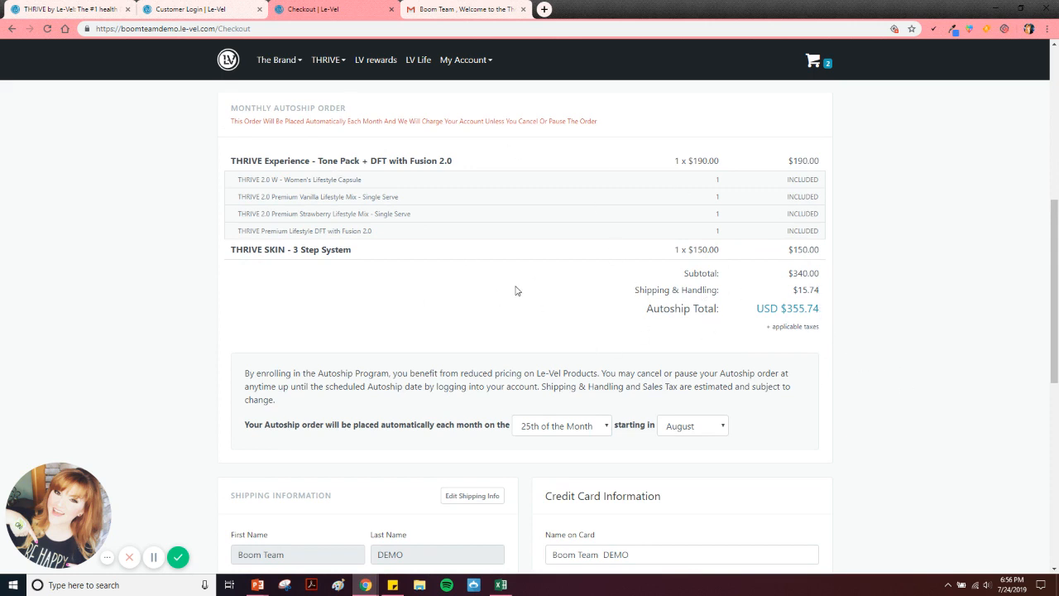
scroll(down, 3)
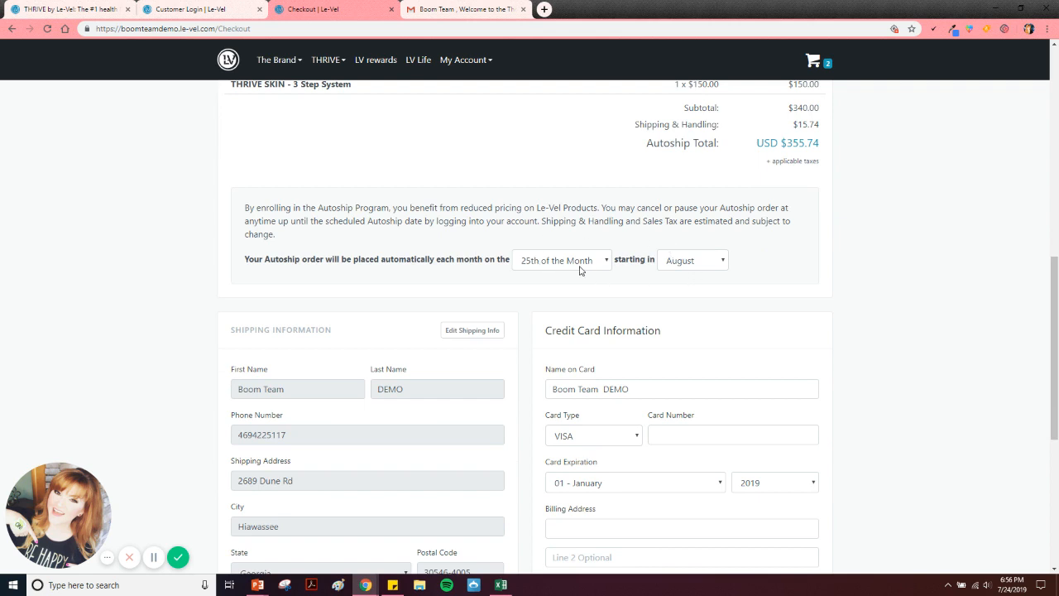
mouse_move(729, 273)
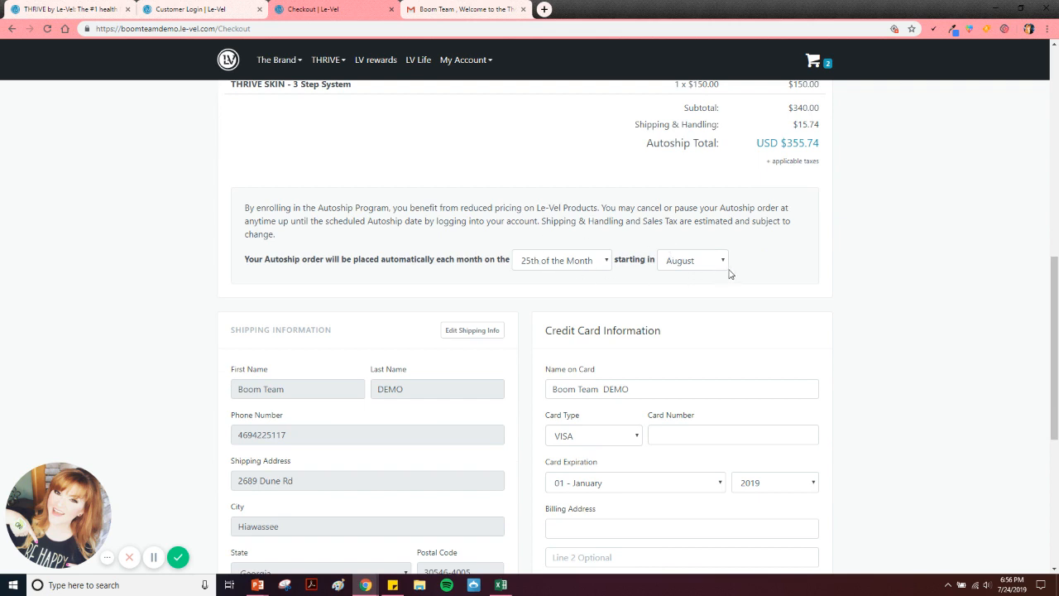
mouse_move(708, 226)
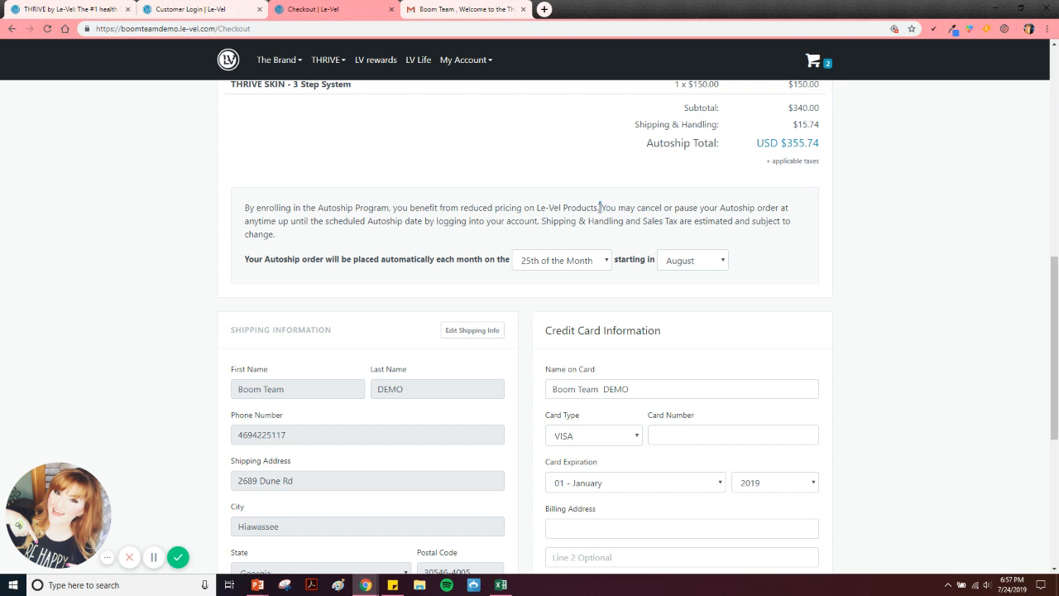
mouse_move(639, 234)
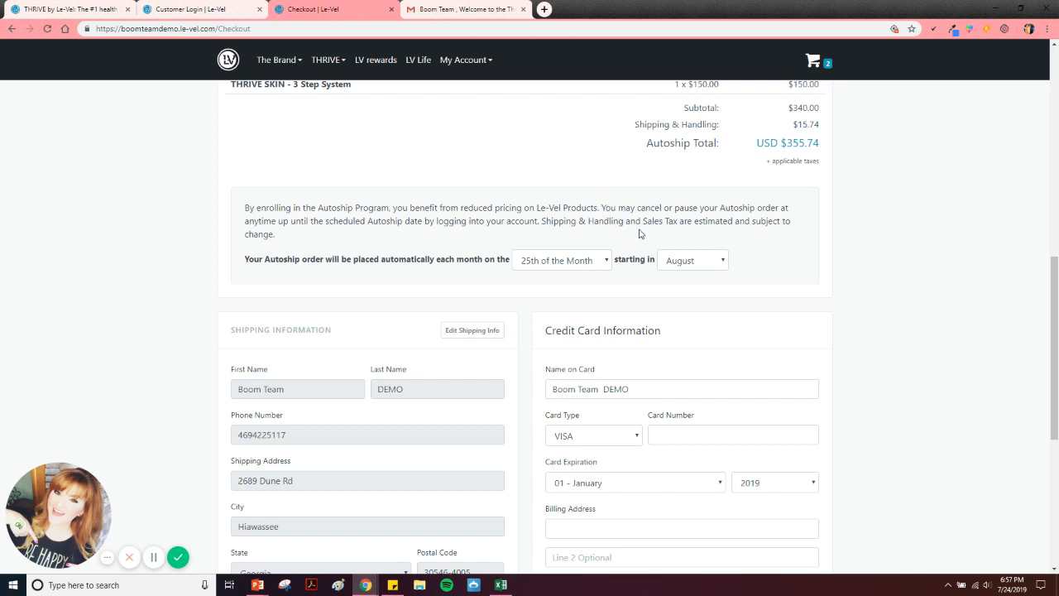
scroll(up, 3)
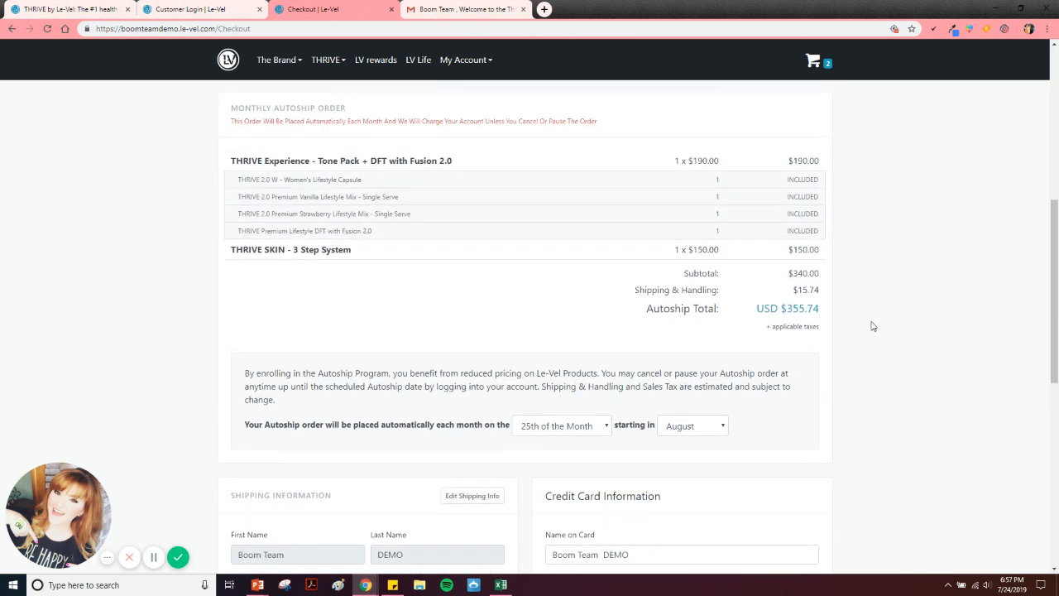
mouse_move(811, 302)
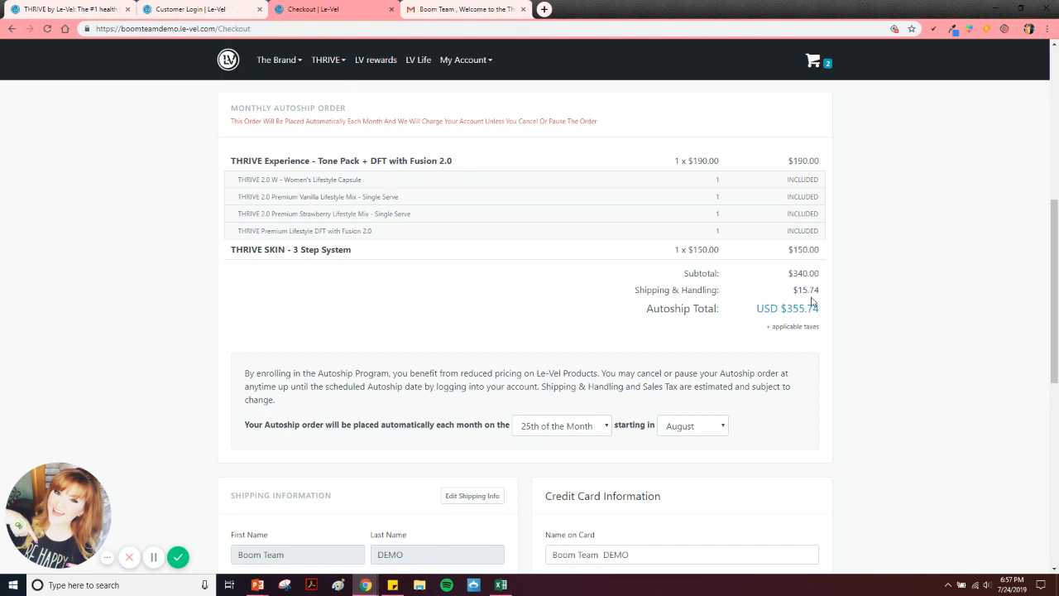
scroll(down, 3)
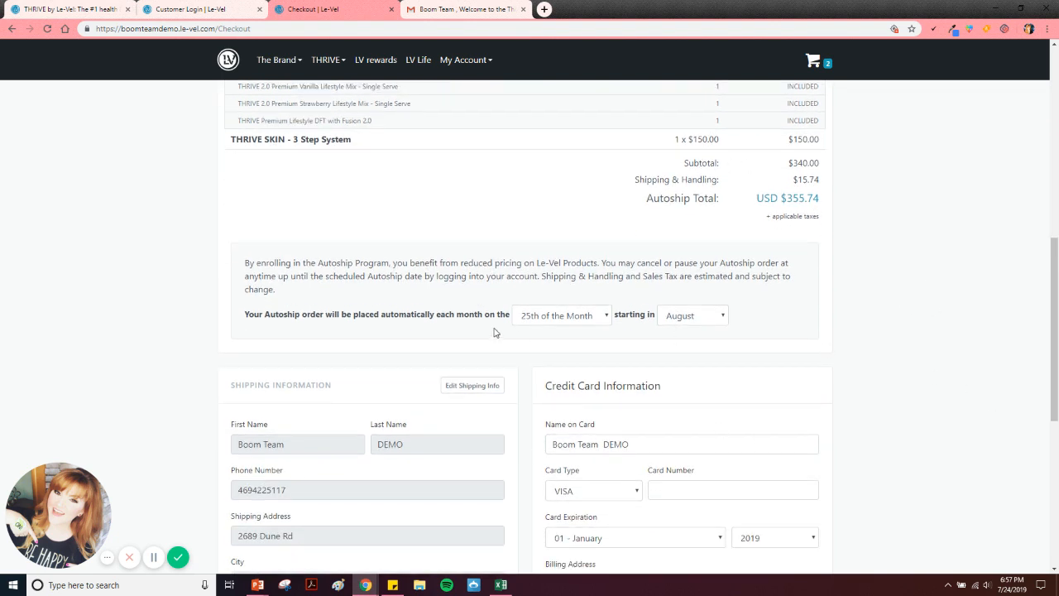
mouse_move(867, 332)
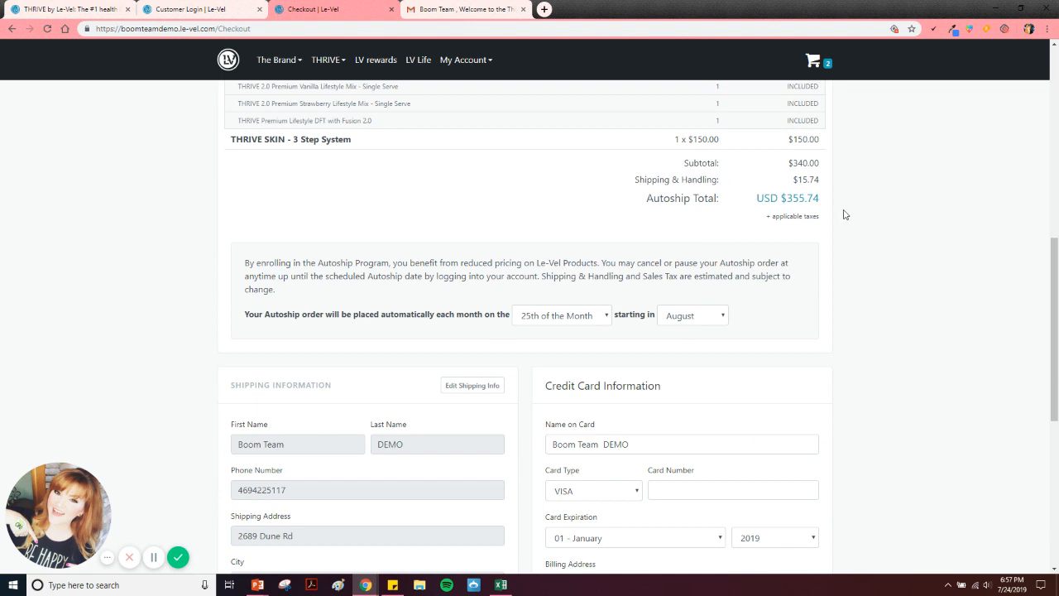
mouse_move(453, 64)
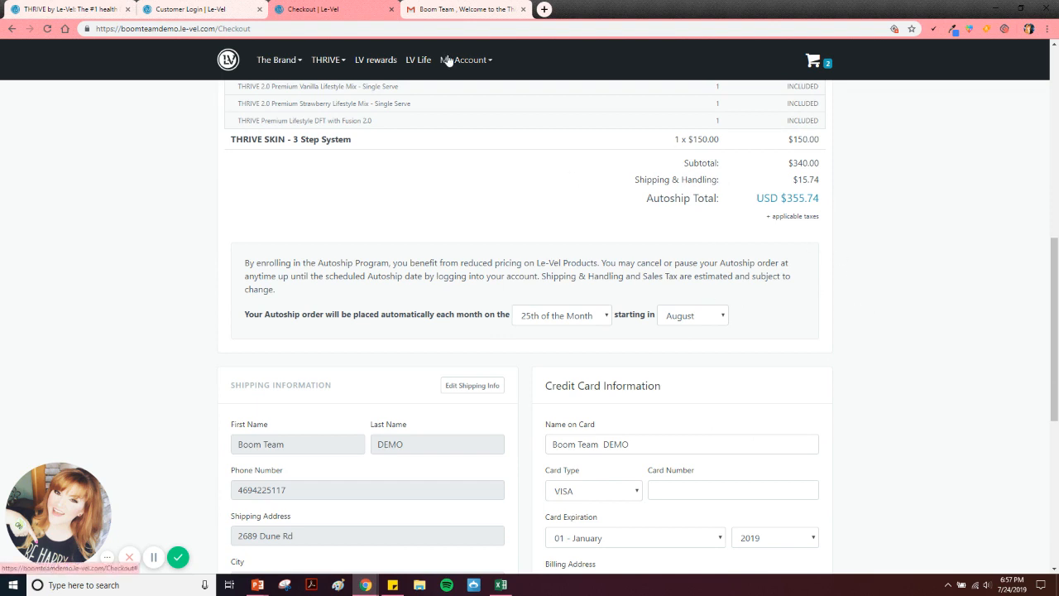
click(465, 60)
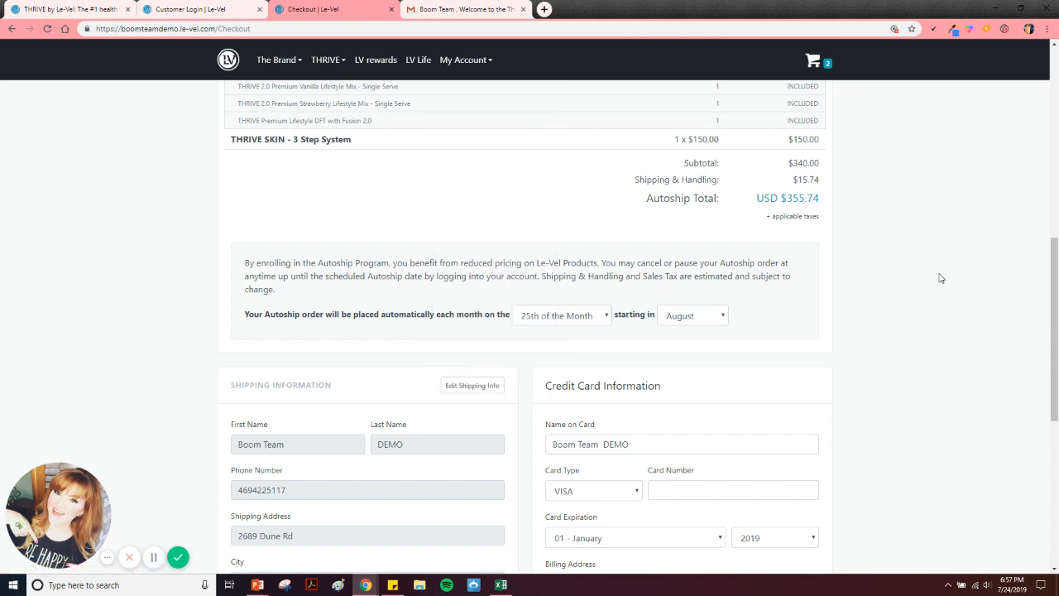
scroll(down, 3)
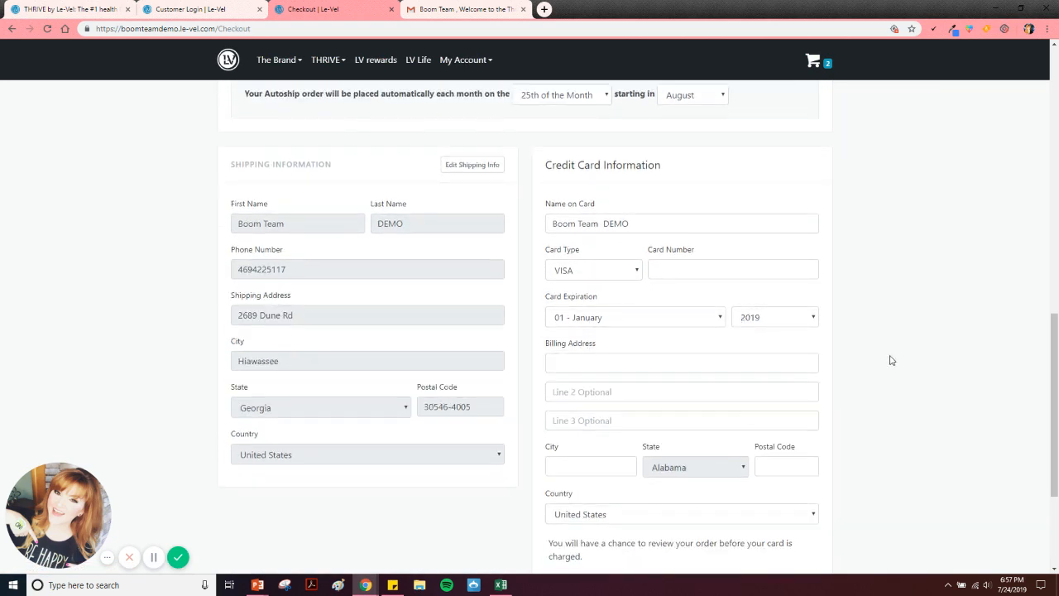
mouse_move(622, 493)
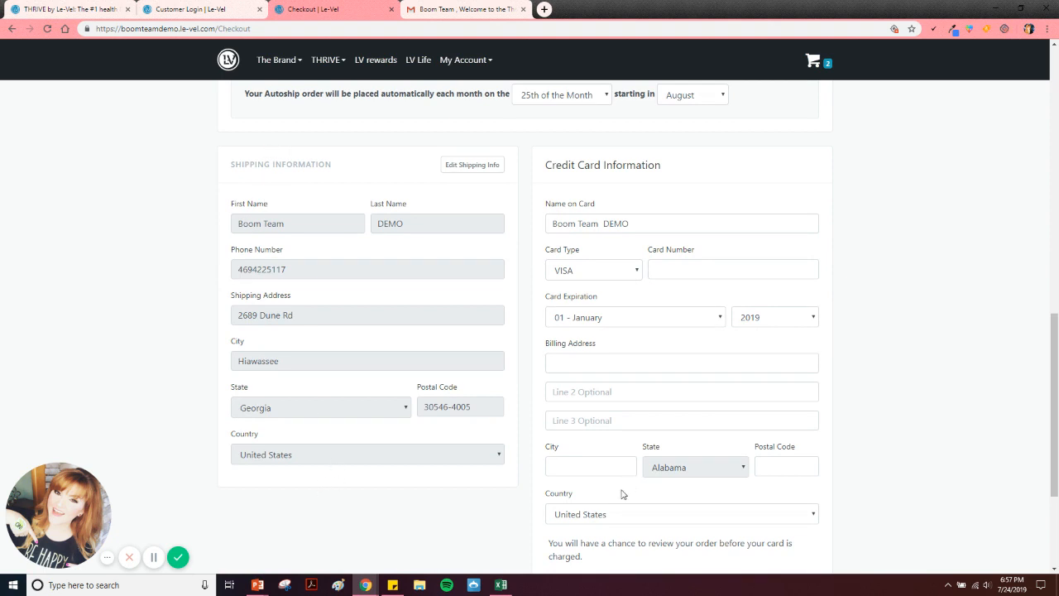
mouse_move(662, 335)
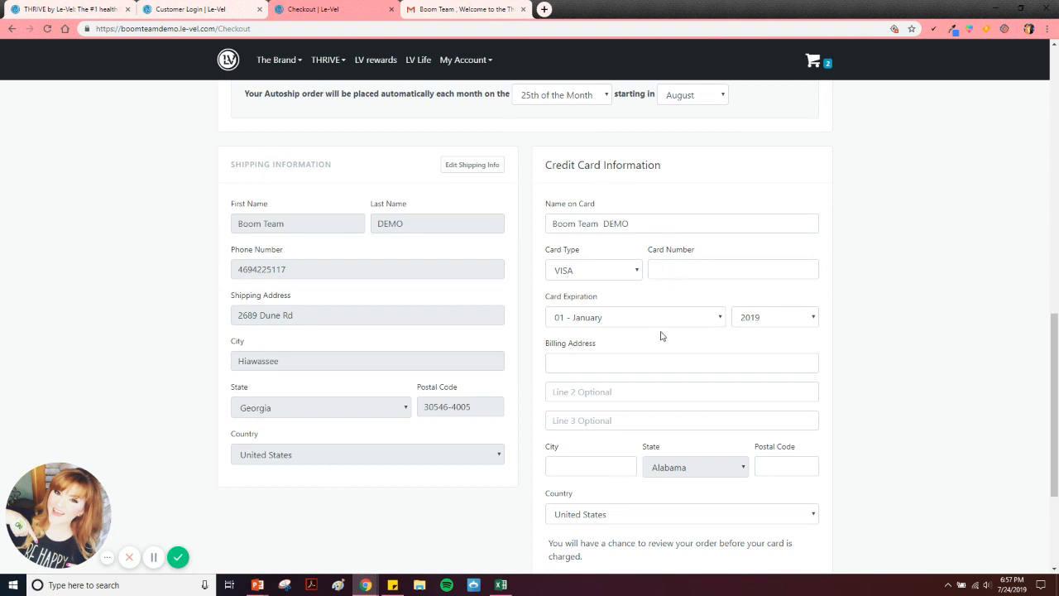
- View the blank credit card billing address, city and postal code fields near Add Credit Card
scroll(down, 3)
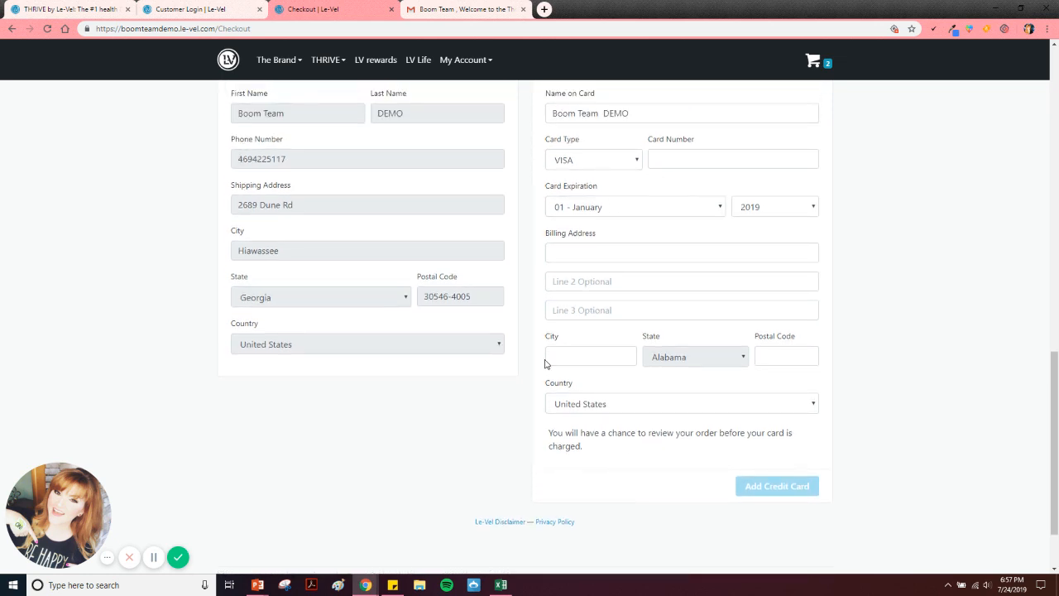
mouse_move(658, 465)
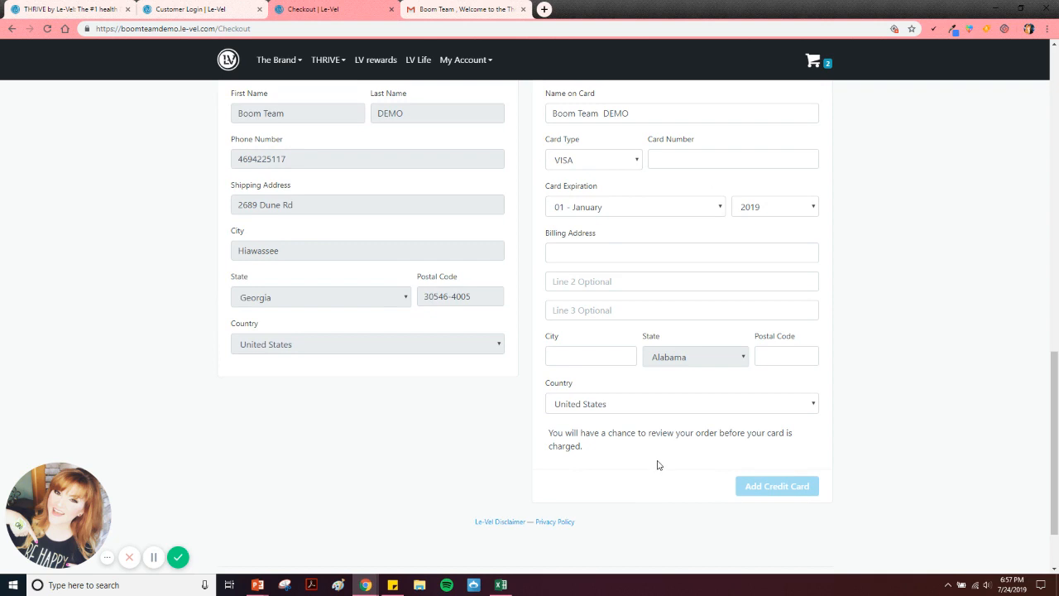
mouse_move(626, 375)
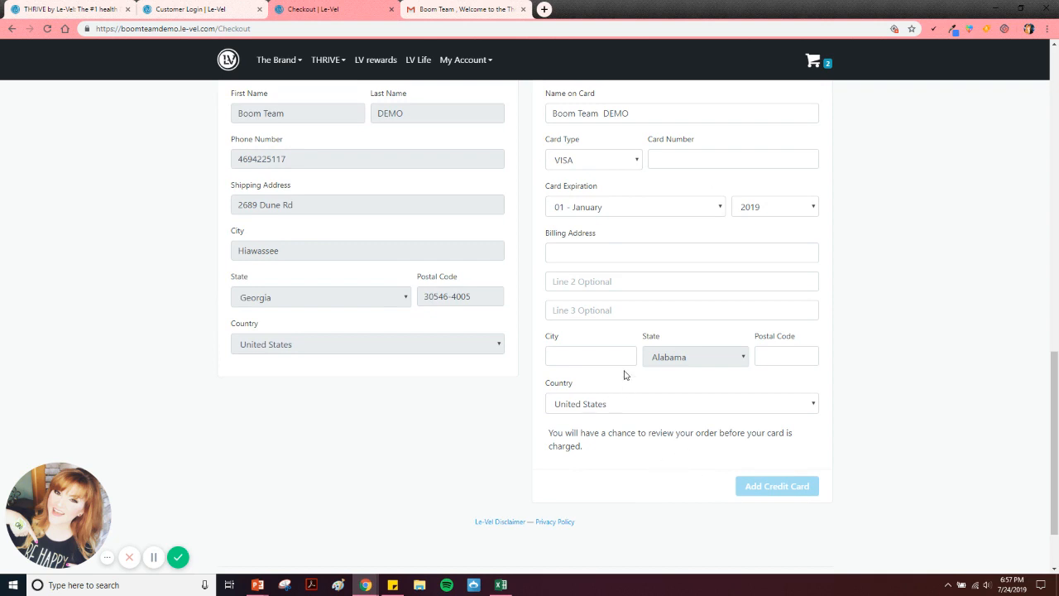
click(733, 159)
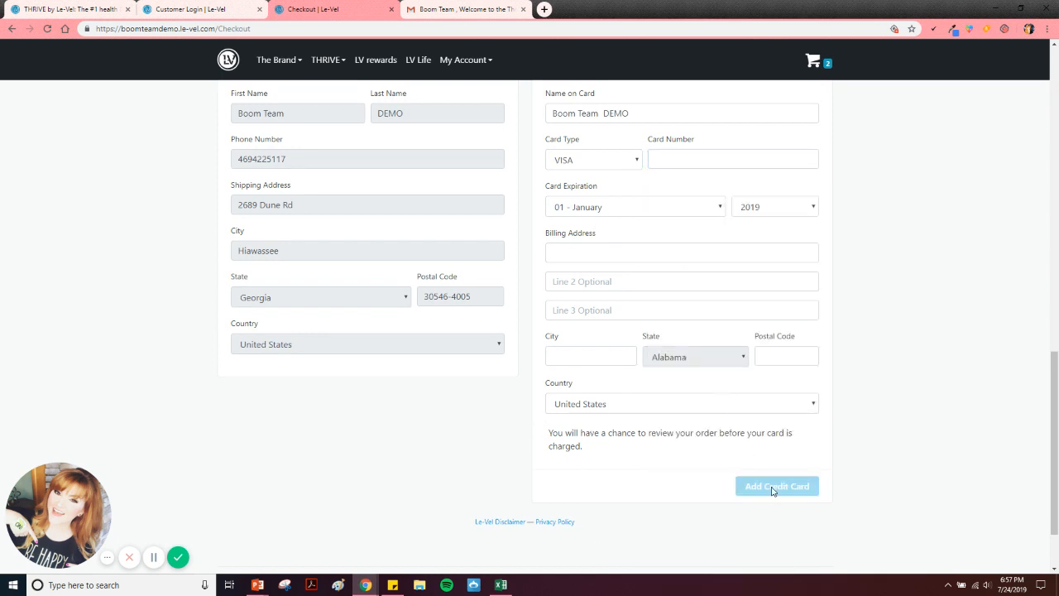
mouse_move(876, 486)
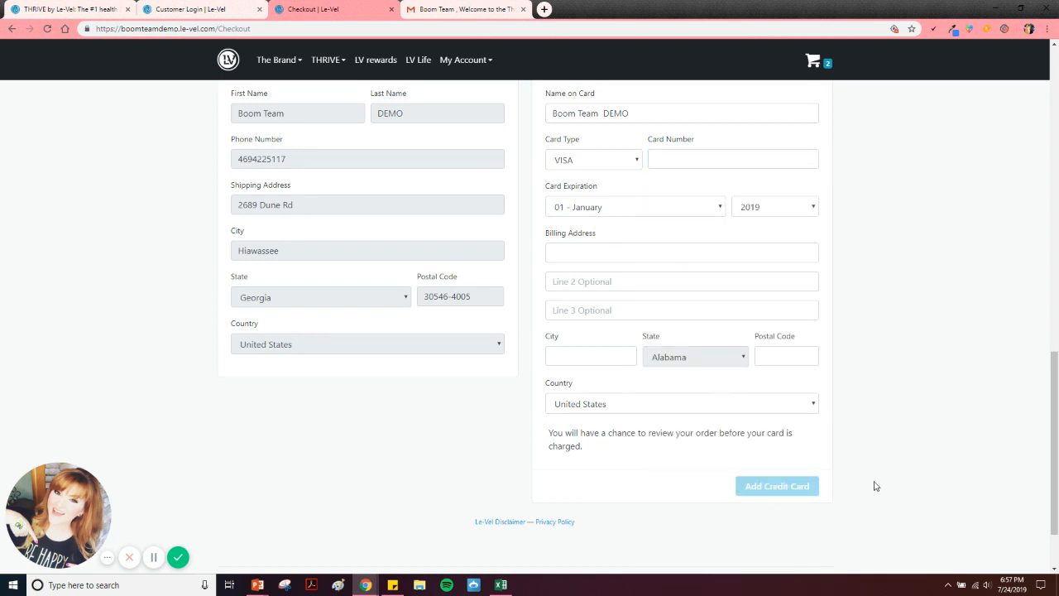
mouse_move(864, 486)
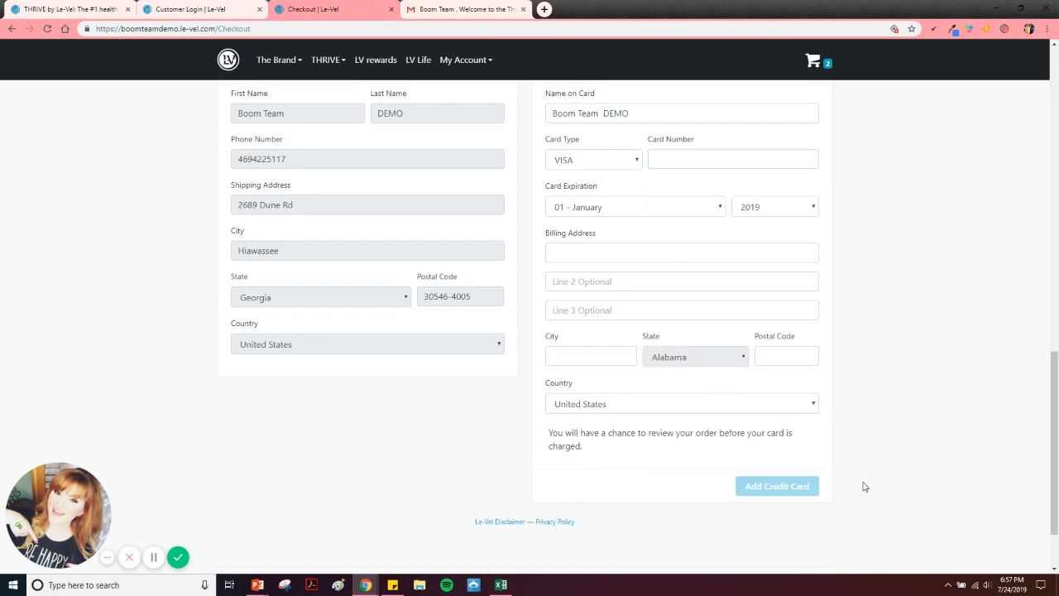
mouse_move(845, 464)
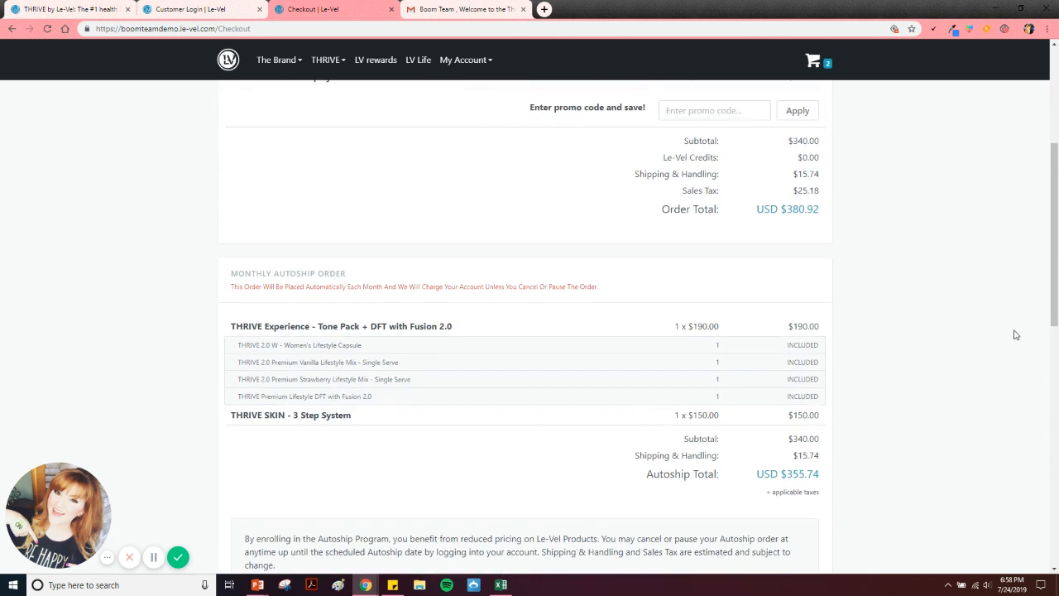
mouse_move(967, 371)
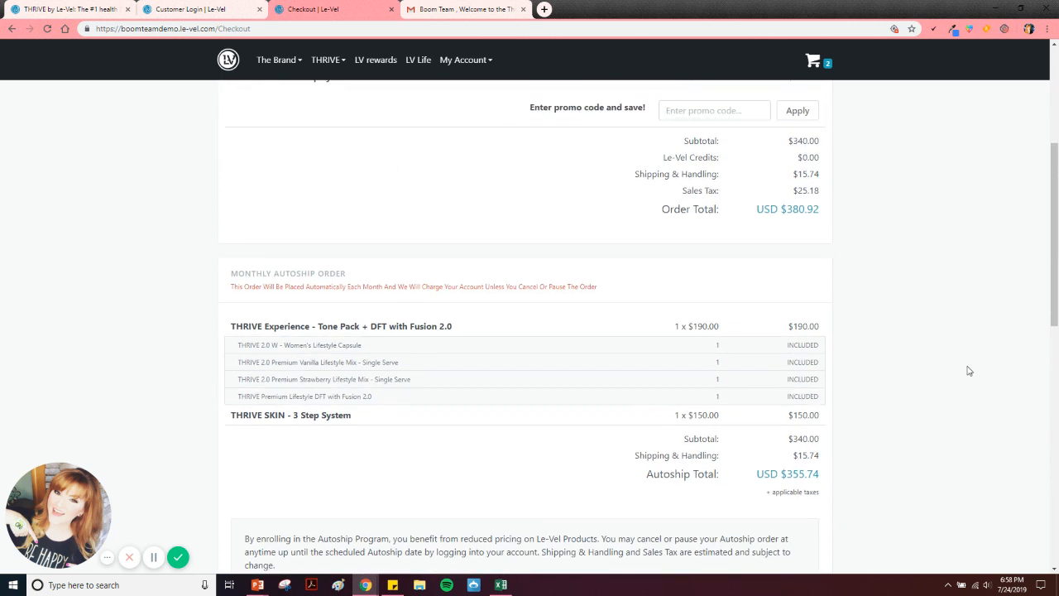
mouse_move(951, 378)
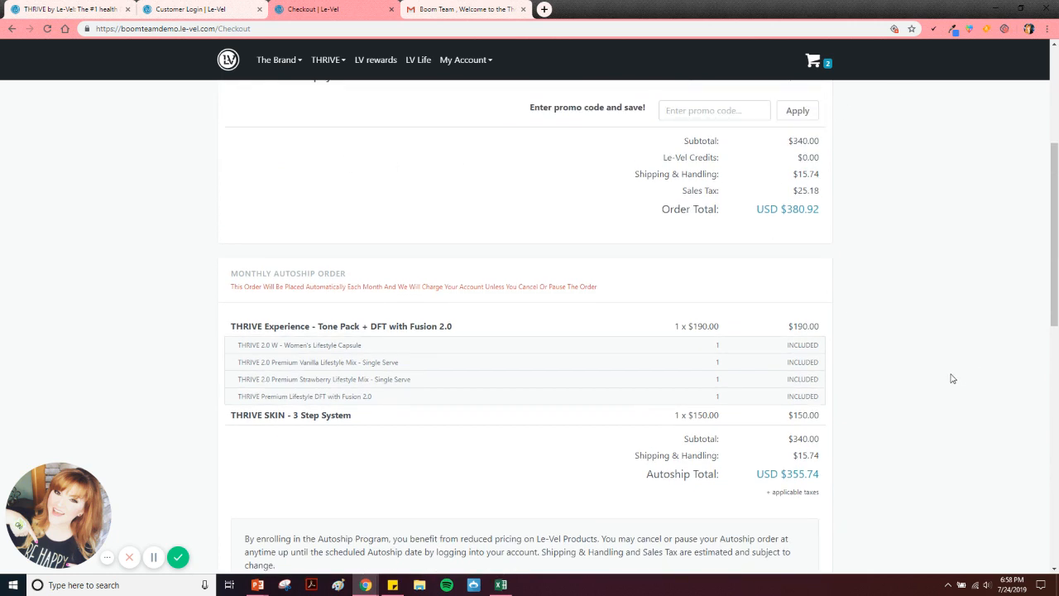
mouse_move(949, 367)
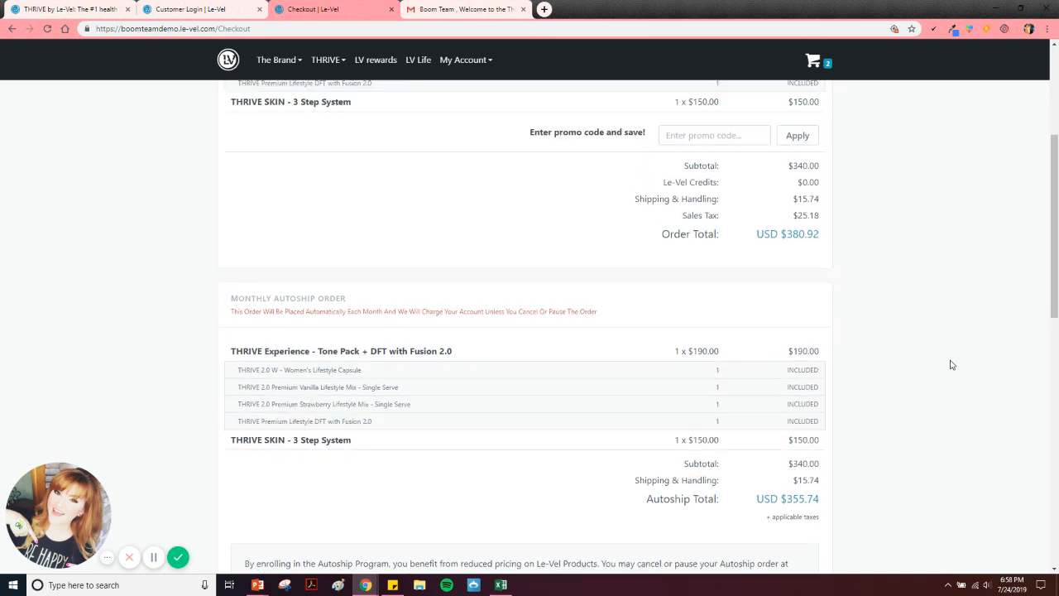
- Return to the Order Summary heading and bring up the My Account menu
scroll(up, 3)
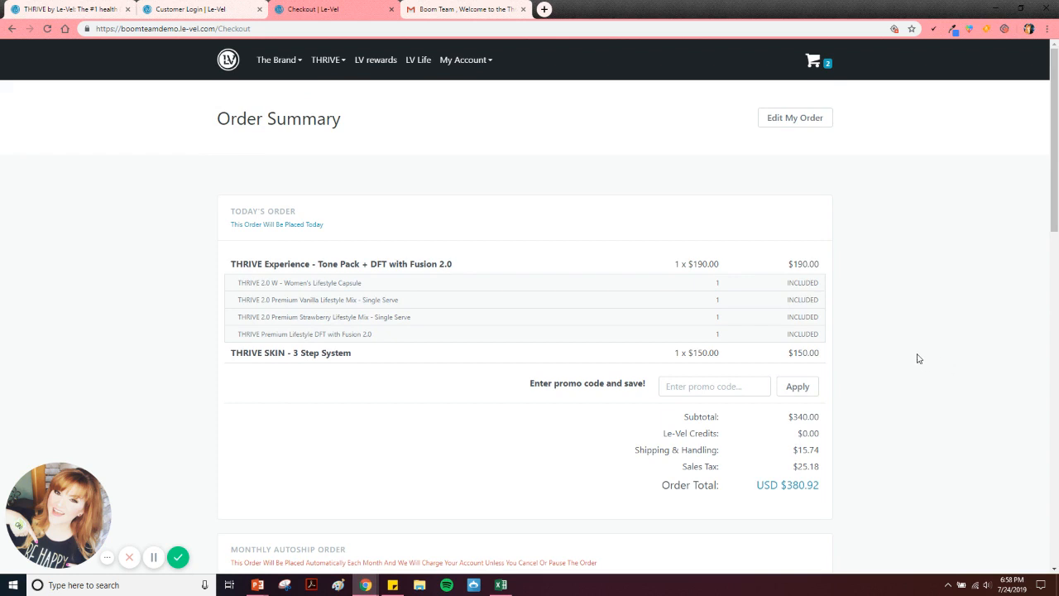
click(465, 59)
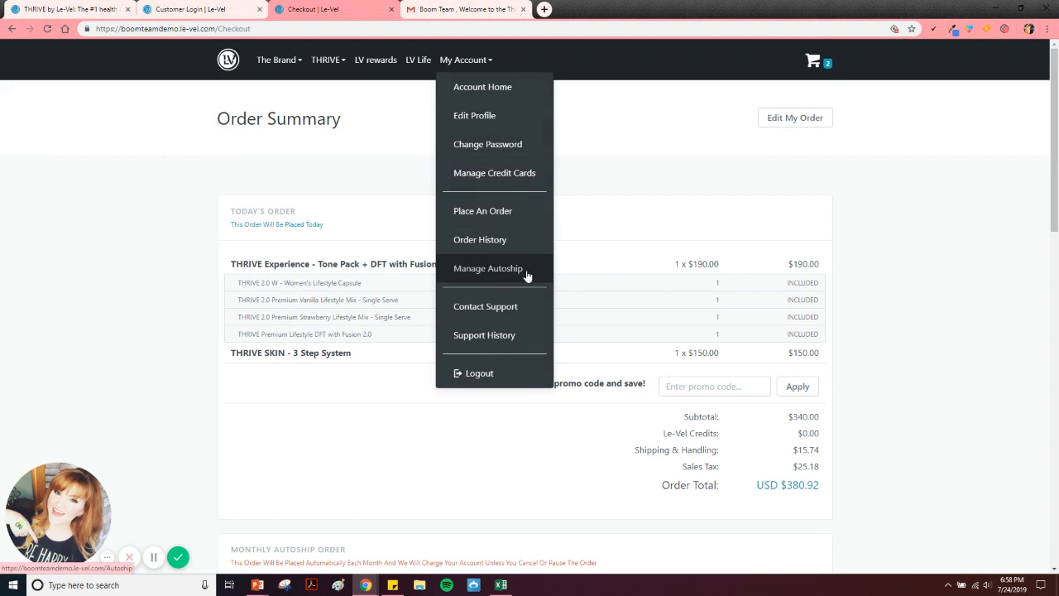
mouse_move(471, 271)
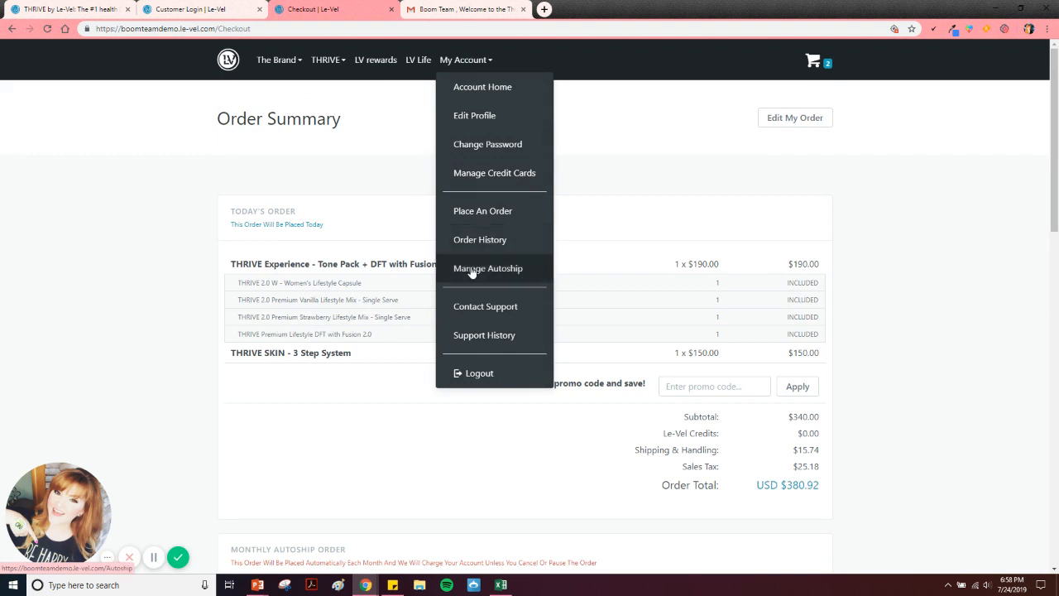
mouse_move(470, 60)
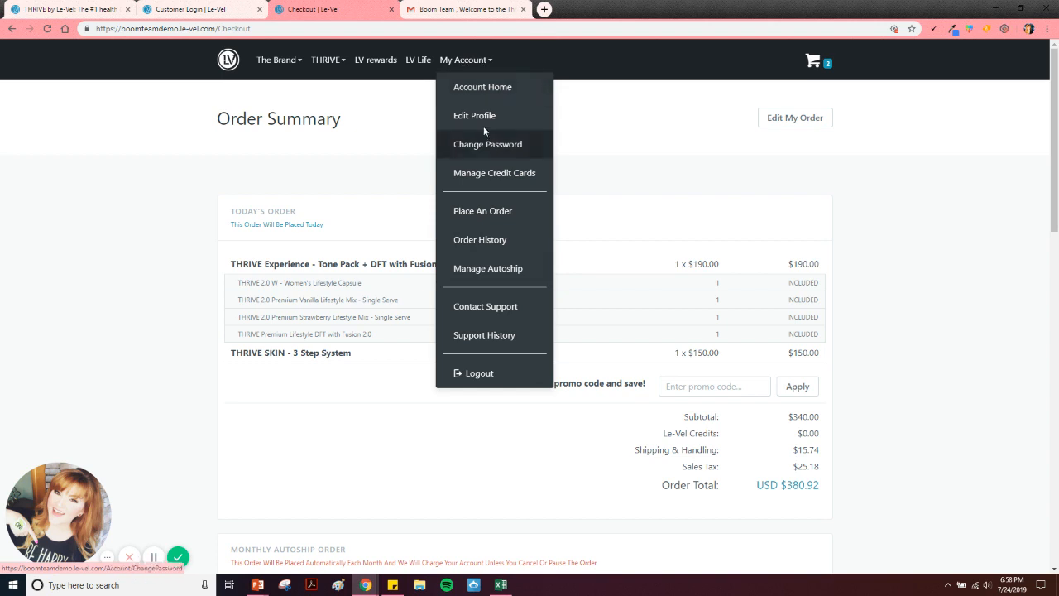
- Choose Edit Profile from the My Account menu to load the customer profile page
click(474, 115)
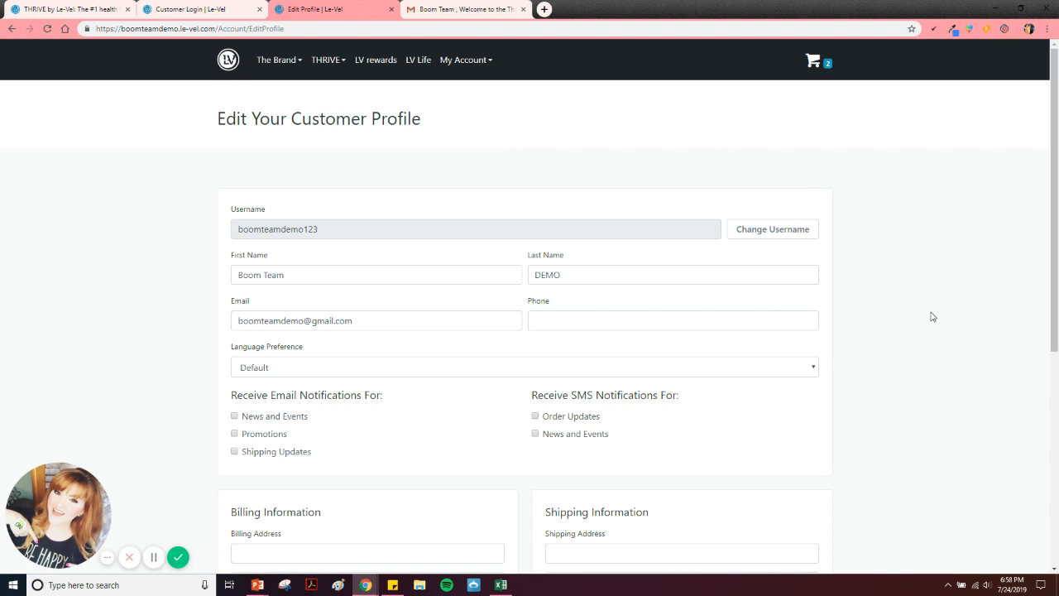
mouse_move(474, 66)
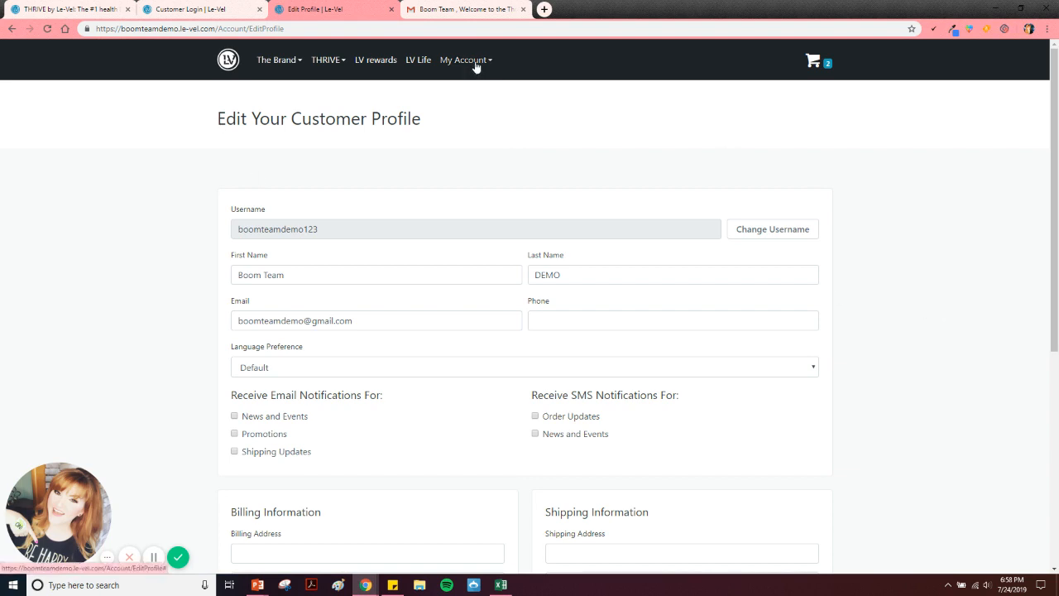
- Select the empty Phone field and review the unchecked email and SMS notification options
click(461, 60)
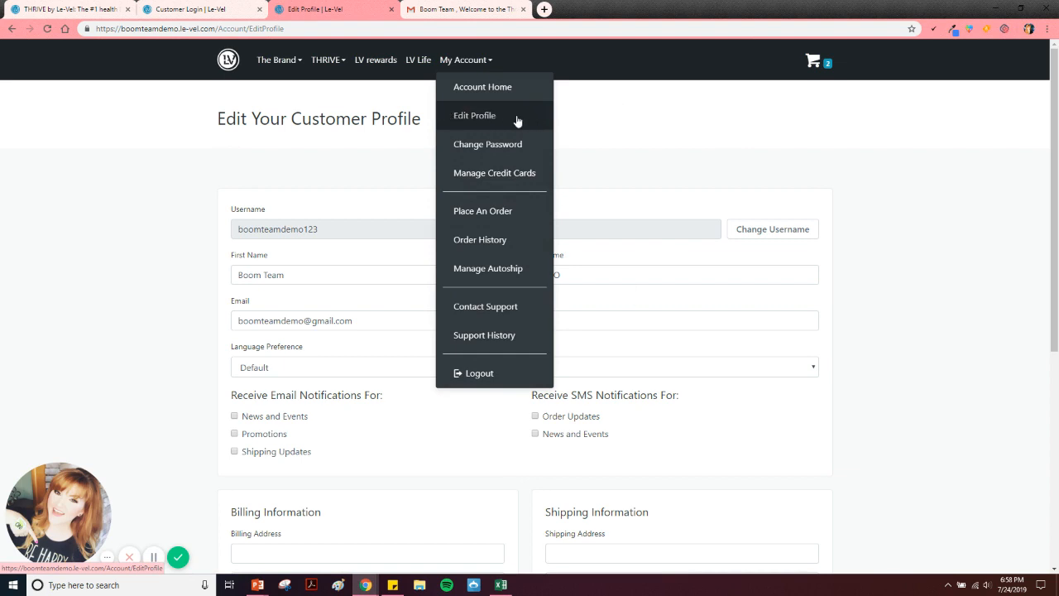
mouse_move(509, 123)
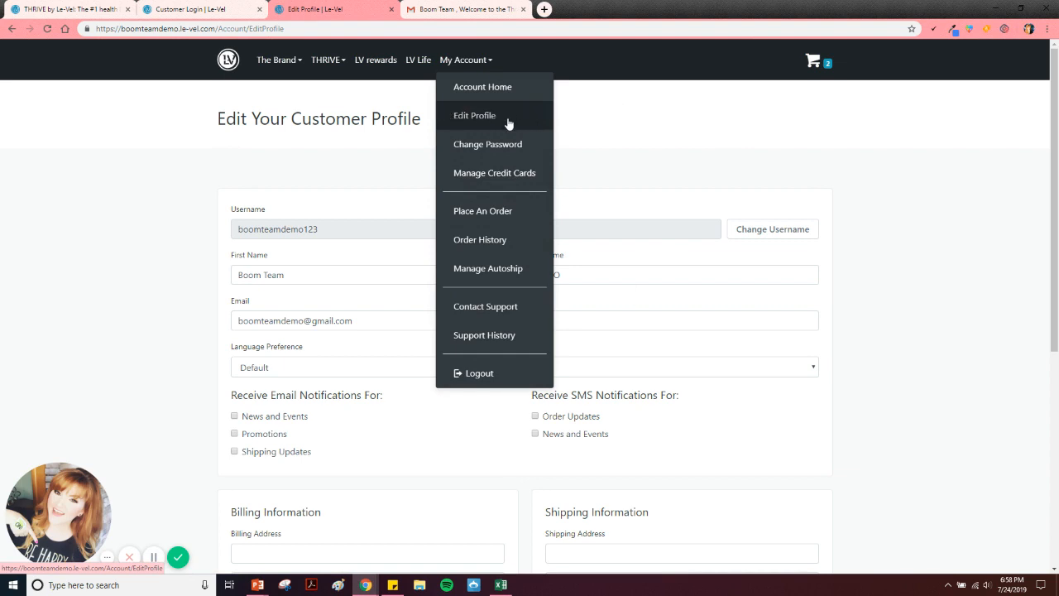
mouse_move(481, 126)
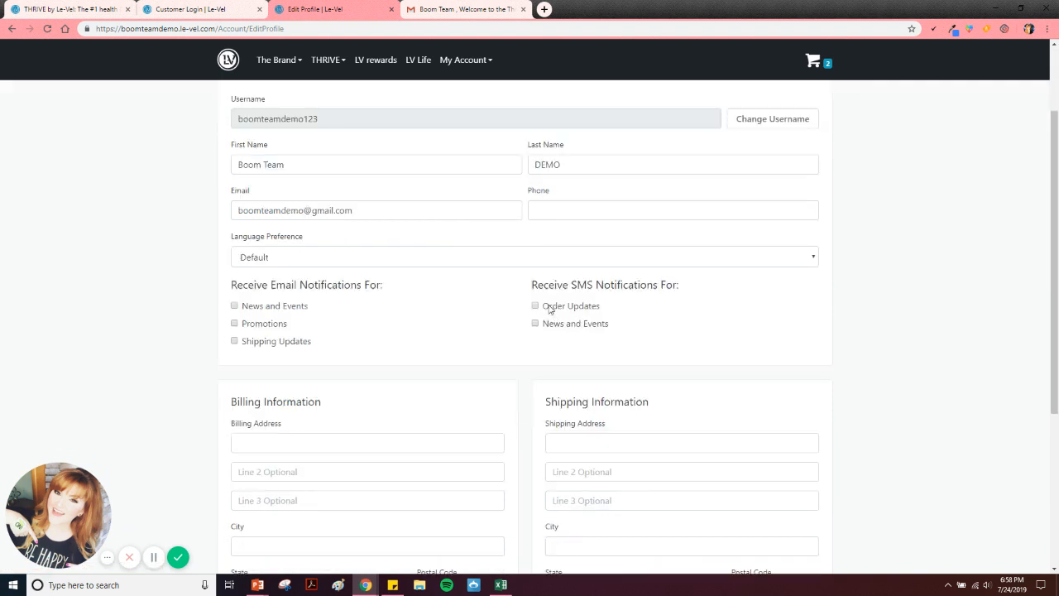
mouse_move(541, 302)
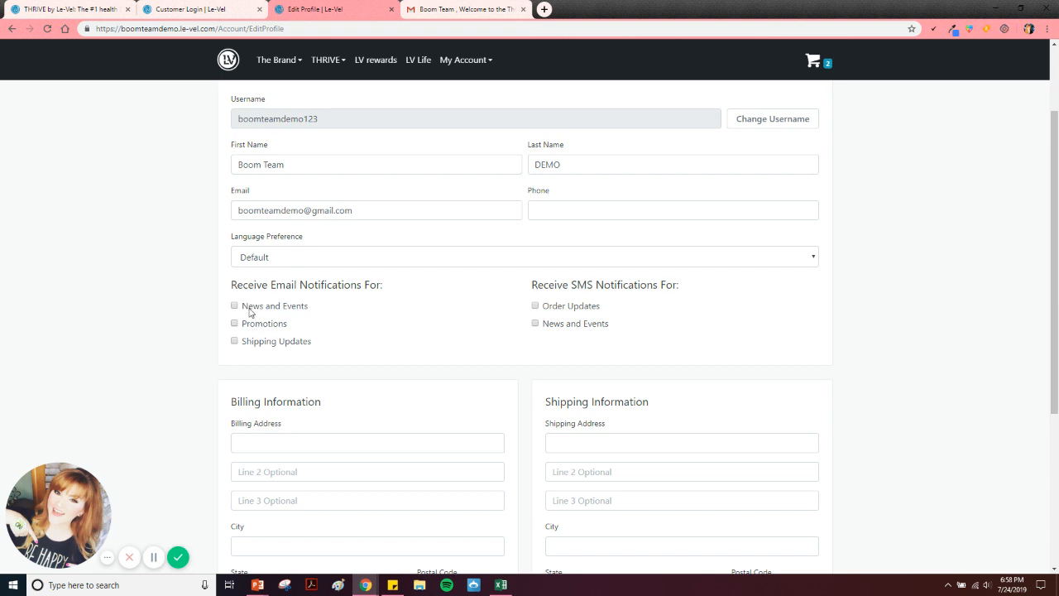
mouse_move(279, 311)
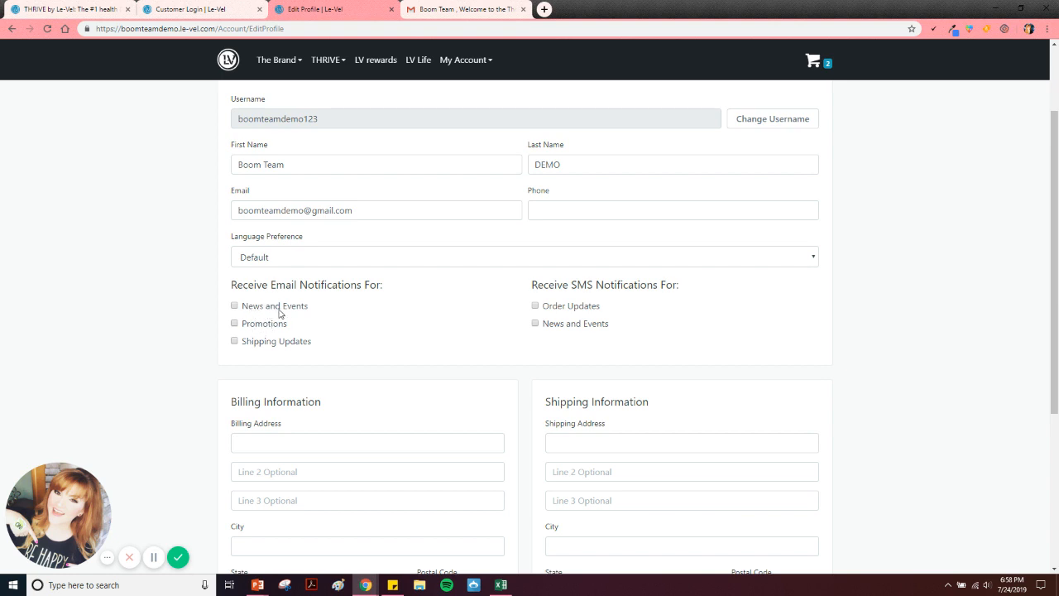
mouse_move(281, 338)
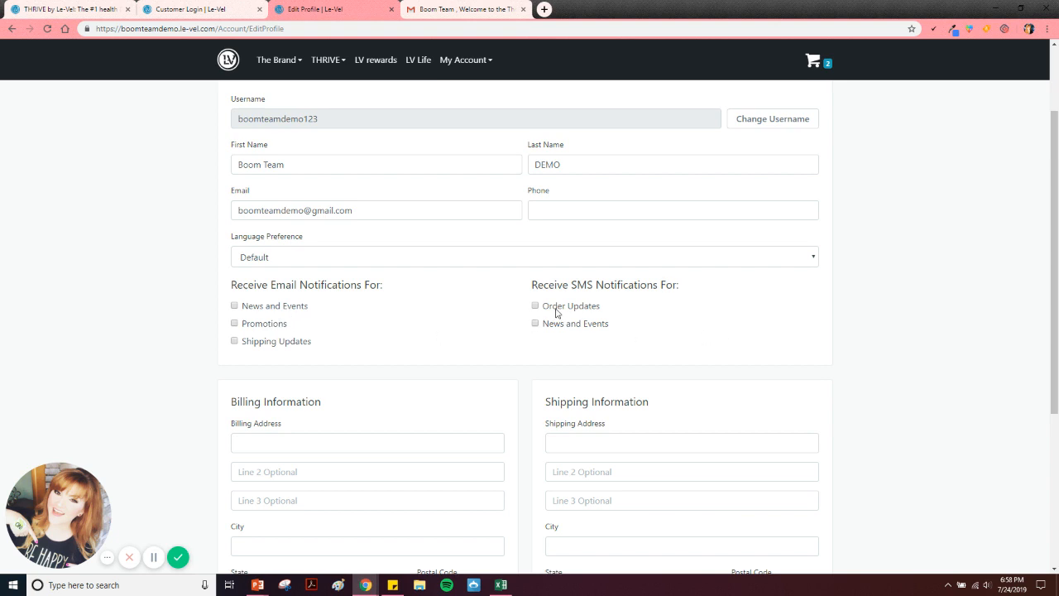
mouse_move(384, 324)
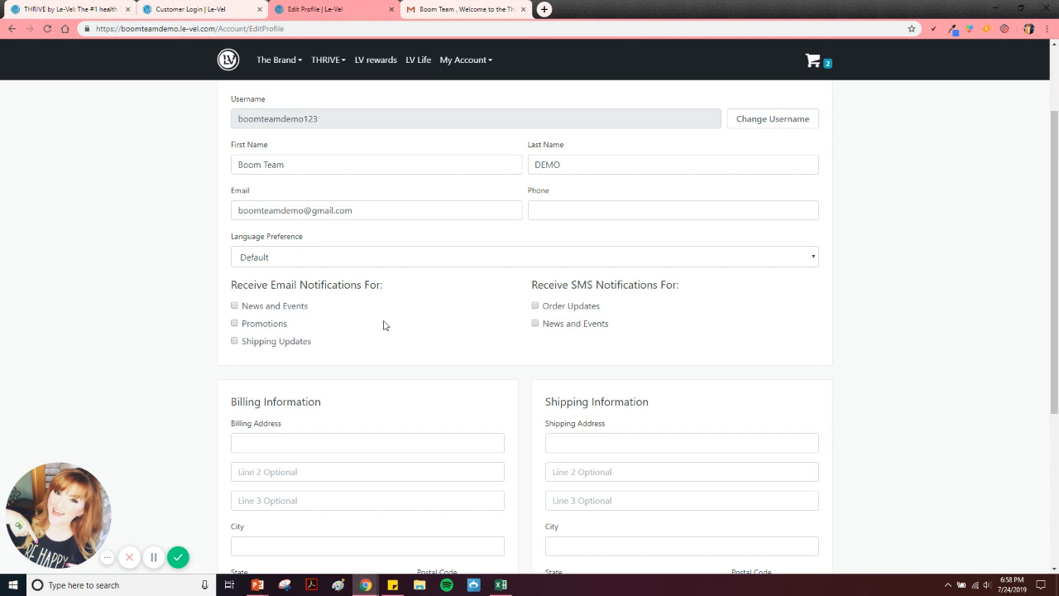
mouse_move(569, 315)
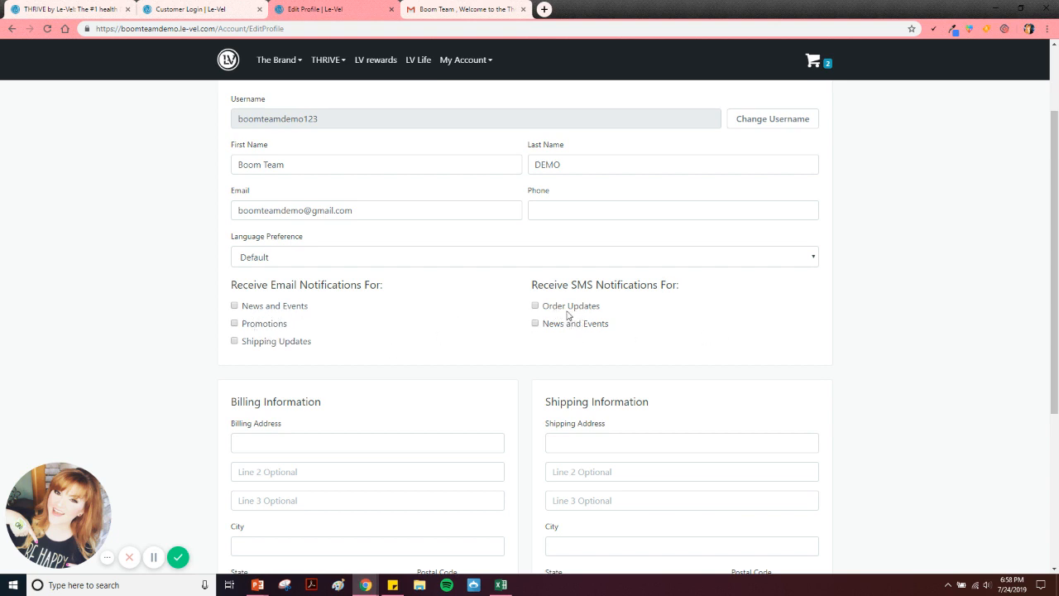
mouse_move(280, 359)
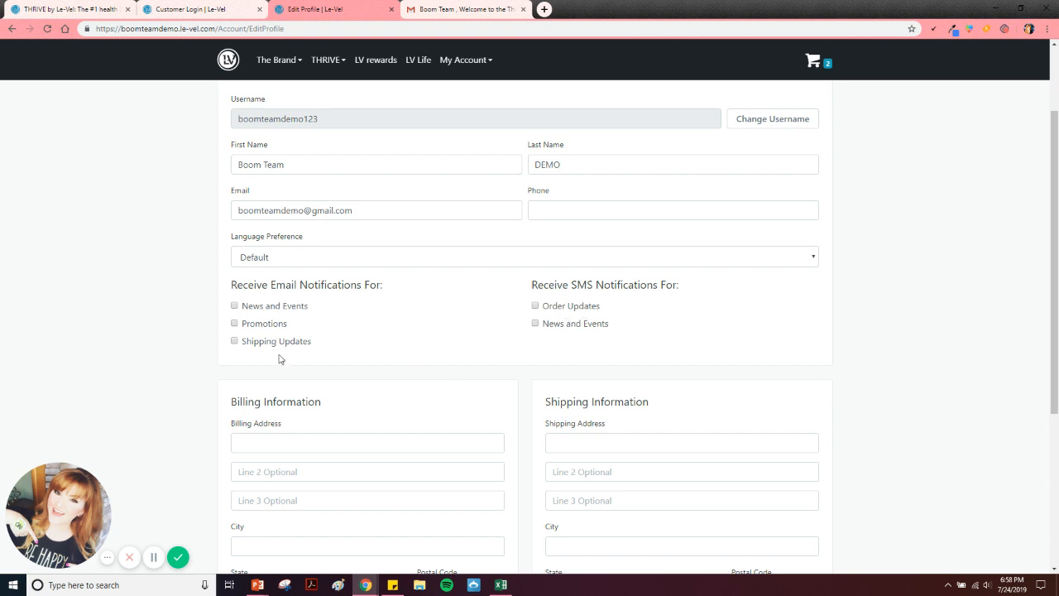
click(673, 209)
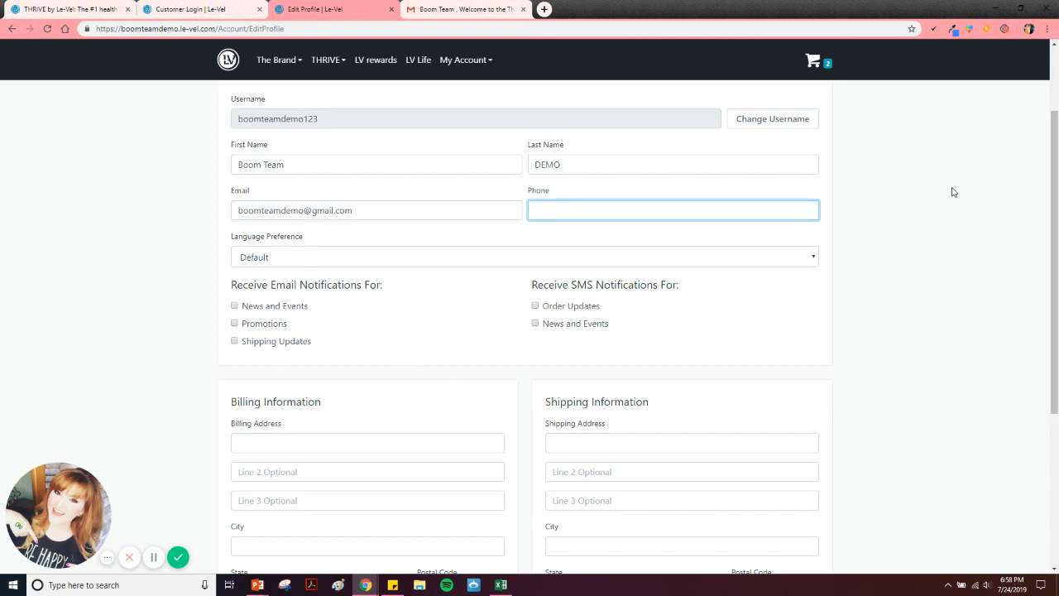
mouse_move(731, 366)
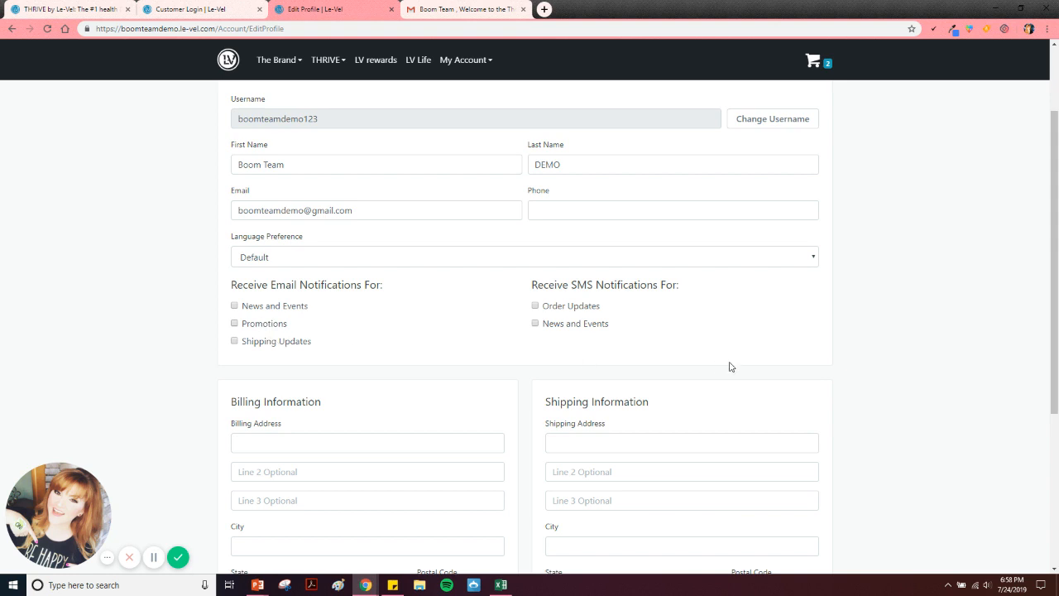
scroll(down, 3)
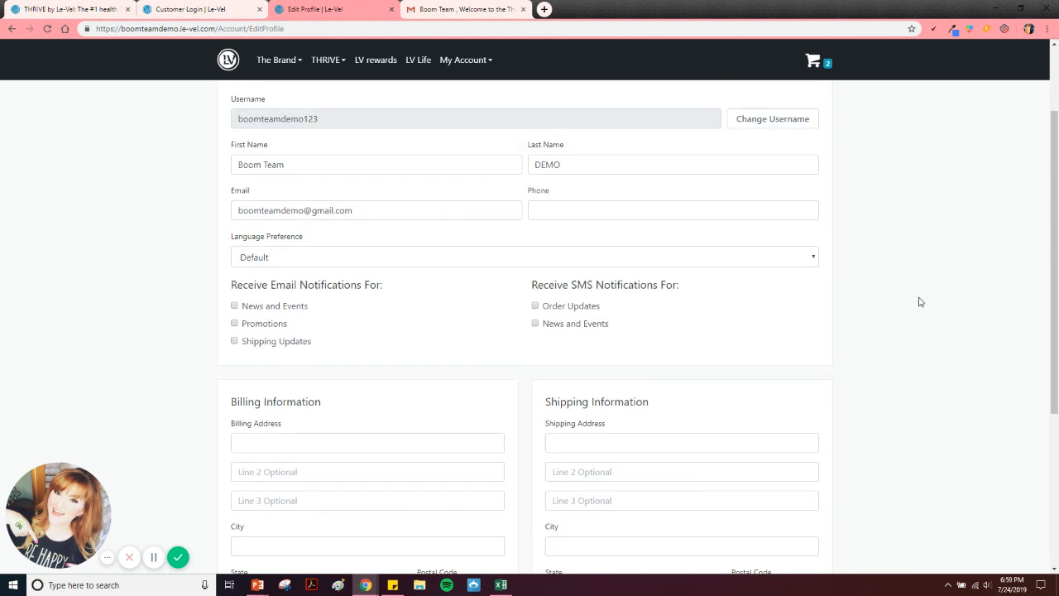
- View the blank Billing and Shipping Information sections defaulting to Alabama, United States
scroll(down, 3)
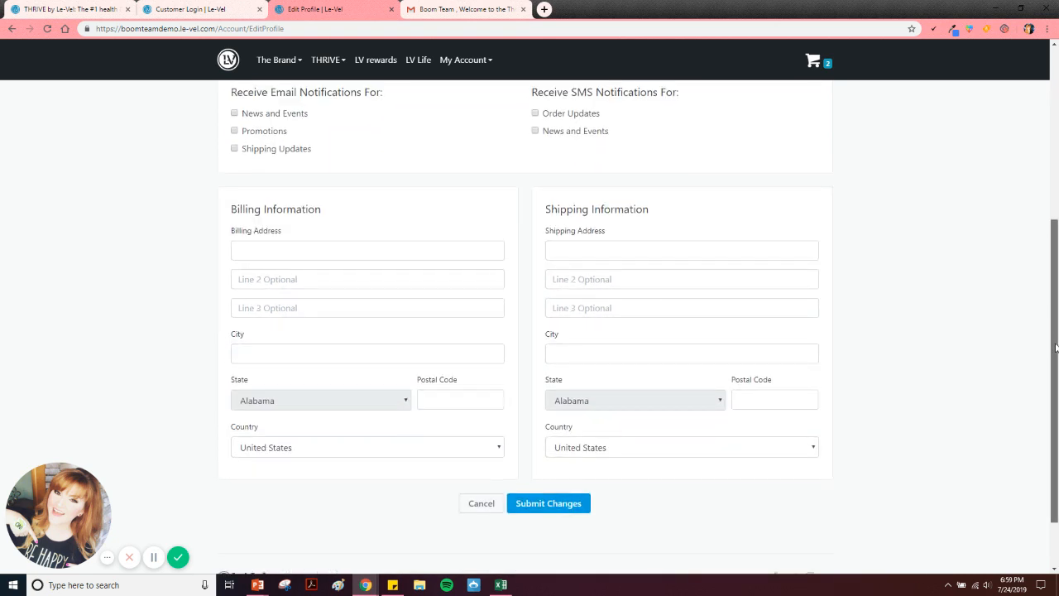
scroll(down, 3)
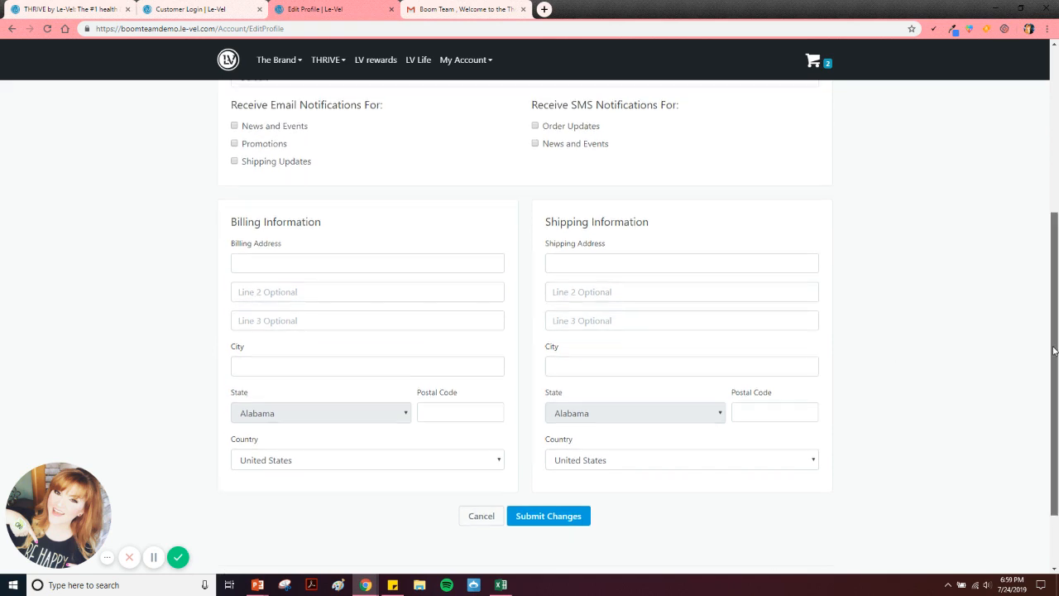
scroll(down, 3)
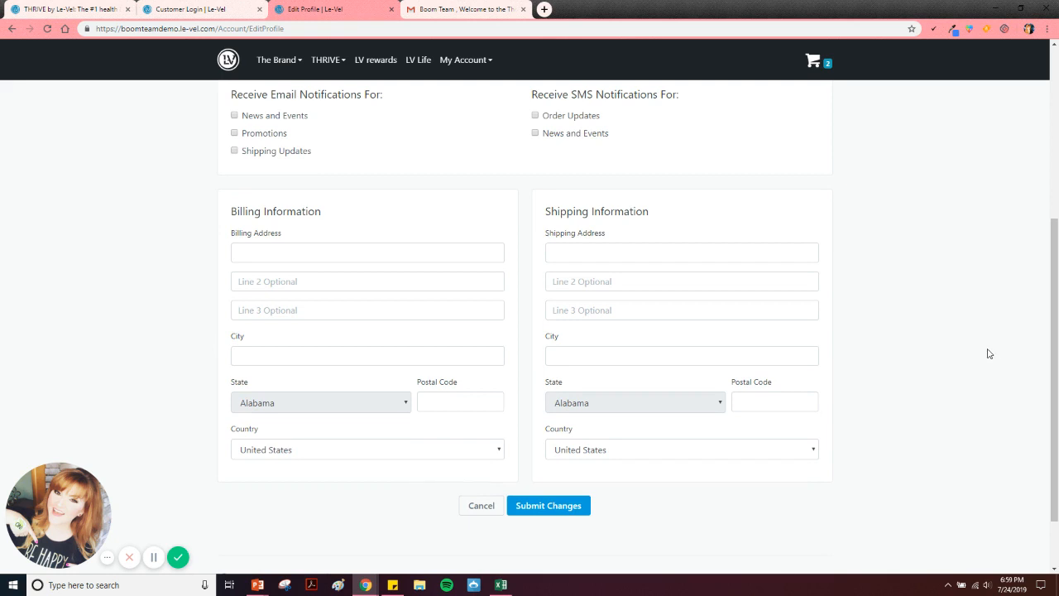
mouse_move(891, 358)
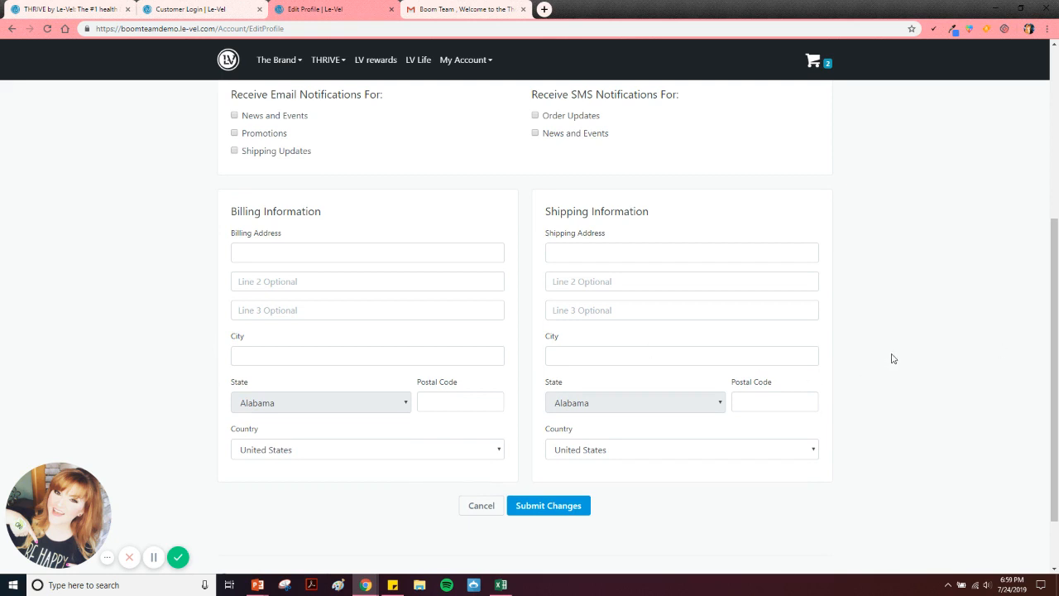
mouse_move(668, 239)
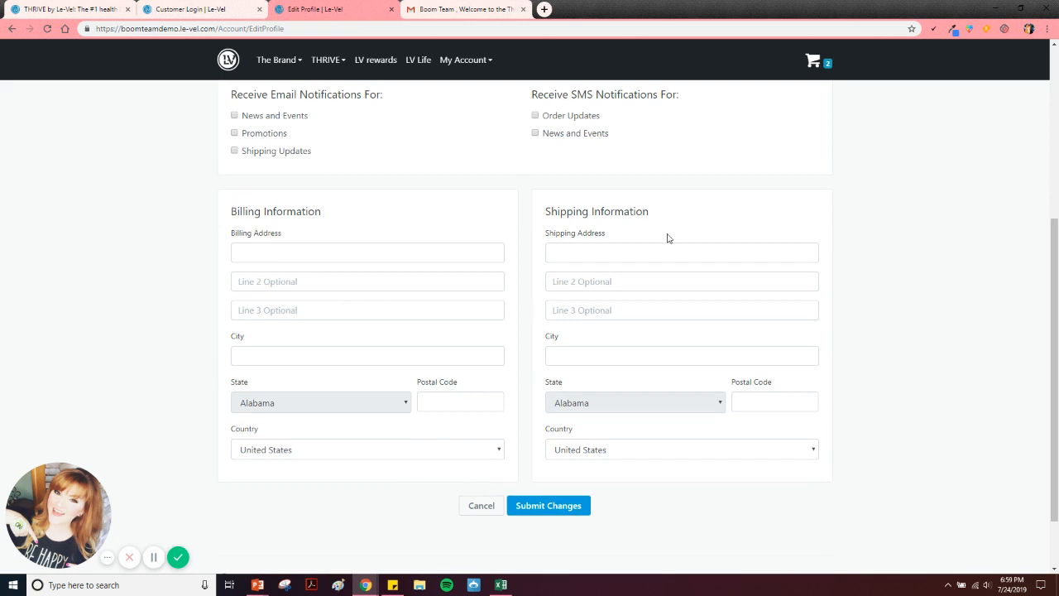
mouse_move(937, 477)
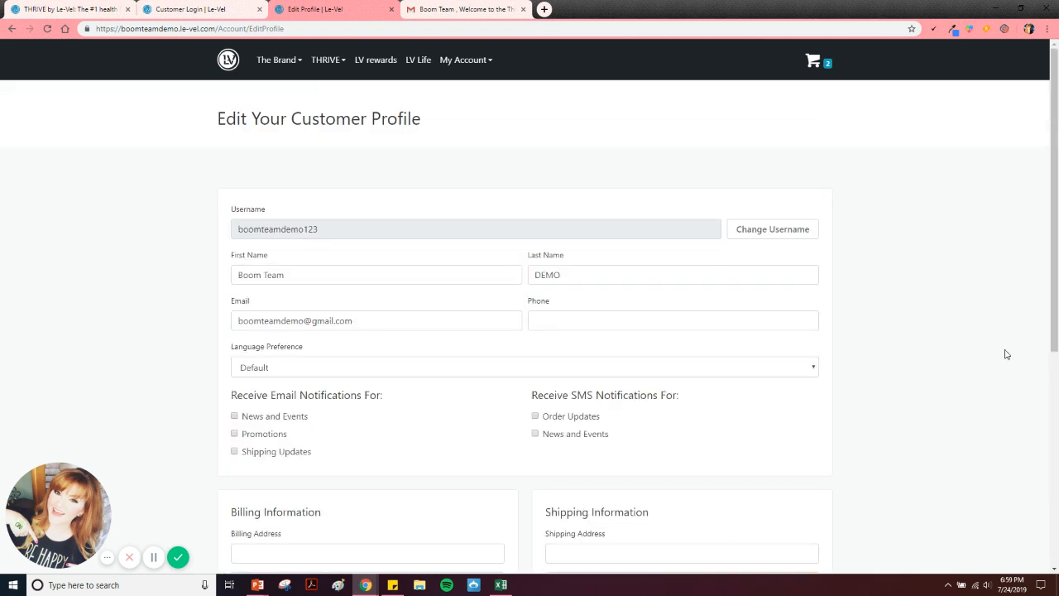
mouse_move(240, 118)
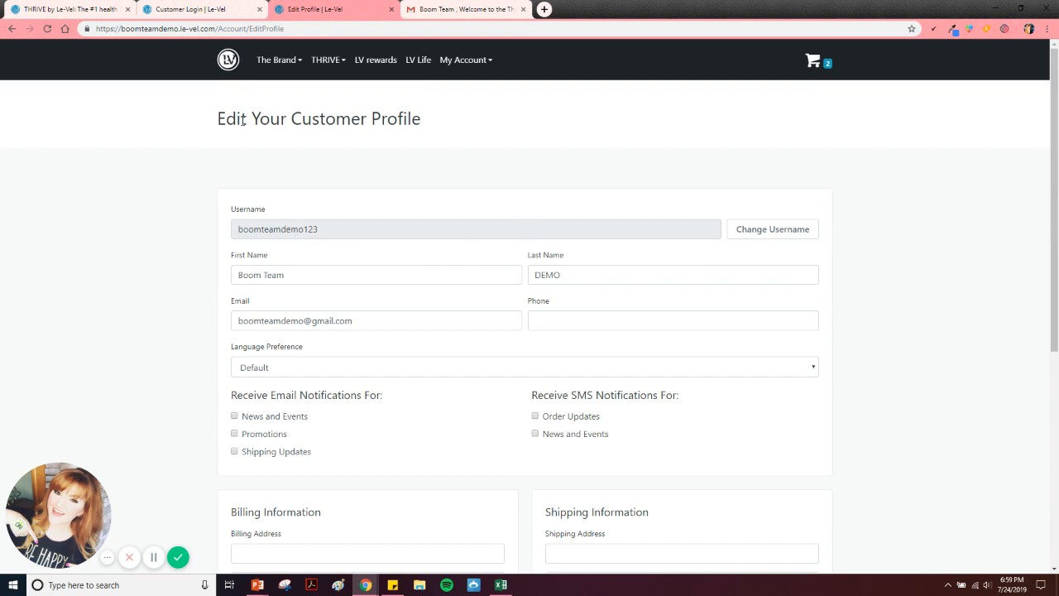
- Return to the top of the profile page showing username, name and email
drag(218, 118, 360, 118)
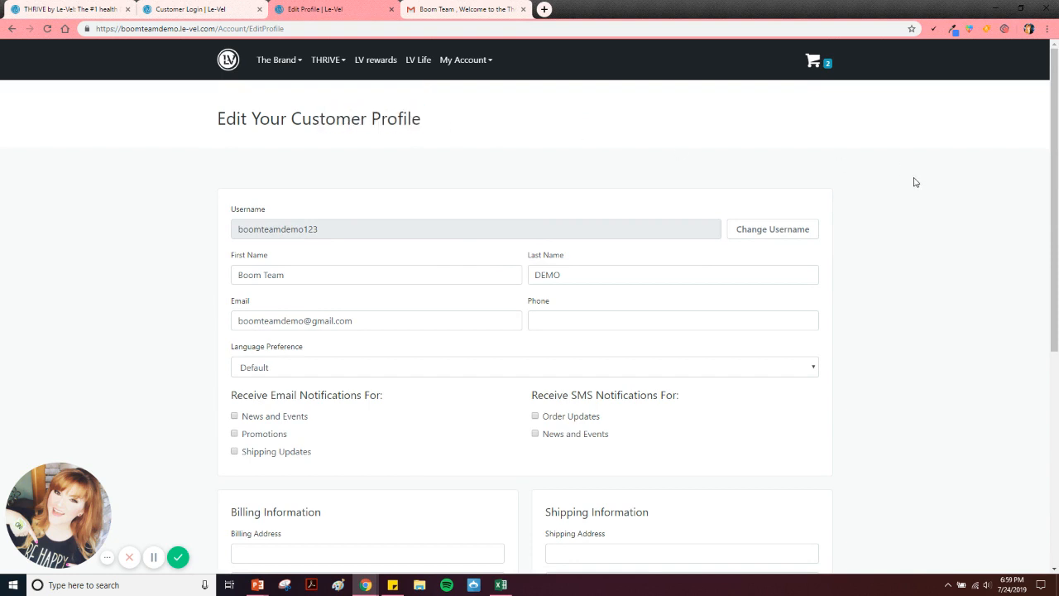
mouse_move(935, 242)
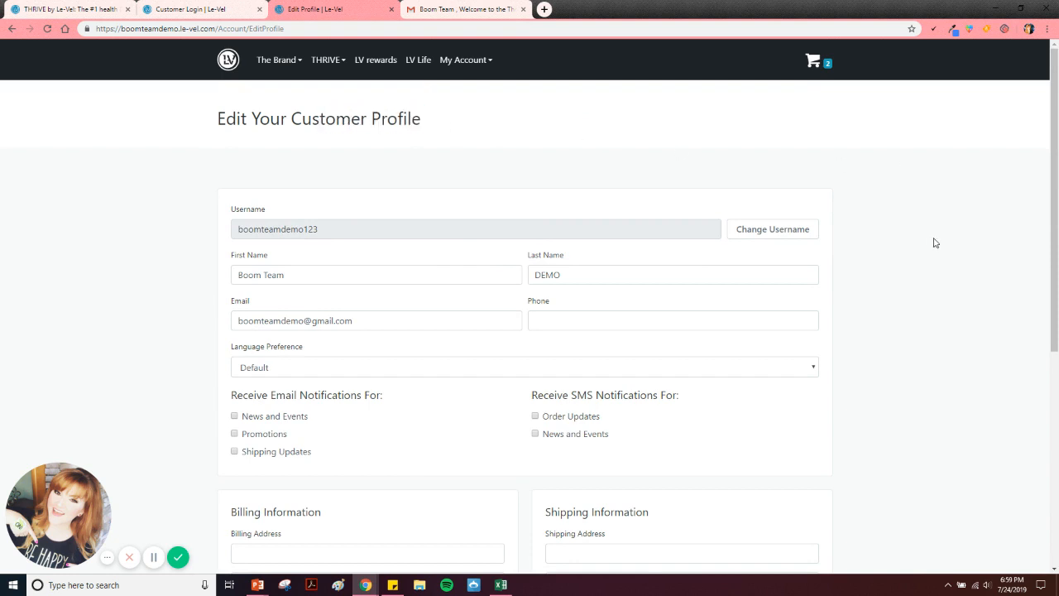